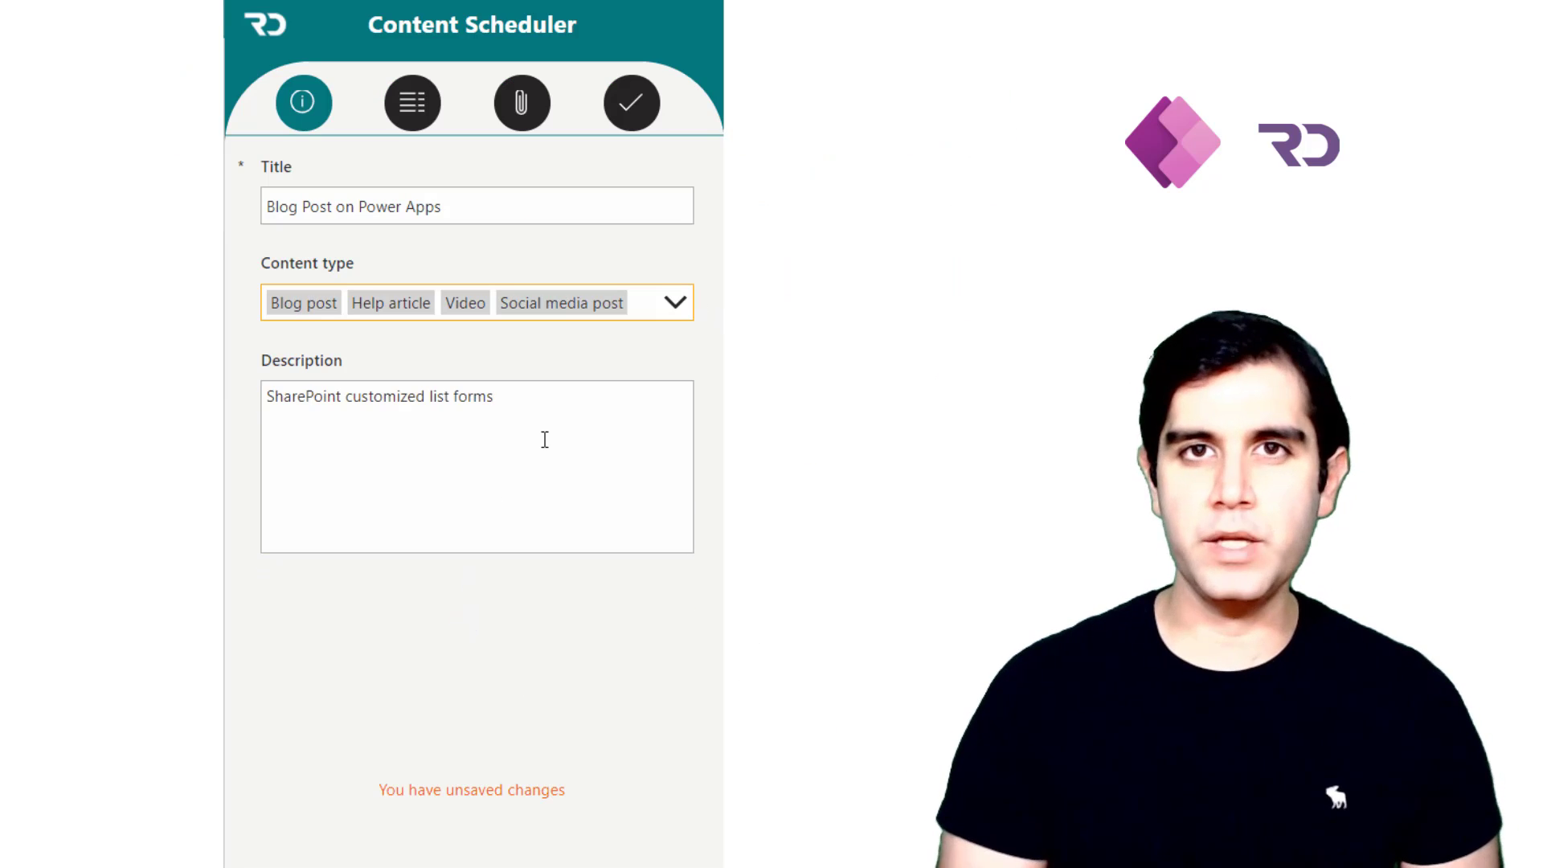
Append '+ formatting' to the description, then switch between the status and description tabs.
{"action": "type", "text": "+ formatting"}
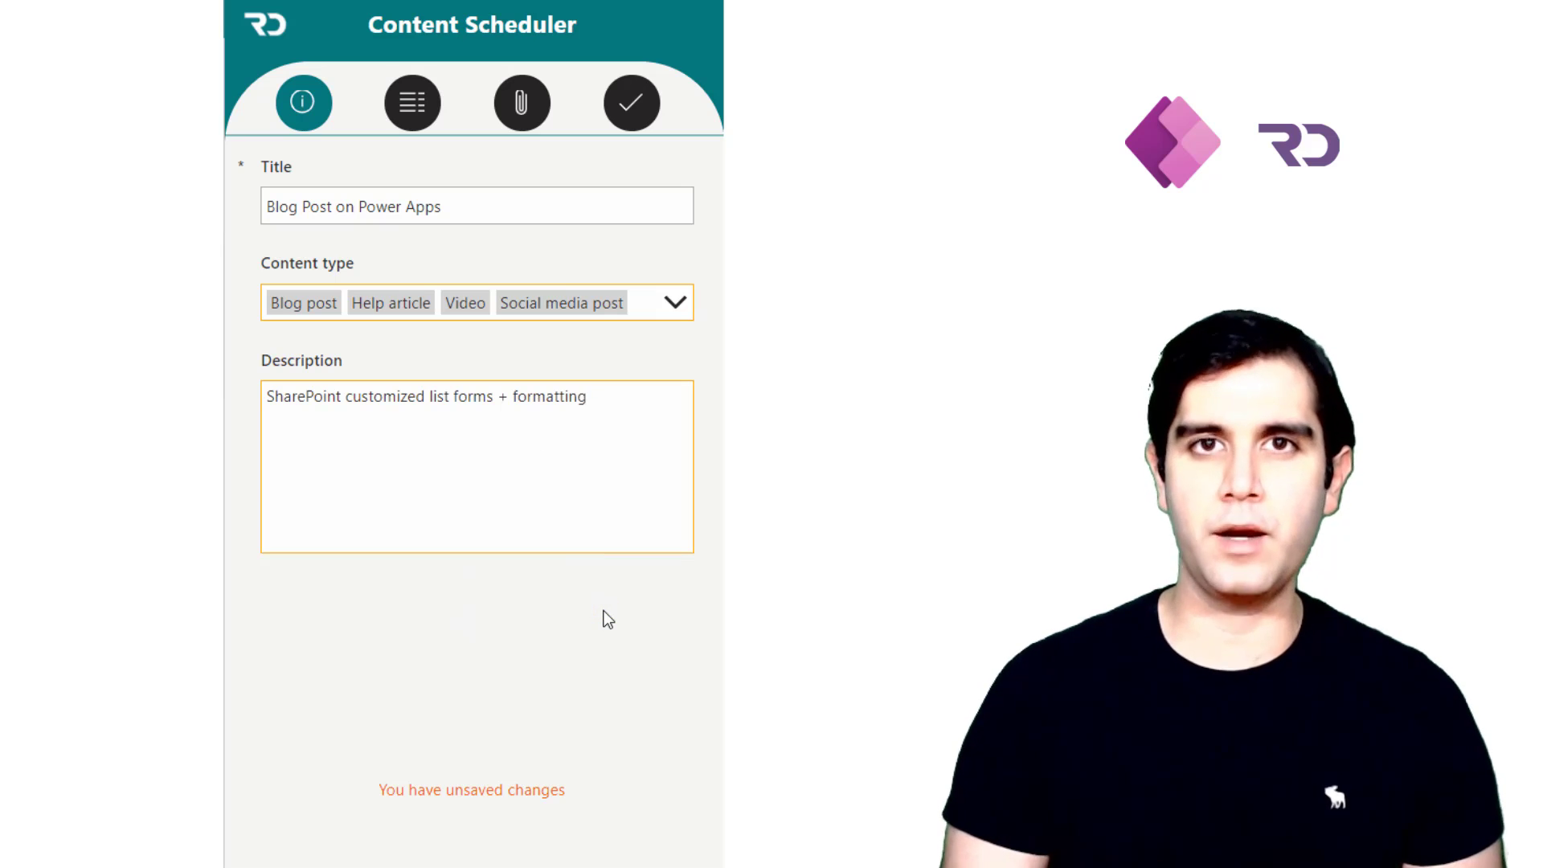
{"action": "left_click", "coordinate": [412, 103]}
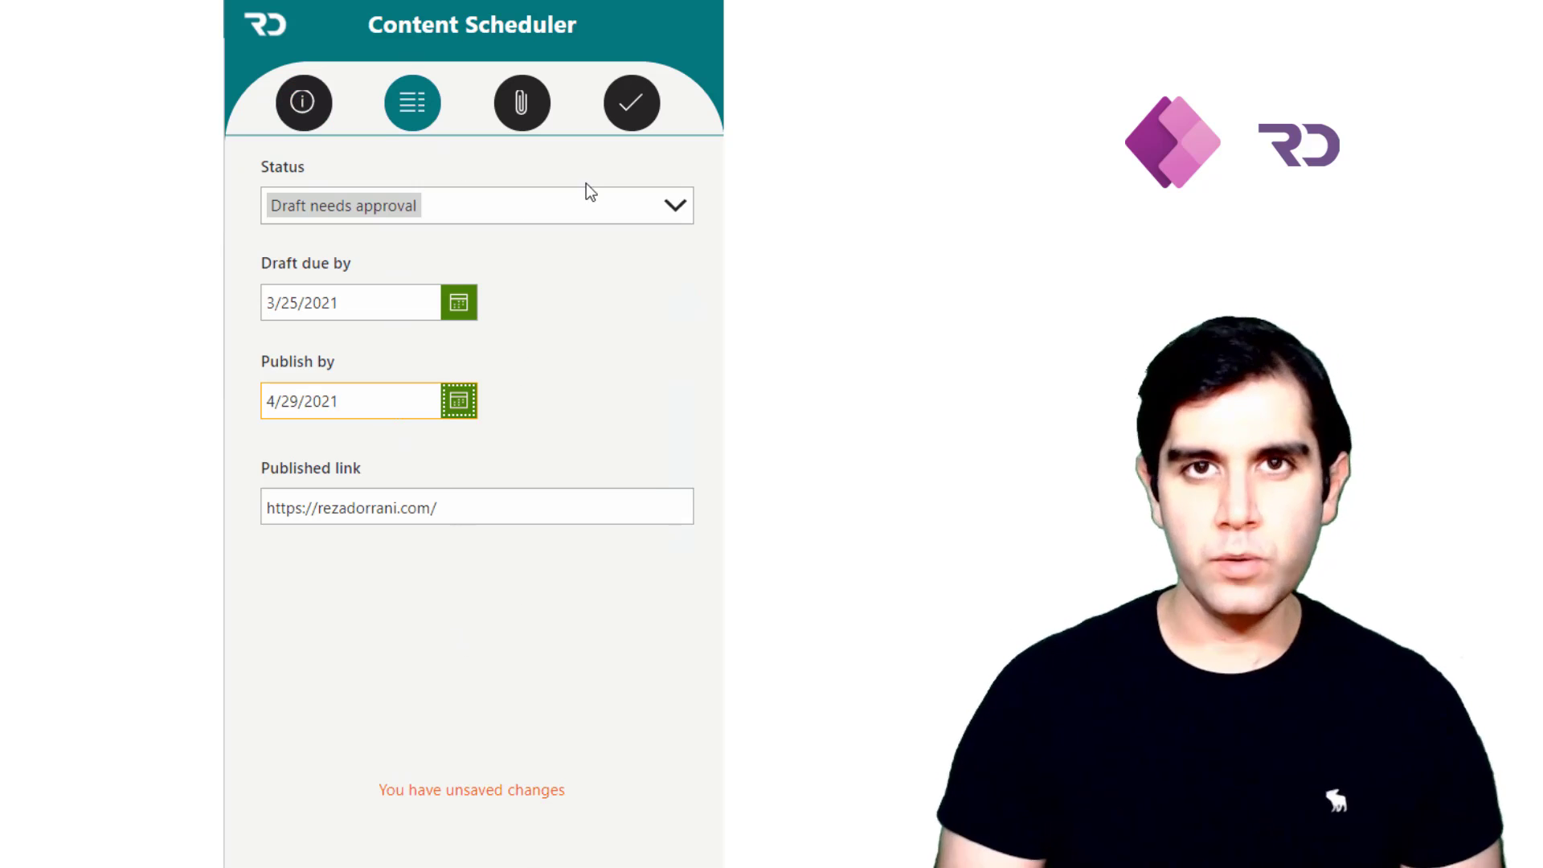
{"action": "left_click", "coordinate": [631, 102]}
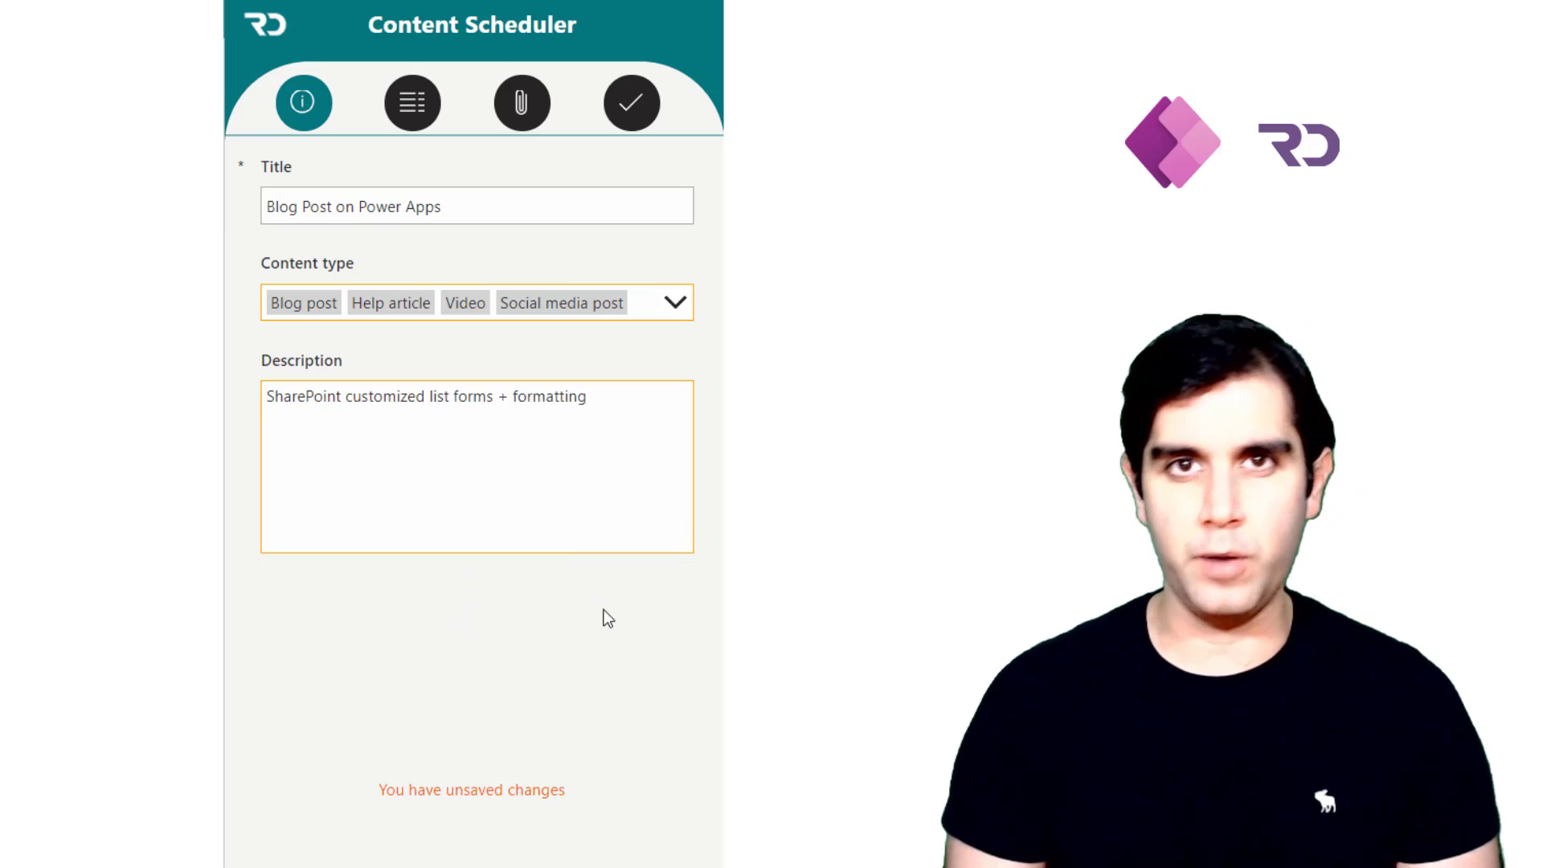
{"action": "left_click", "coordinate": [412, 102]}
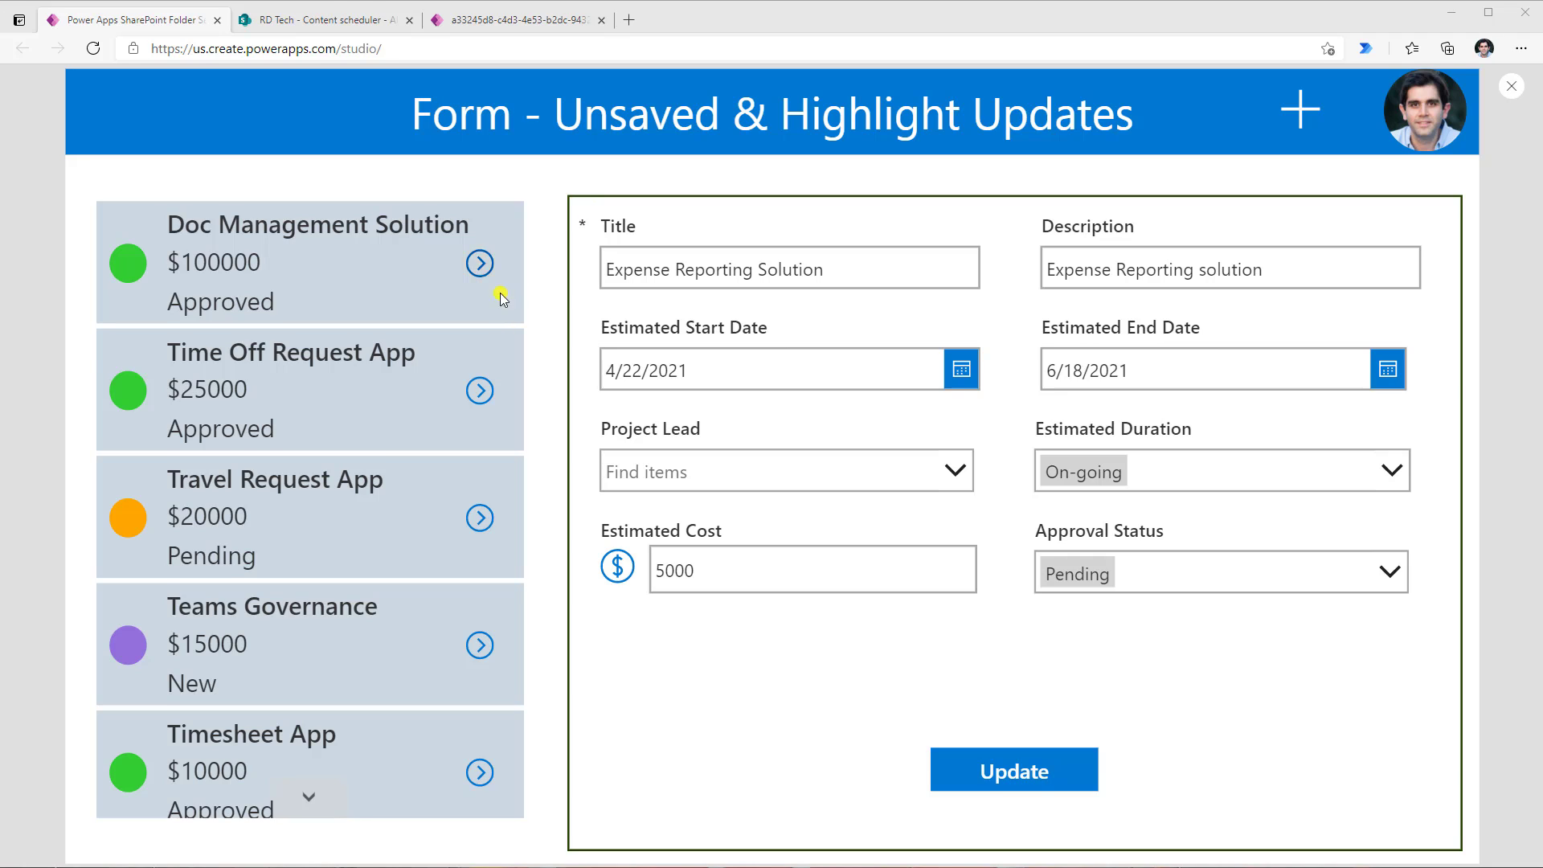
{"action": "mouse_move", "coordinate": [481, 517]}
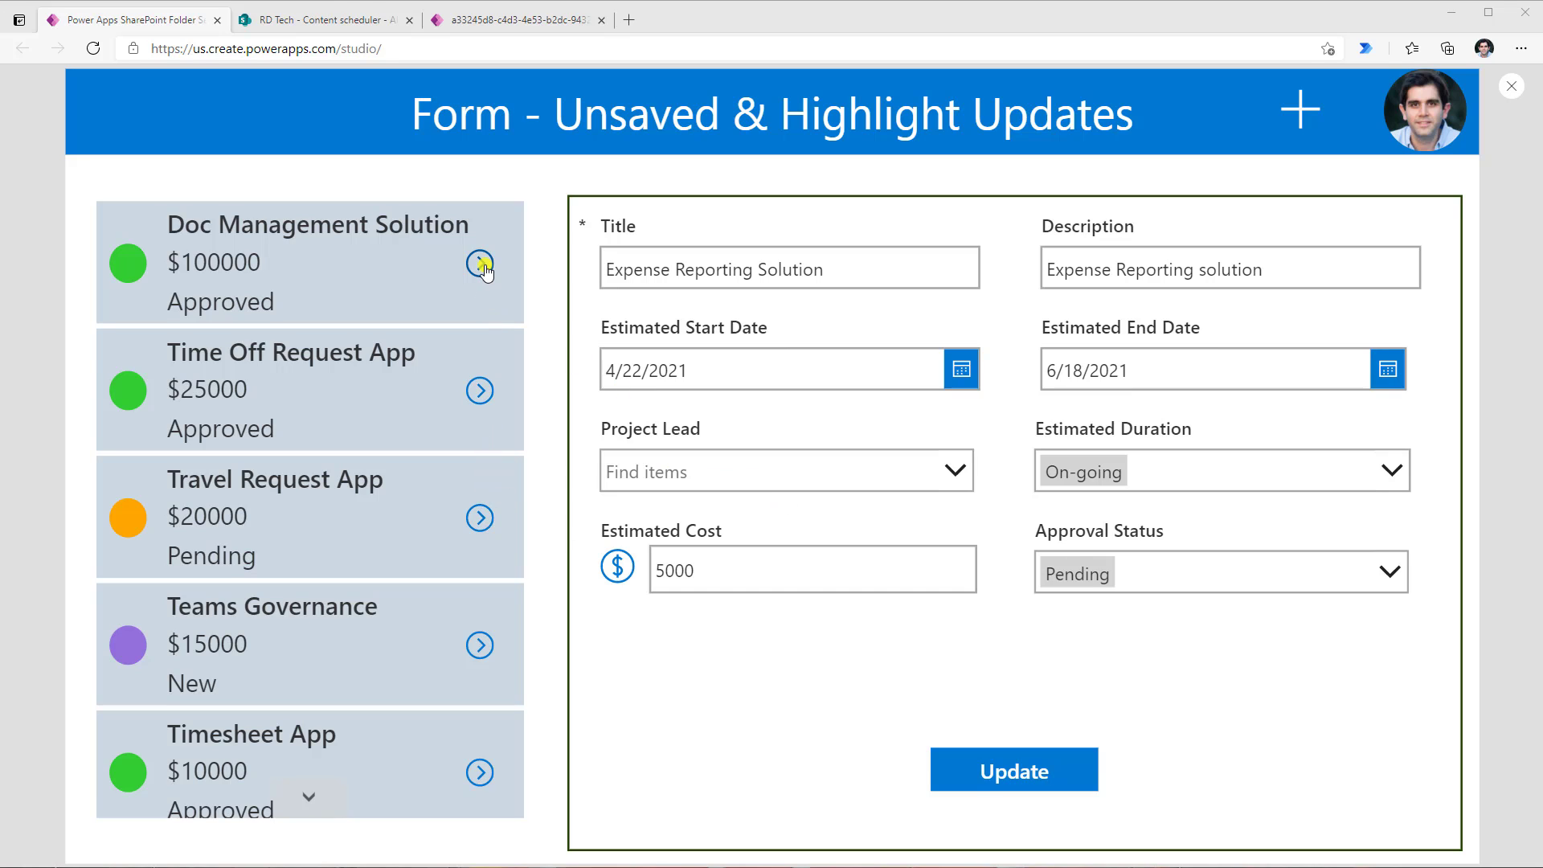
Open the Time Off Request App record and set its estimated end date to 8/12/2021.
{"action": "left_click", "coordinate": [479, 267]}
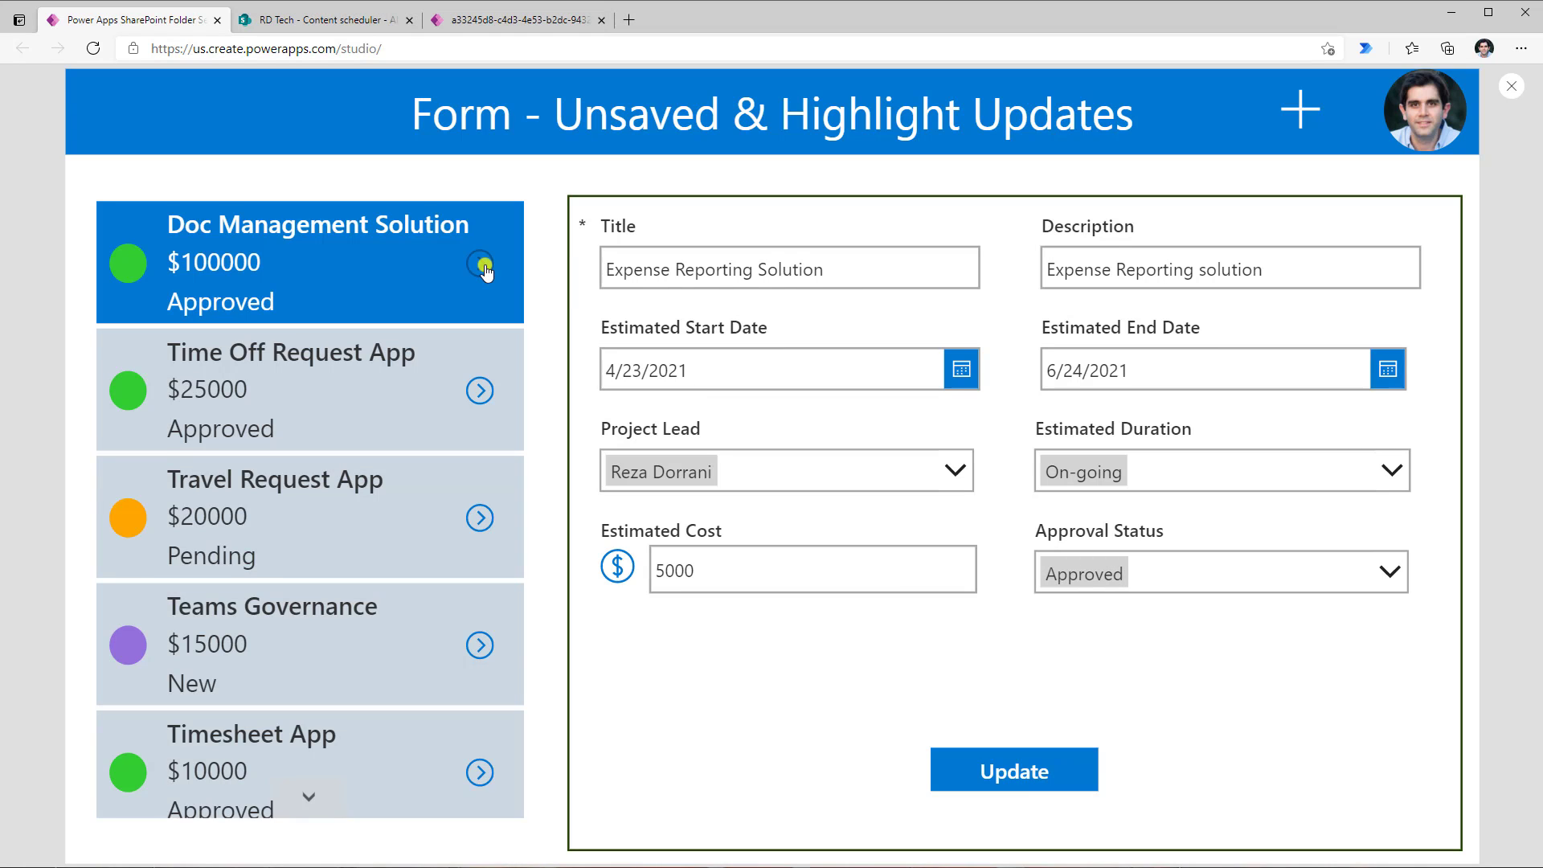
{"action": "left_click", "coordinate": [480, 263]}
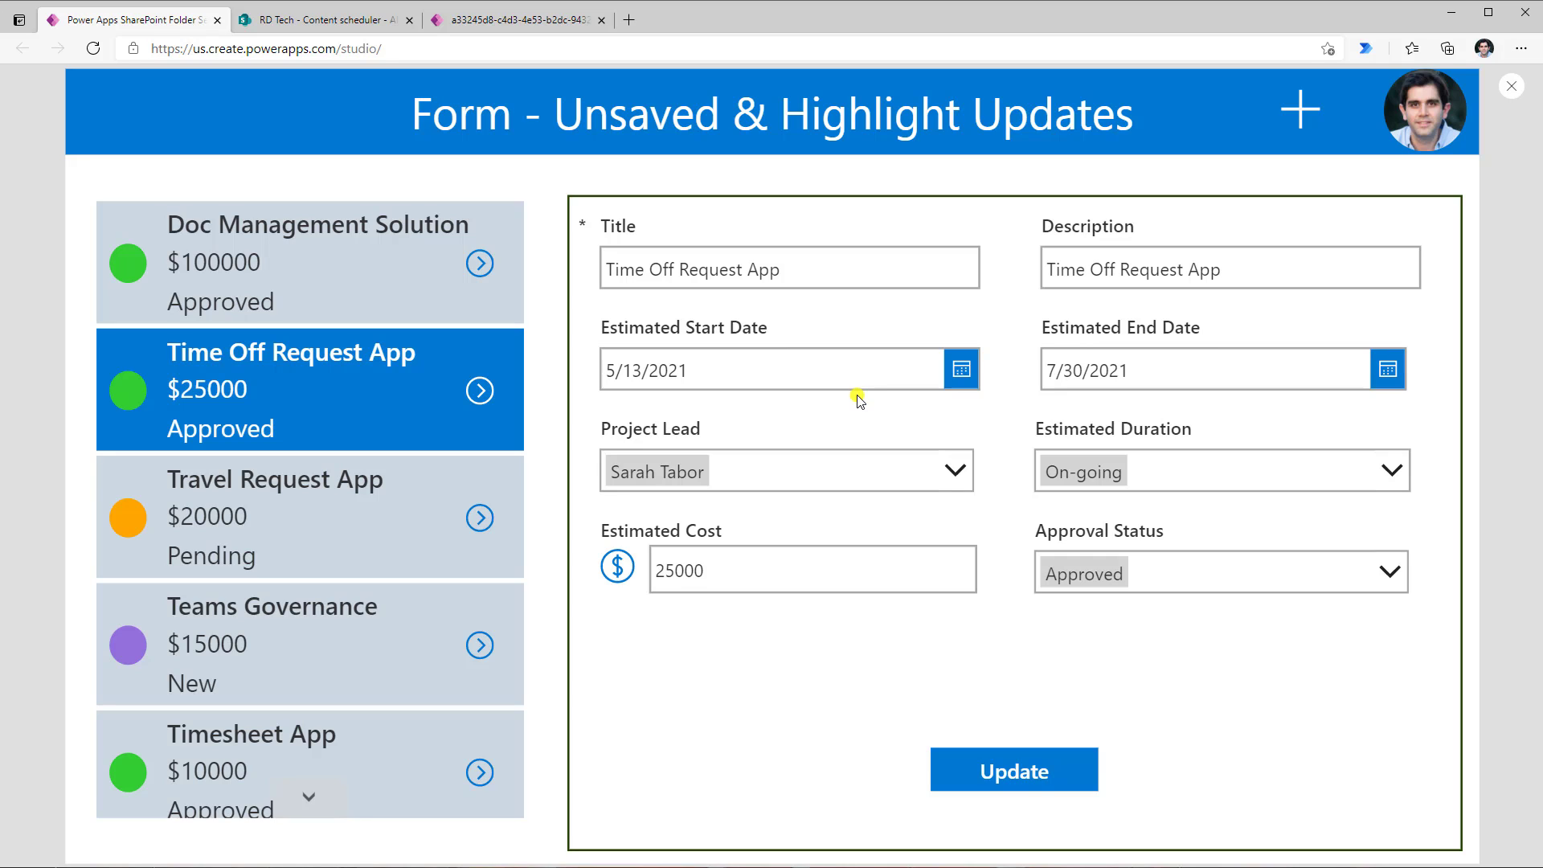
{"action": "mouse_move", "coordinate": [1481, 121]}
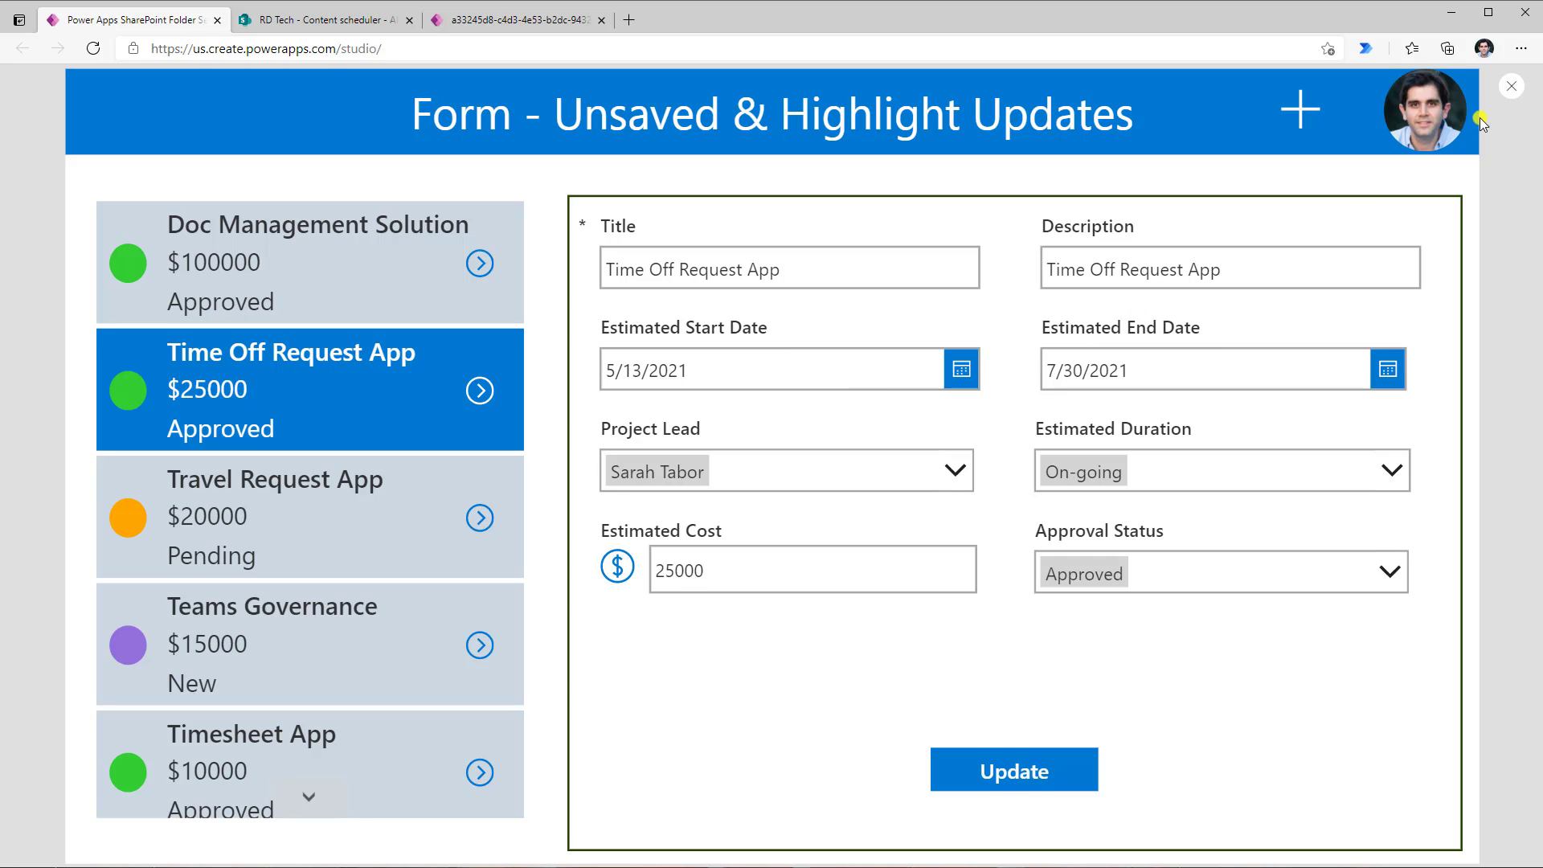
{"action": "mouse_move", "coordinate": [922, 387]}
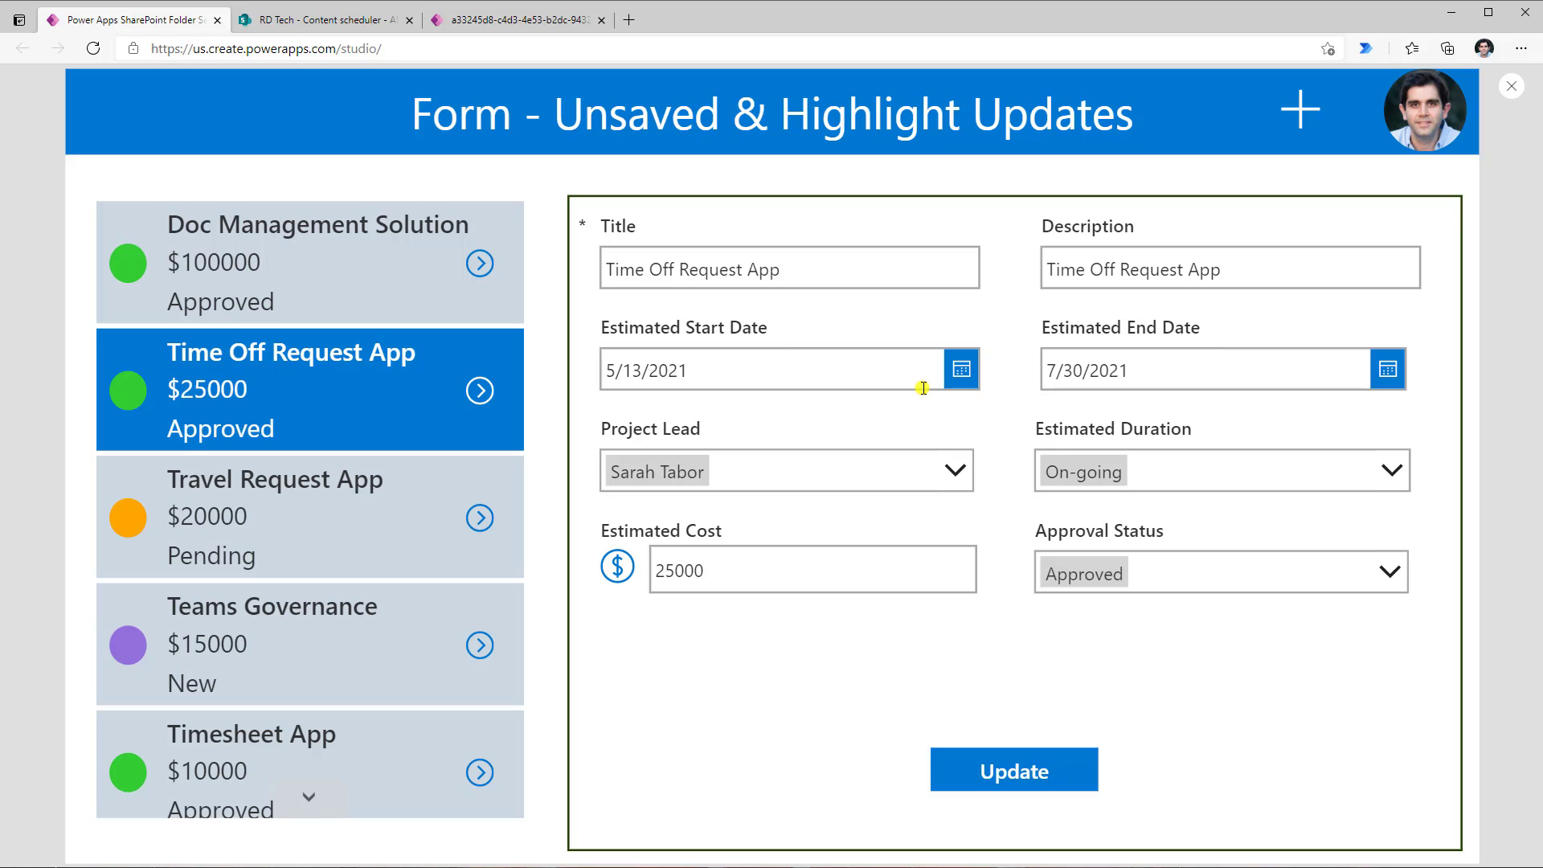
{"action": "mouse_move", "coordinate": [1158, 370]}
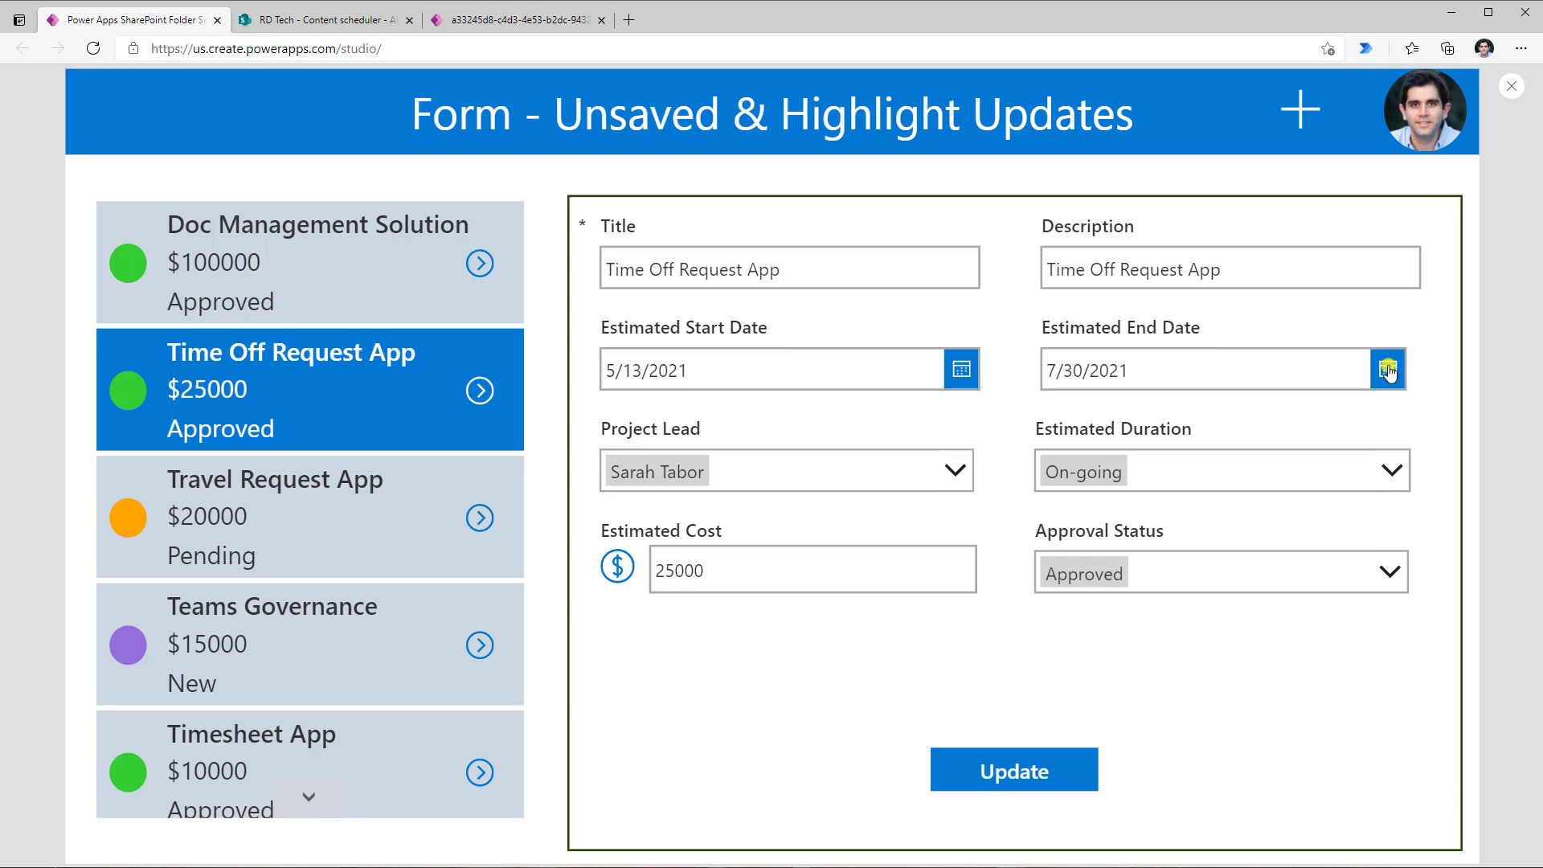
{"action": "left_click", "coordinate": [1387, 369]}
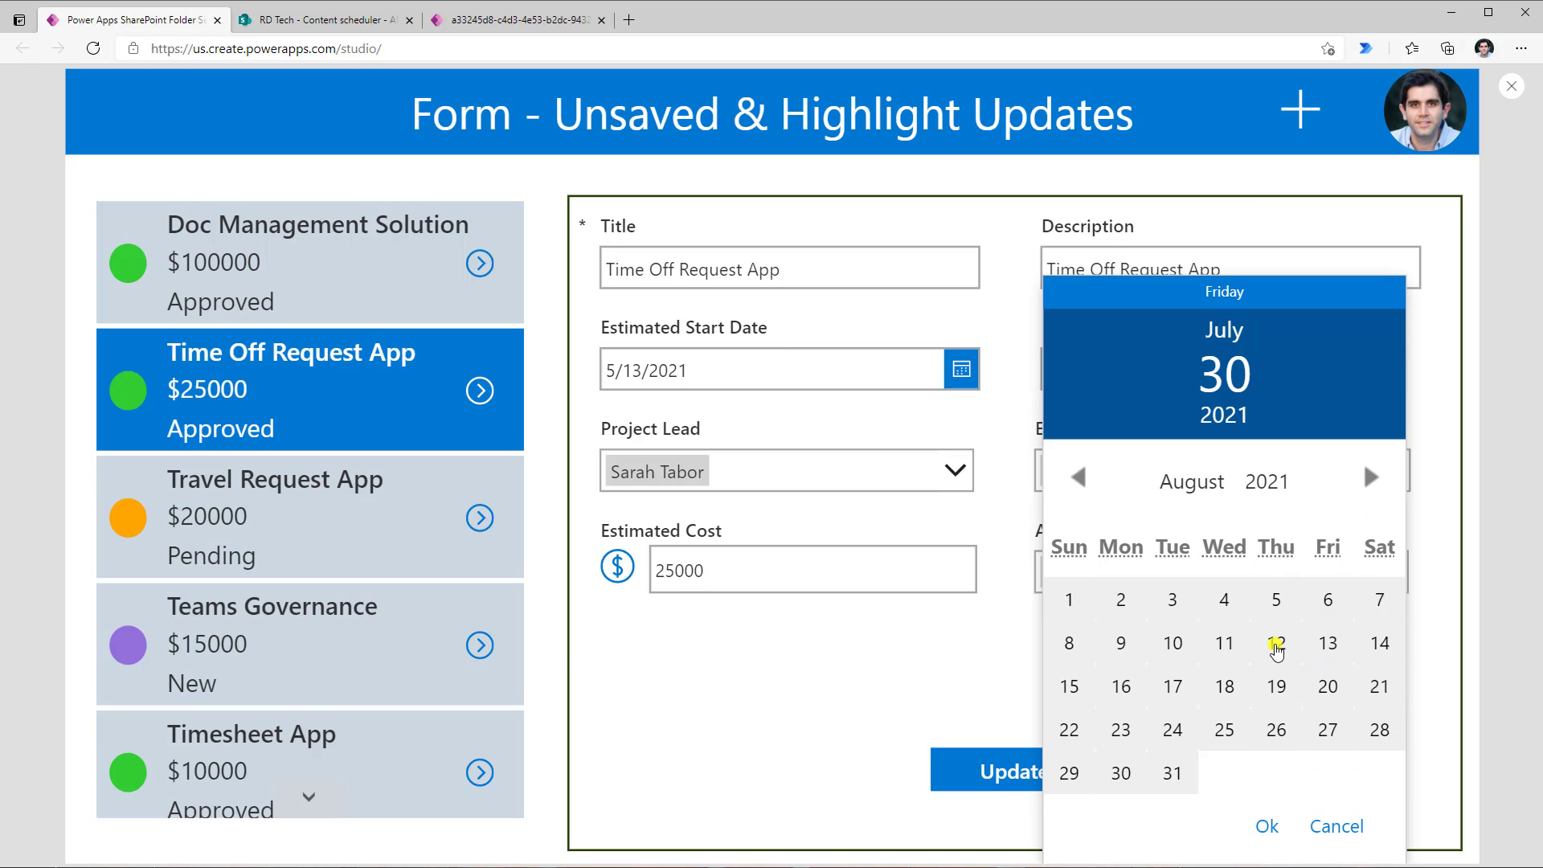
{"action": "left_click", "coordinate": [1276, 643]}
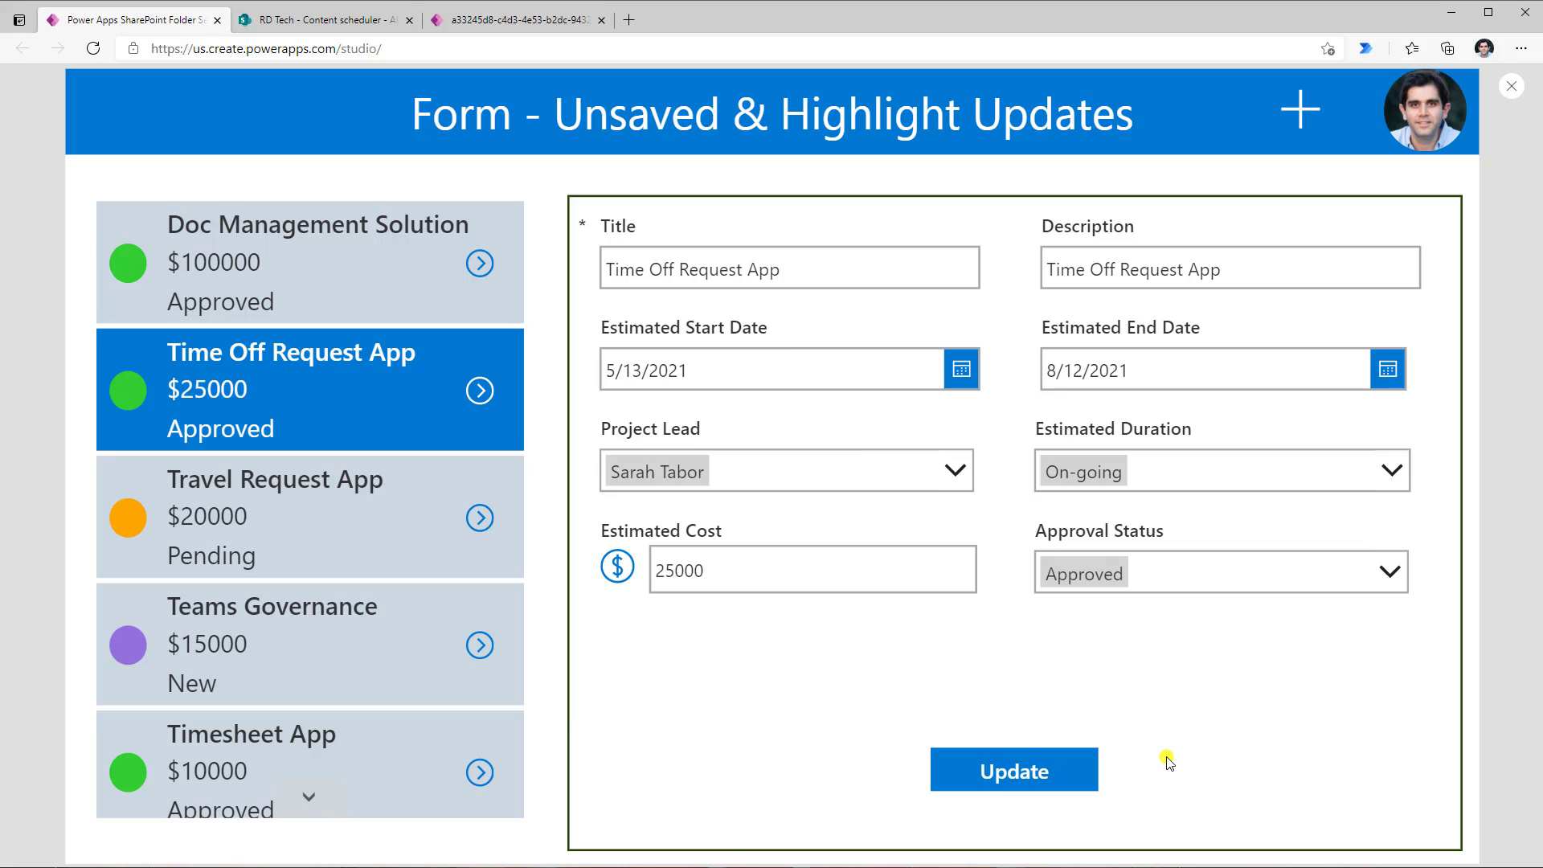
{"action": "mouse_move", "coordinate": [1512, 78]}
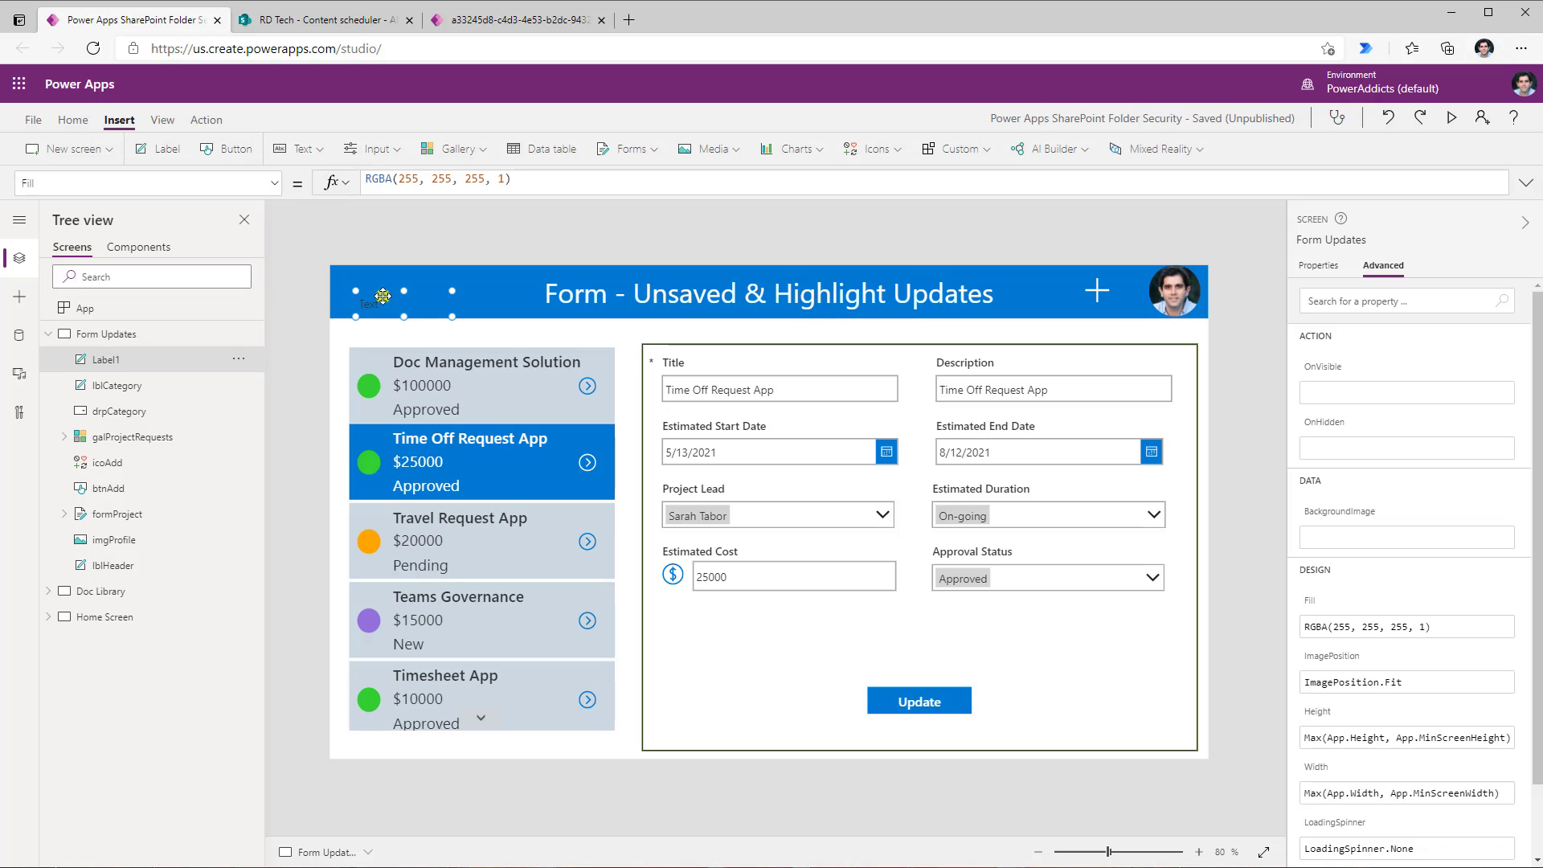
Add a centered, orange 'You have unsaved changes' label just above the Update button.
{"action": "left_click_drag", "start_coordinate": [381, 295], "coordinate": [785, 653]}
{"action": "type", "text": "\"You have unsaved changes\""}
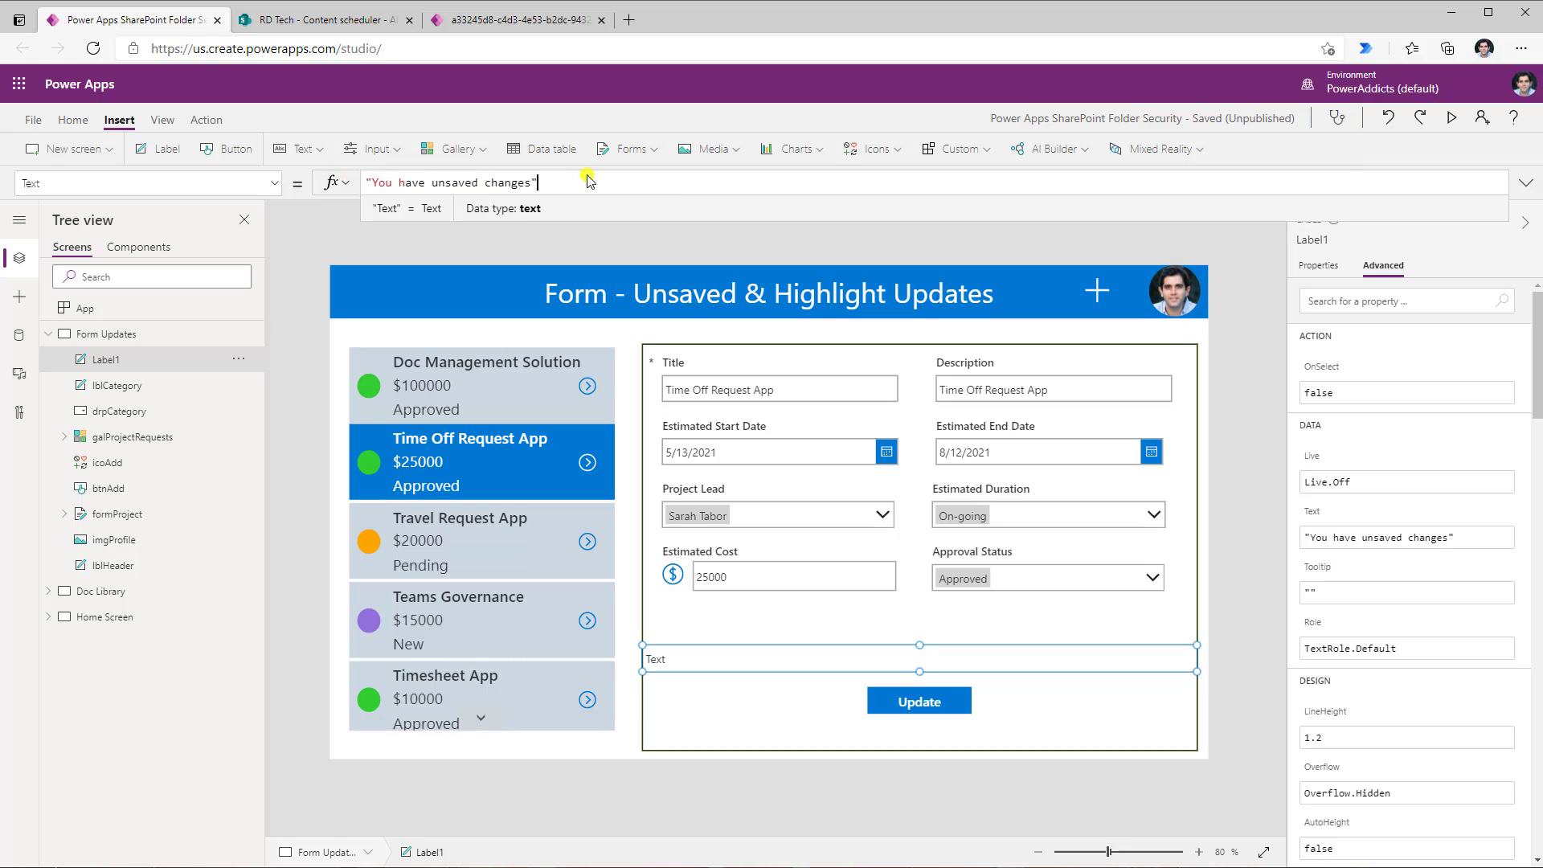
{"action": "key", "text": "enter"}
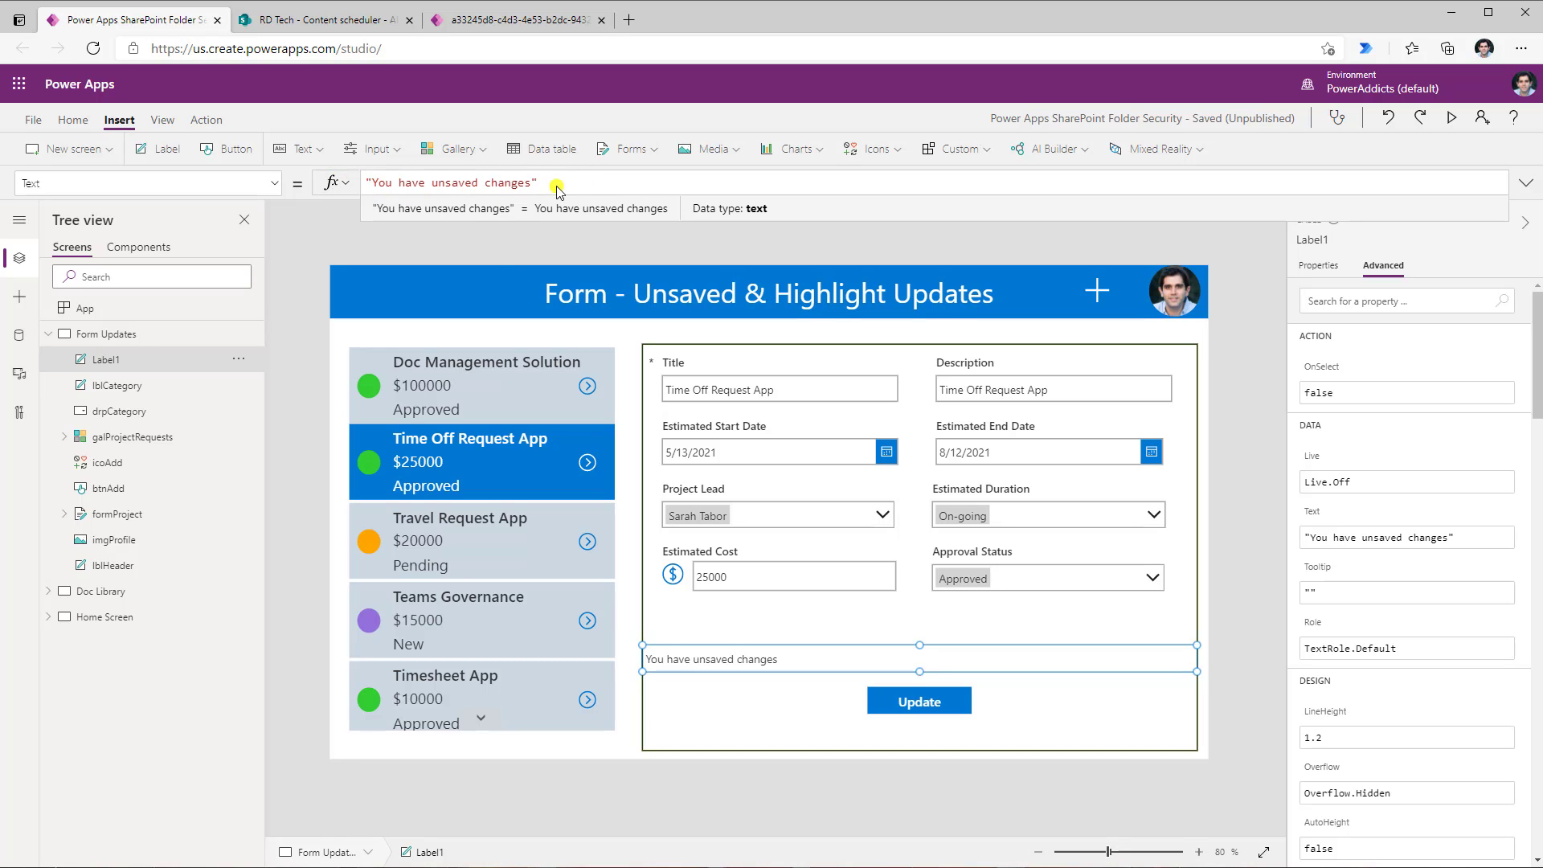
{"action": "left_click", "coordinate": [608, 148]}
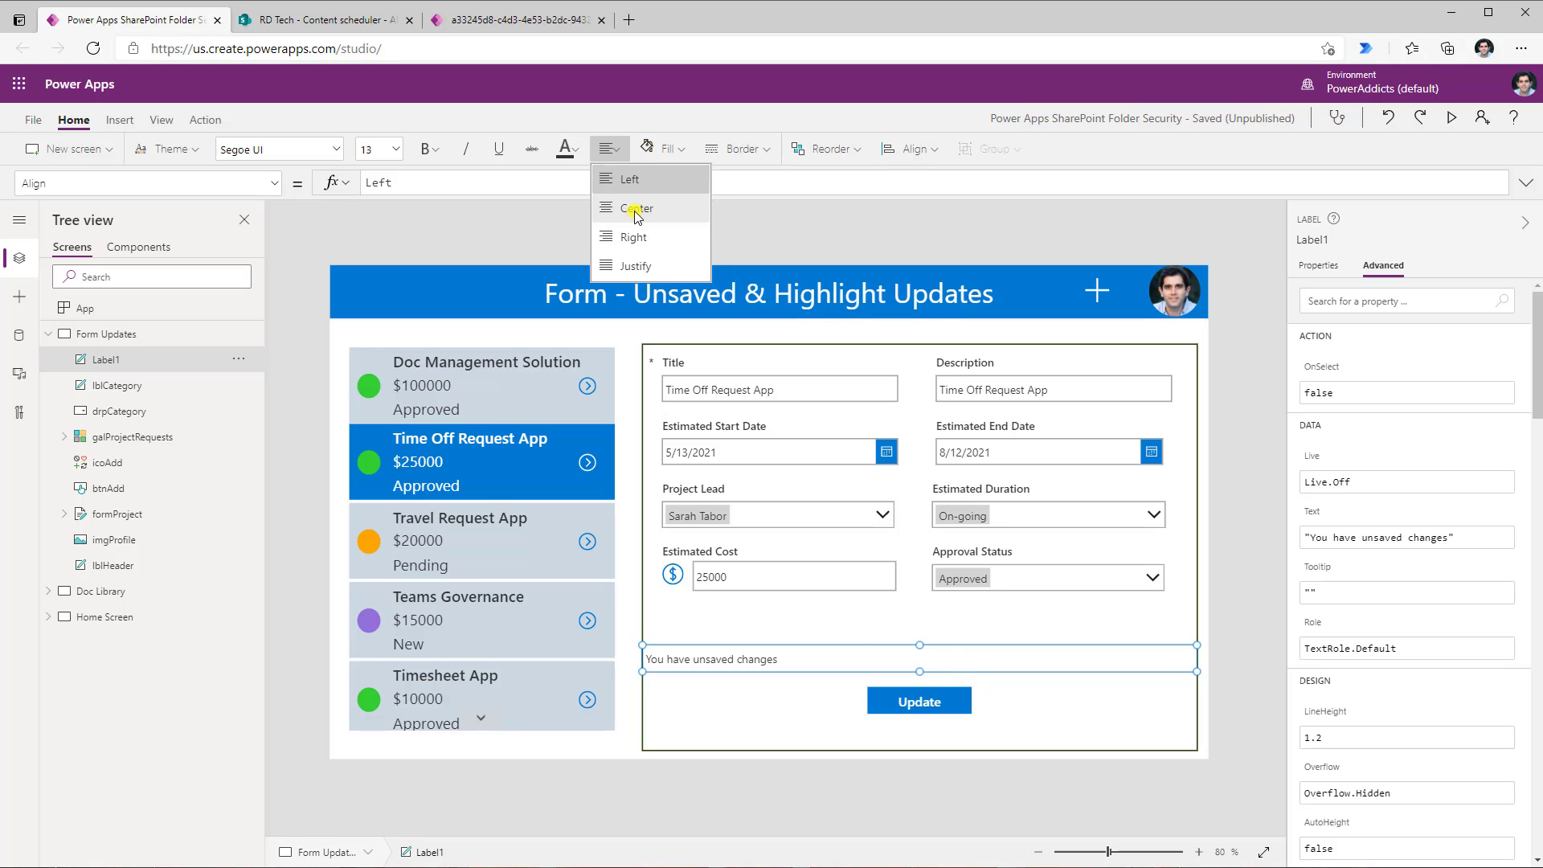
{"action": "left_click", "coordinate": [561, 148]}
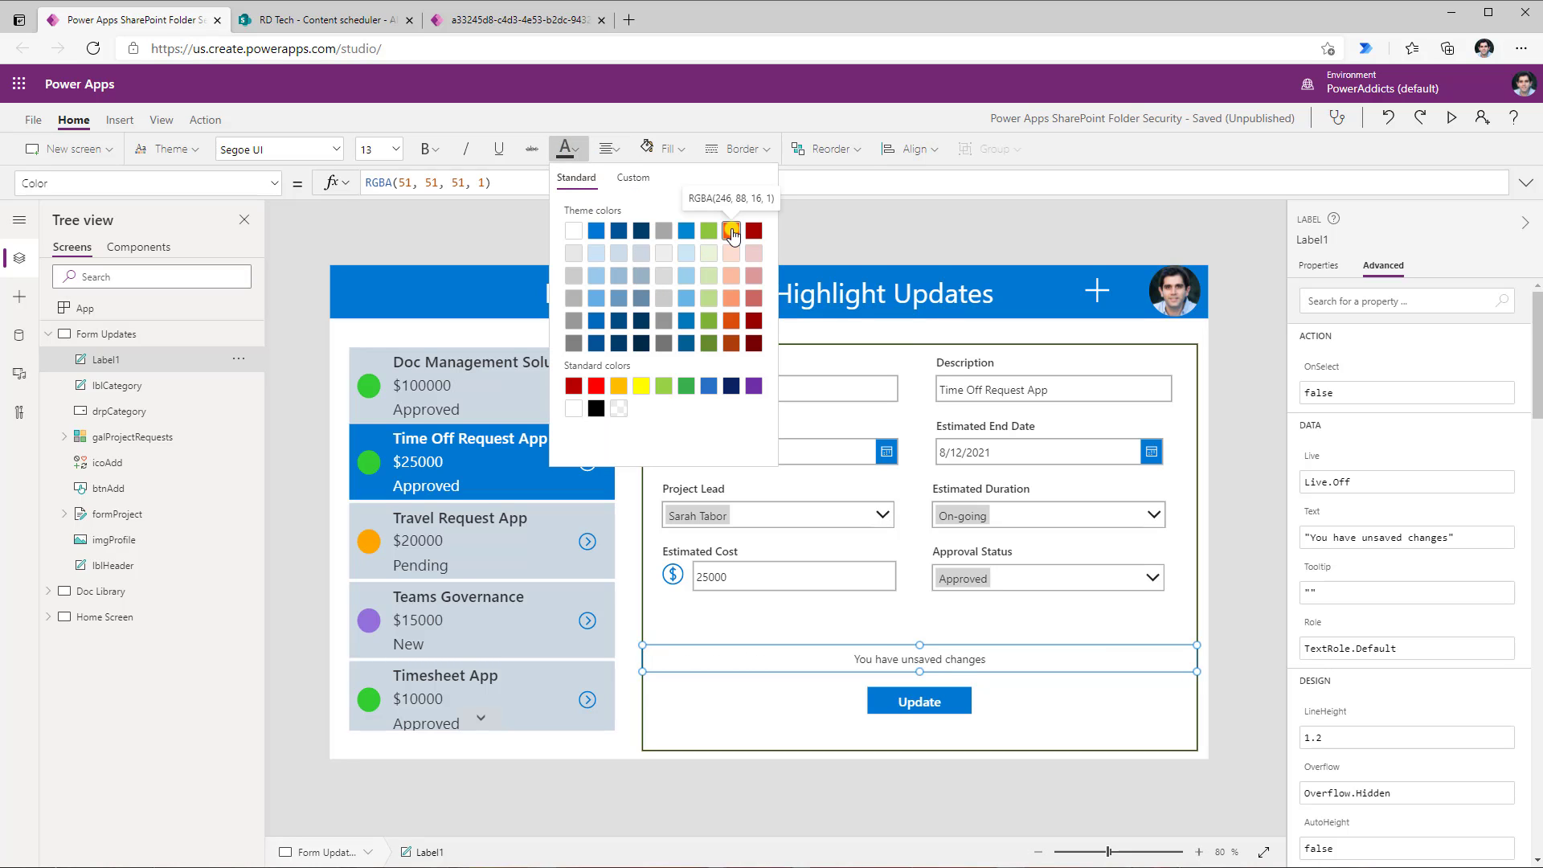
{"action": "left_click", "coordinate": [732, 231]}
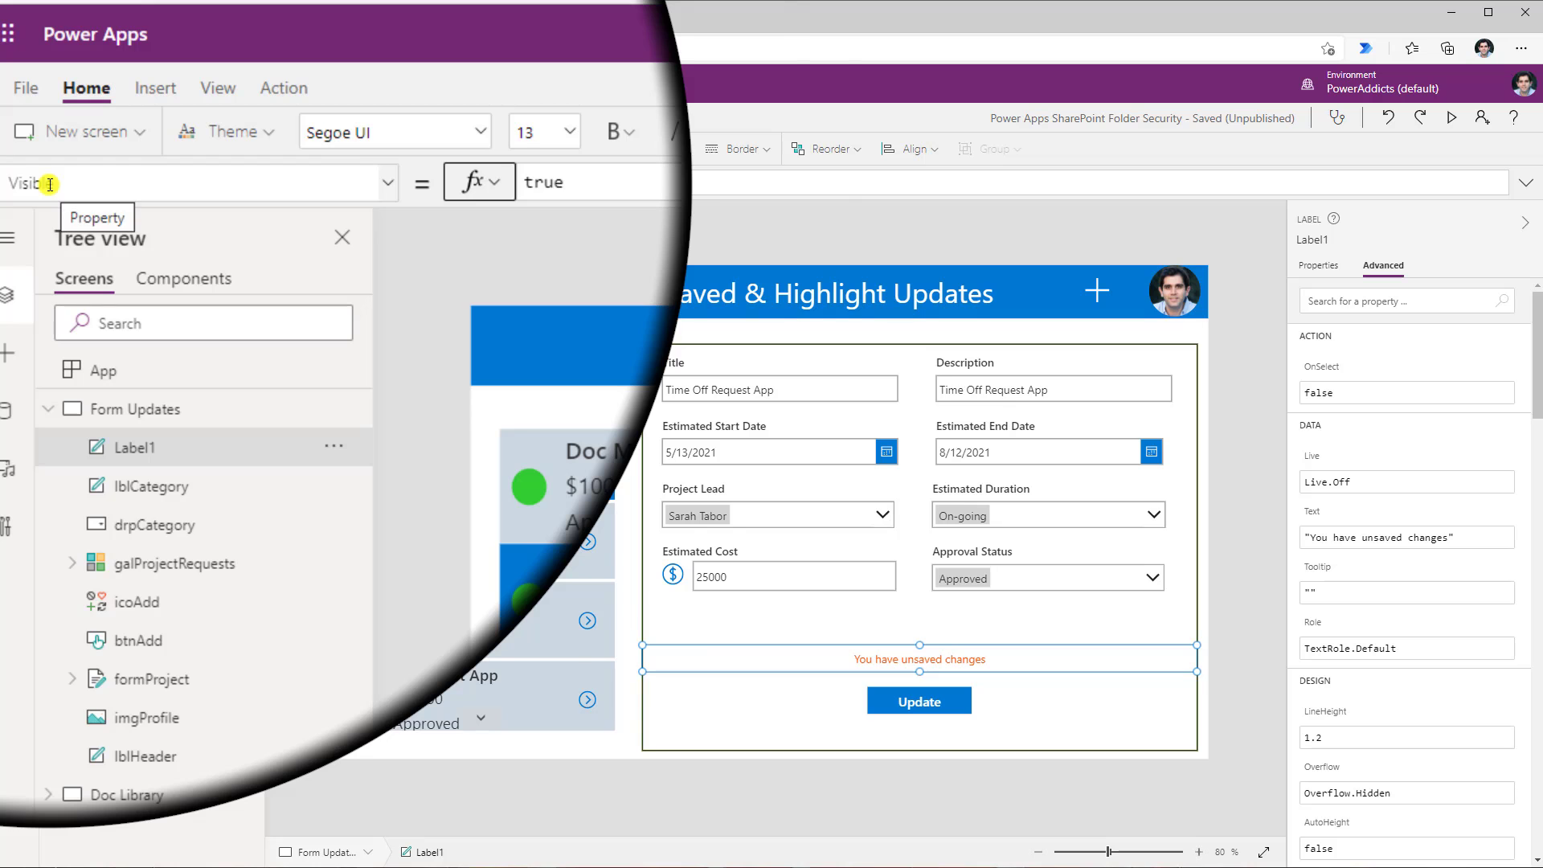
Set Label1's Visible property to formProject.Unsaved.
{"action": "left_click", "coordinate": [543, 183]}
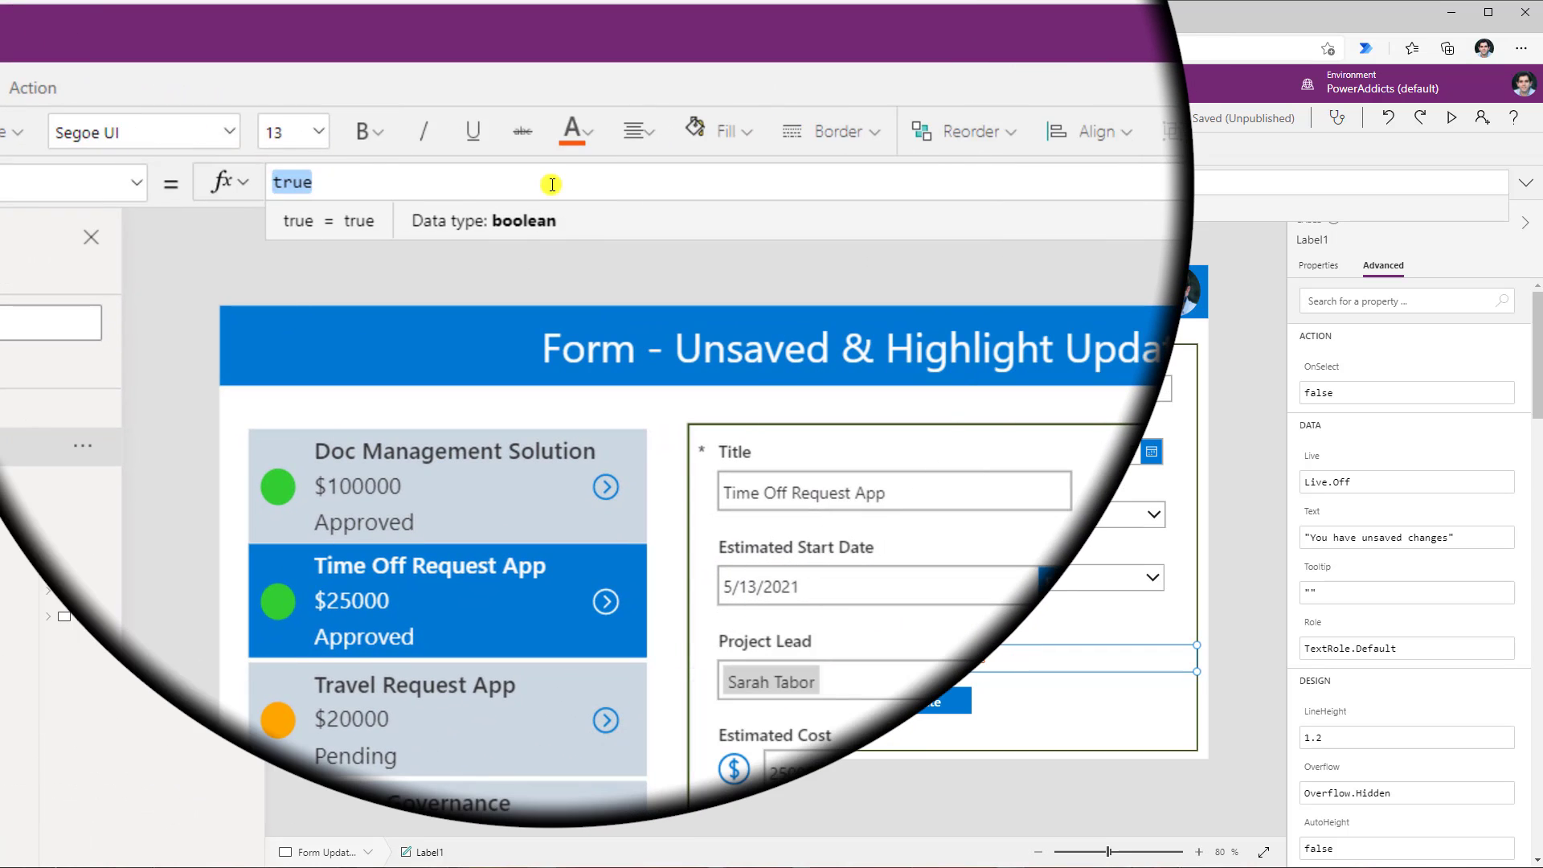
{"action": "type", "text": "formpr"}
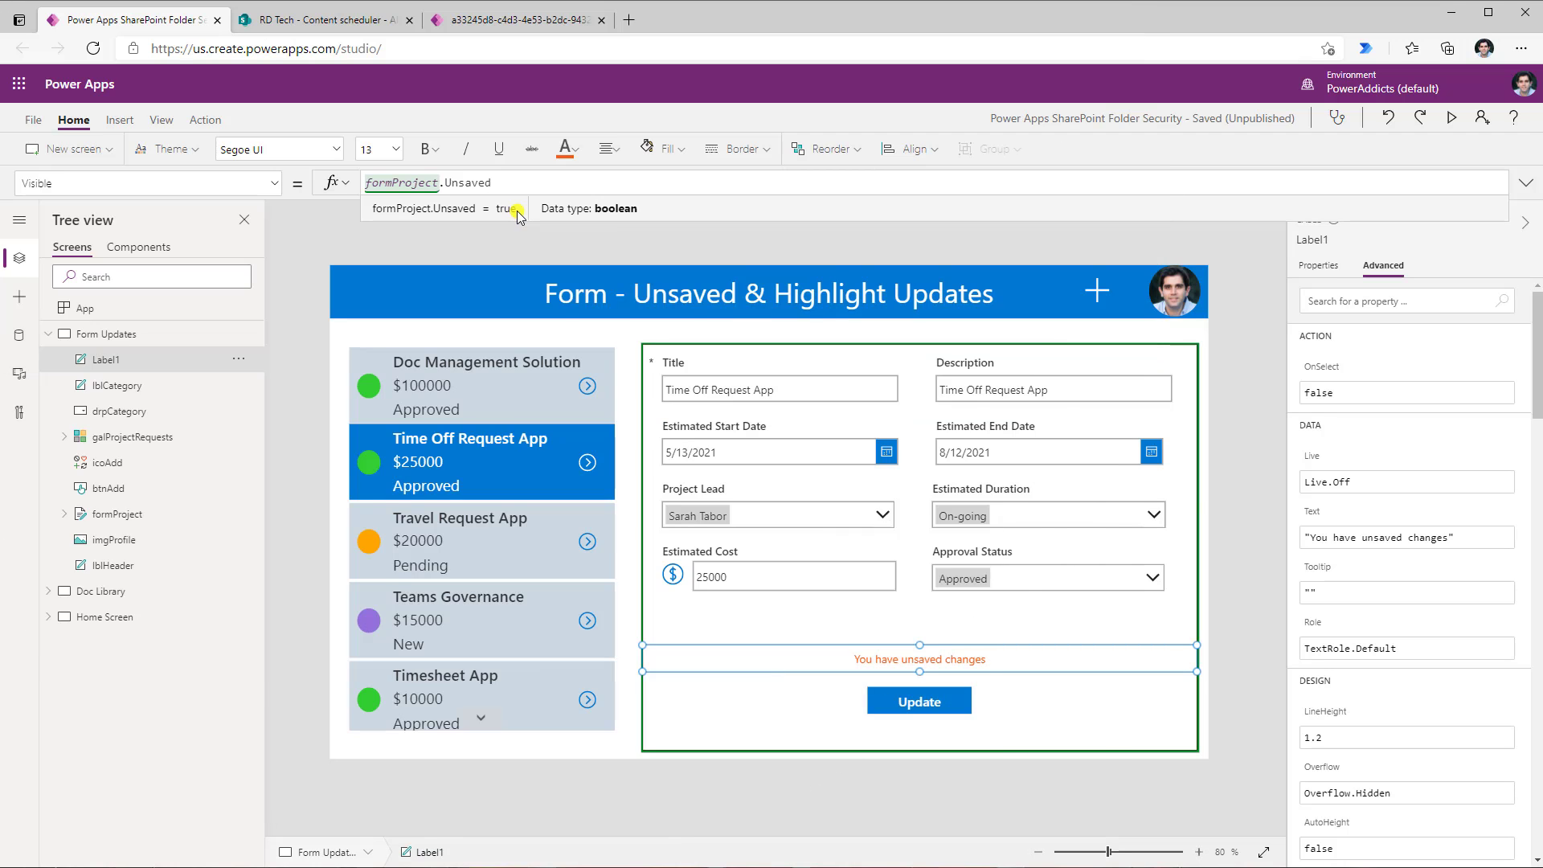
Preview the app, open Doc Management Solution, and switch approval status to Pending, then Approved.
{"action": "left_click", "coordinate": [1451, 118]}
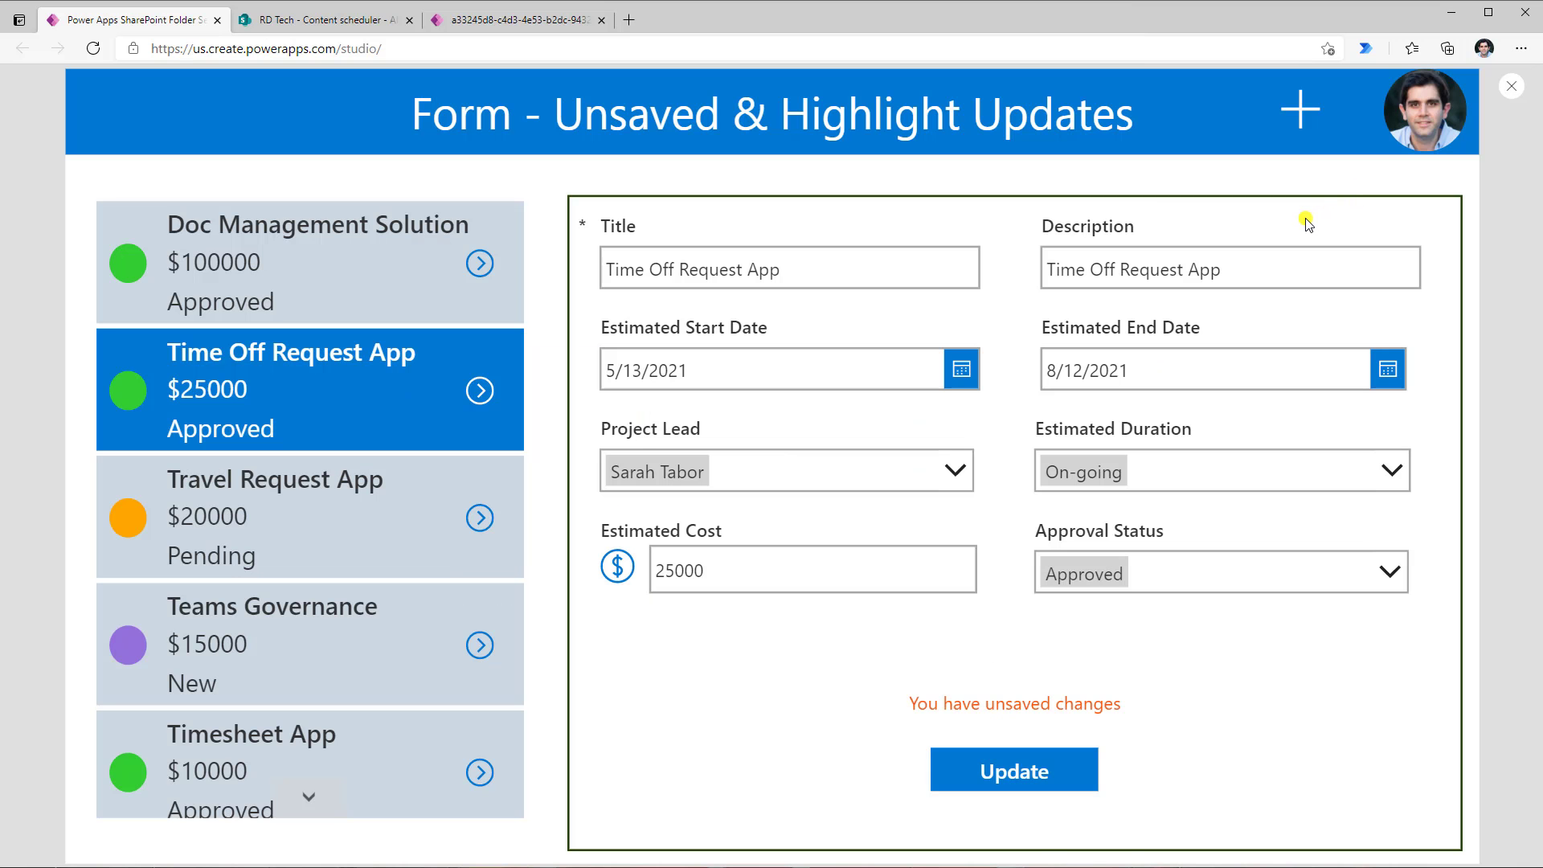
{"action": "mouse_move", "coordinate": [1052, 596]}
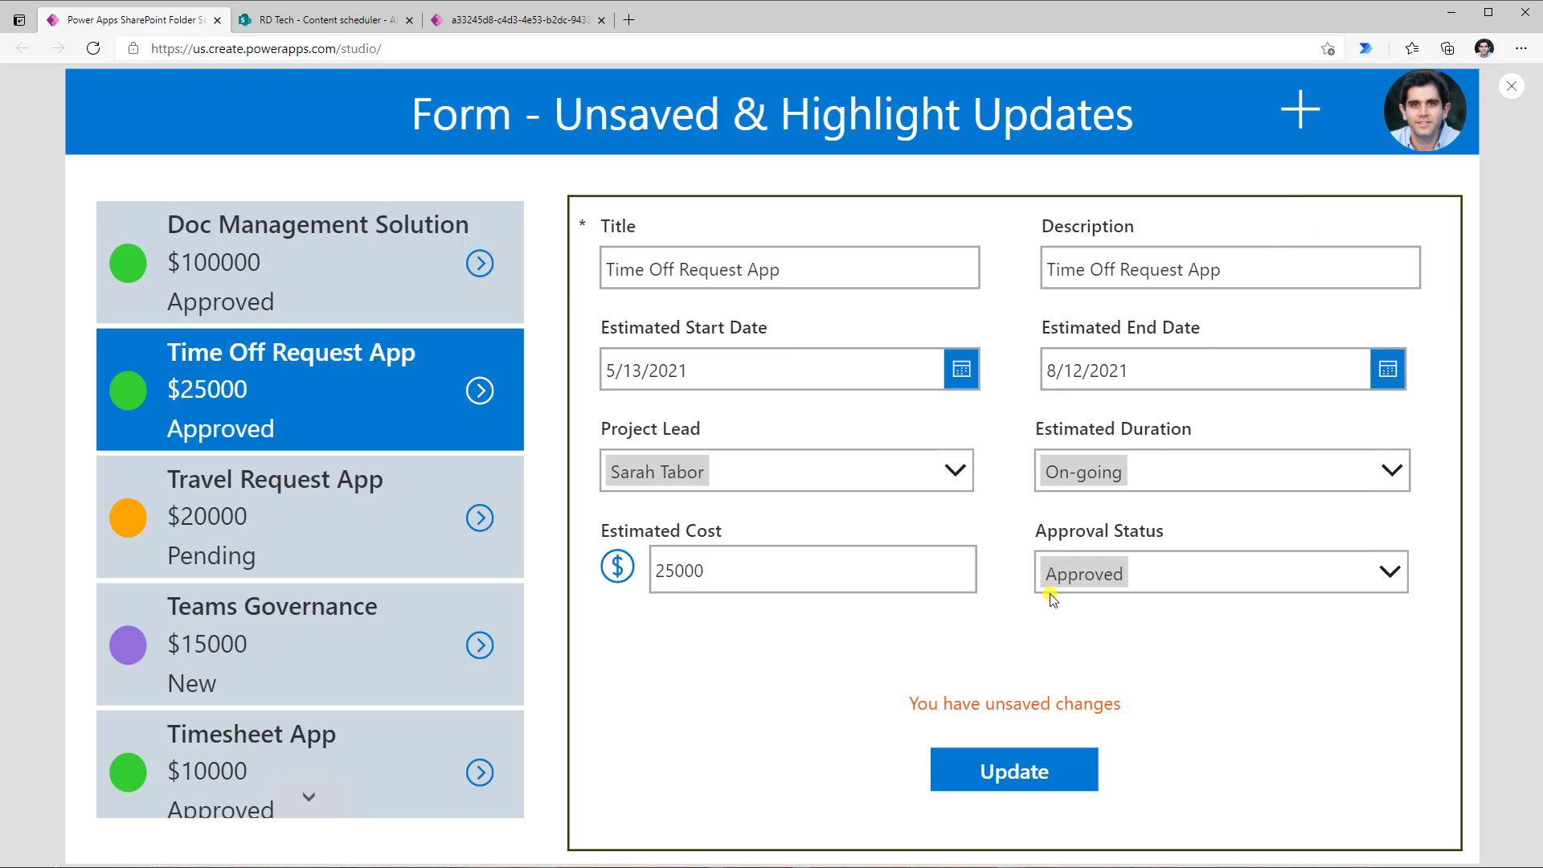
{"action": "mouse_move", "coordinate": [1068, 711]}
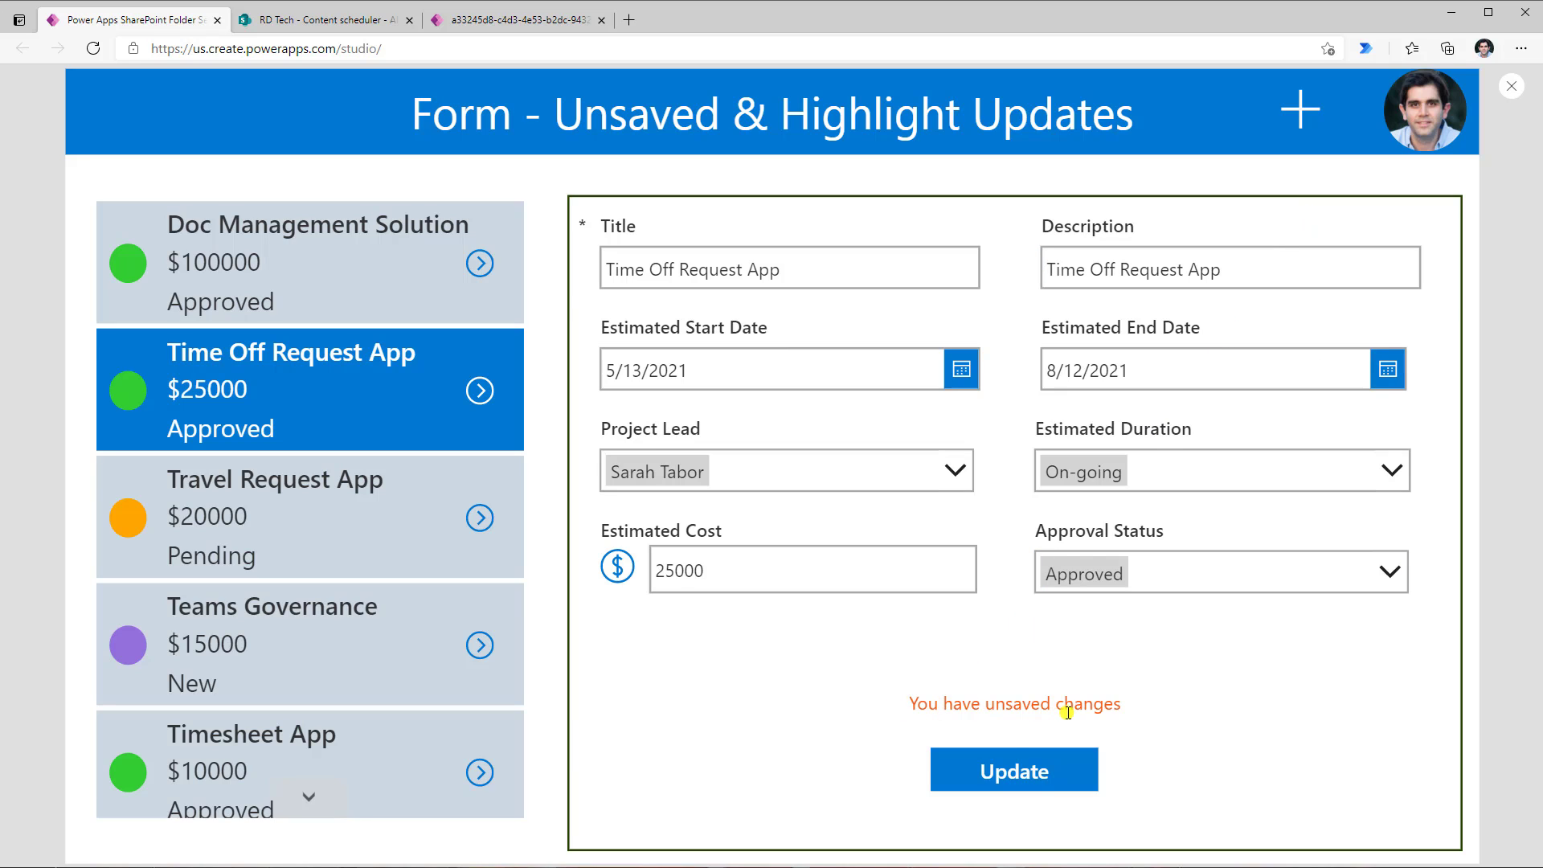
{"action": "left_click", "coordinate": [1013, 770]}
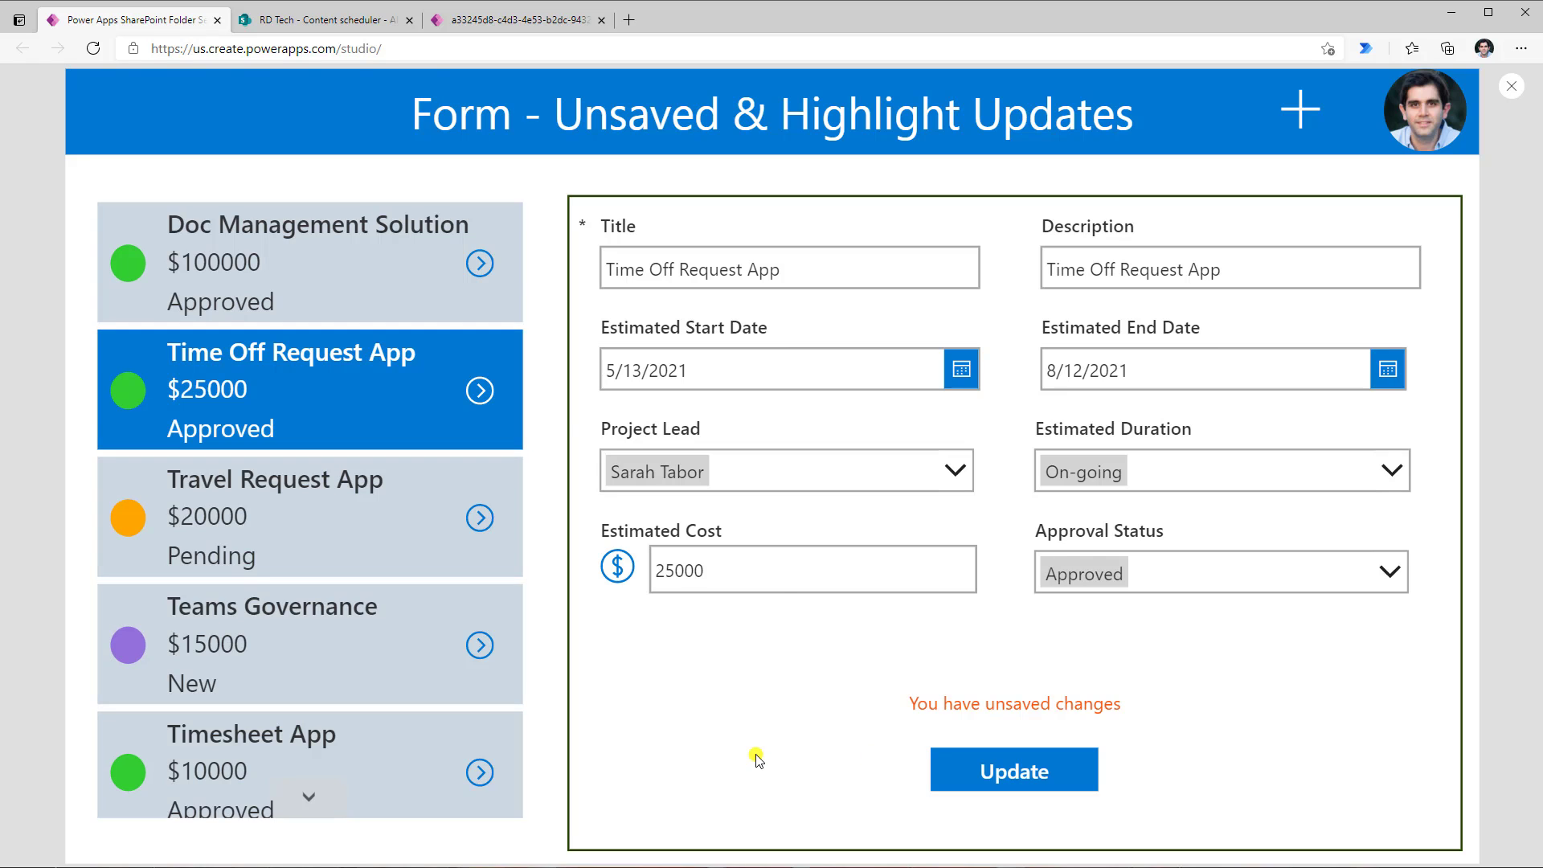
{"action": "left_click", "coordinate": [1012, 768]}
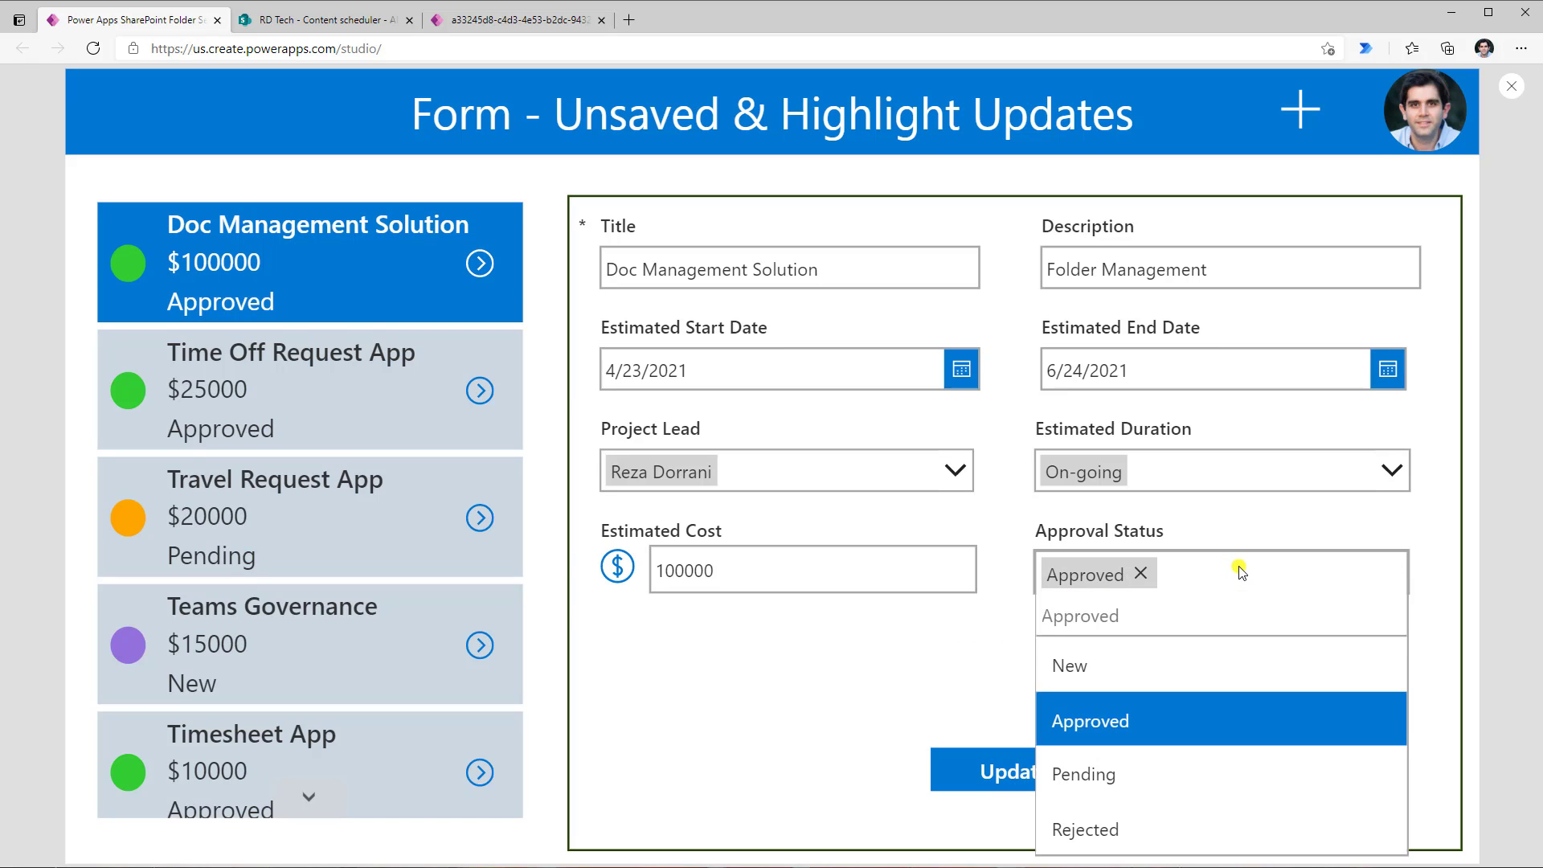
{"action": "left_click", "coordinate": [1082, 775]}
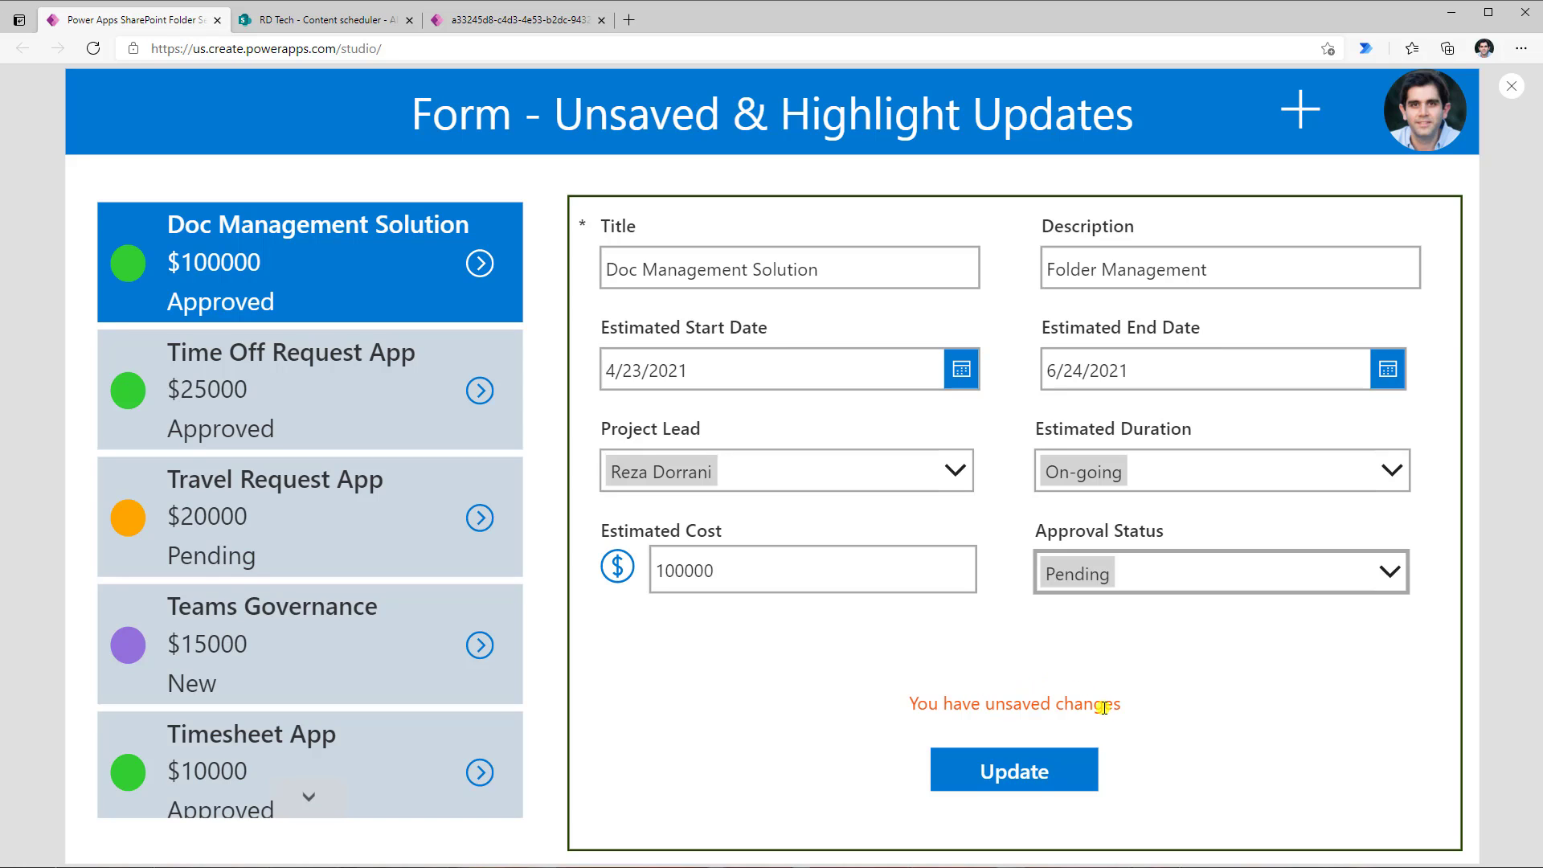
{"action": "left_click", "coordinate": [1389, 572]}
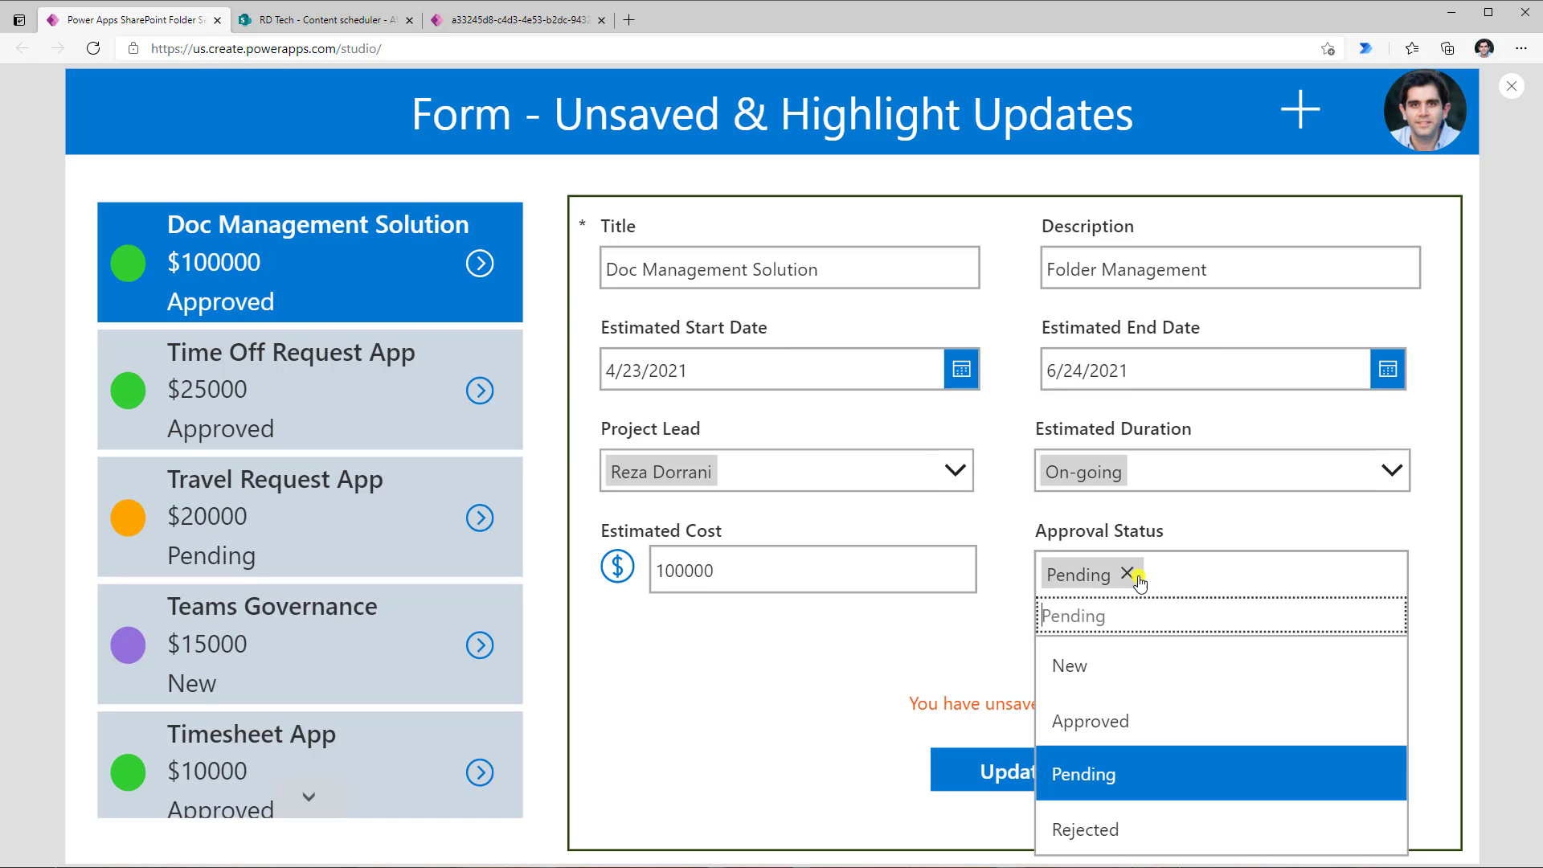
{"action": "left_click", "coordinate": [1090, 720]}
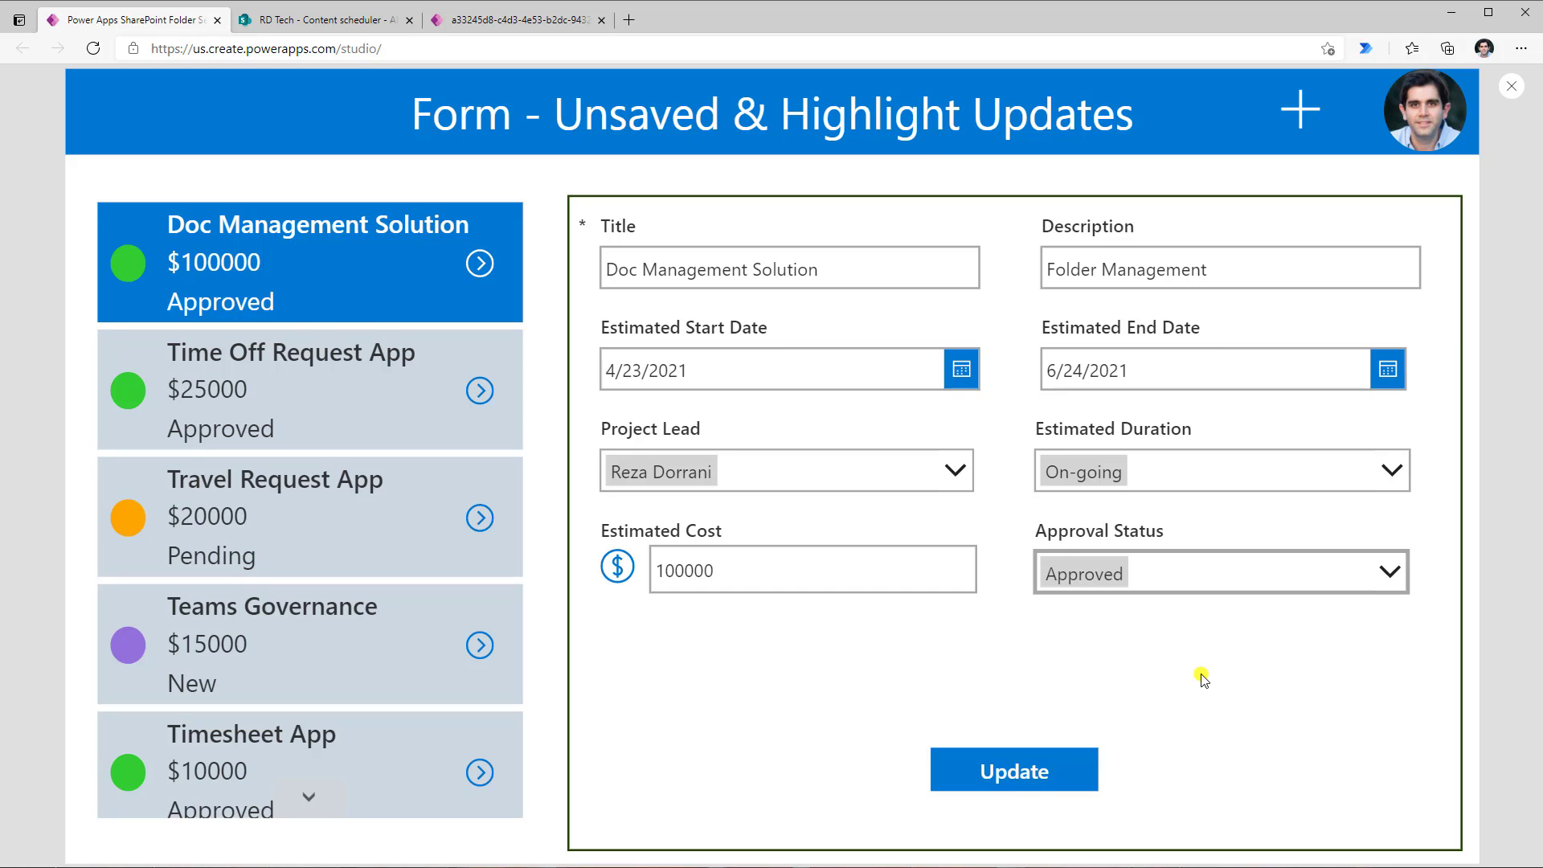
{"action": "mouse_move", "coordinate": [884, 716]}
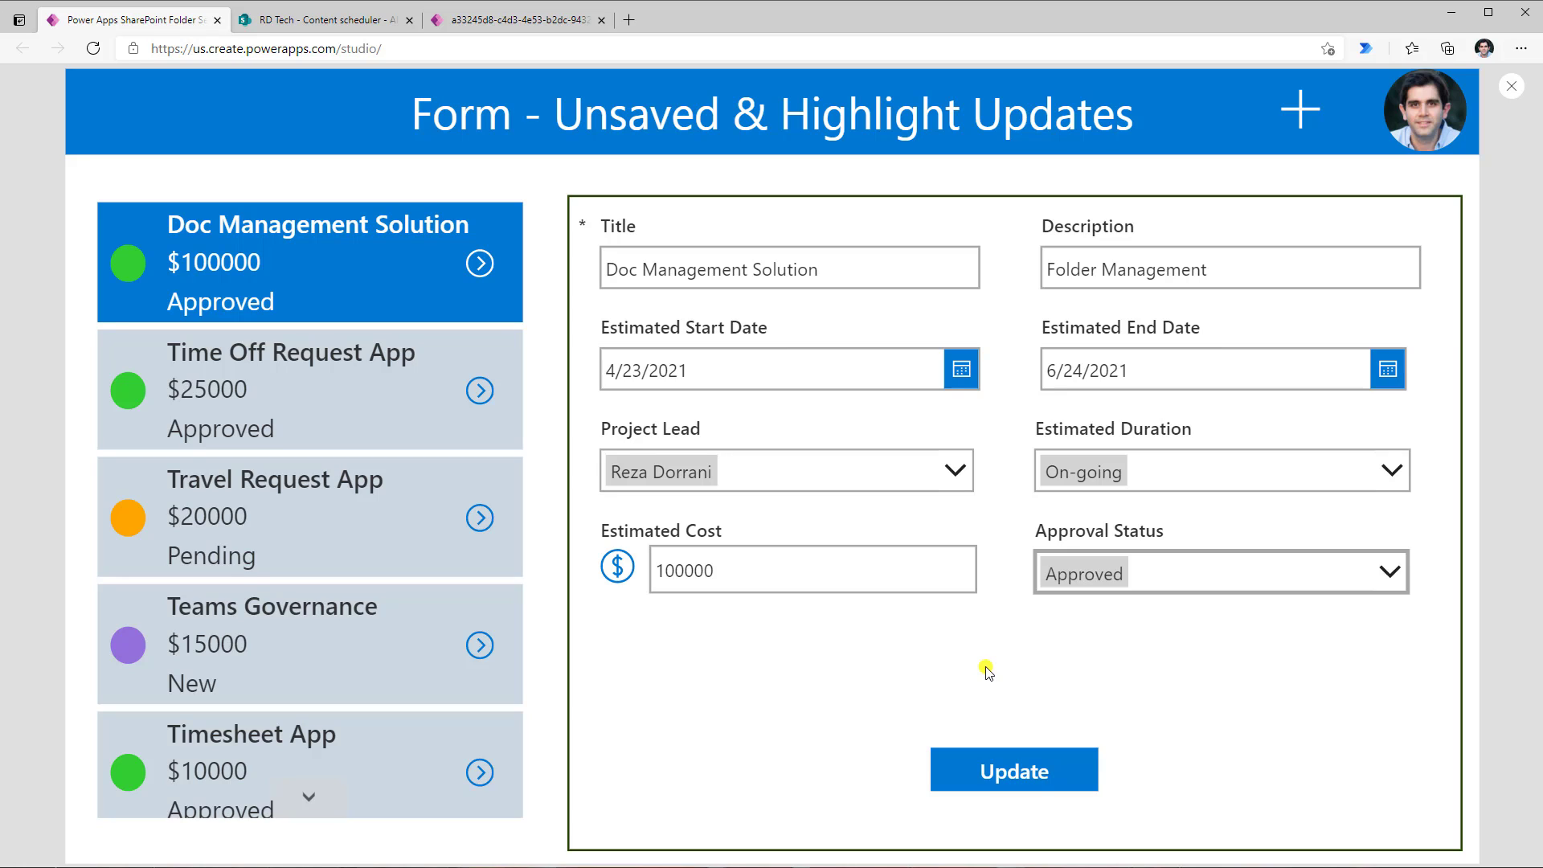
Remove 'Solution' from the title and extend the description to 'Folder Management Solution'.
{"action": "left_click", "coordinate": [749, 268]}
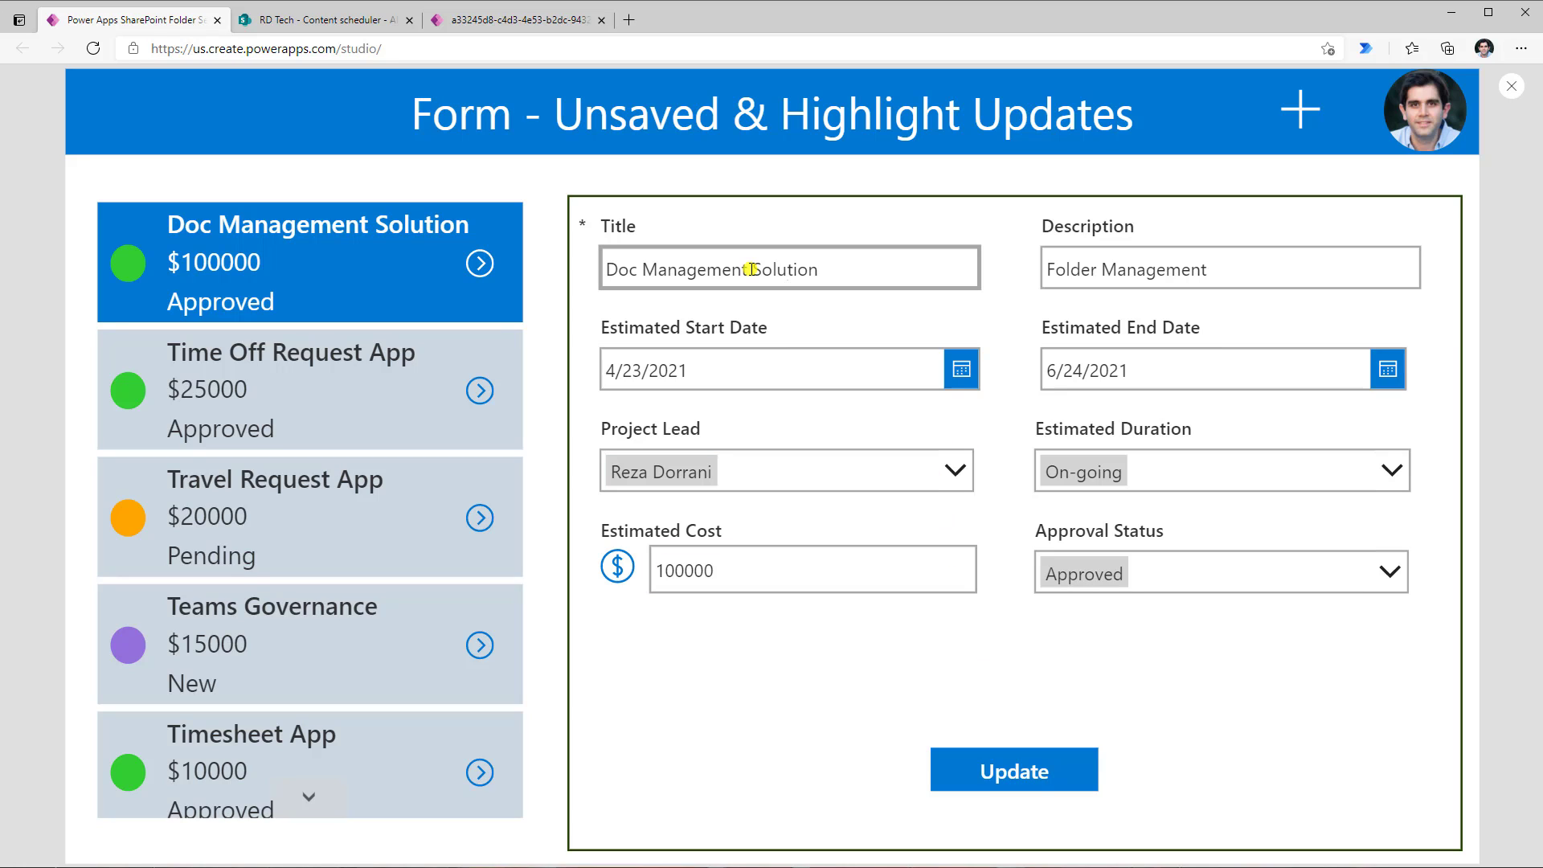
{"action": "double_click", "coordinate": [782, 269]}
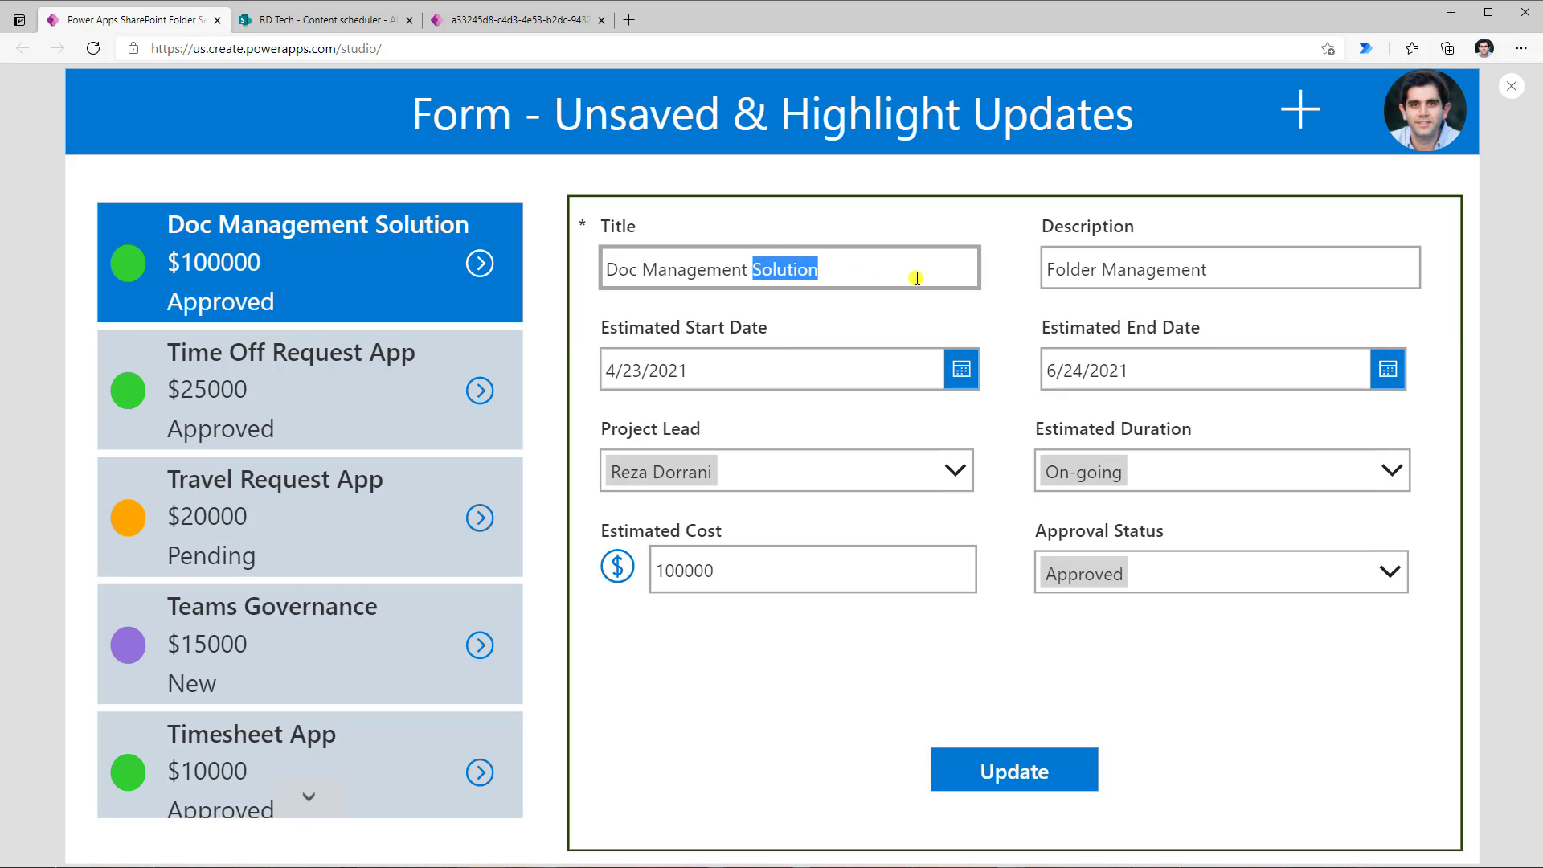
{"action": "key", "text": "Delete"}
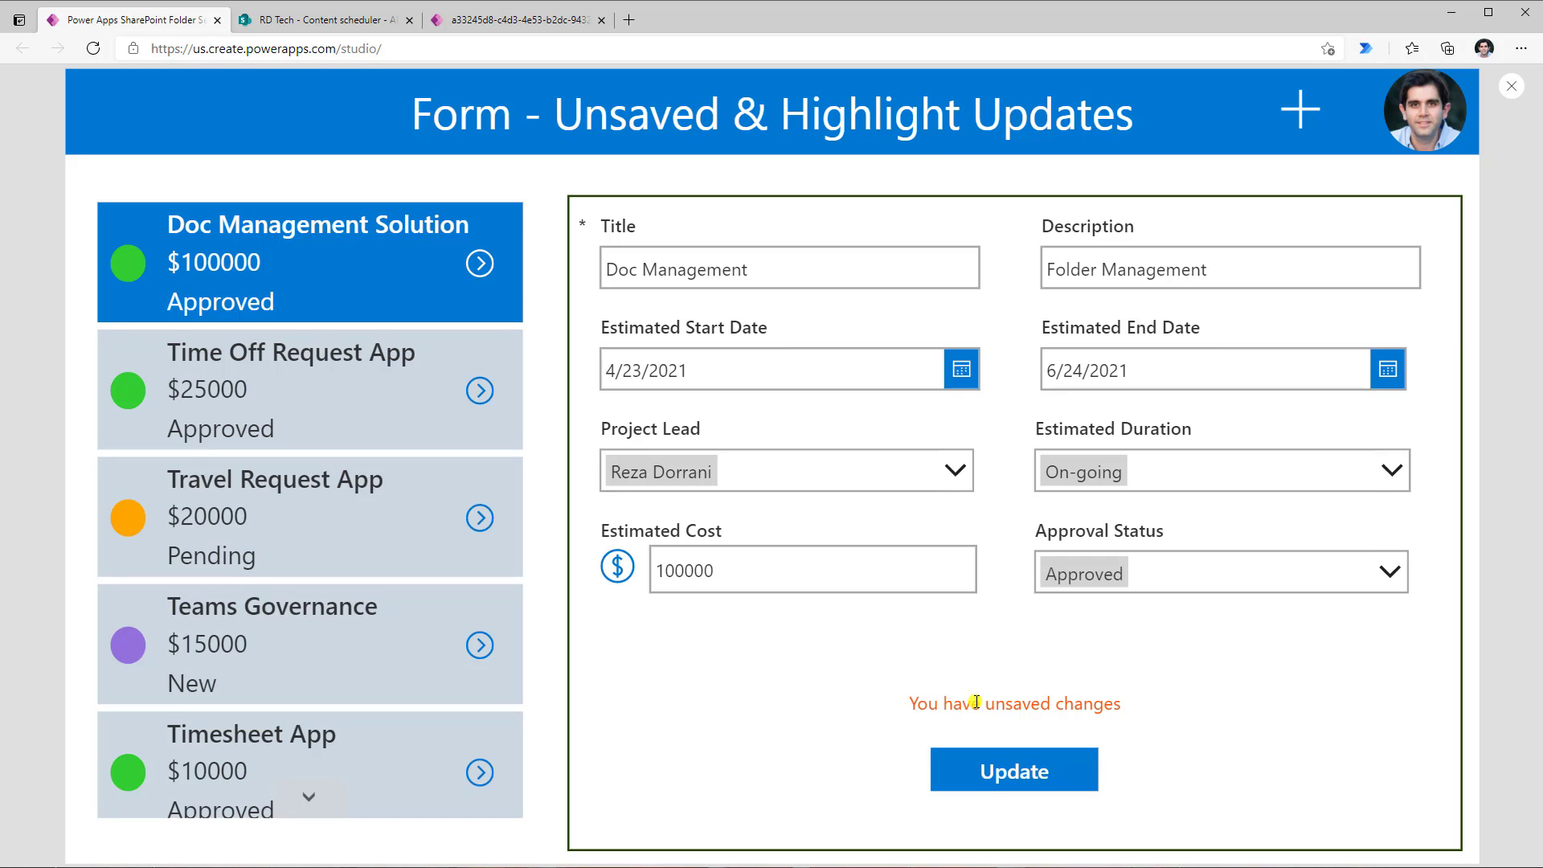
{"action": "left_click", "coordinate": [1228, 267]}
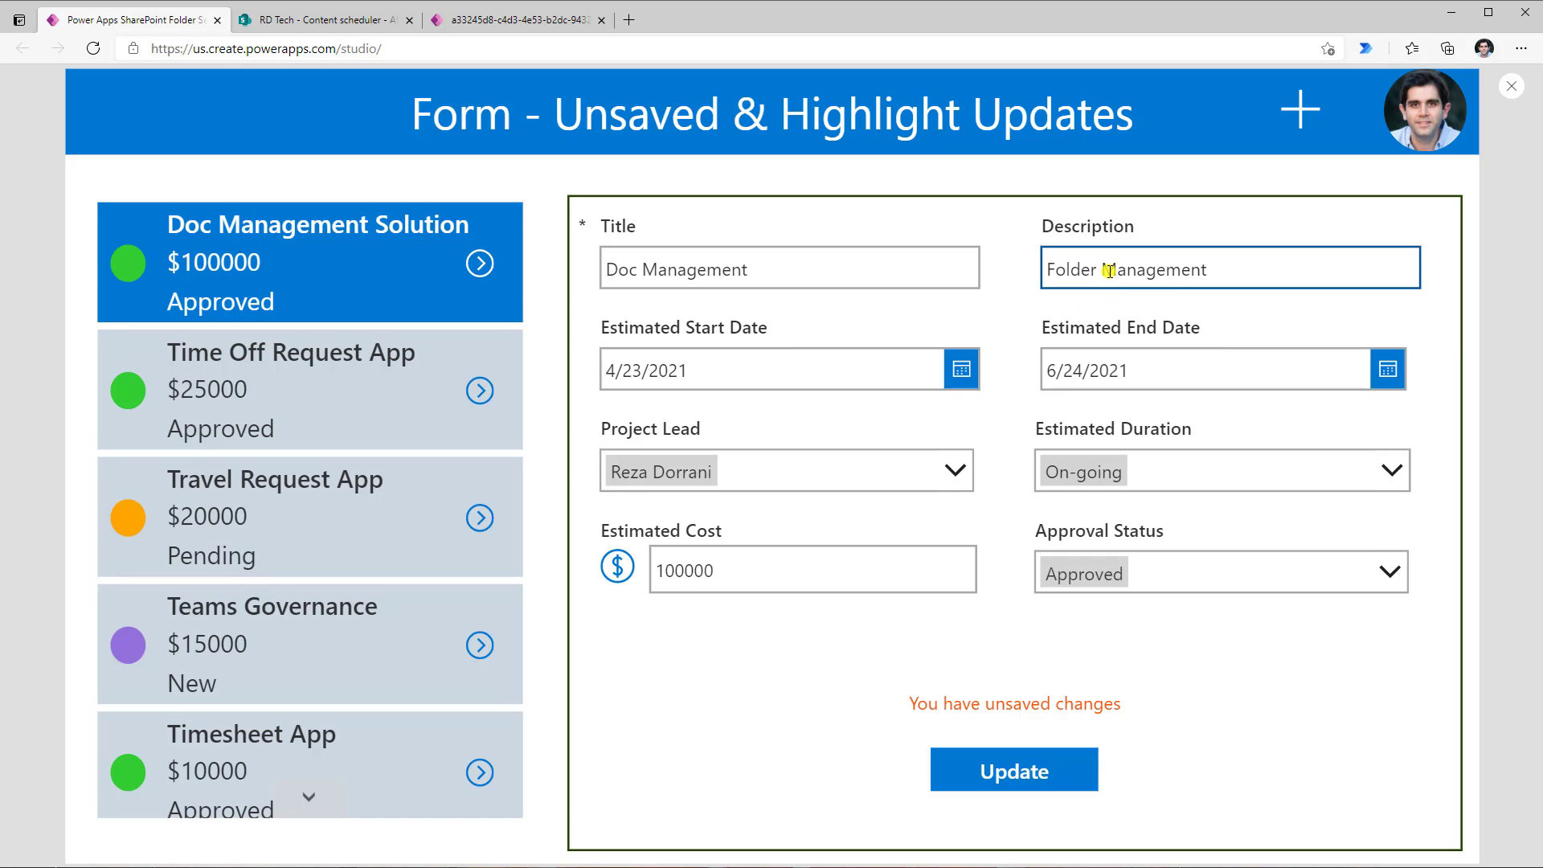
{"action": "type", "text": "Sp"}
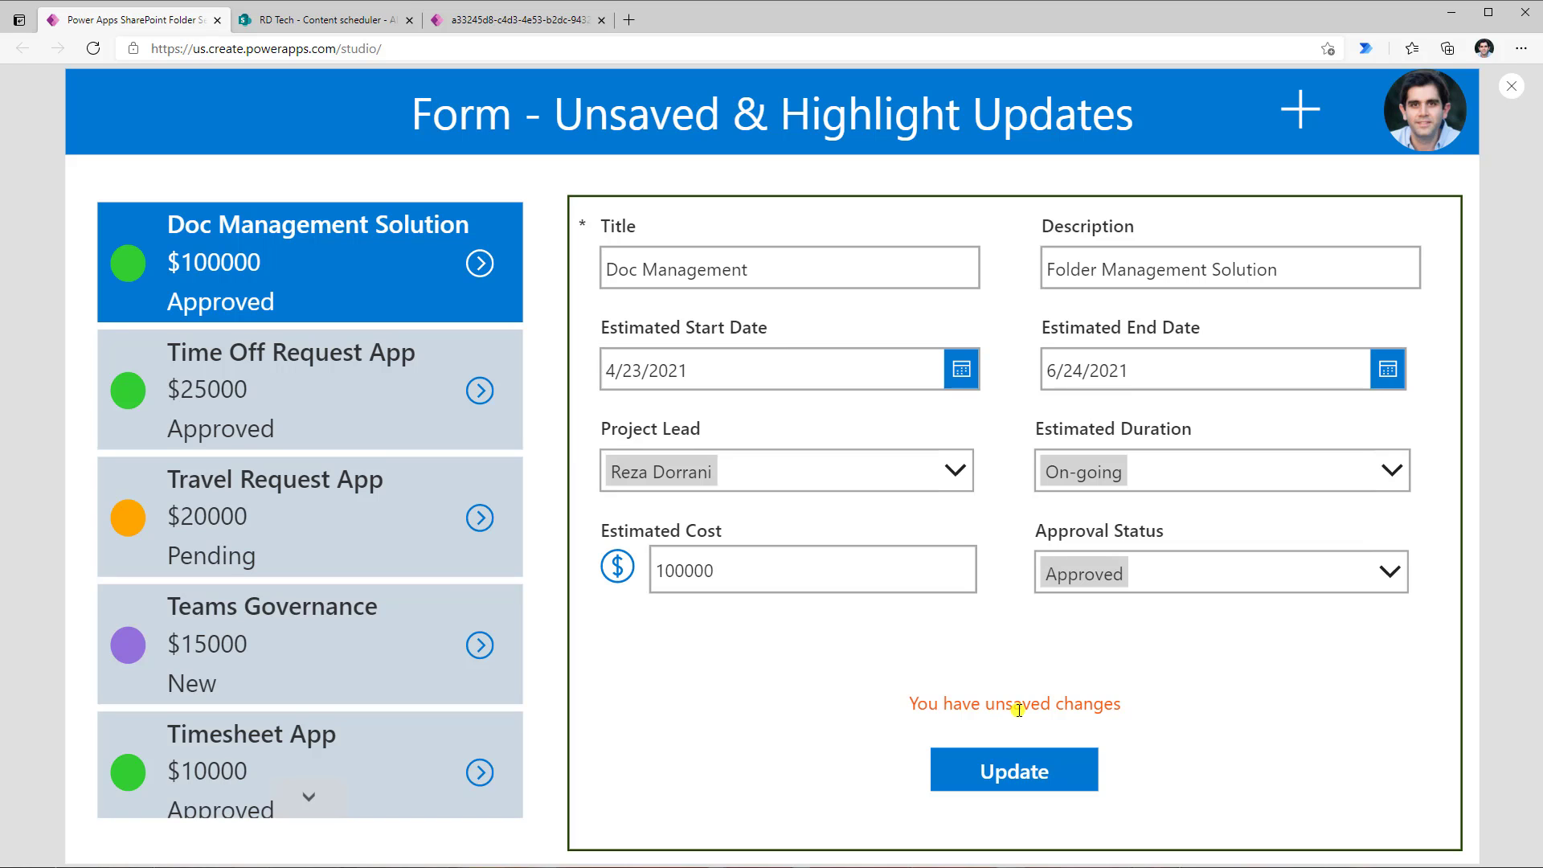
Set Title_DataCard1 BorderColor to If(ThisItem.Title <> DataCardValue1.Text, Orange, RGBA(166, 166, 166, 1)).
{"action": "left_click", "coordinate": [1512, 86]}
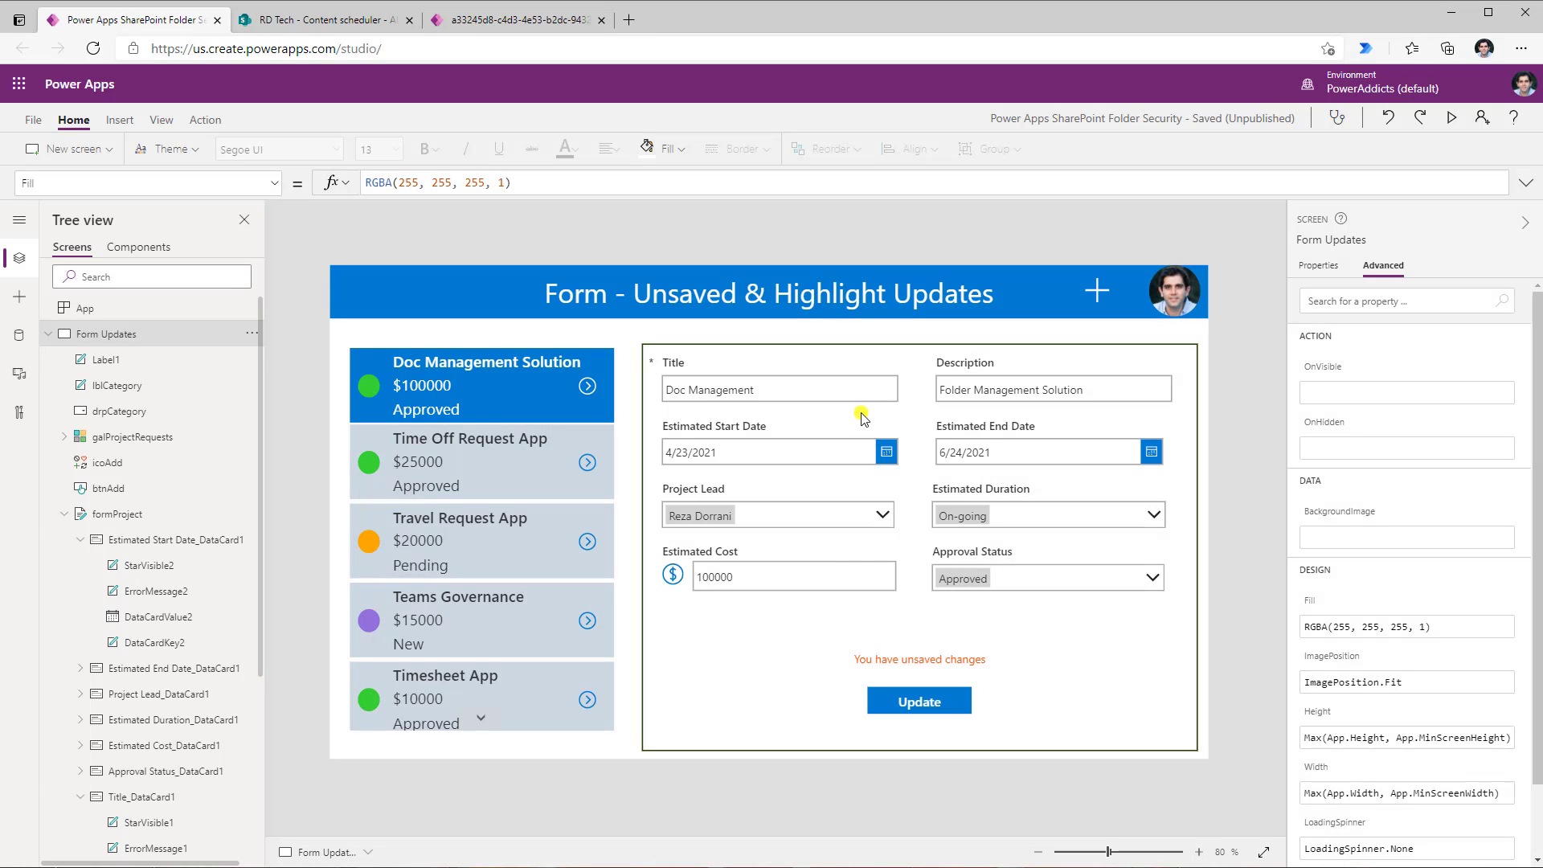
{"action": "mouse_move", "coordinate": [863, 418]}
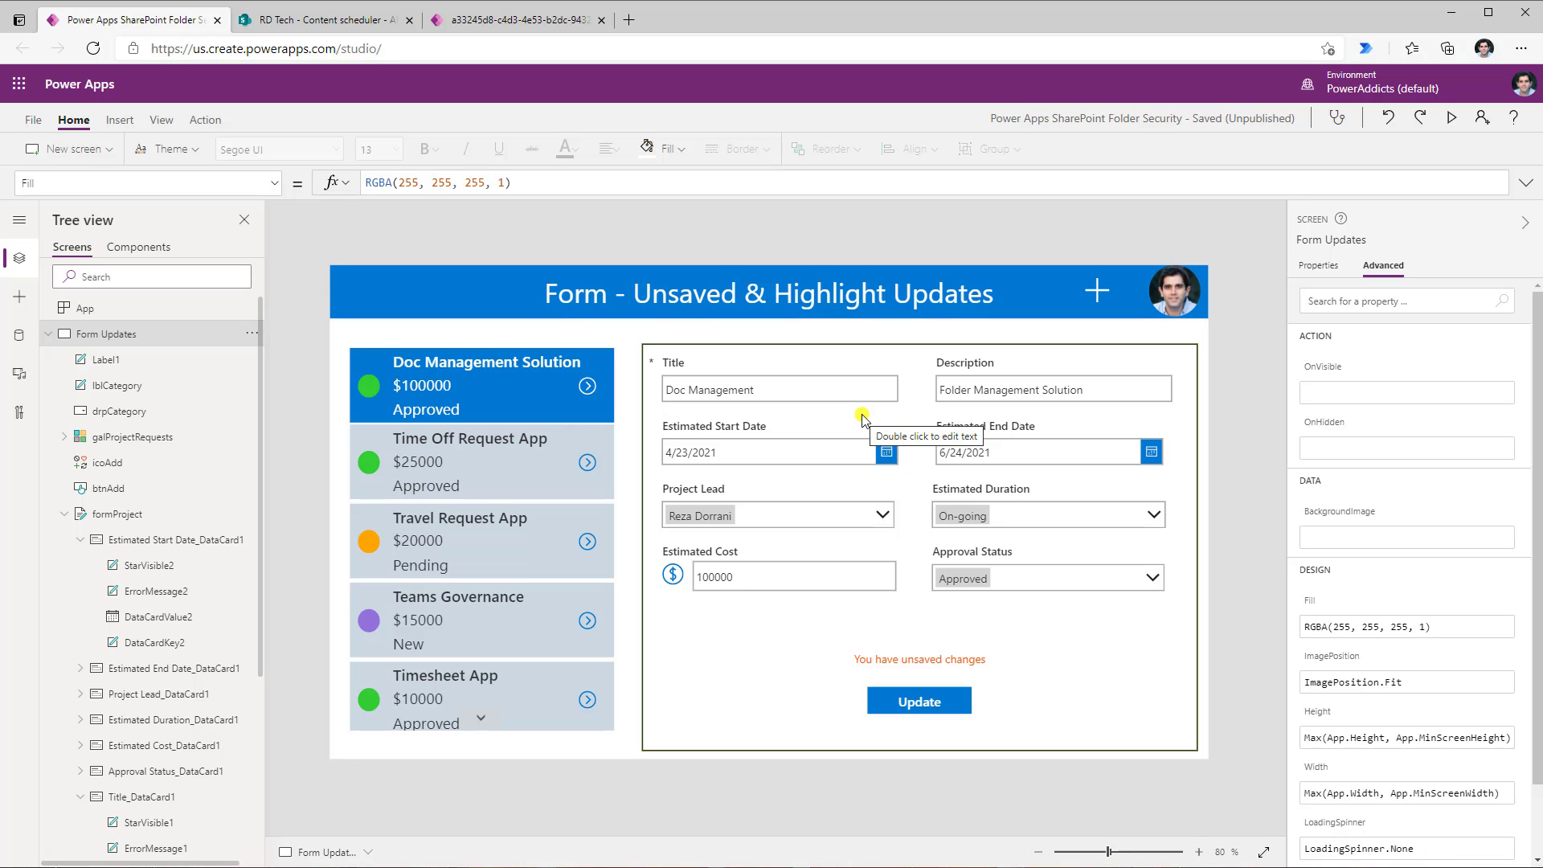
{"action": "left_click", "coordinate": [777, 385]}
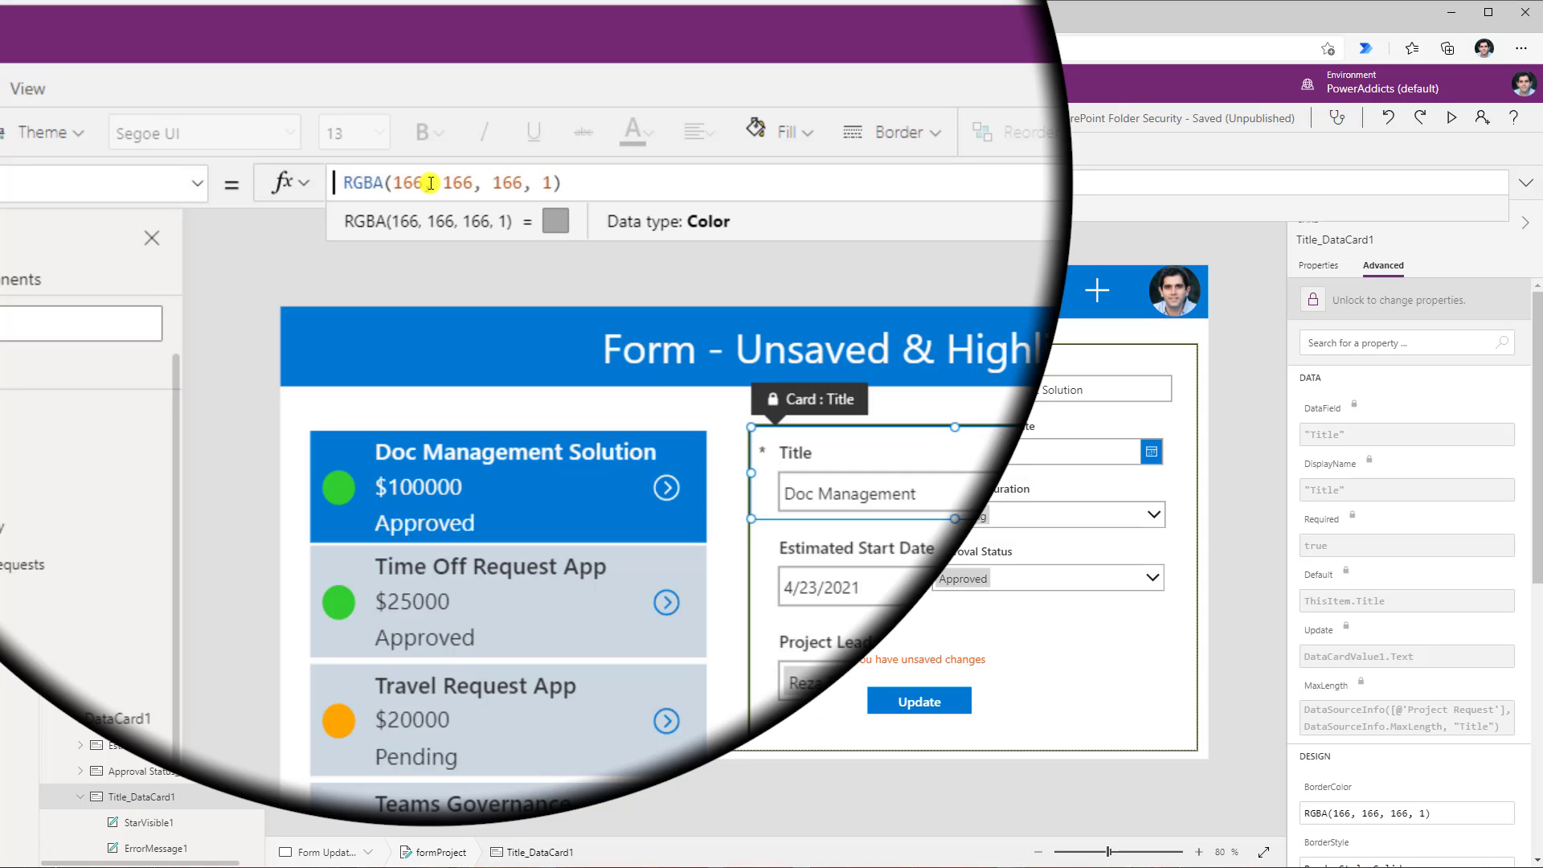
{"action": "type", "text": "If(ThisItem.Title"}
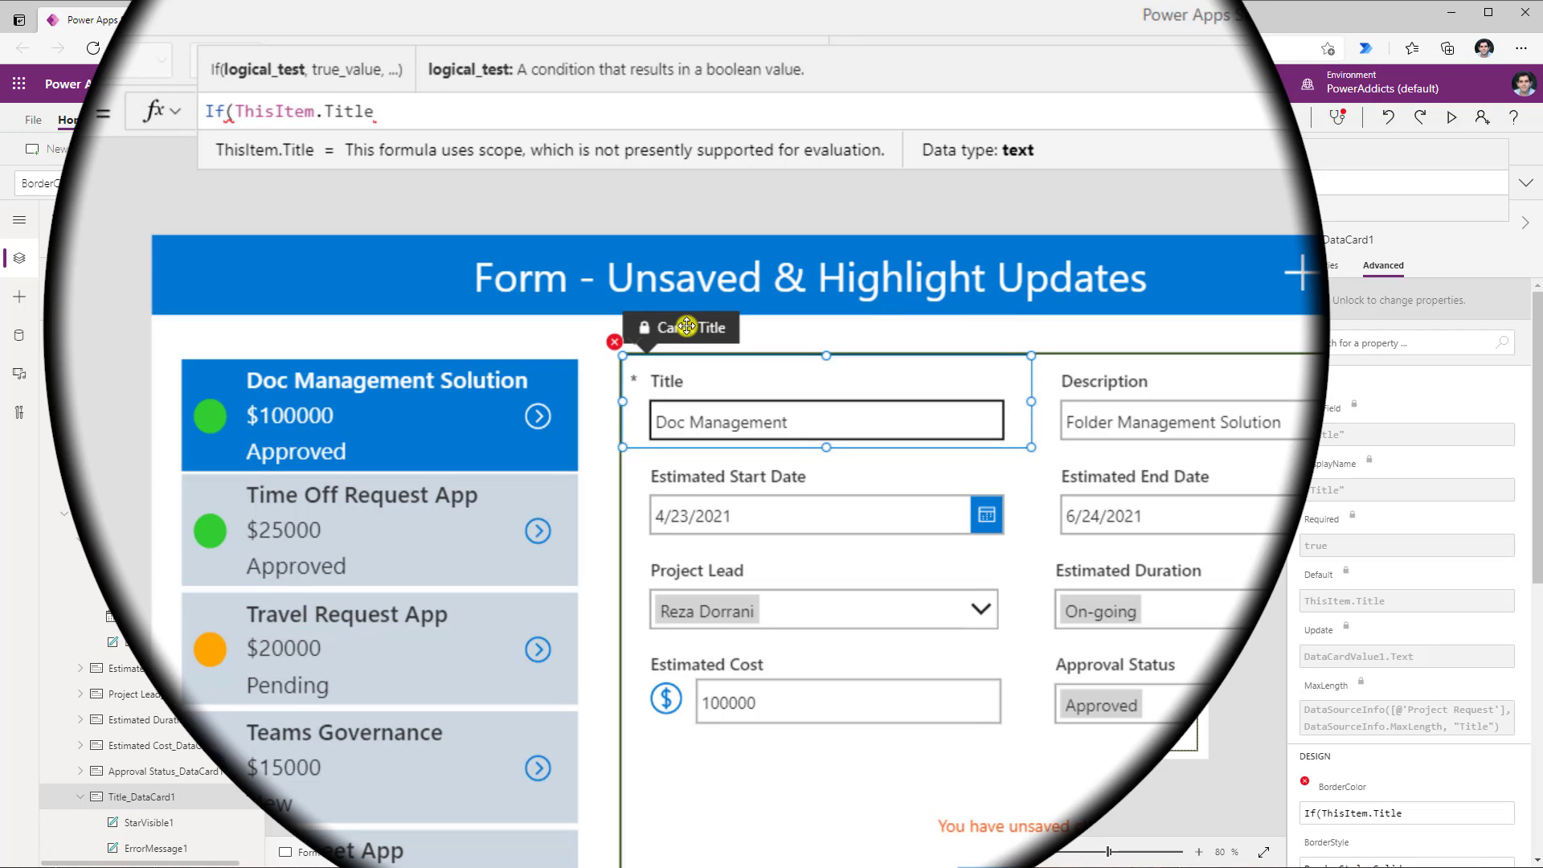
{"action": "left_click", "coordinate": [373, 110]}
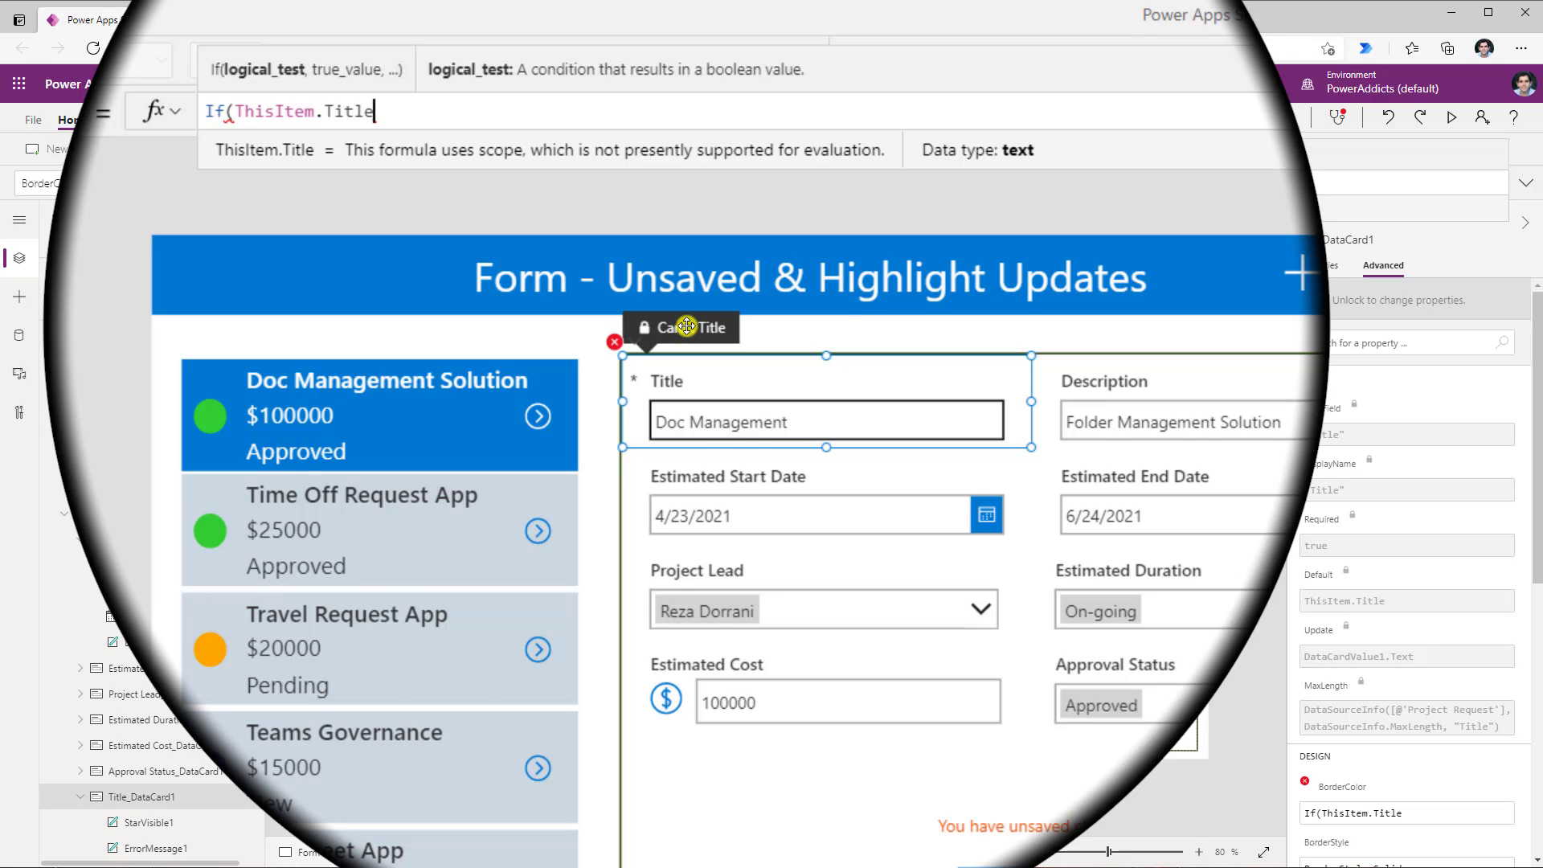
{"action": "type", "text": "<>"}
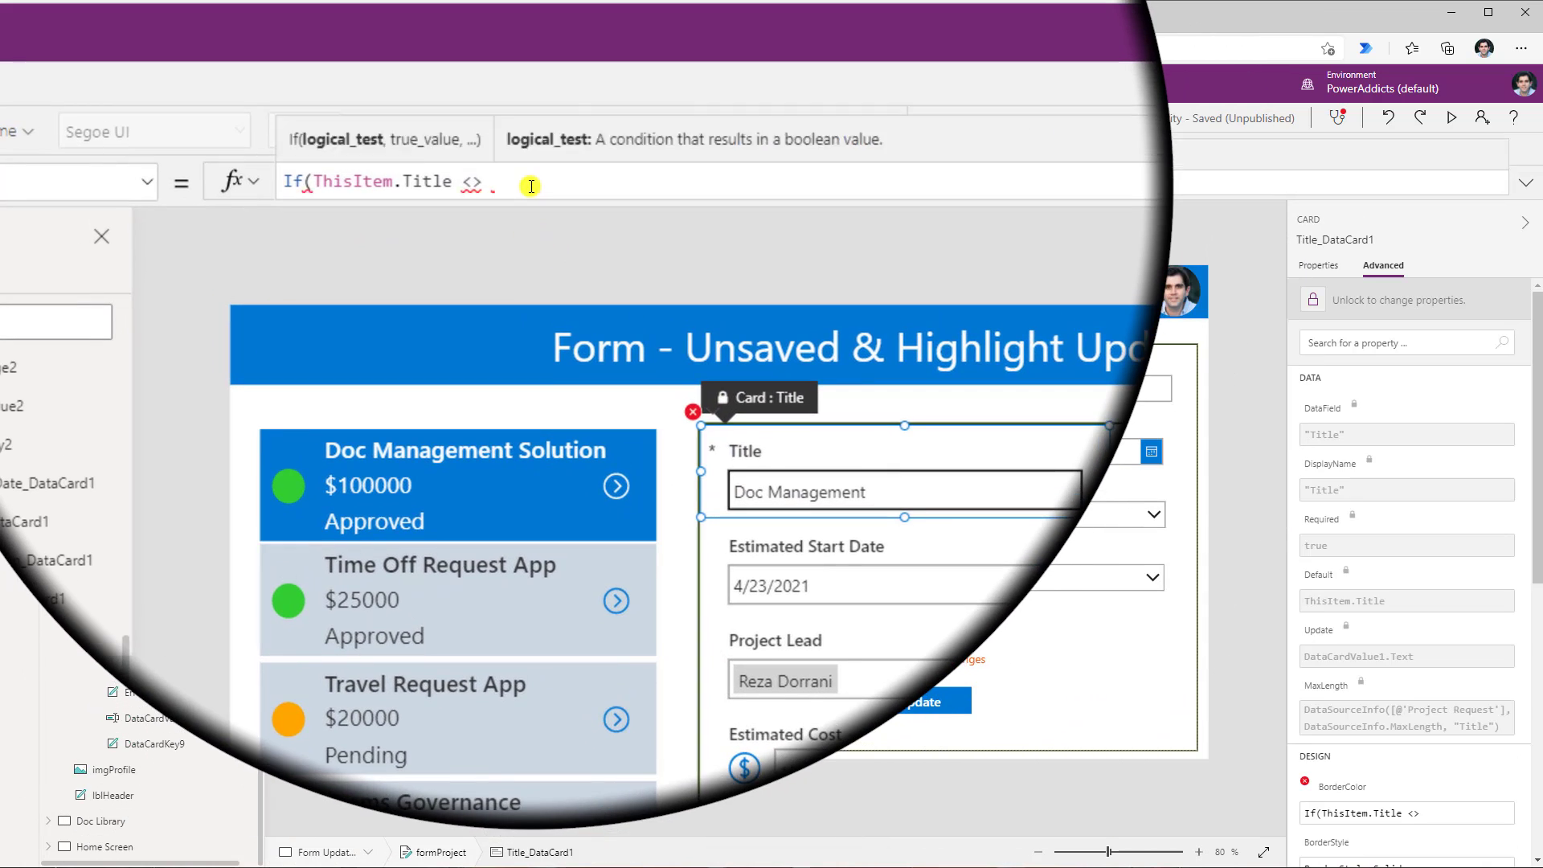
{"action": "type", "text": "DataCardValue1"}
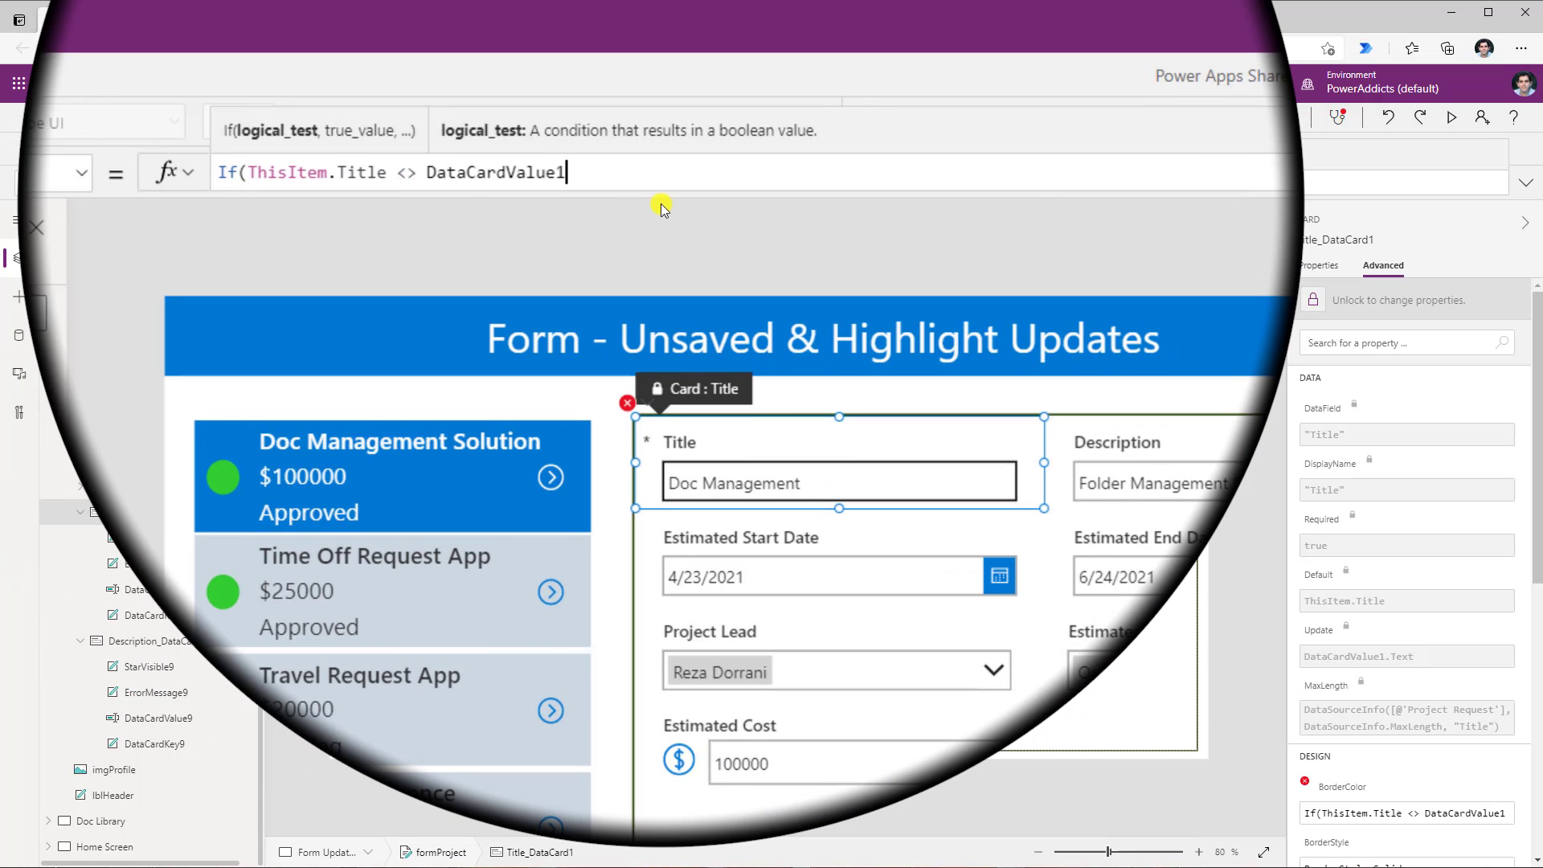
{"action": "type", "text": ".t"}
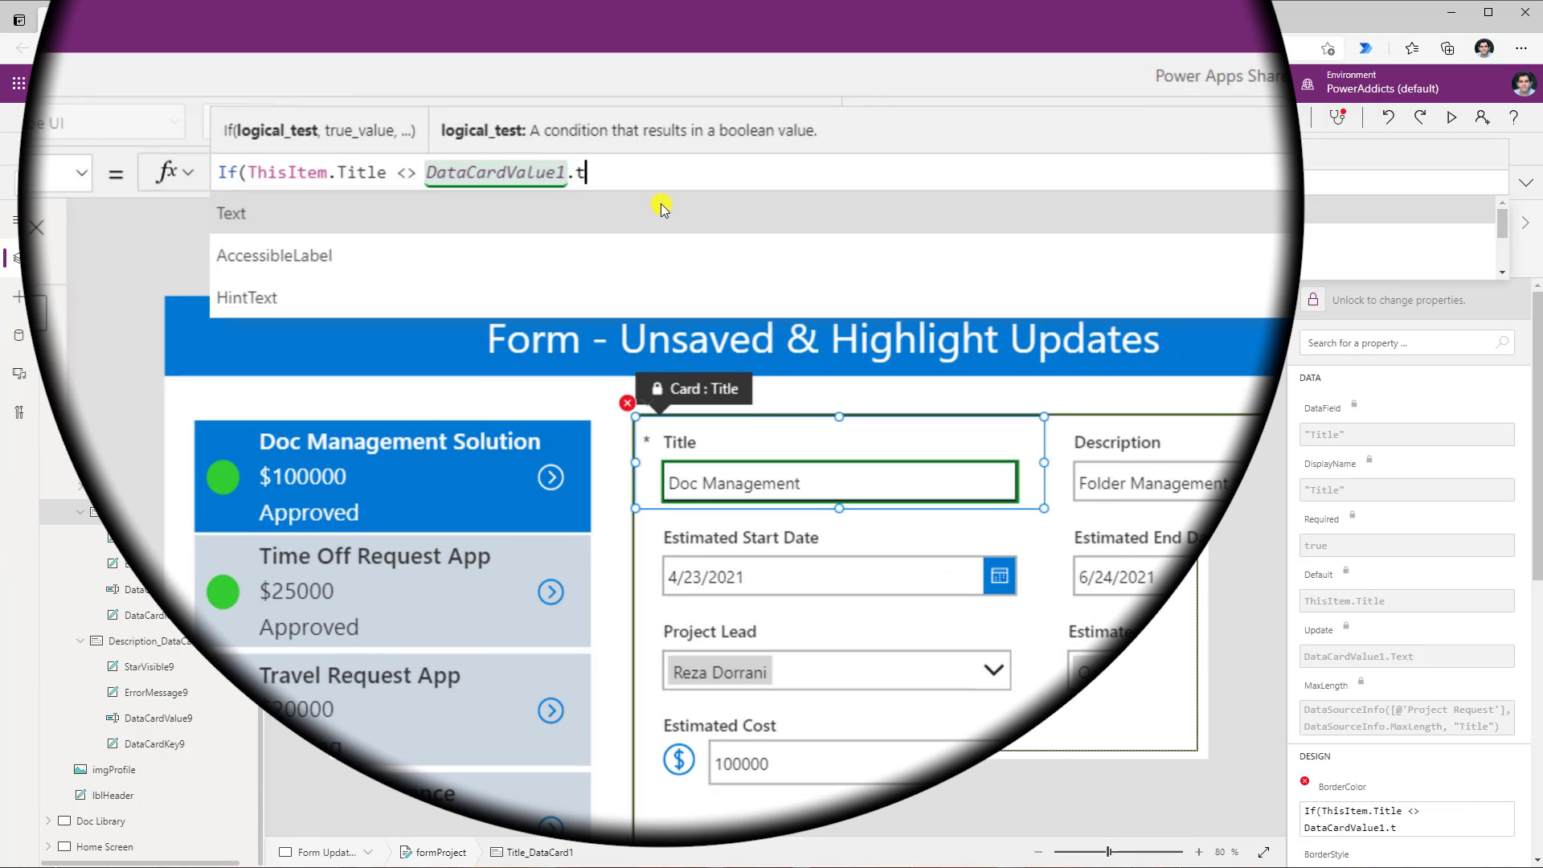
{"action": "type", "text": "ext"}
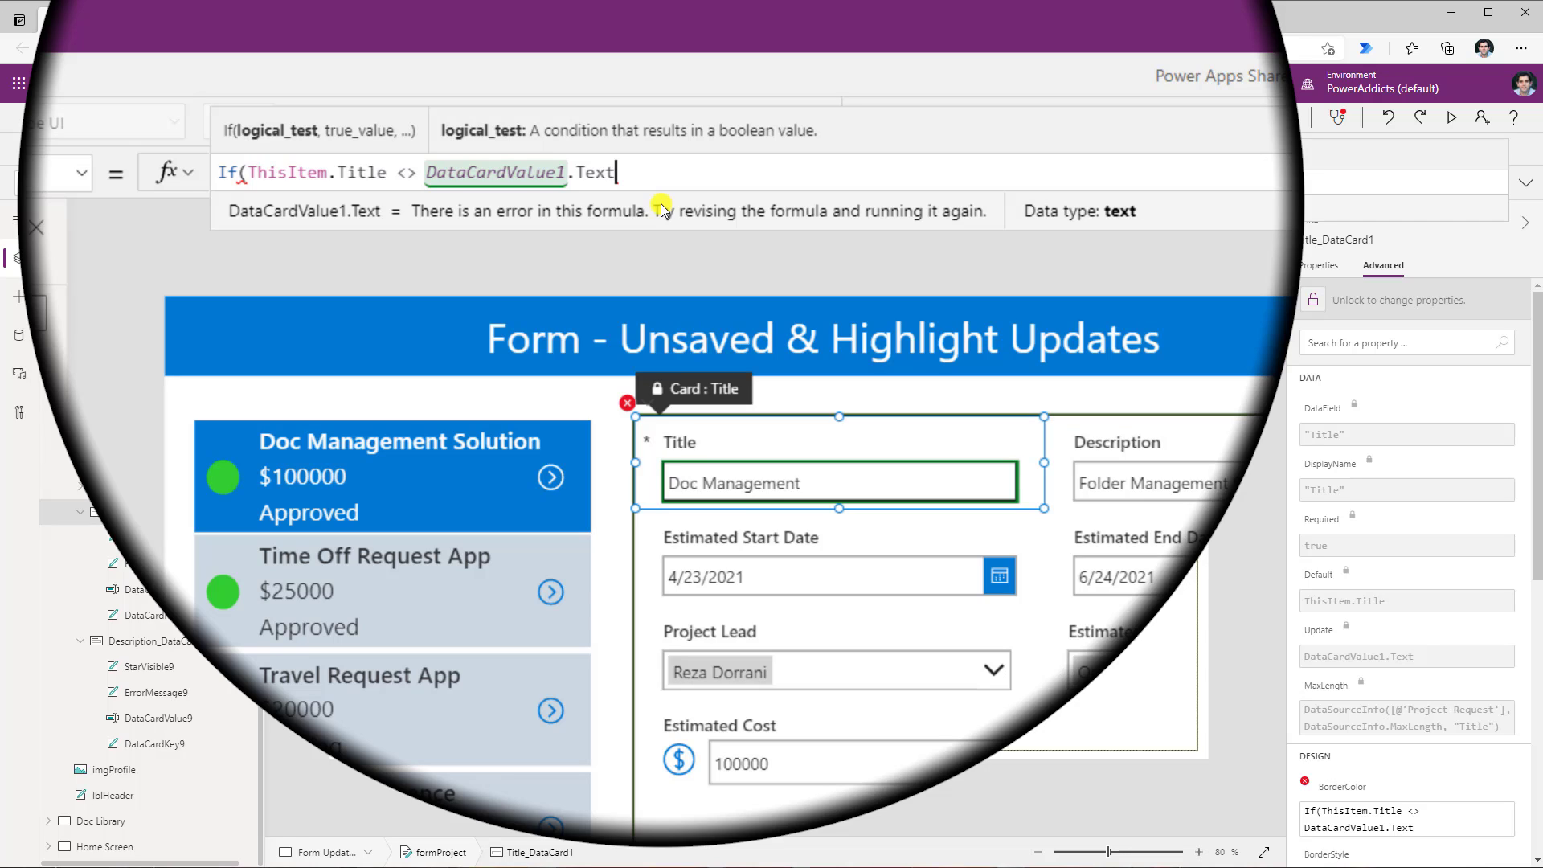
{"action": "type", "text": ","}
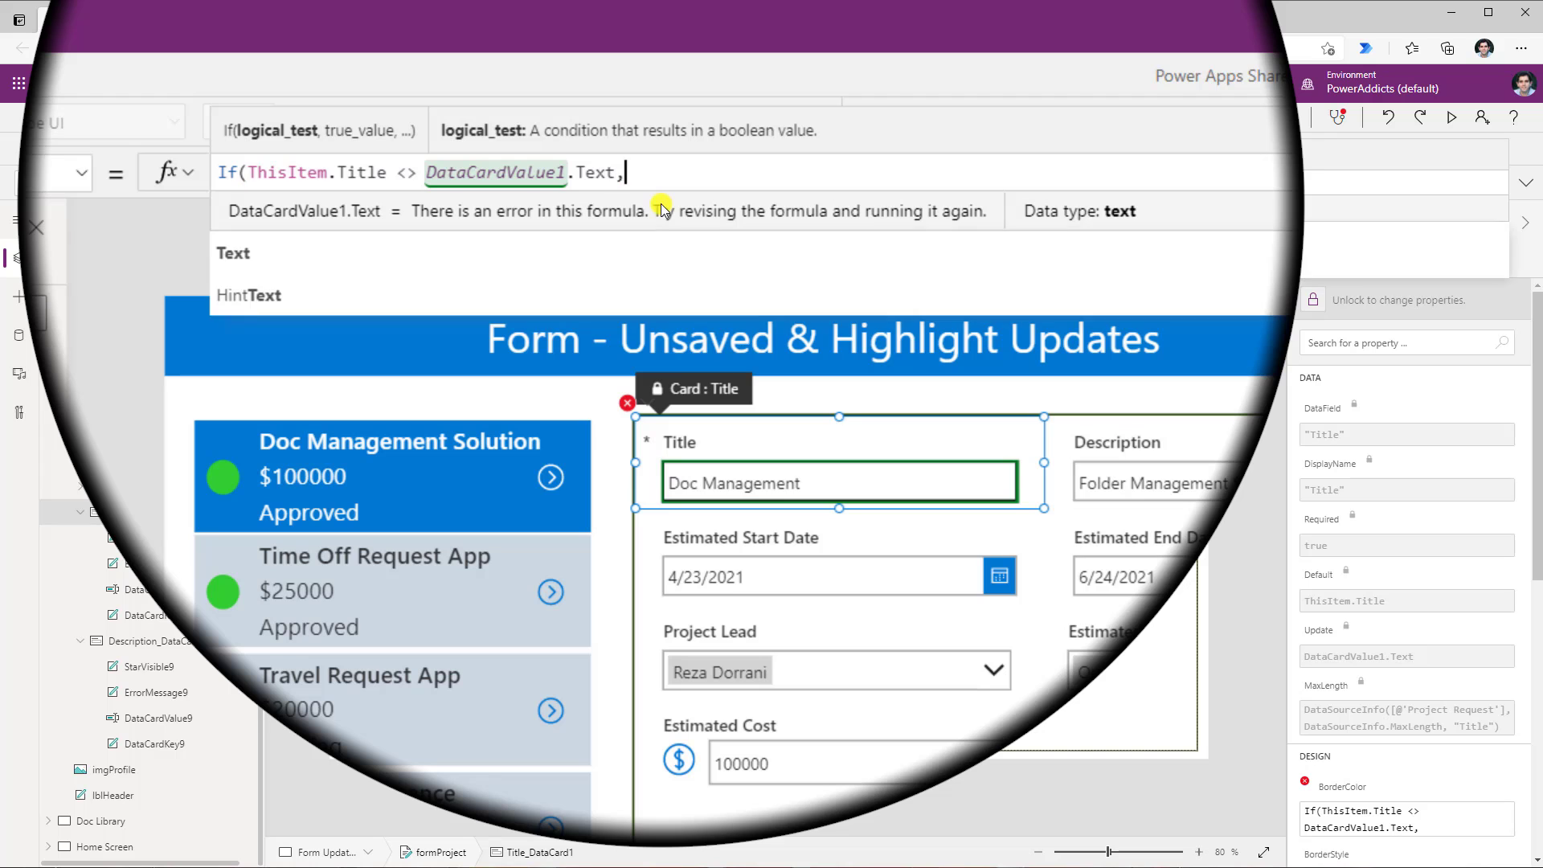
{"action": "type", "text": "0"}
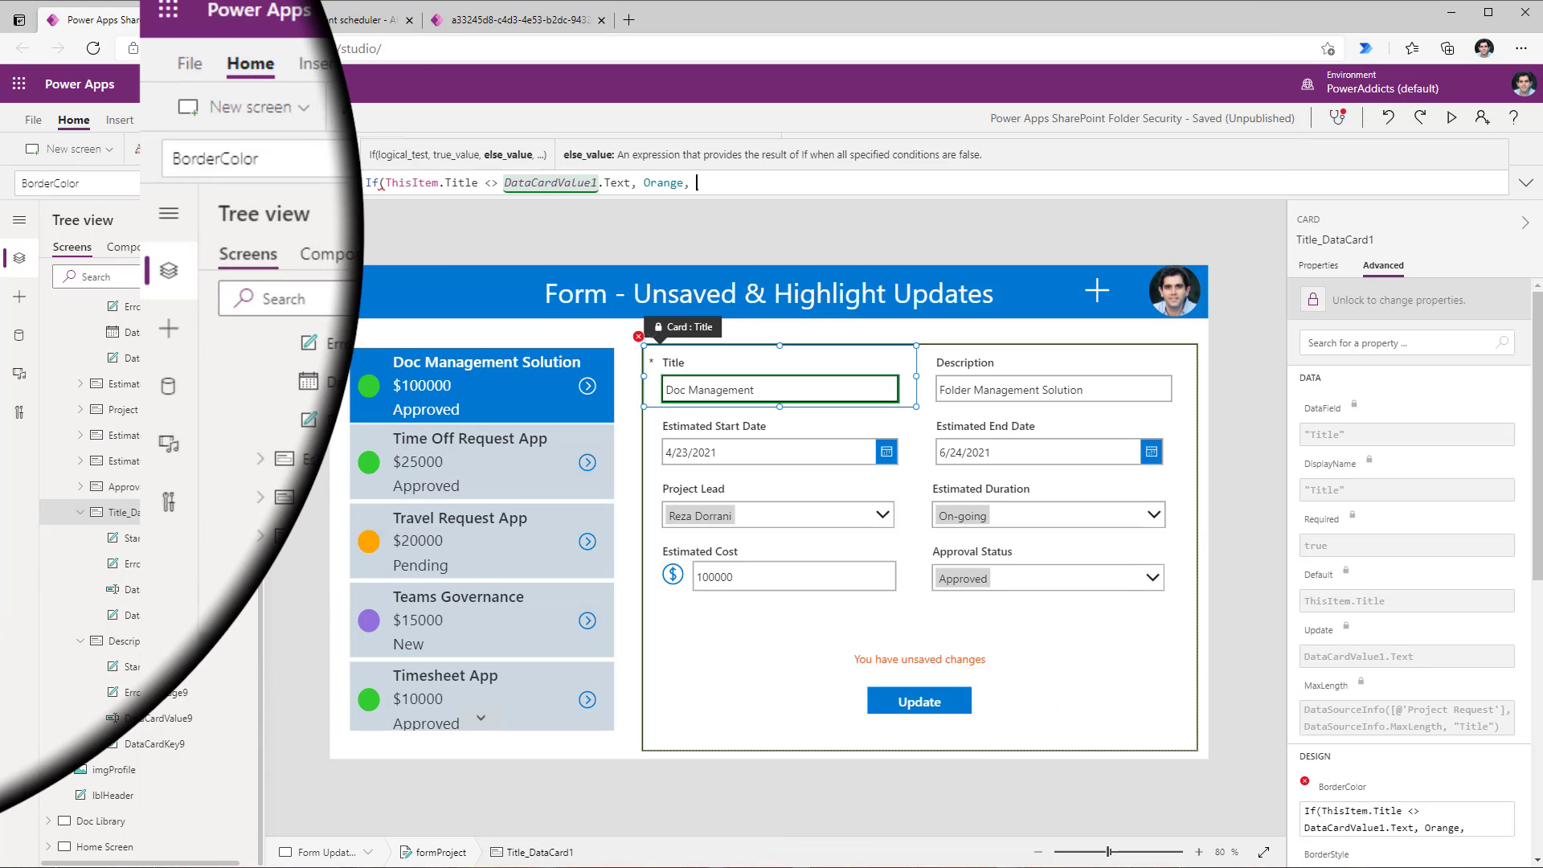
{"action": "type", "text": "RGBA(166, 166, 166, 1)"}
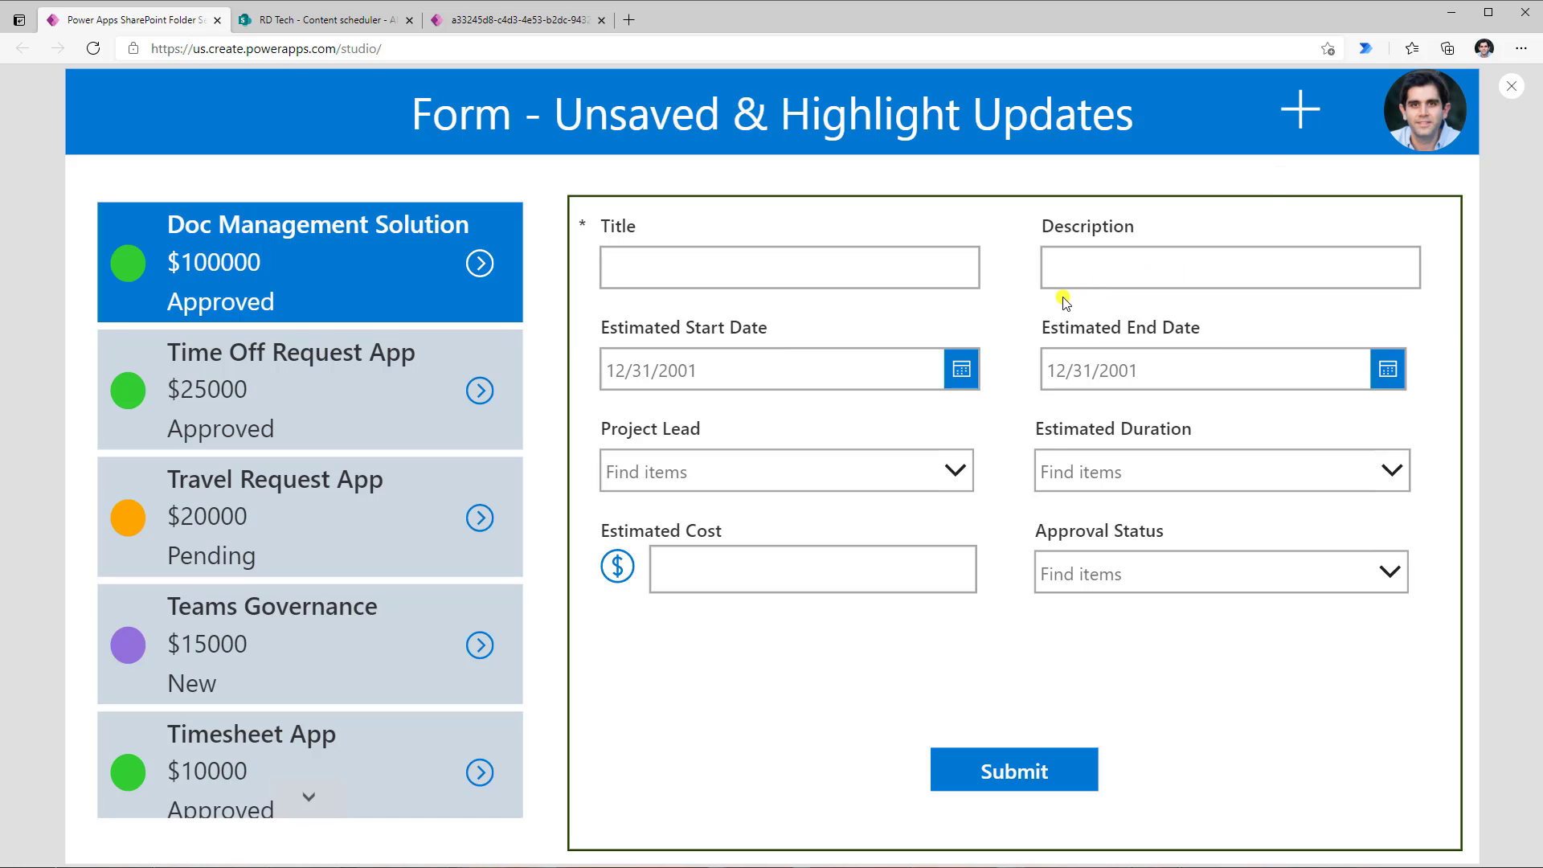
{"action": "mouse_move", "coordinate": [907, 299]}
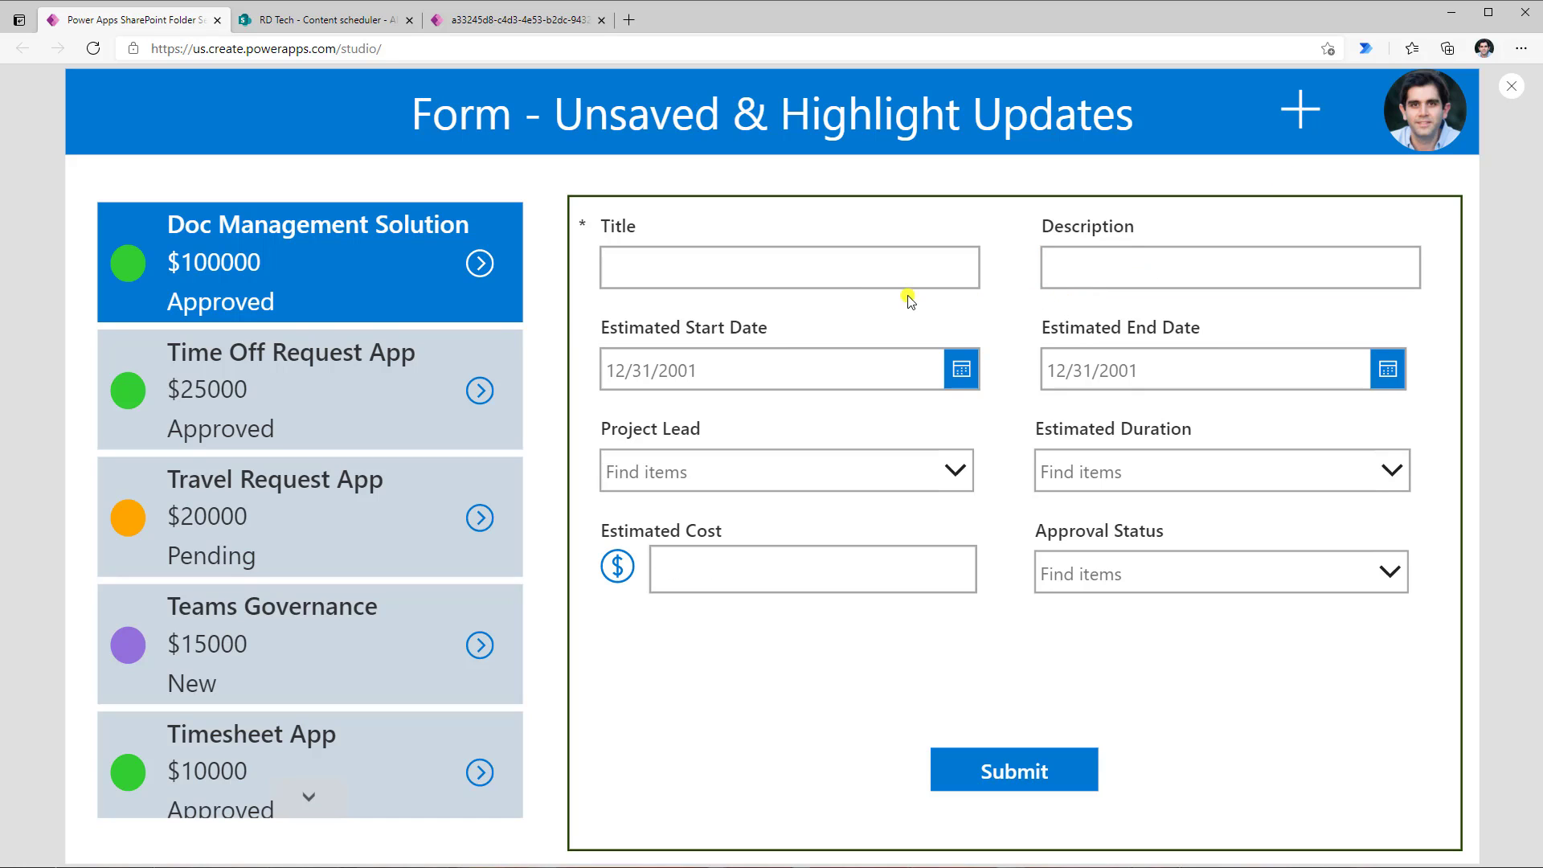
In preview, type 'sample' as a new item's Title and watch its border turn orange.
{"action": "left_click", "coordinate": [789, 267]}
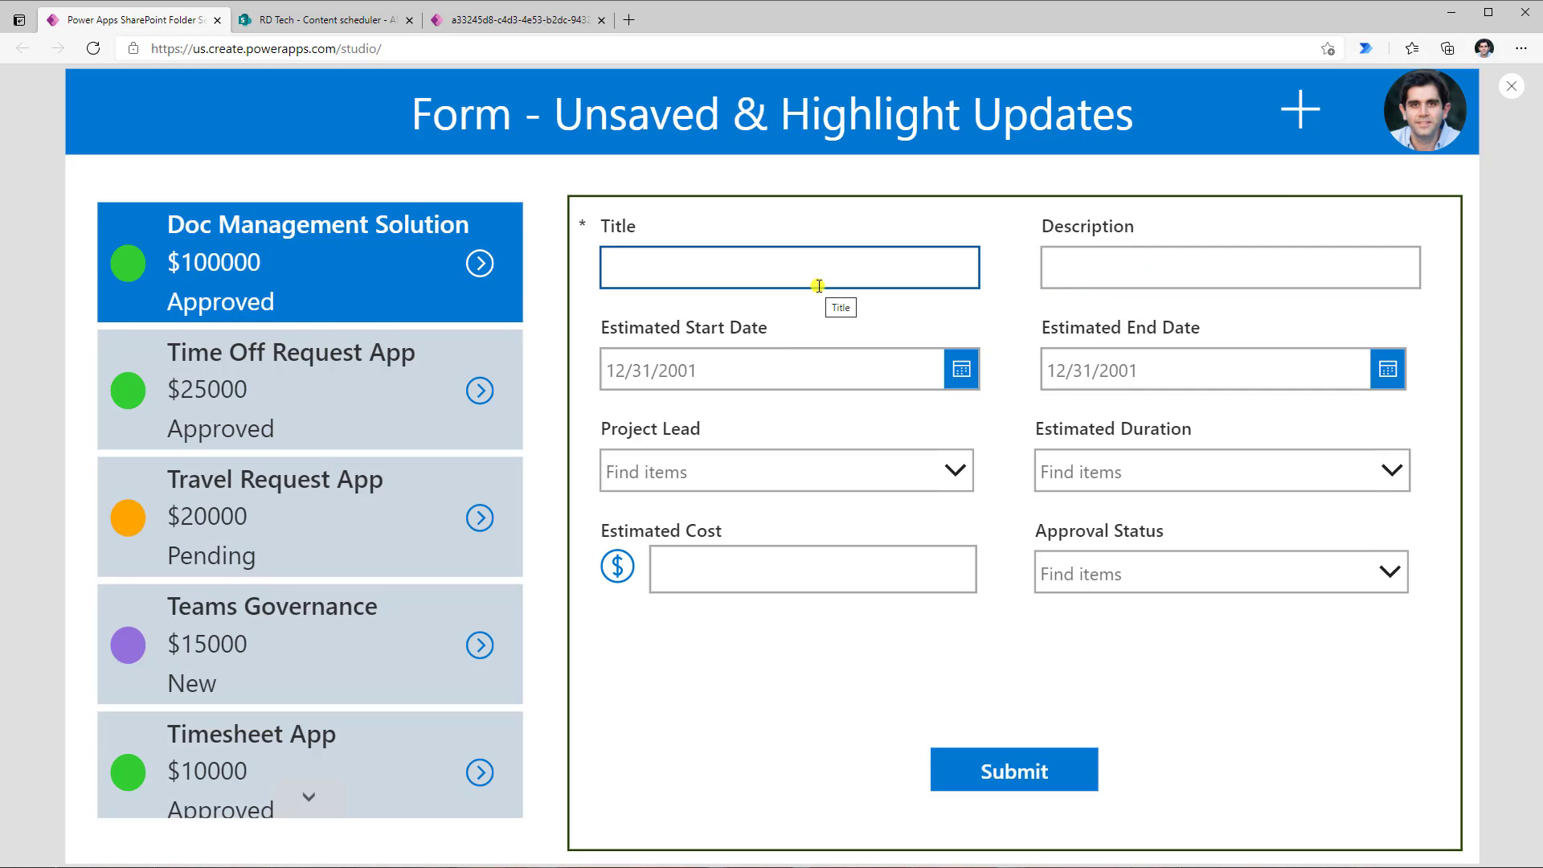
{"action": "left_click", "coordinate": [789, 267]}
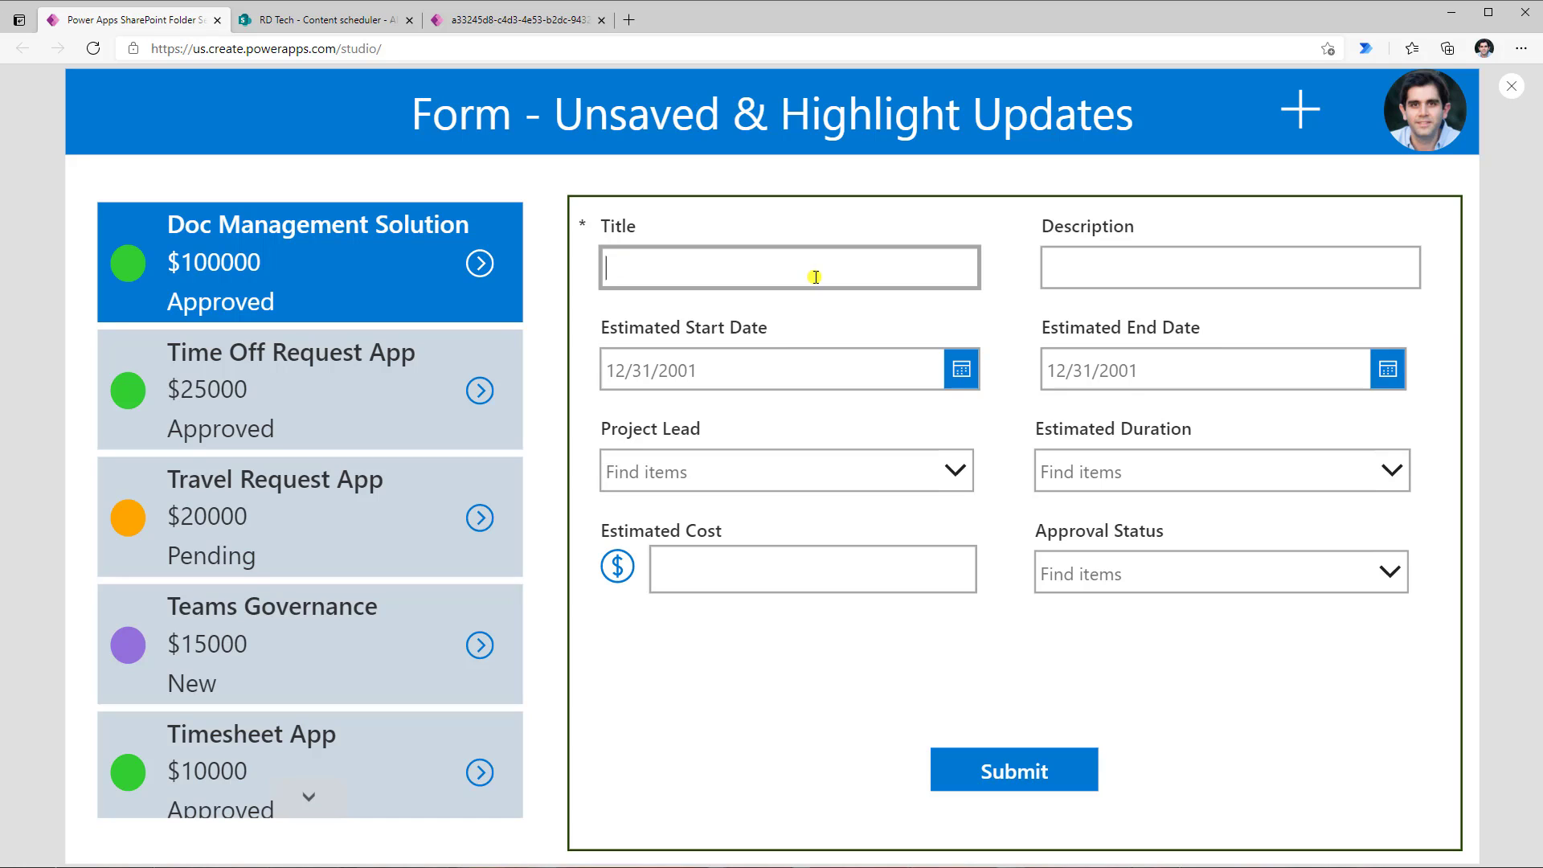
{"action": "type", "text": "sample"}
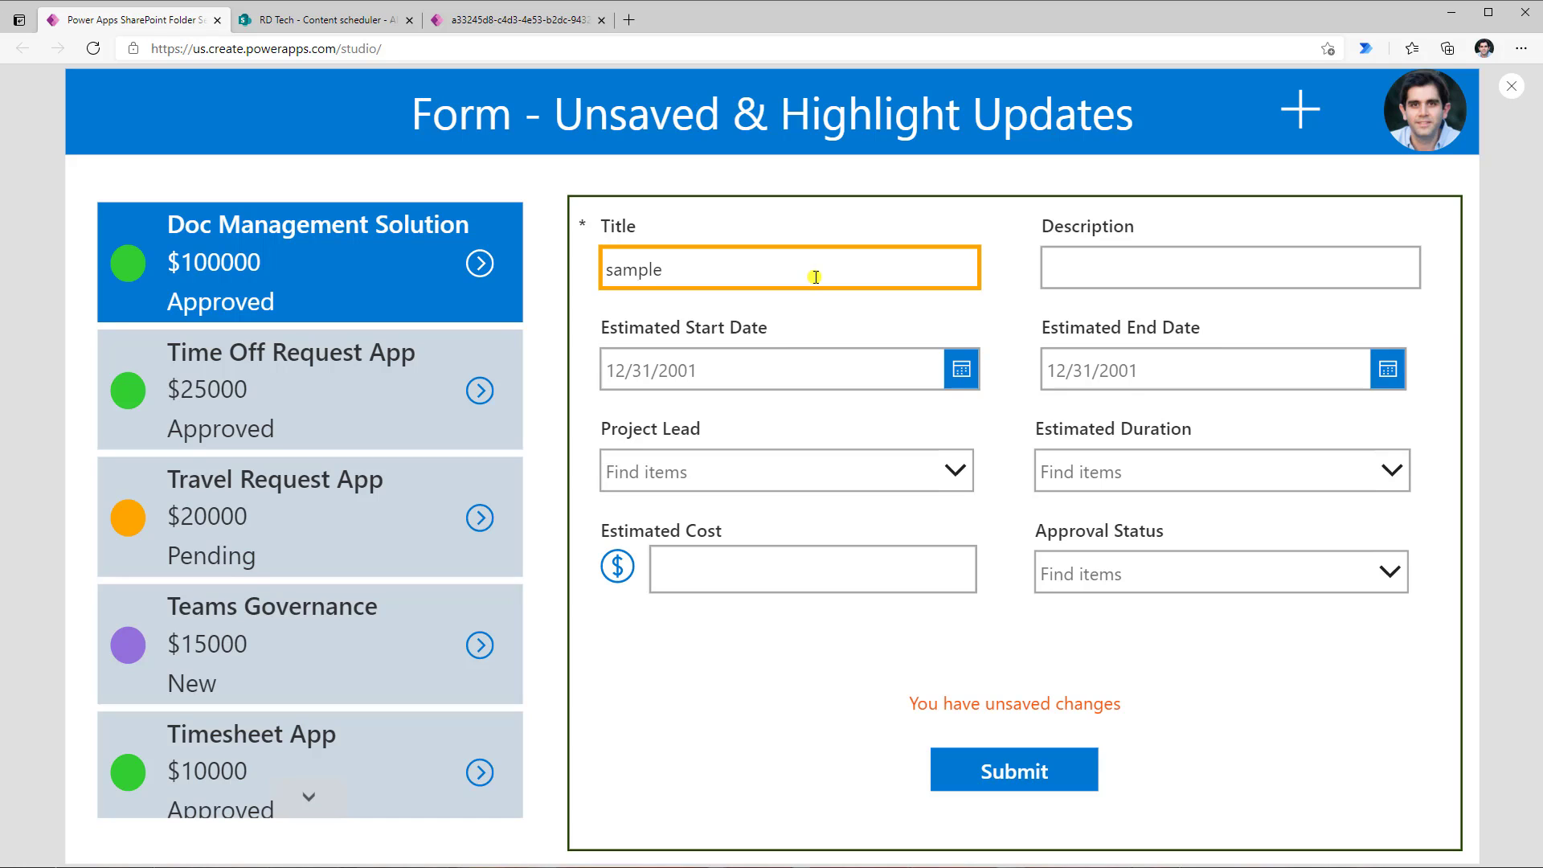
{"action": "mouse_move", "coordinate": [898, 303]}
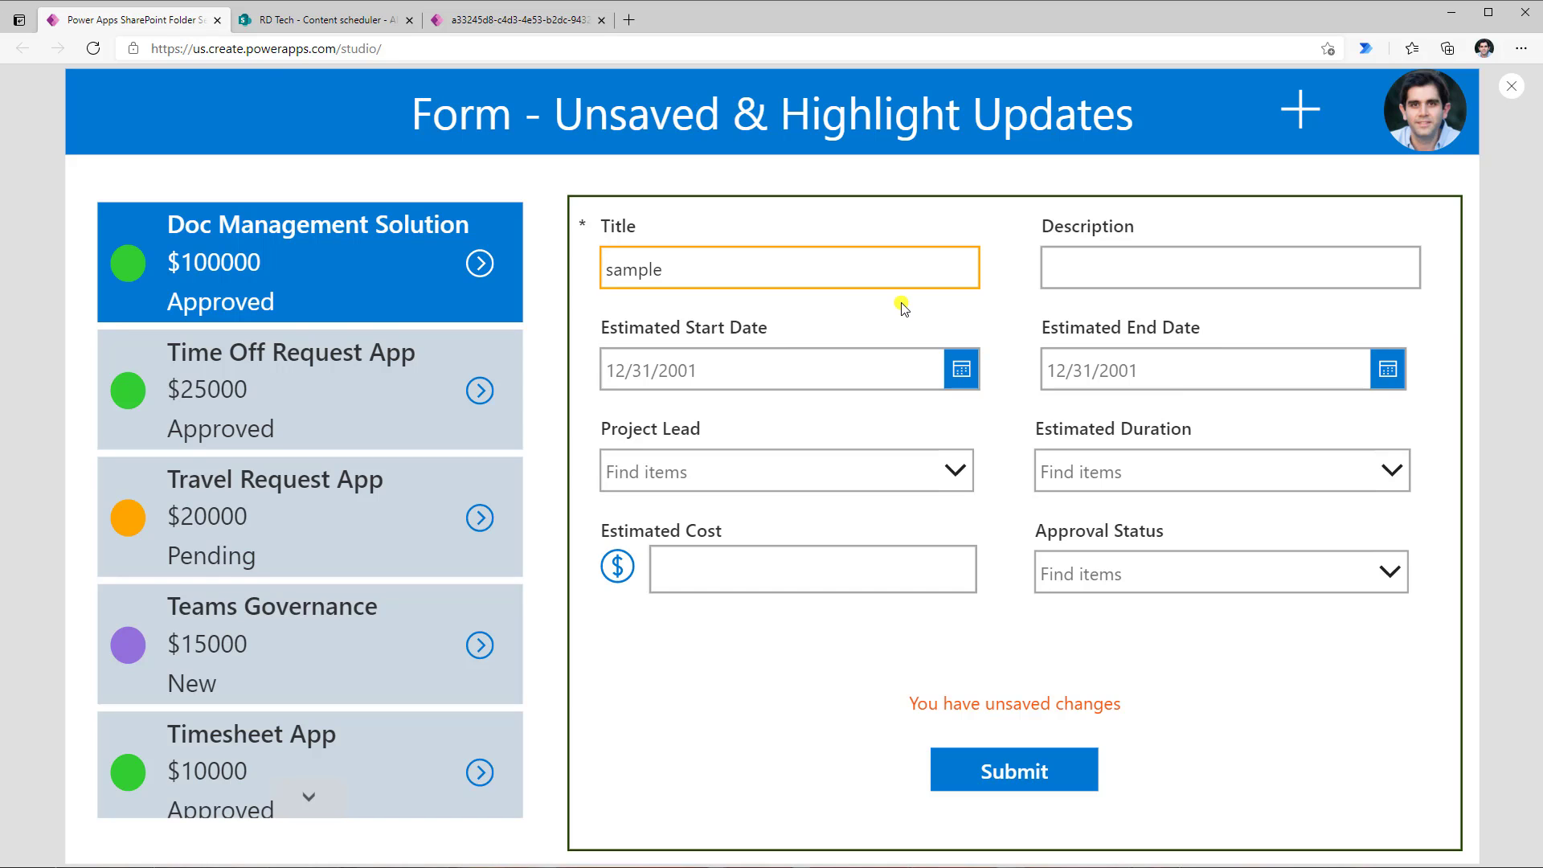
{"action": "left_click", "coordinate": [1228, 267]}
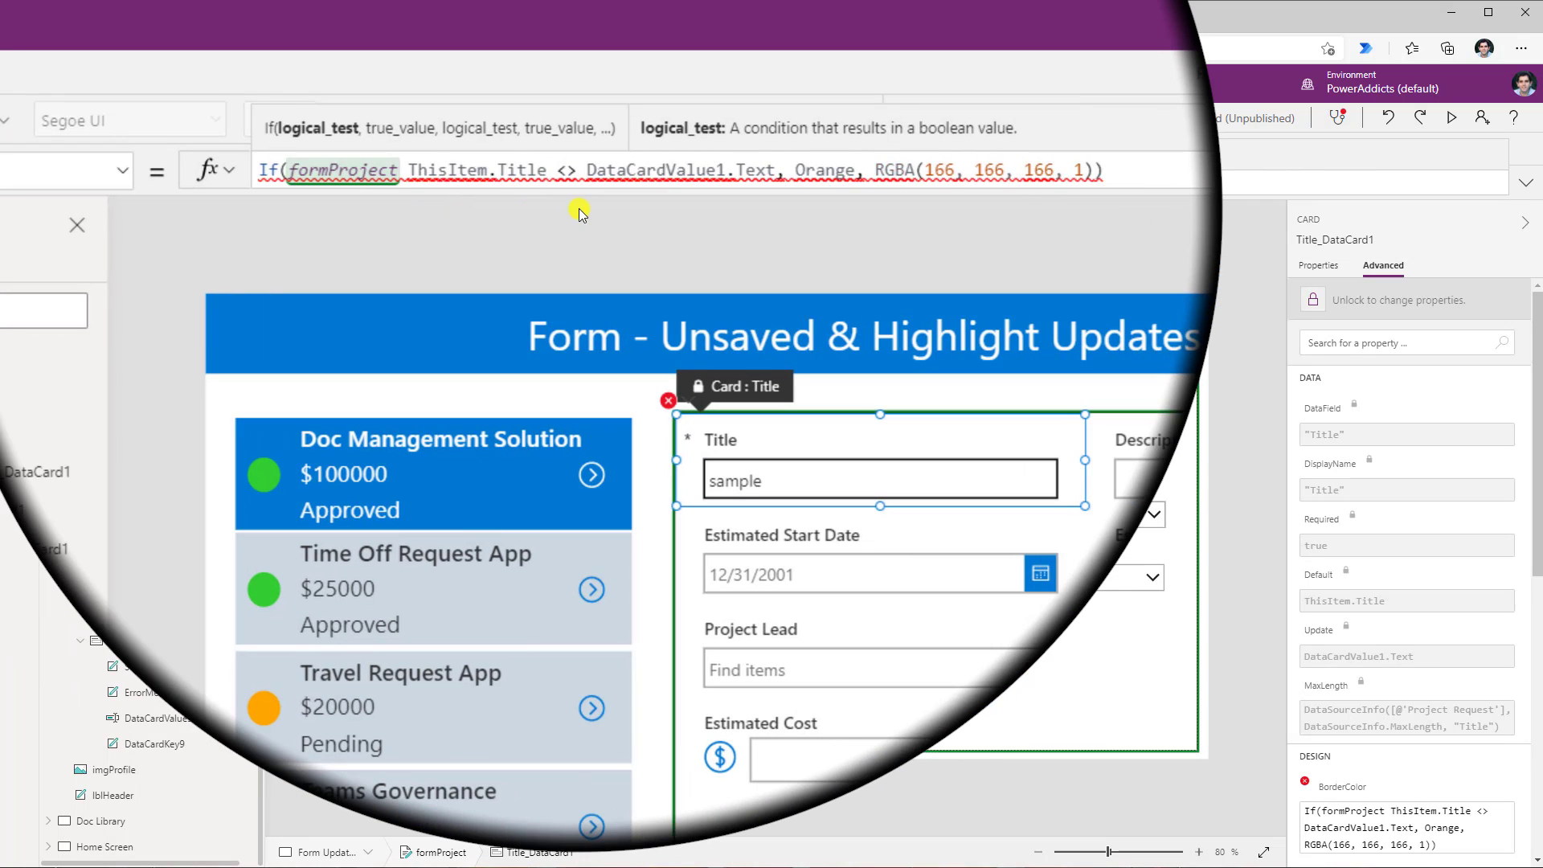
Add a formProject.Mode = FormMode.Edit && condition to the Title BorderColor formula.
{"action": "type", "text": ".Mode ="}
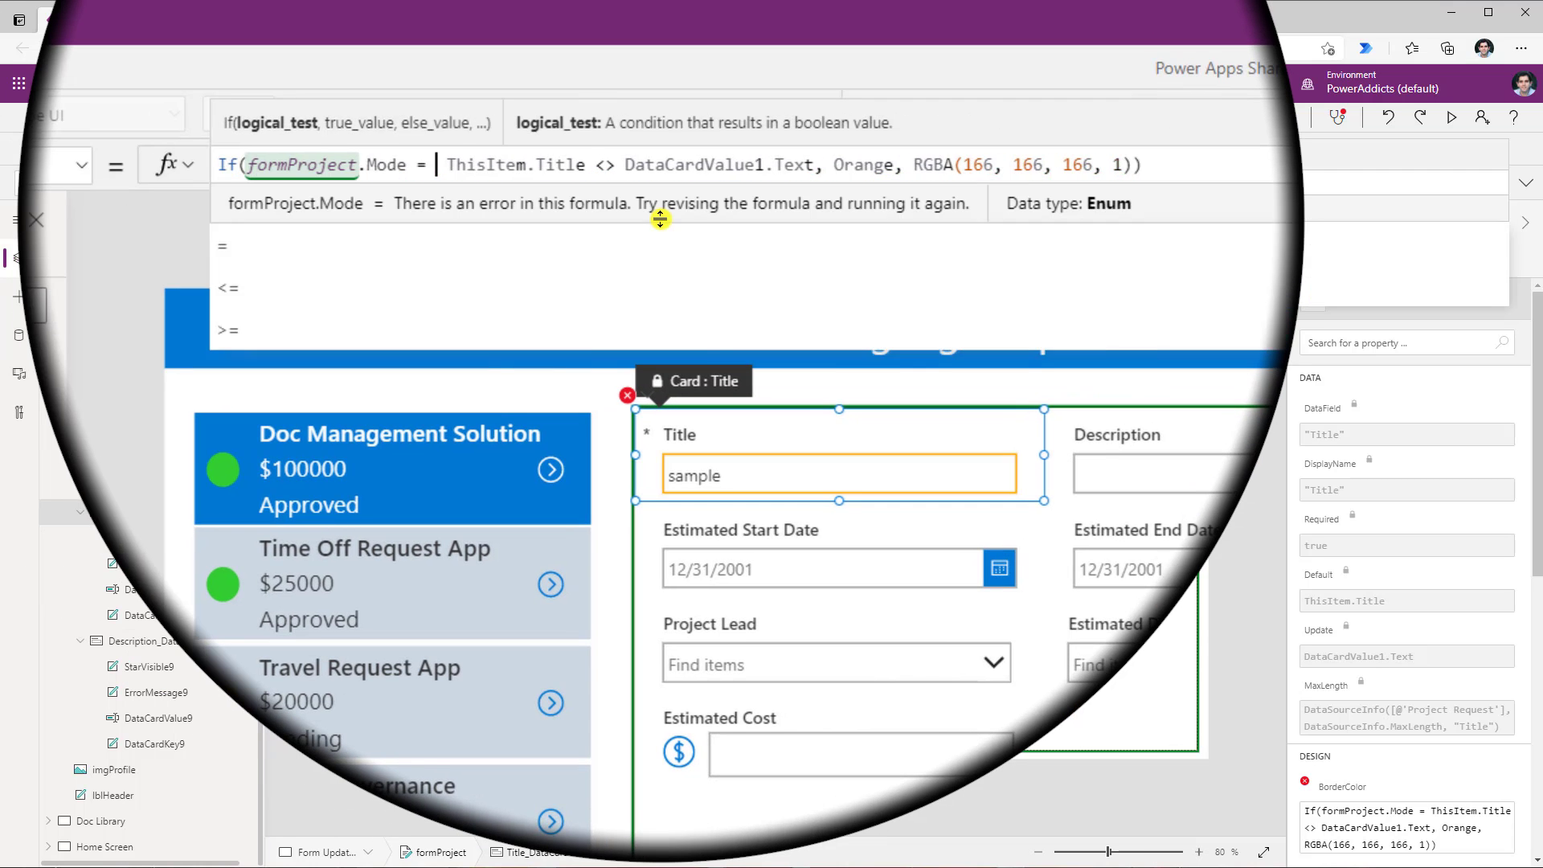
{"action": "type", "text": "form"}
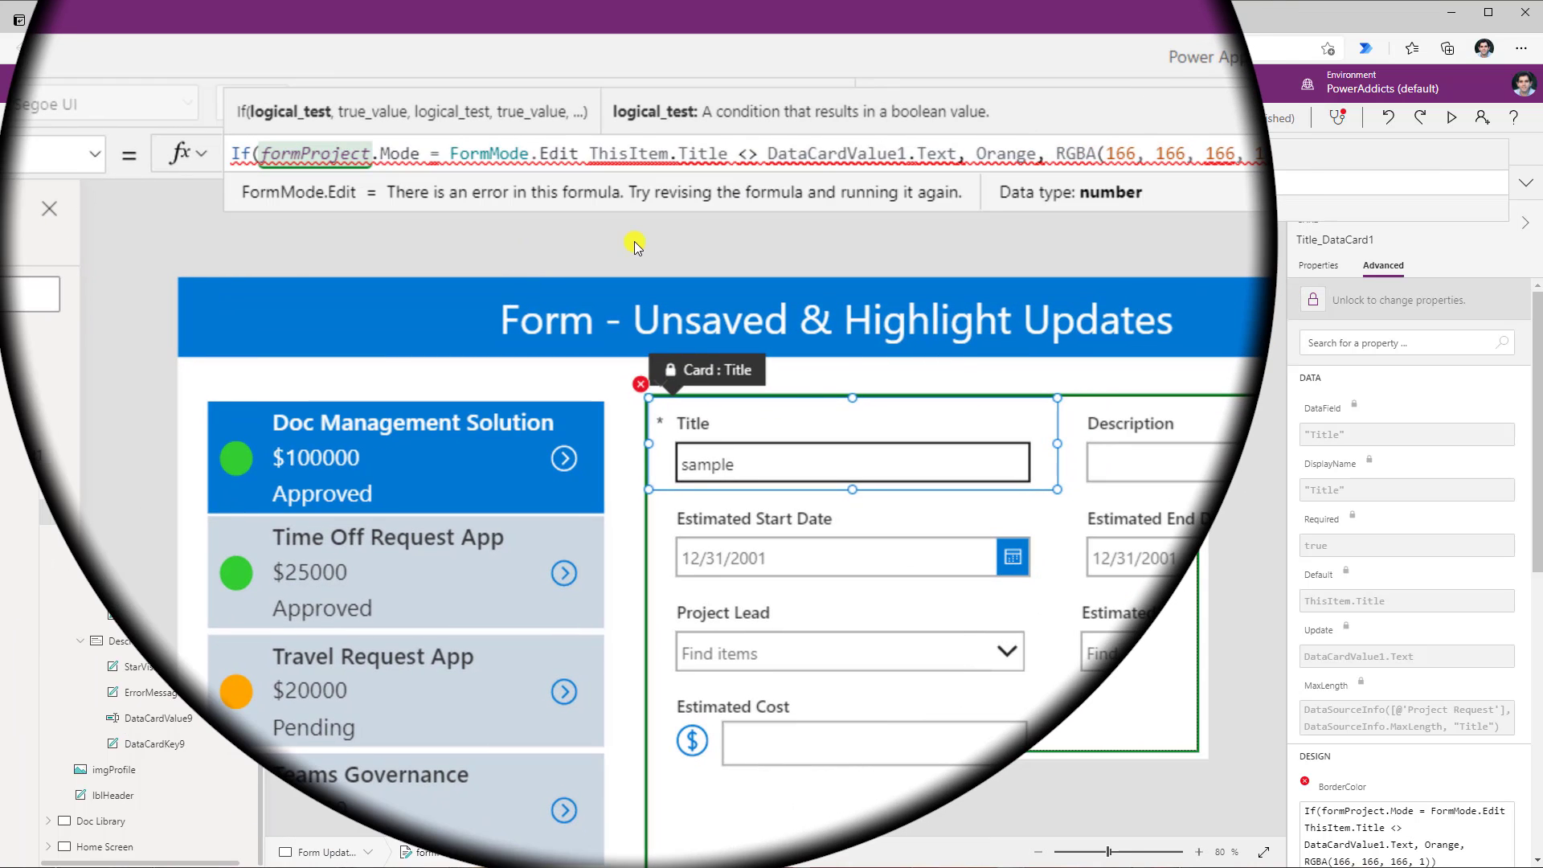
{"action": "type", "text": "&&"}
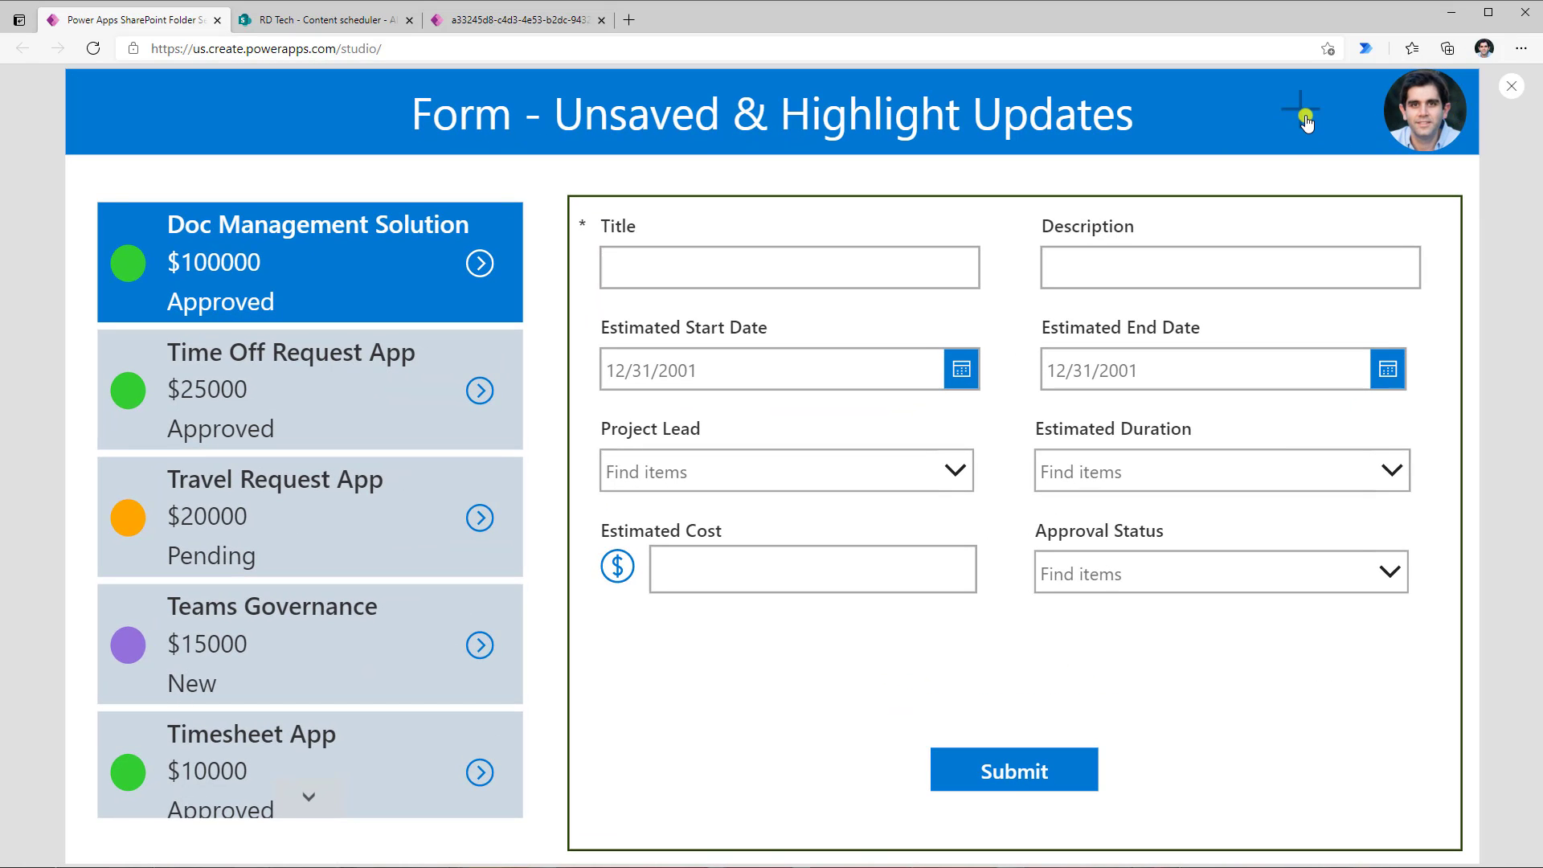
Type 'sample' into a new item's Title and confirm the border stays grey.
{"action": "type", "text": "sample"}
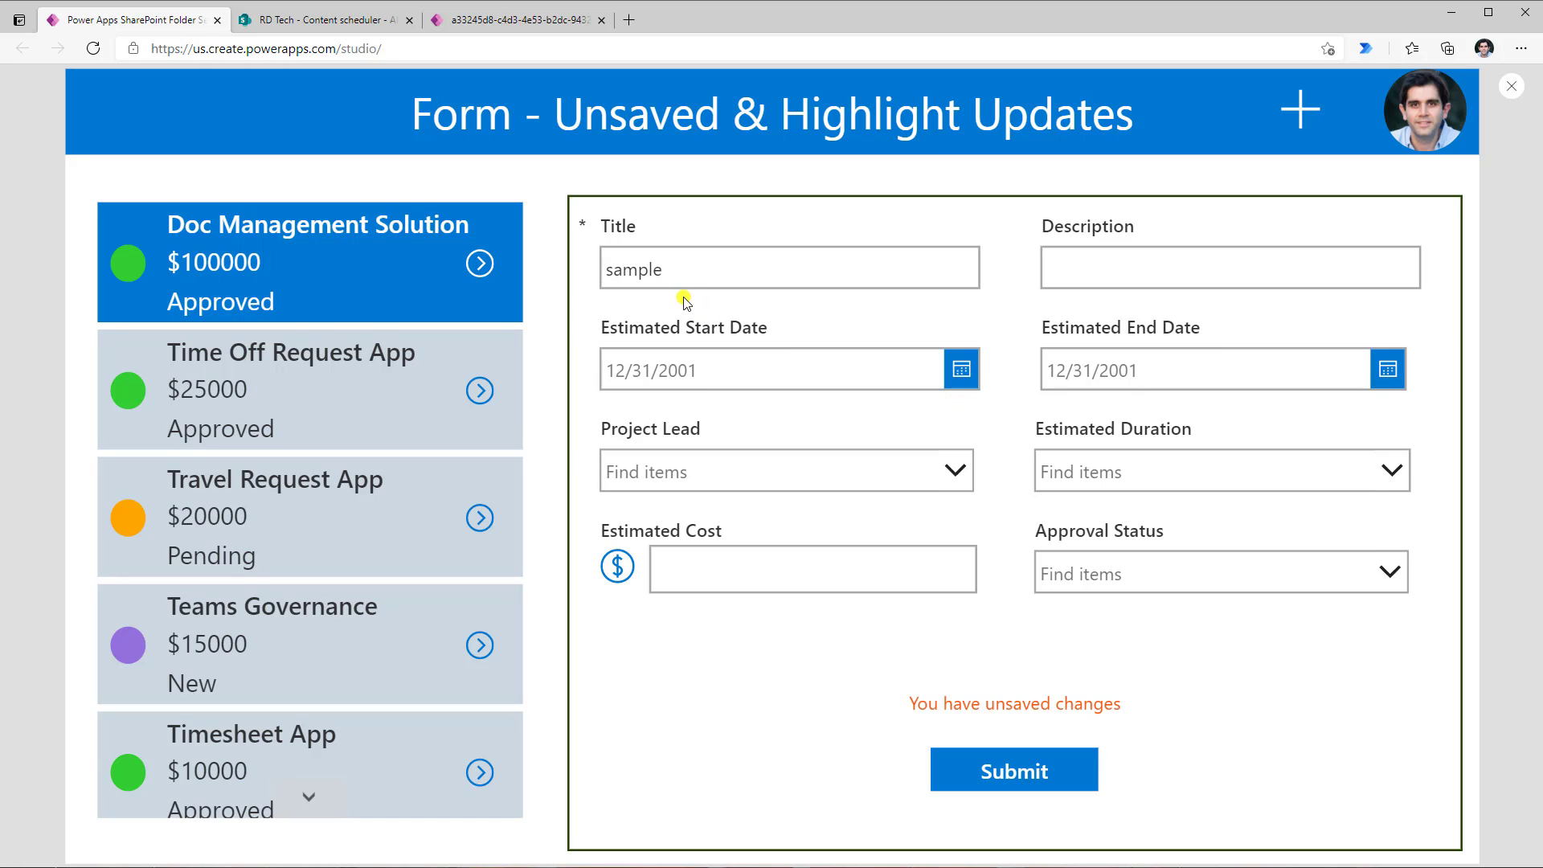
{"action": "mouse_move", "coordinate": [870, 317]}
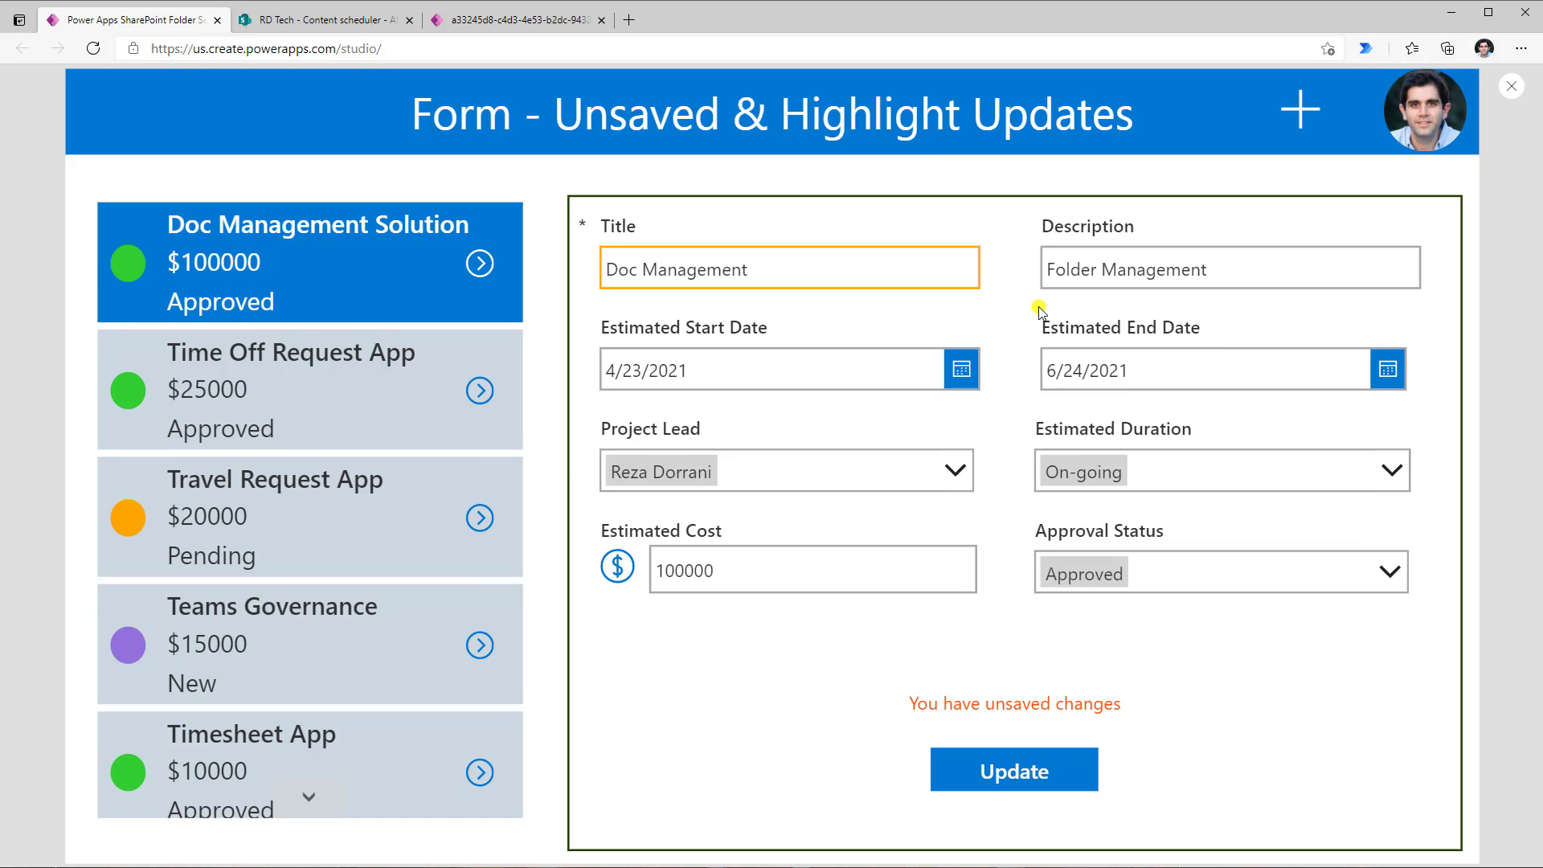
{"action": "mouse_move", "coordinate": [1214, 232]}
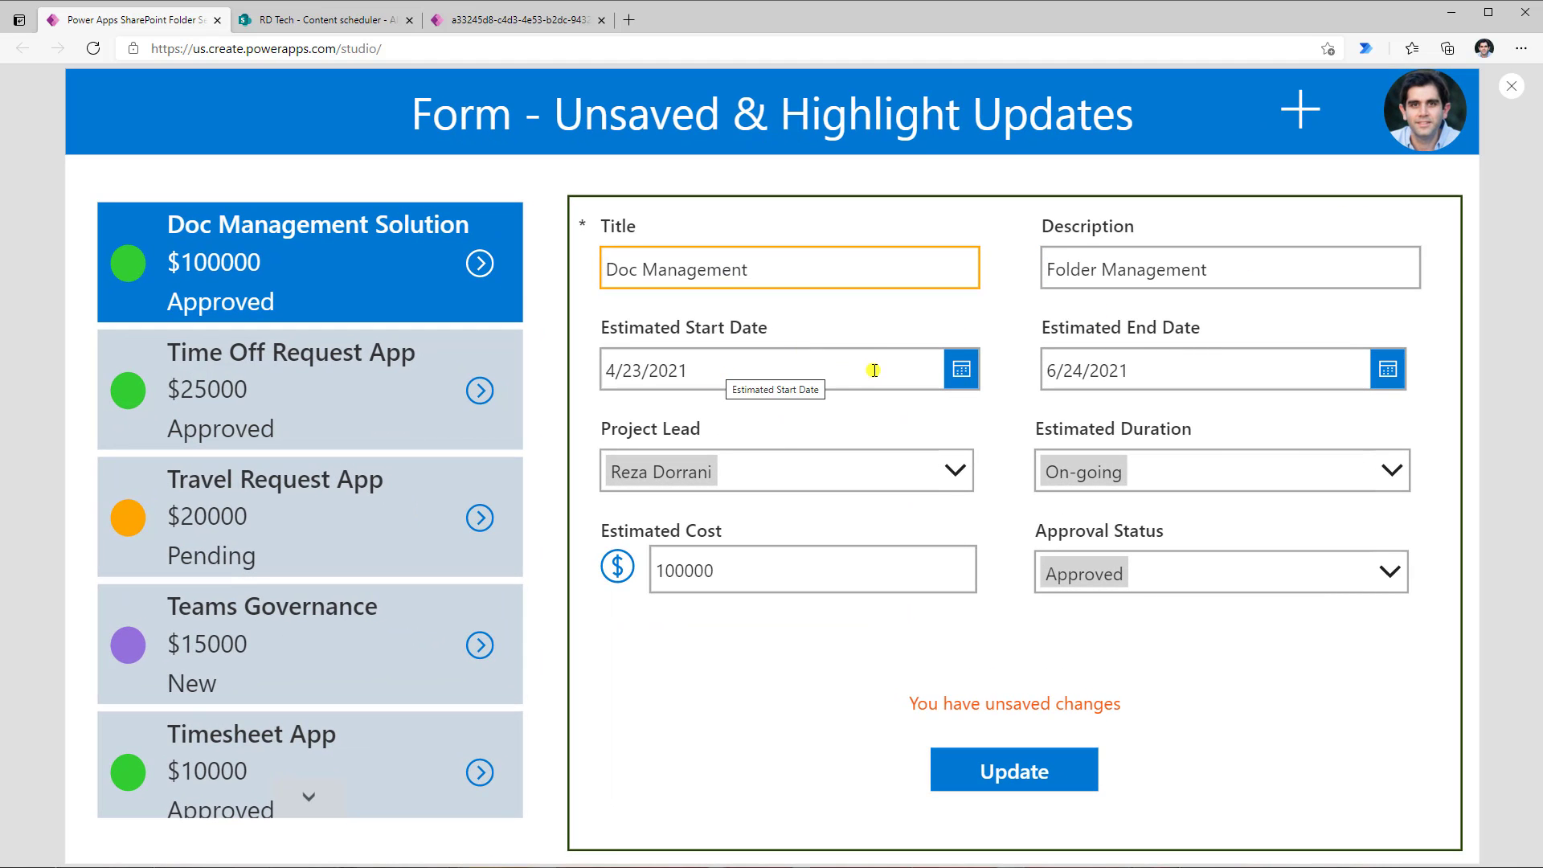
{"action": "left_click", "coordinate": [959, 369]}
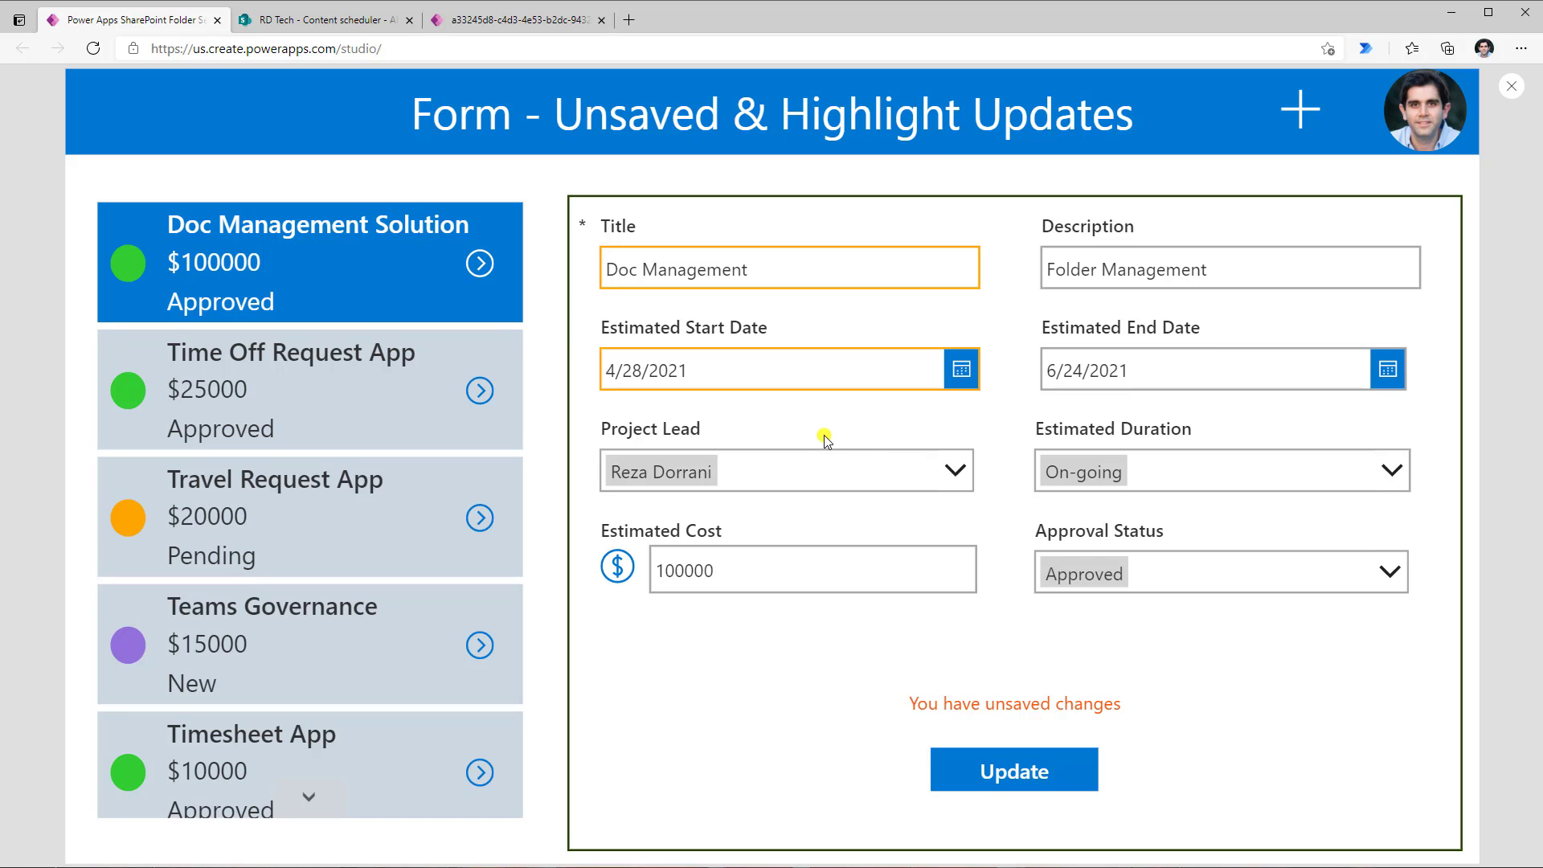
{"action": "left_click", "coordinate": [959, 369]}
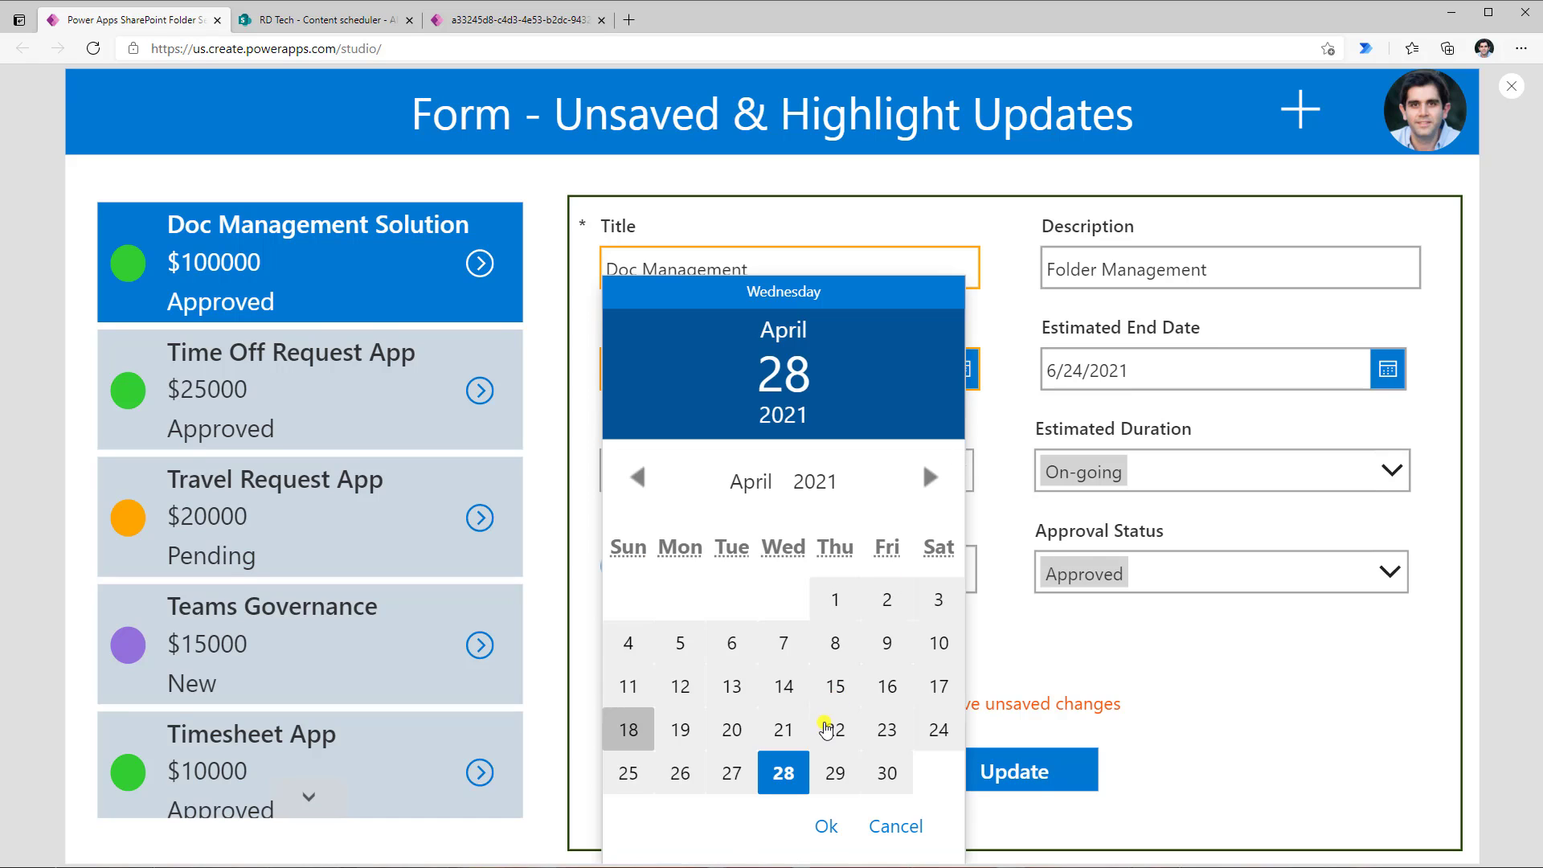
{"action": "left_click", "coordinate": [885, 729]}
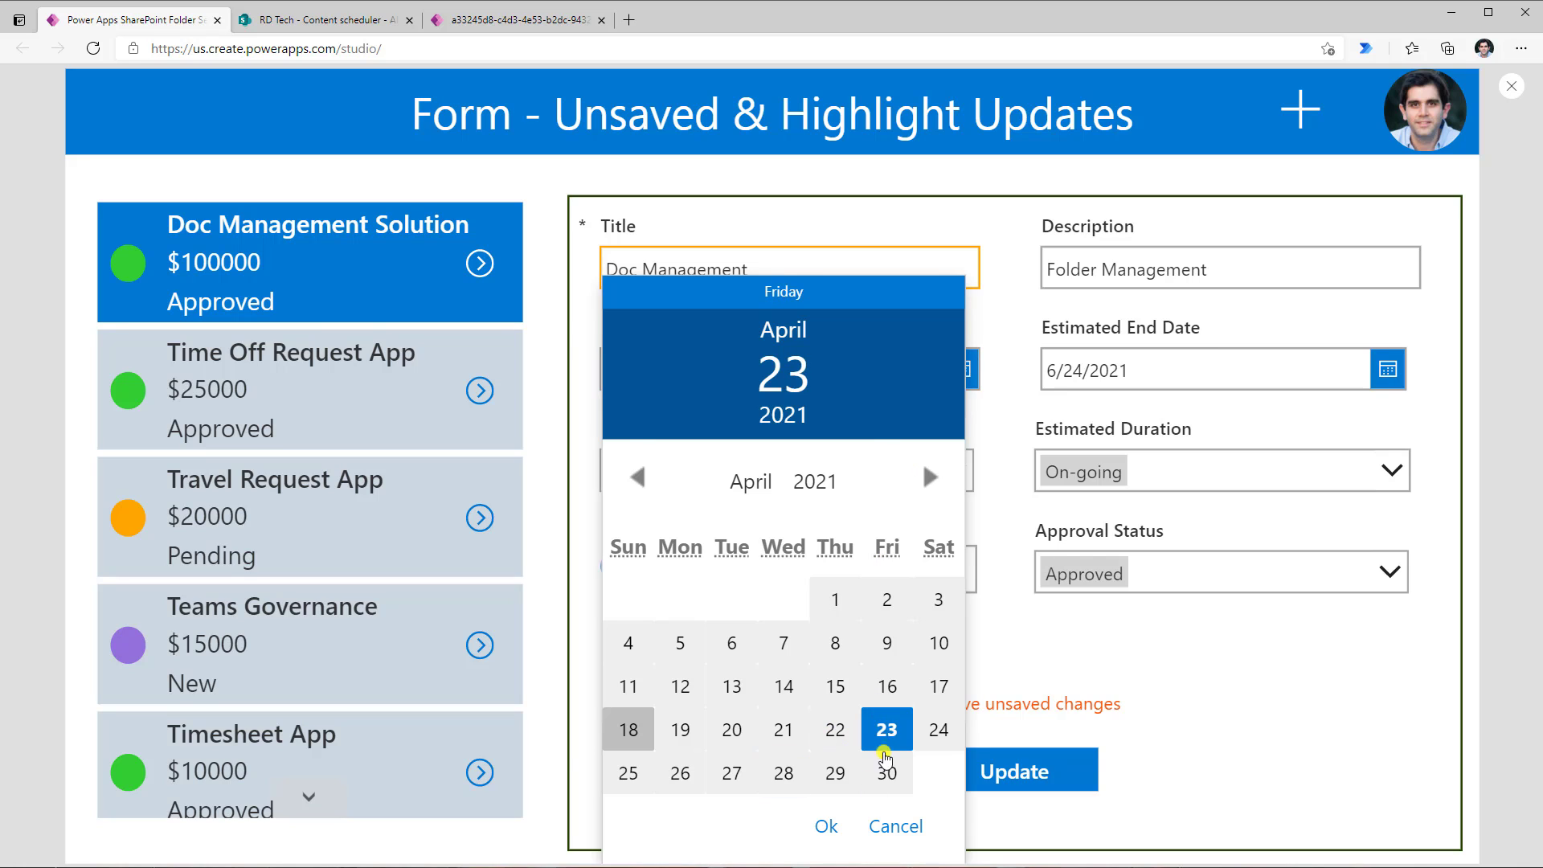
{"action": "left_click", "coordinate": [885, 729]}
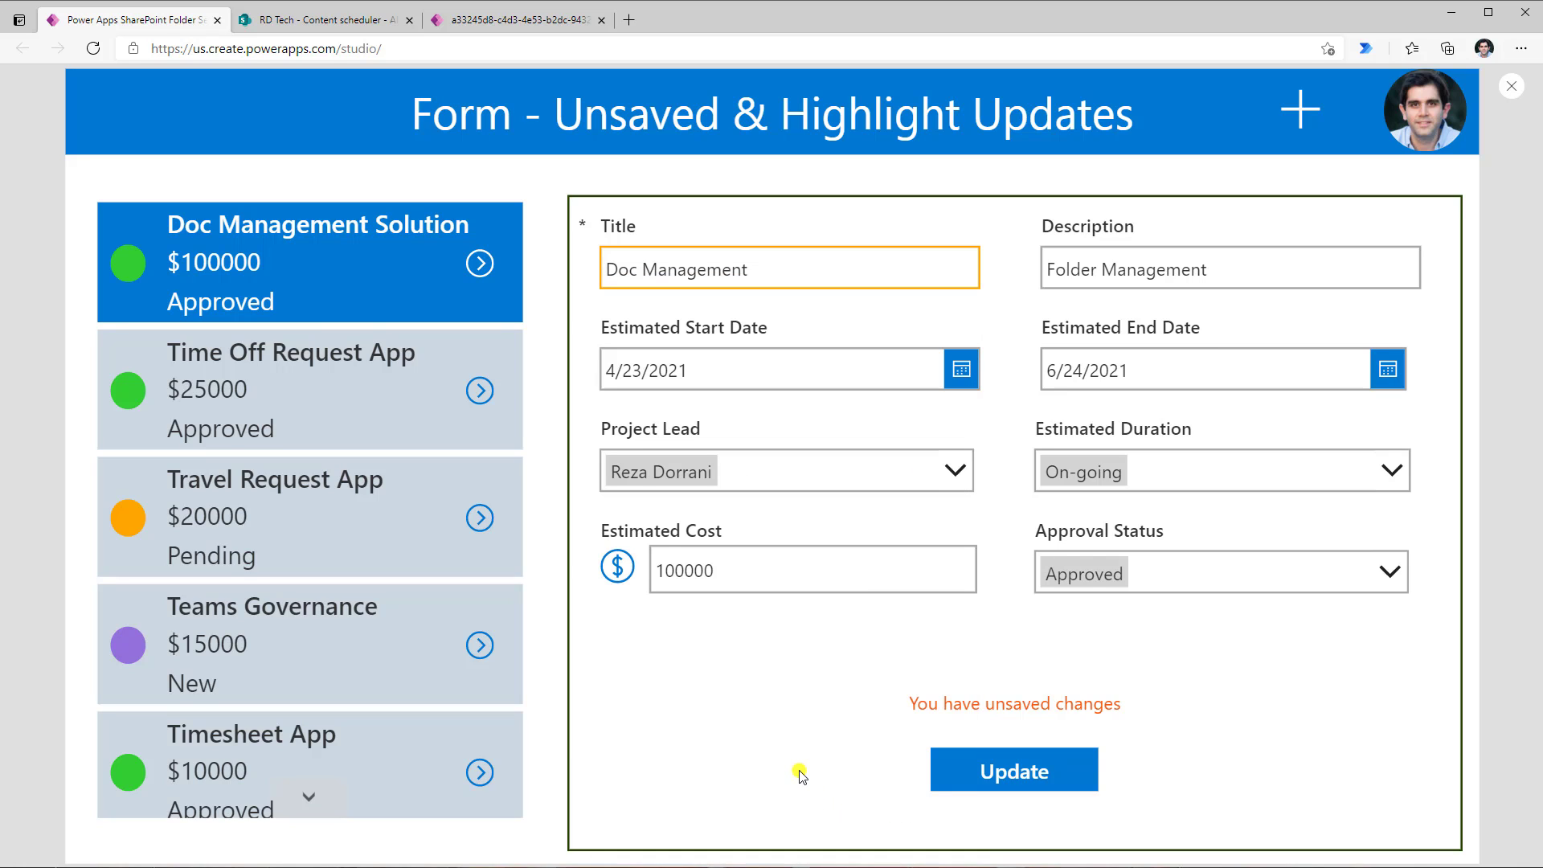
{"action": "mouse_move", "coordinate": [1188, 212]}
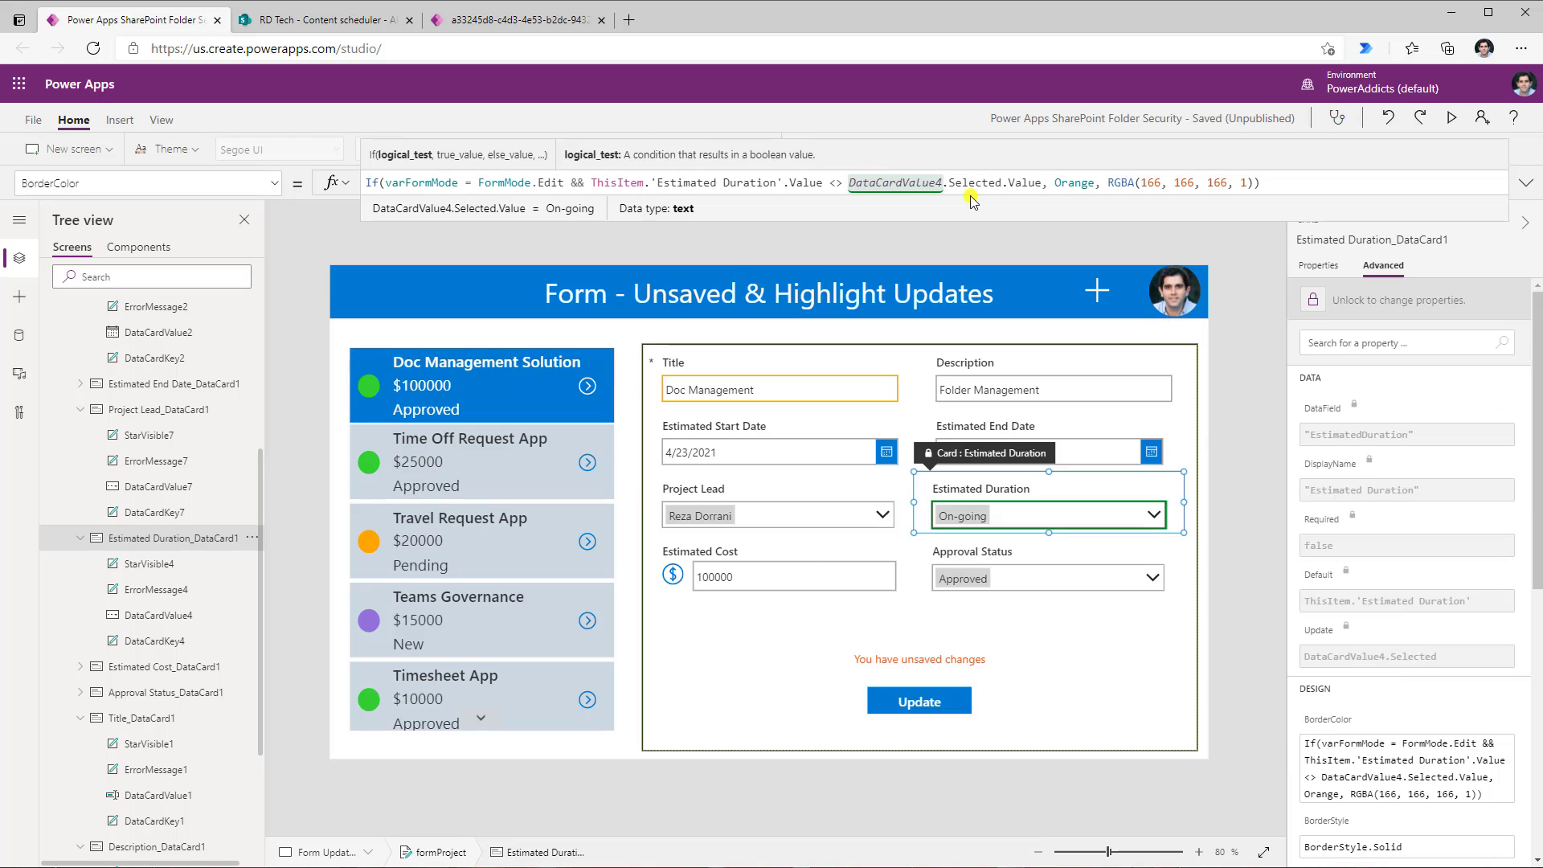
Change Doc Management's Estimated Duration to One-Year, submit the update, and return to SharePoint.
{"action": "left_click", "coordinate": [1451, 119]}
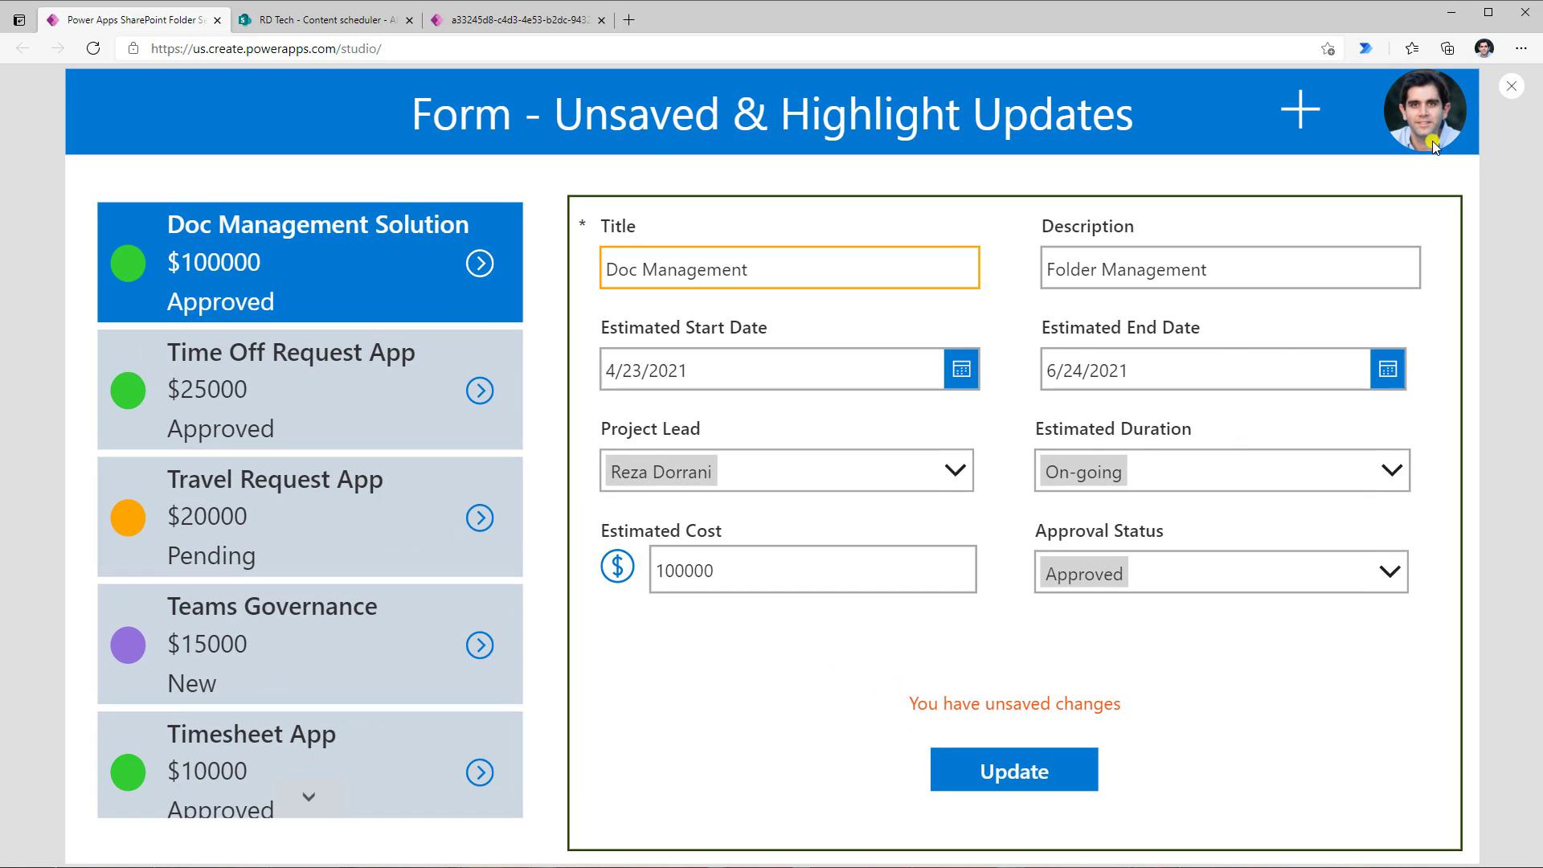
{"action": "left_click", "coordinate": [1388, 470]}
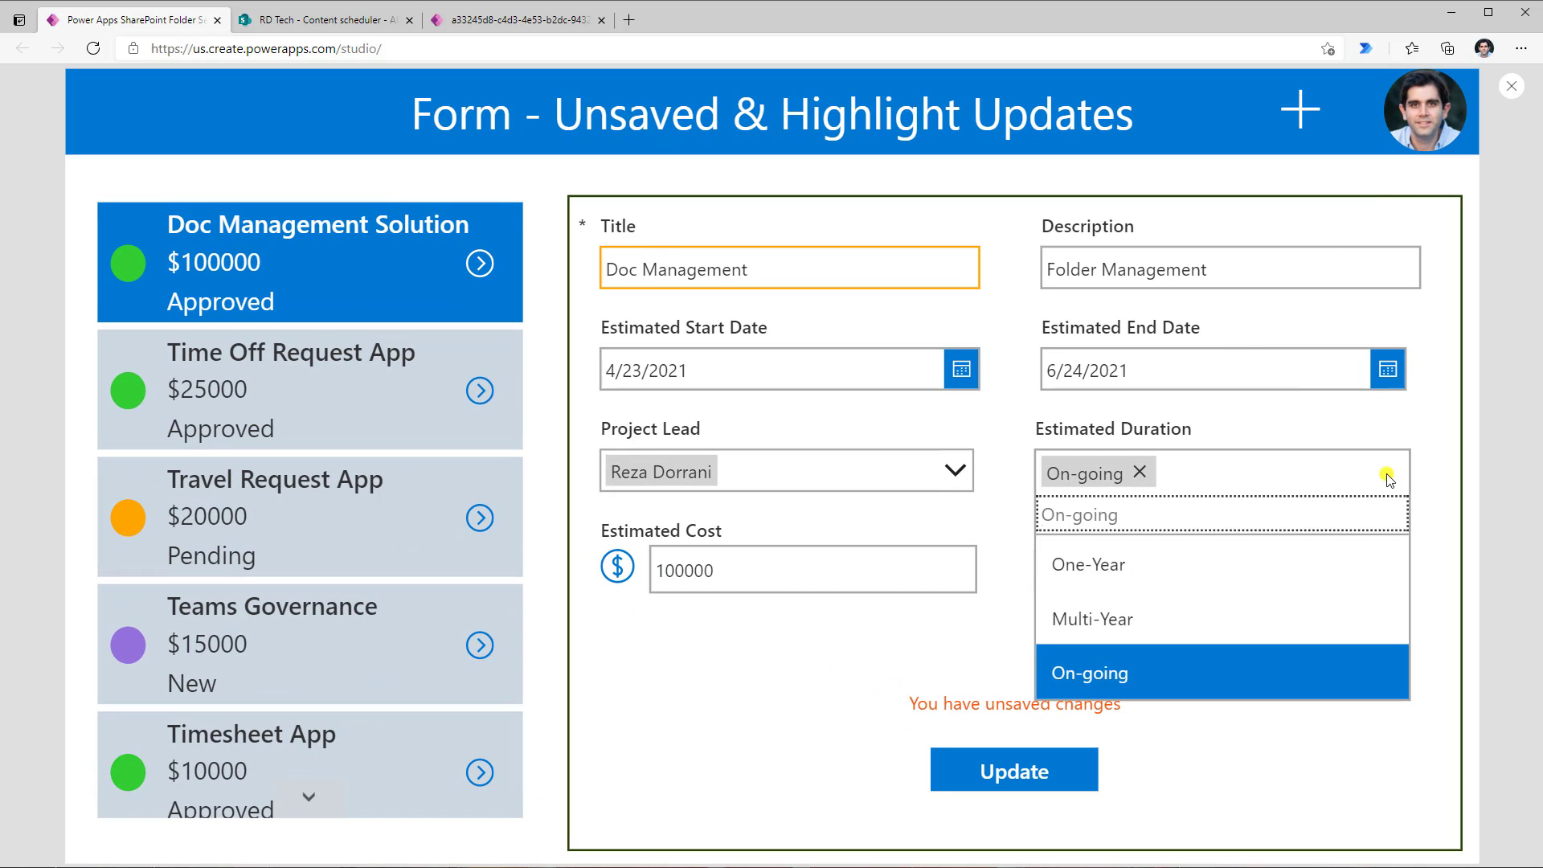
{"action": "left_click", "coordinate": [1087, 565]}
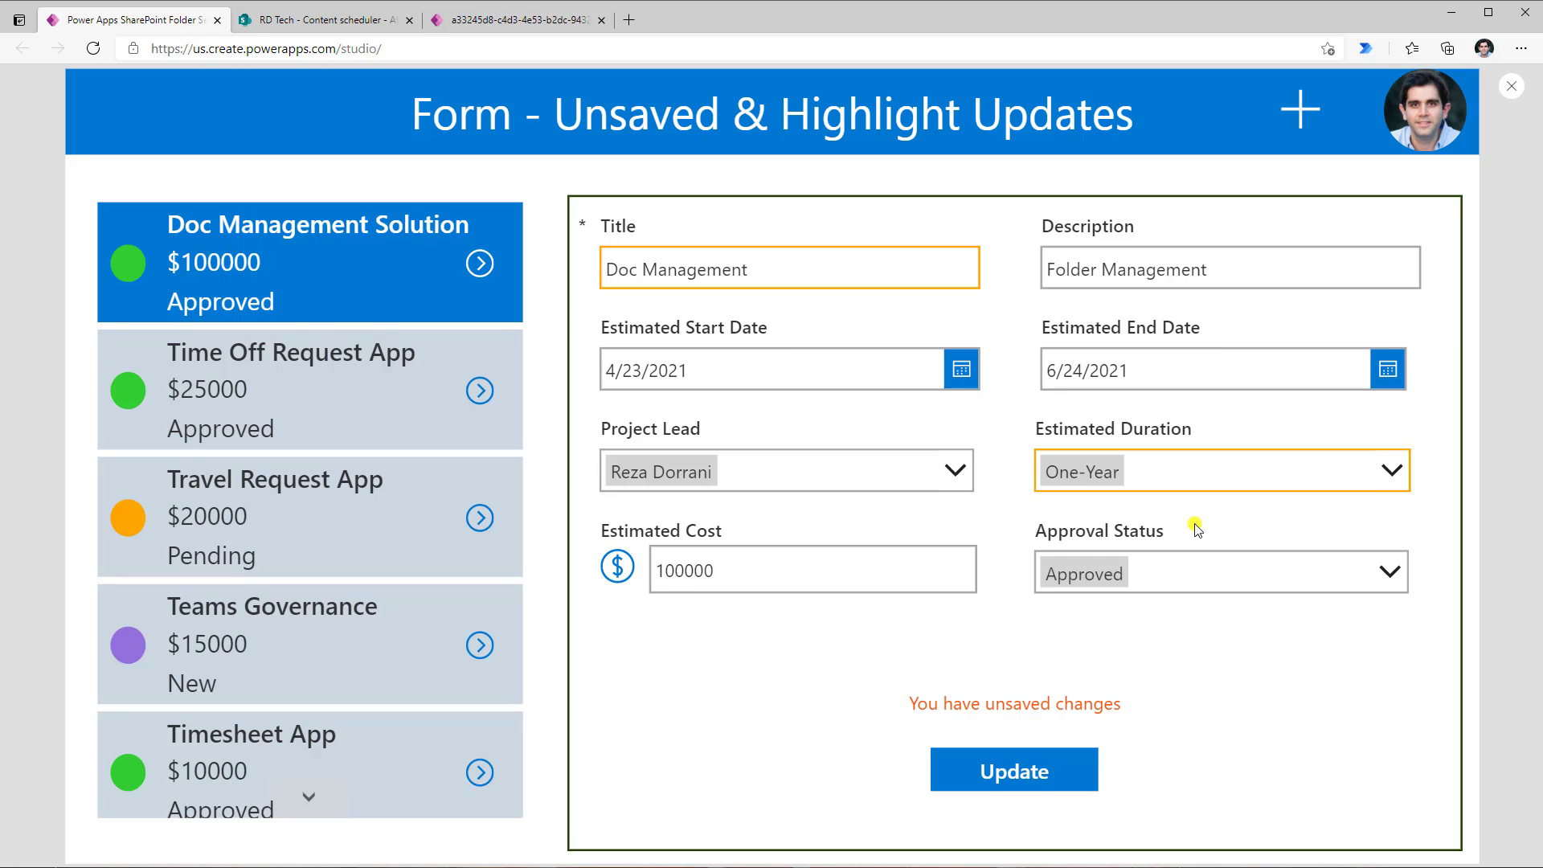
{"action": "mouse_move", "coordinate": [927, 726]}
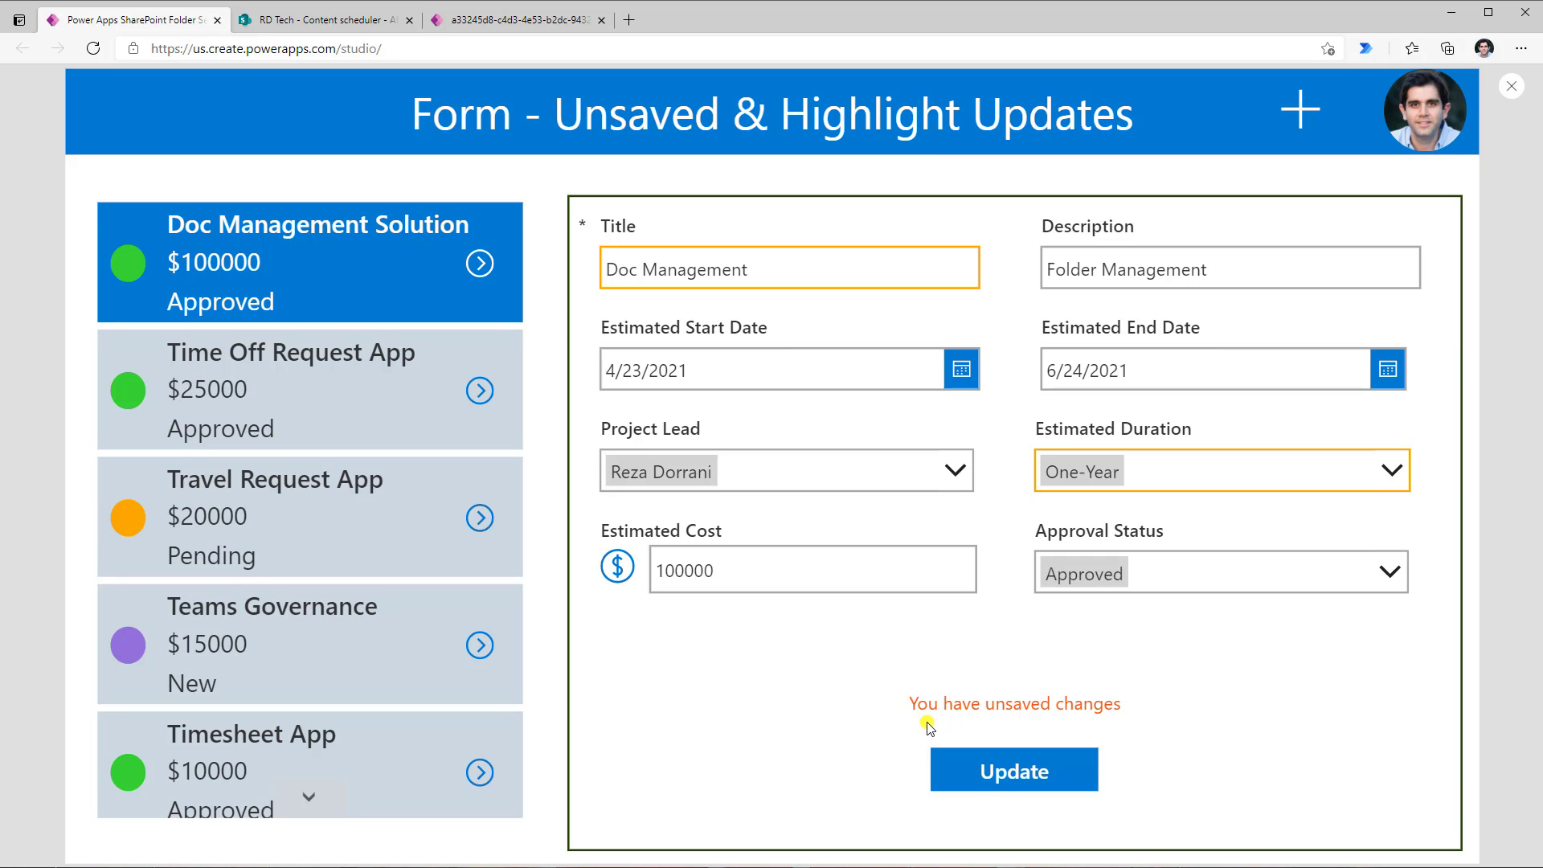
{"action": "mouse_move", "coordinate": [994, 721]}
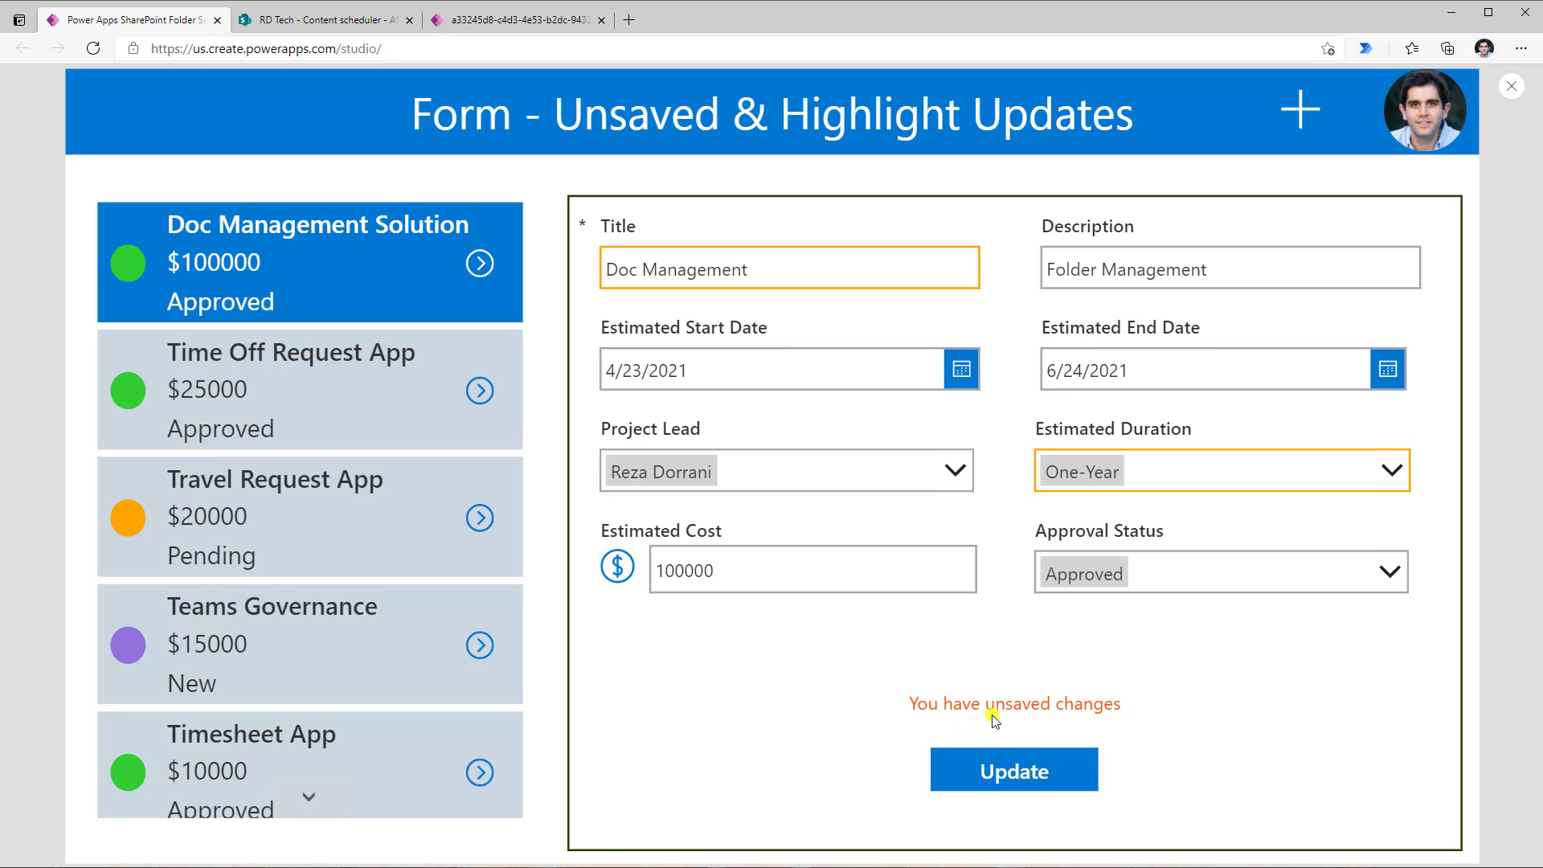
{"action": "left_click", "coordinate": [1013, 770]}
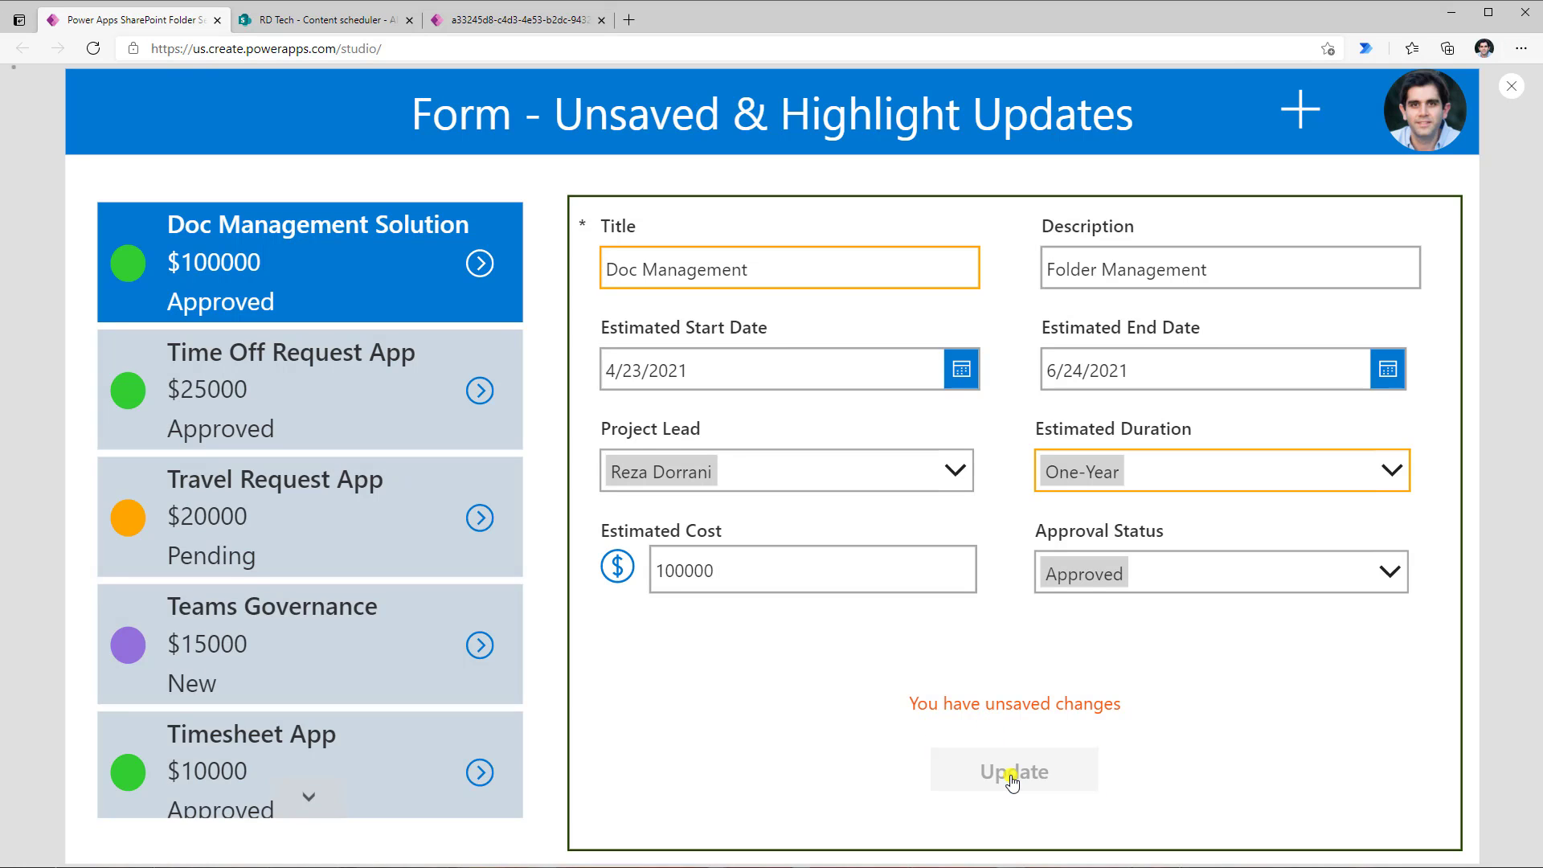
{"action": "left_click", "coordinate": [325, 18]}
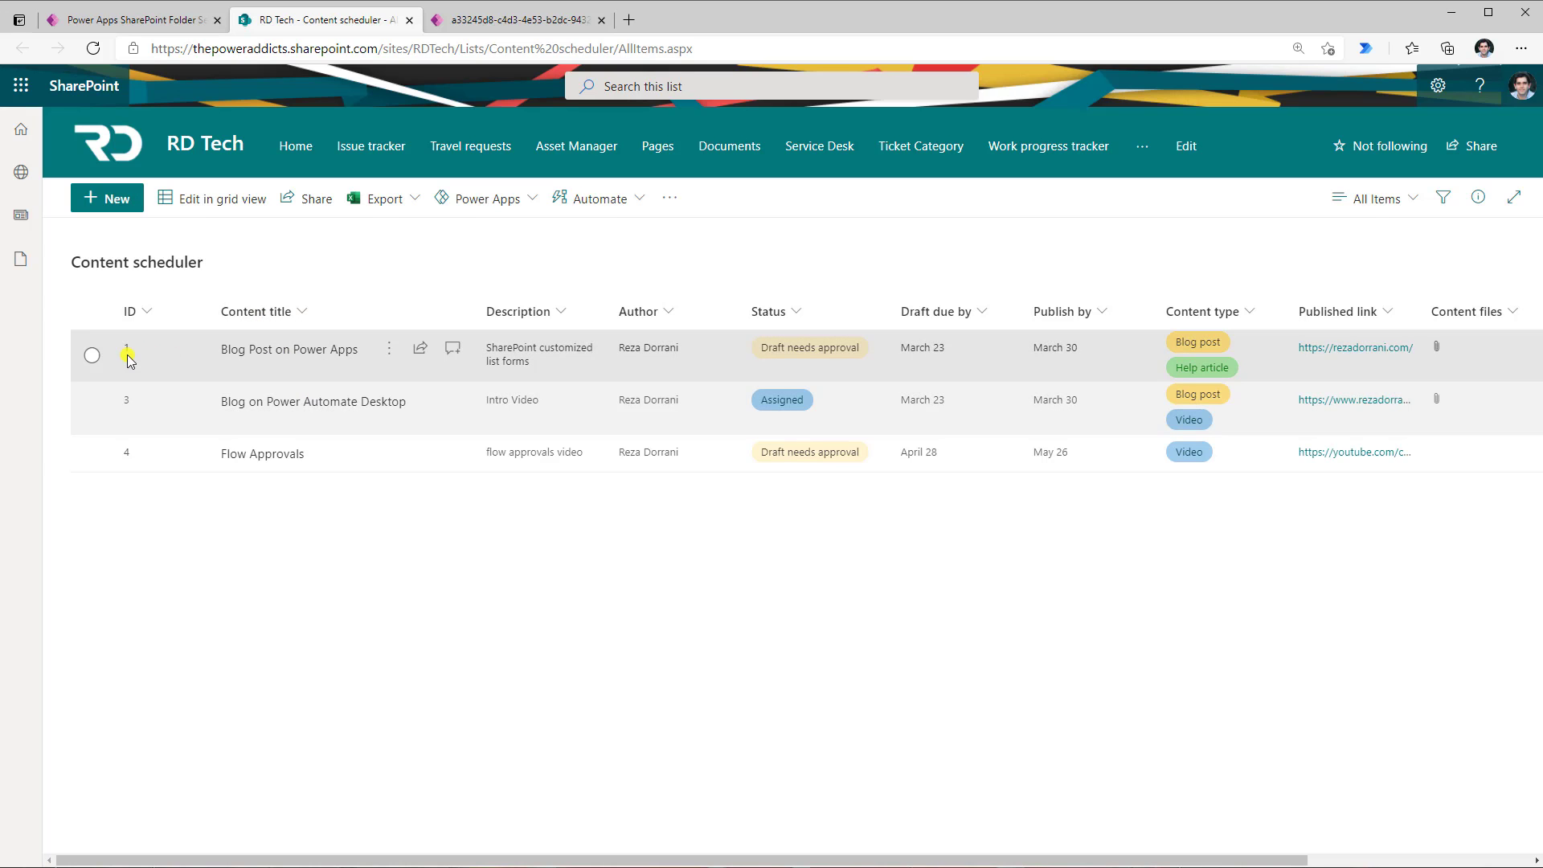
Edit Blog Post on Power Apps and view its status, attachments and confirmation tabs.
{"action": "left_click", "coordinate": [92, 356]}
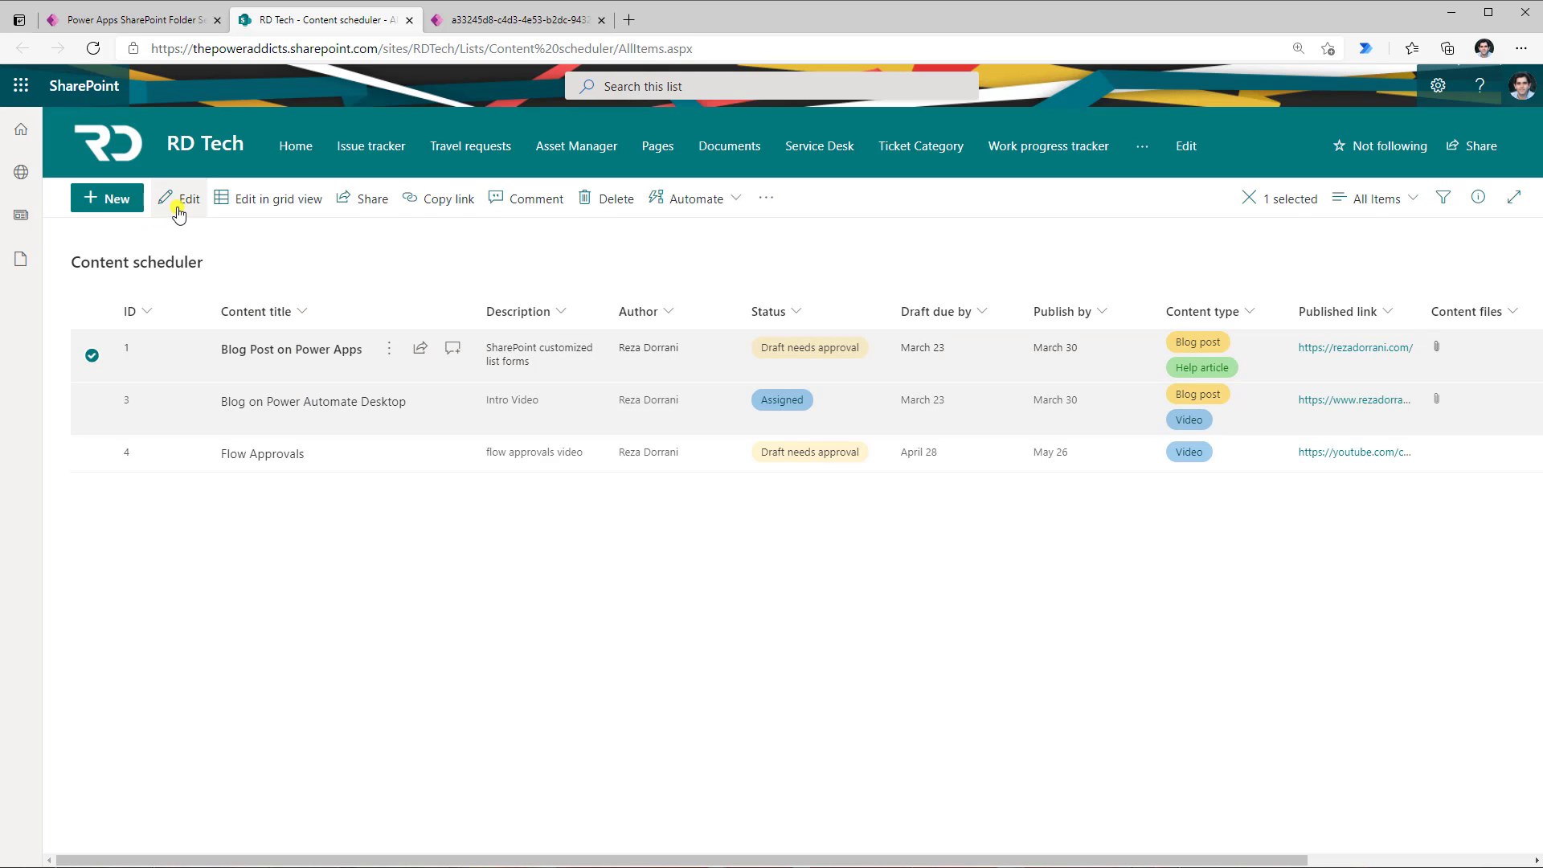
{"action": "left_click", "coordinate": [189, 198]}
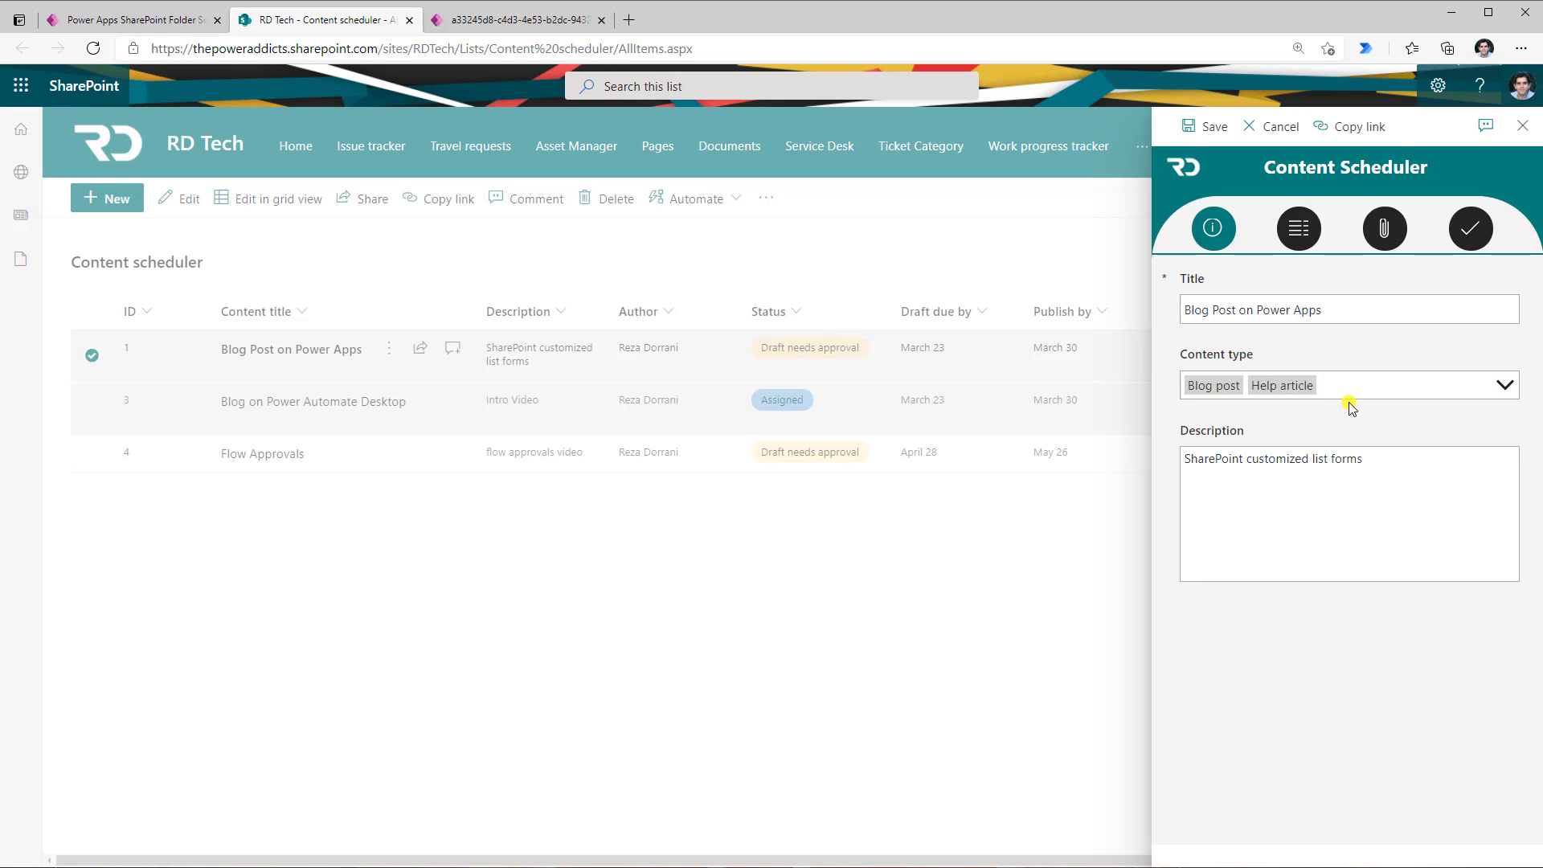
{"action": "mouse_move", "coordinate": [1245, 254]}
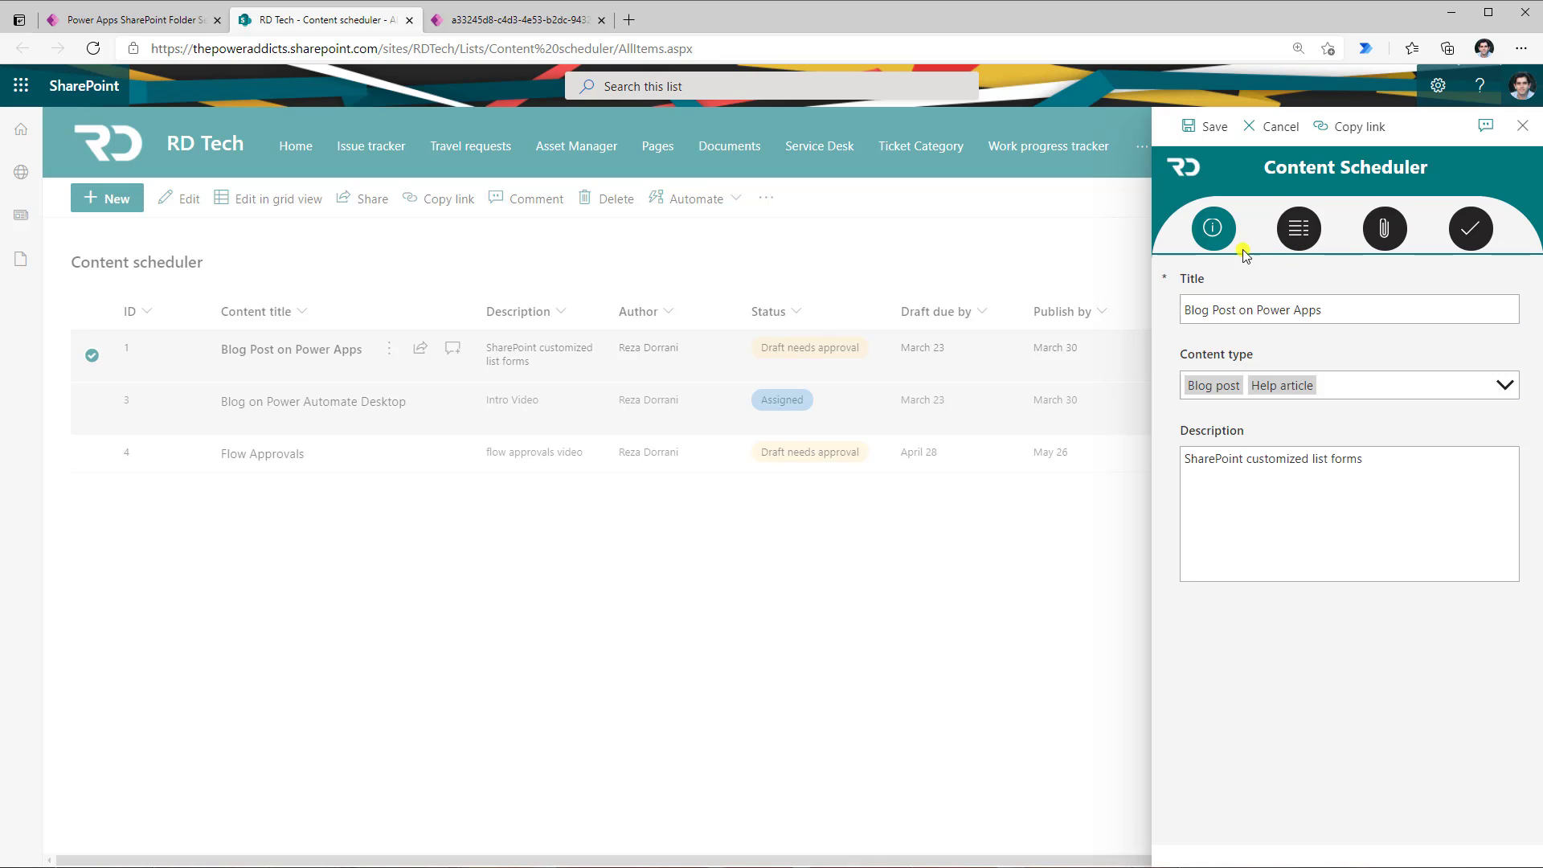
{"action": "left_click", "coordinate": [1298, 229]}
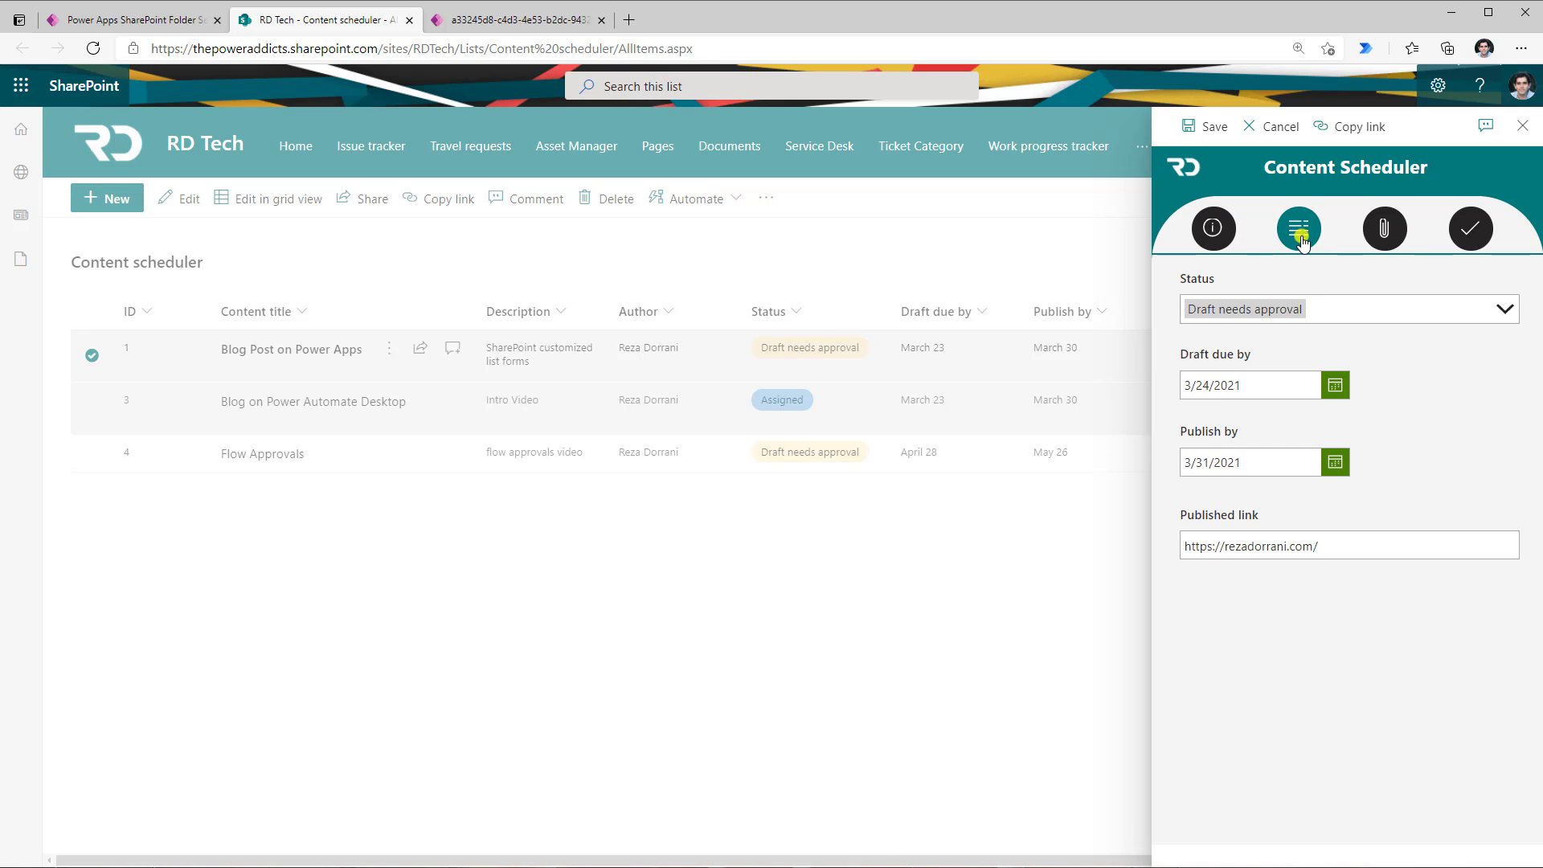
{"action": "left_click", "coordinate": [1384, 227]}
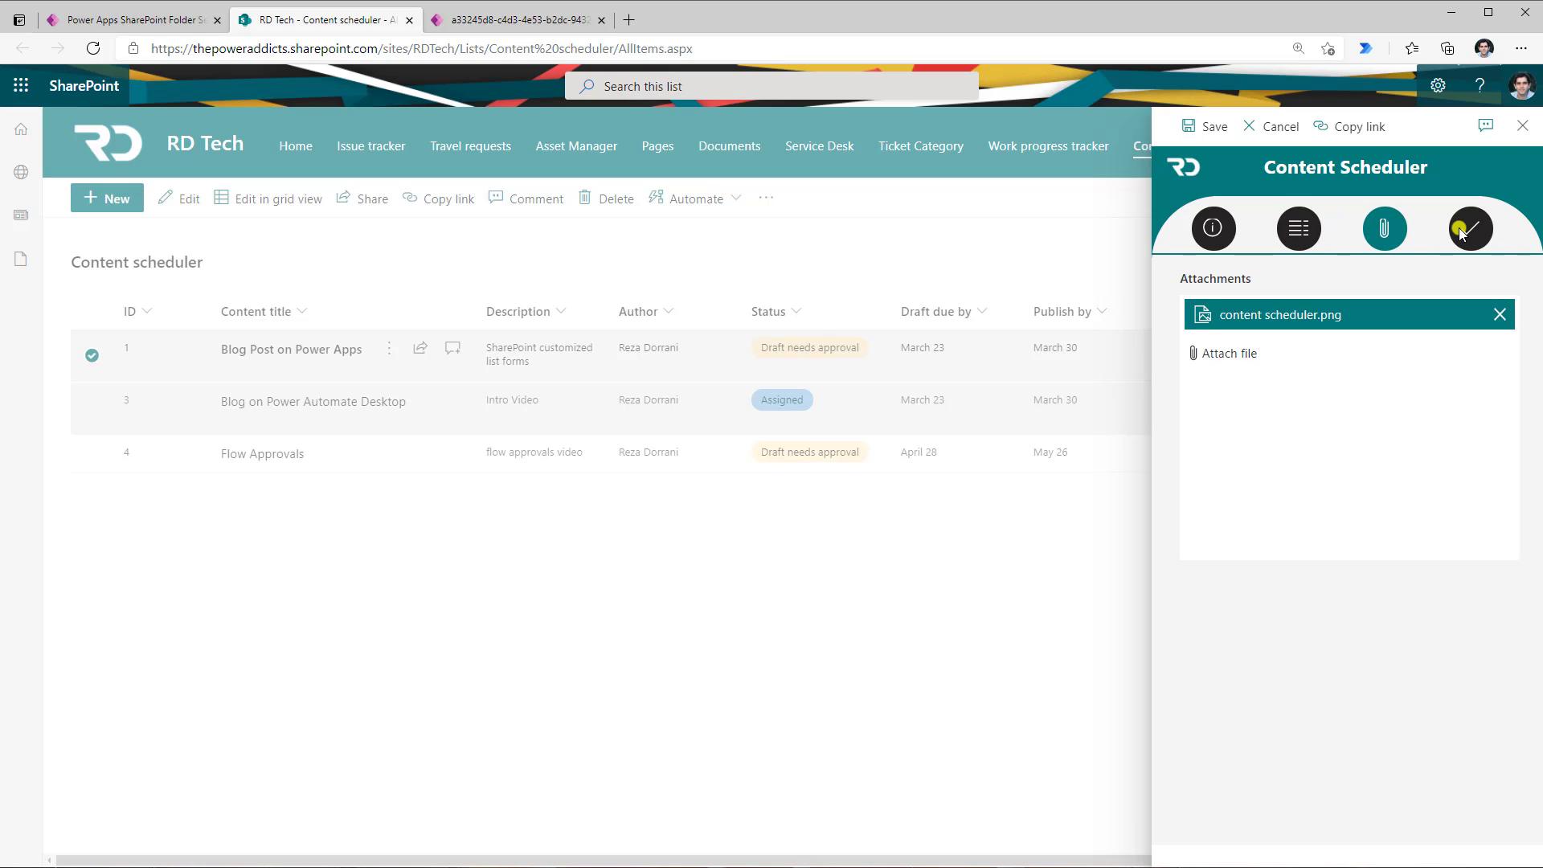
{"action": "left_click", "coordinate": [1470, 228]}
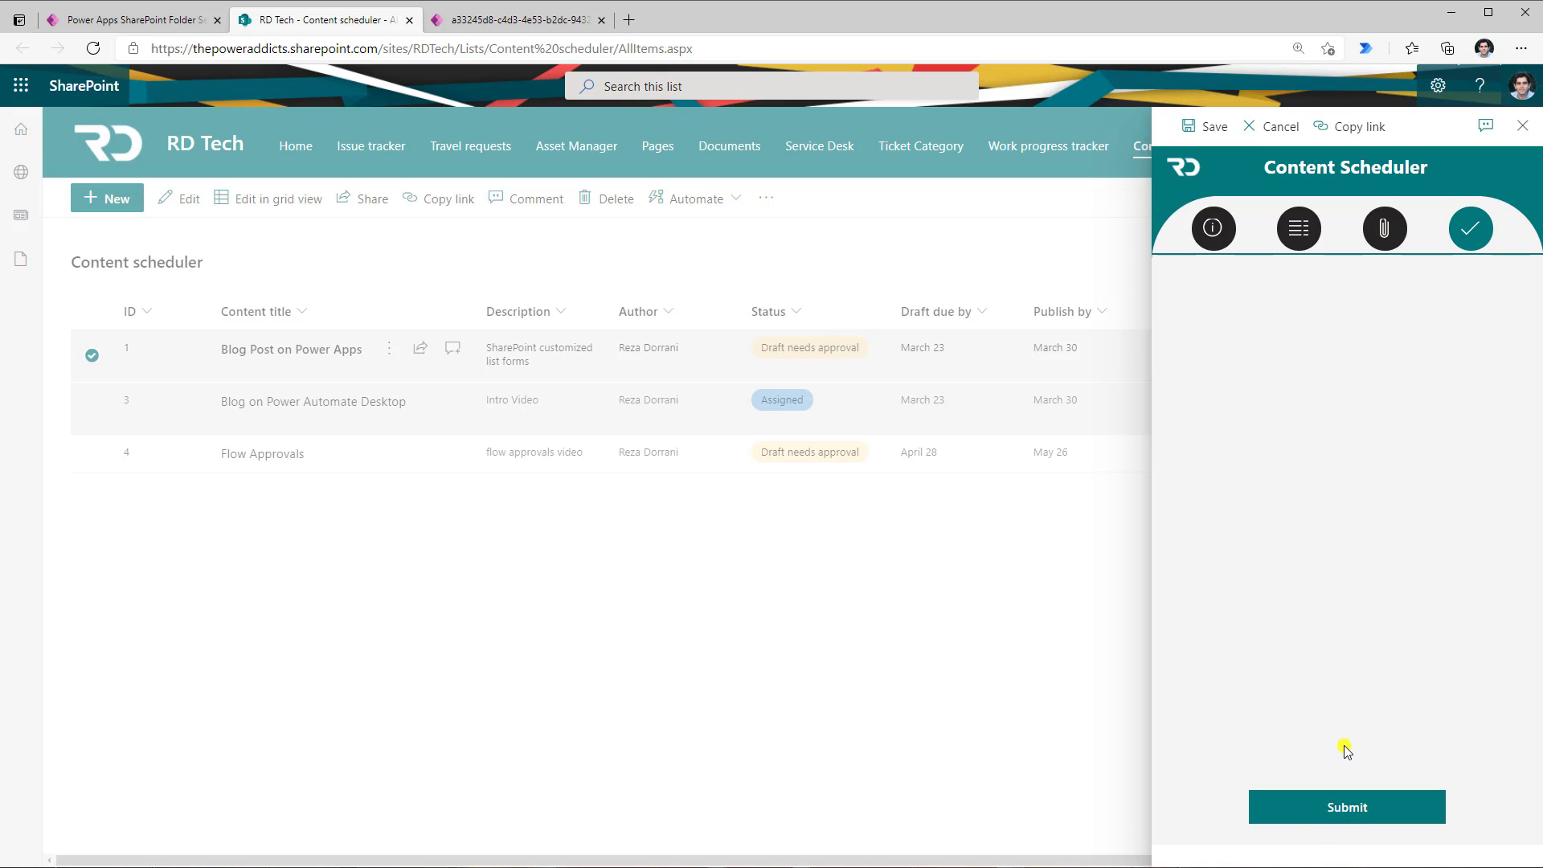
{"action": "mouse_move", "coordinate": [1205, 126]}
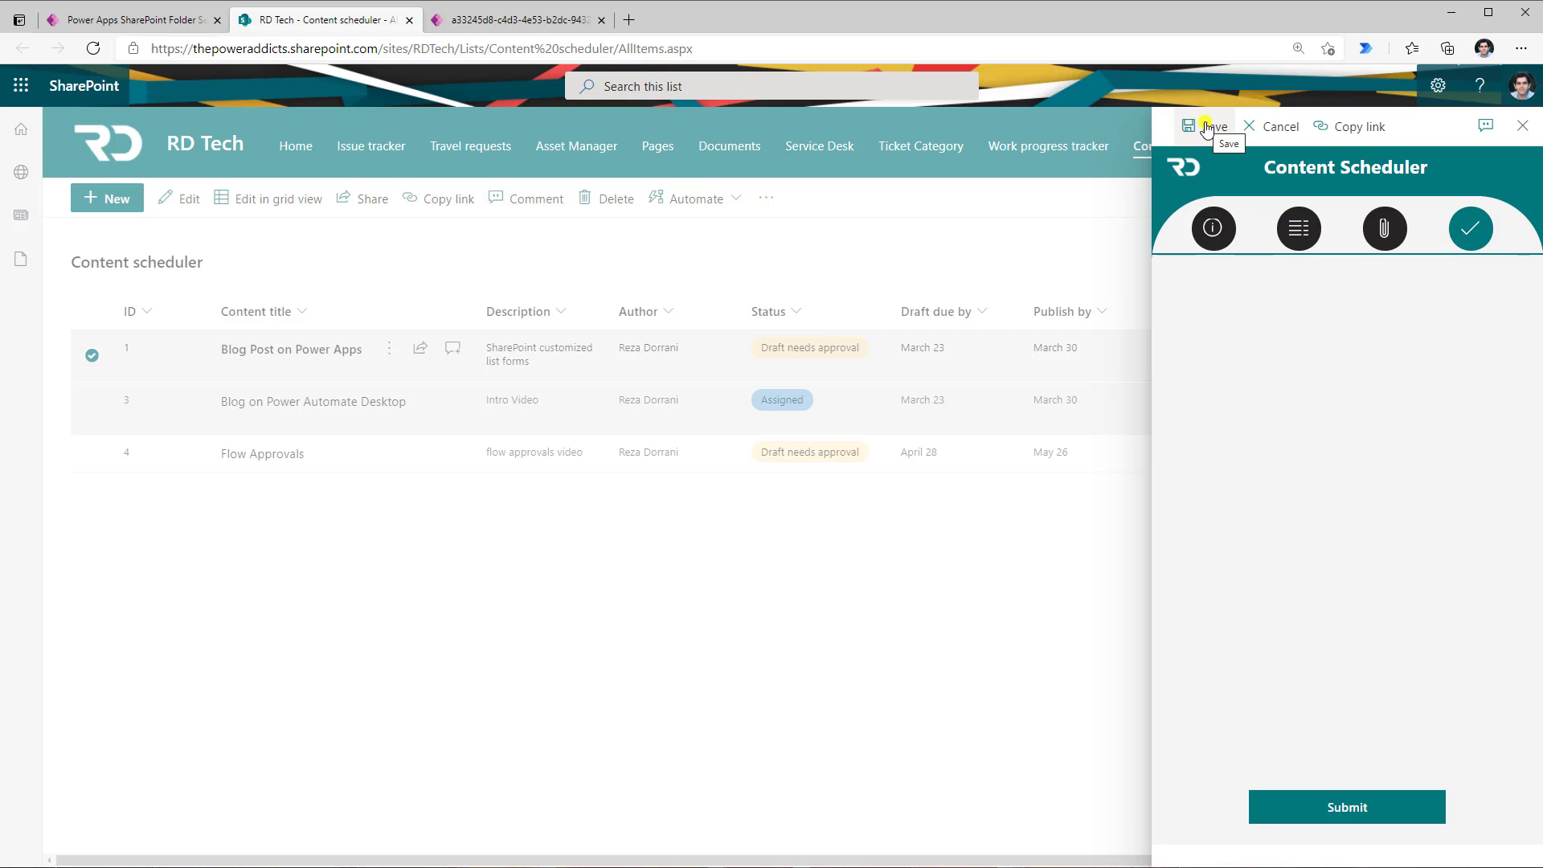
{"action": "mouse_move", "coordinate": [1365, 155]}
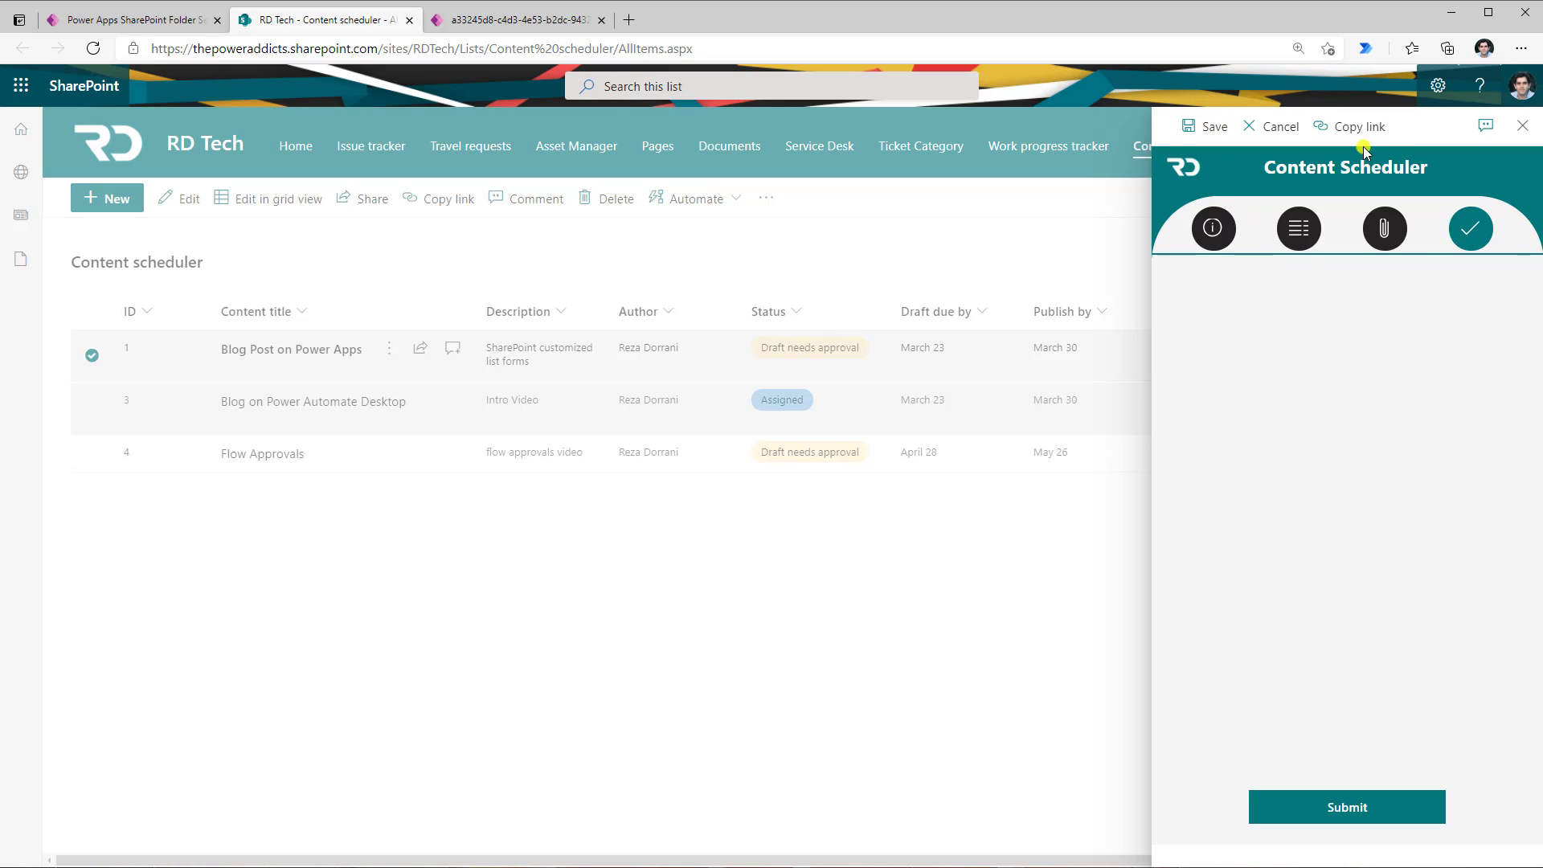
{"action": "left_click", "coordinate": [1213, 228]}
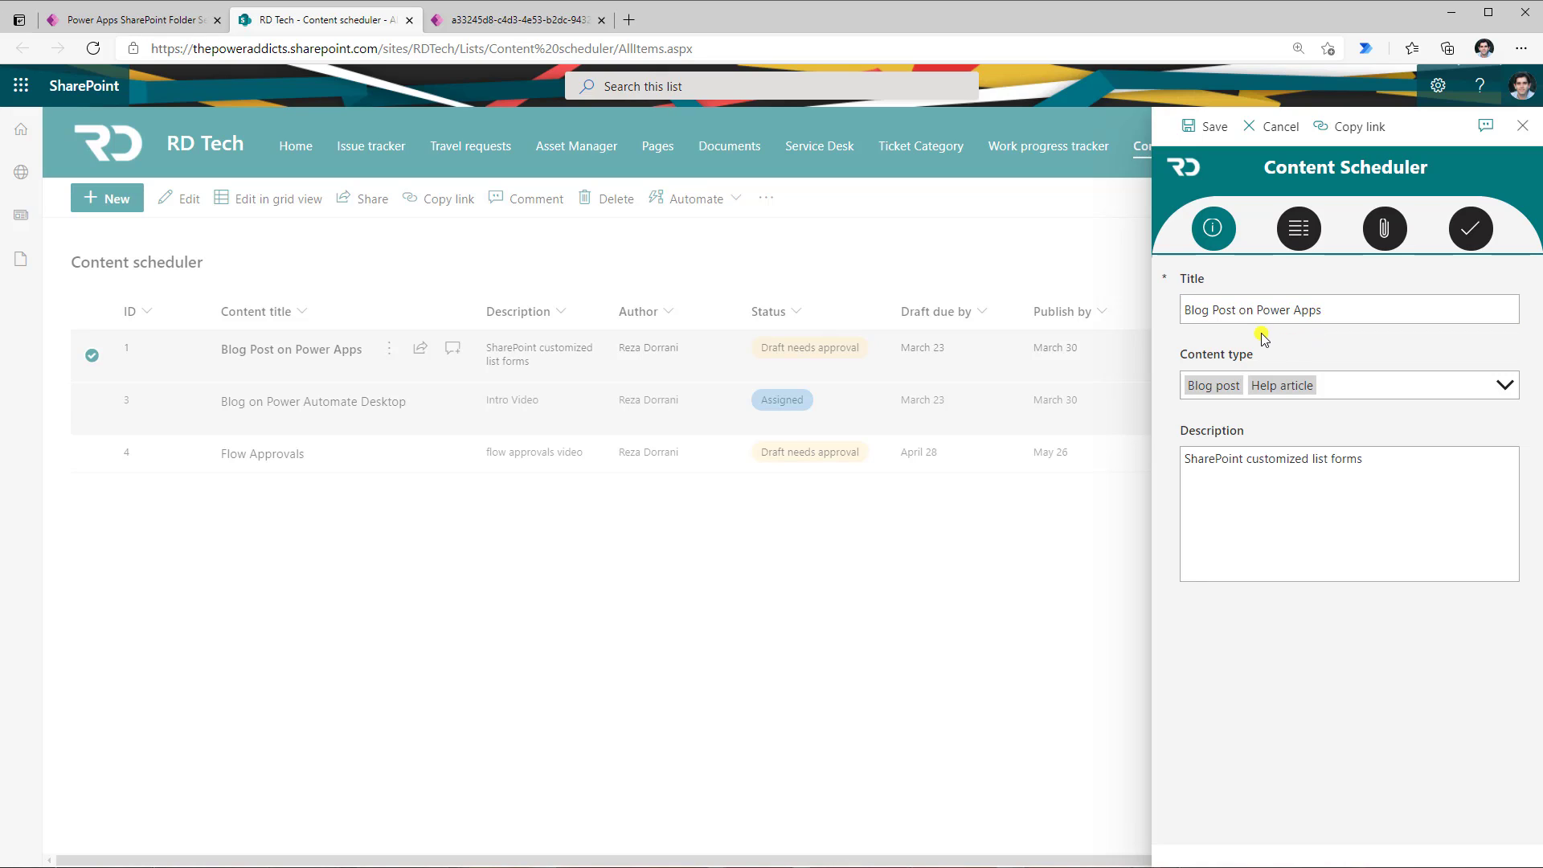
{"action": "mouse_move", "coordinate": [1365, 385]}
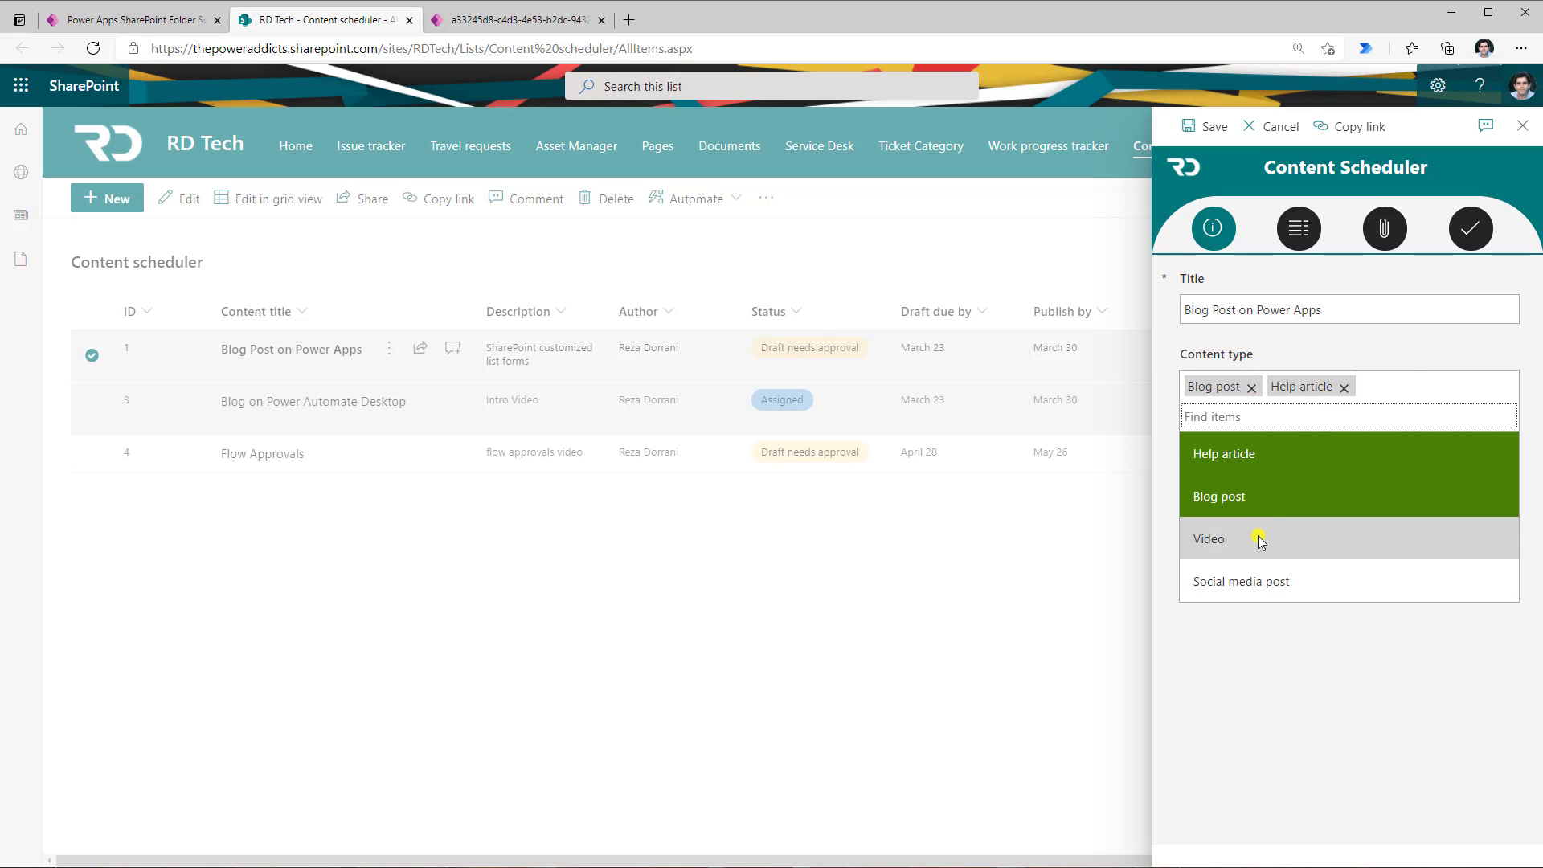
Add Video to the item's content types and open the Draft due by calendar.
{"action": "left_click", "coordinate": [1209, 538]}
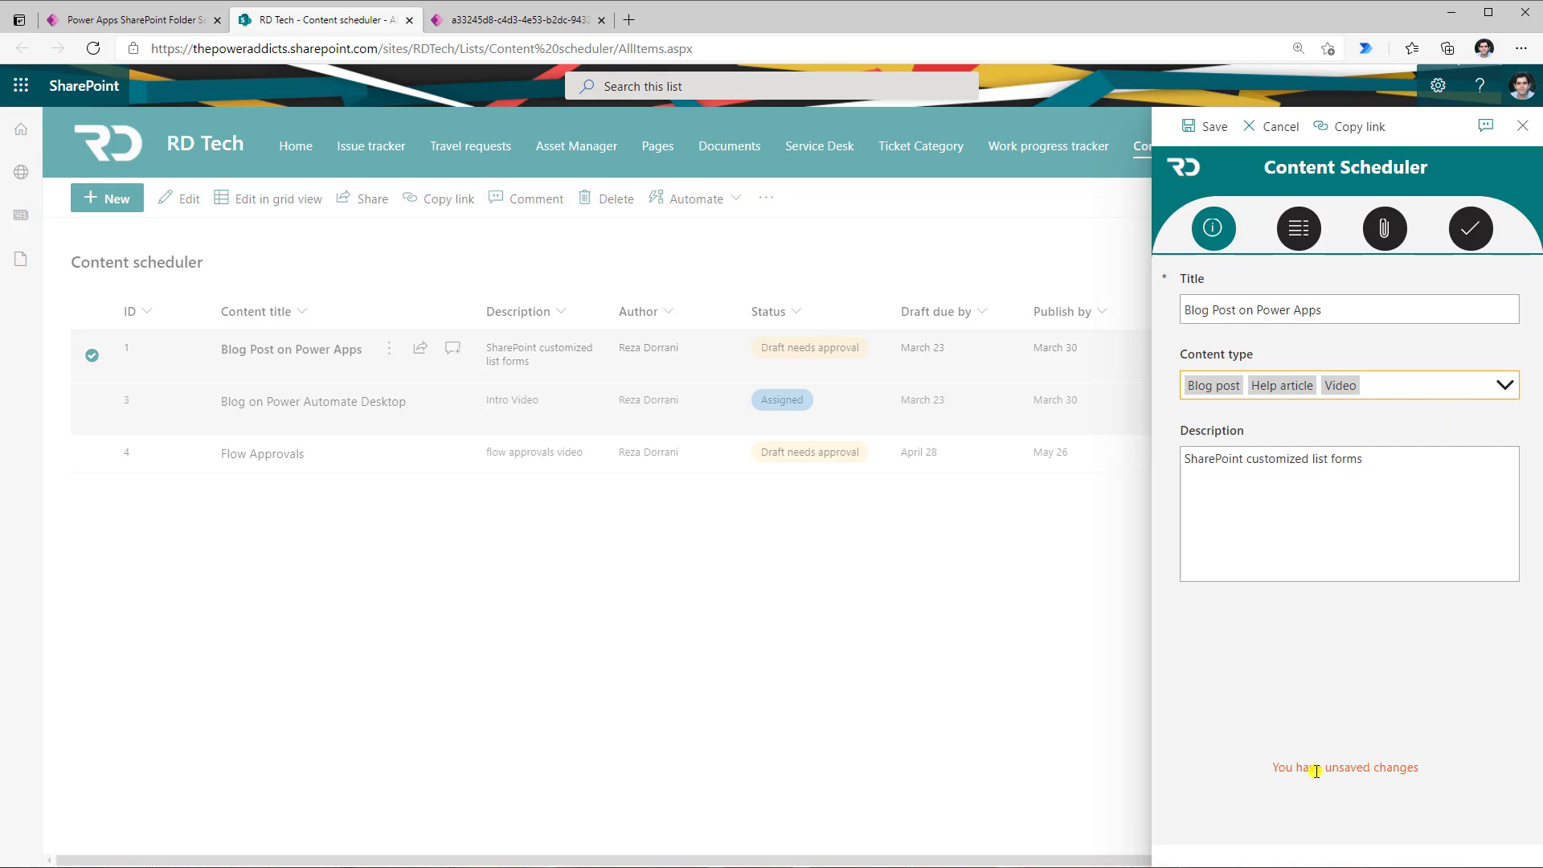
{"action": "mouse_move", "coordinate": [1289, 737]}
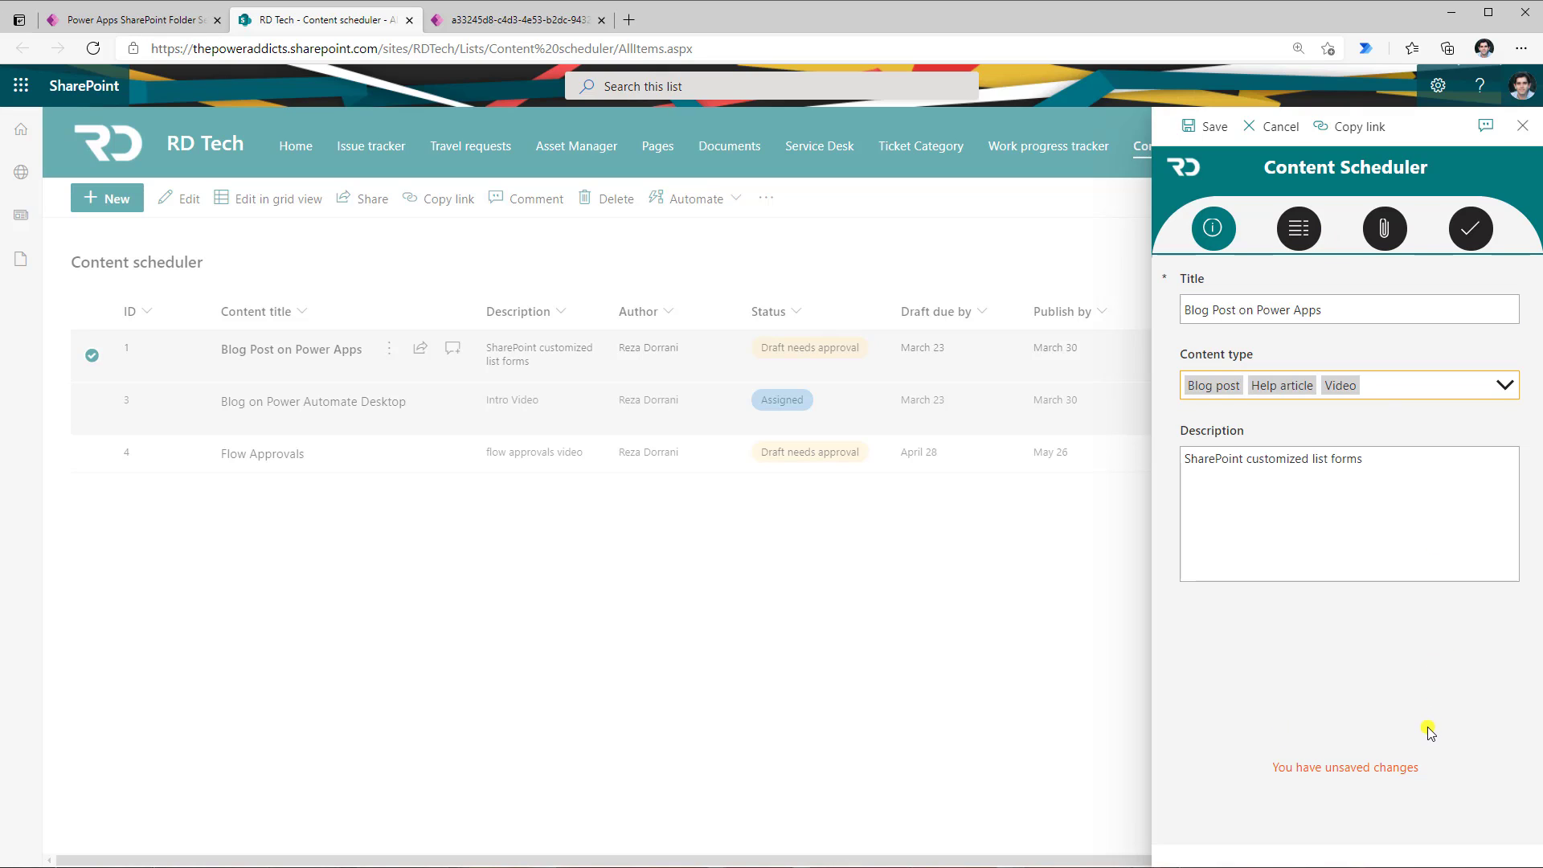
{"action": "left_click", "coordinate": [1298, 229]}
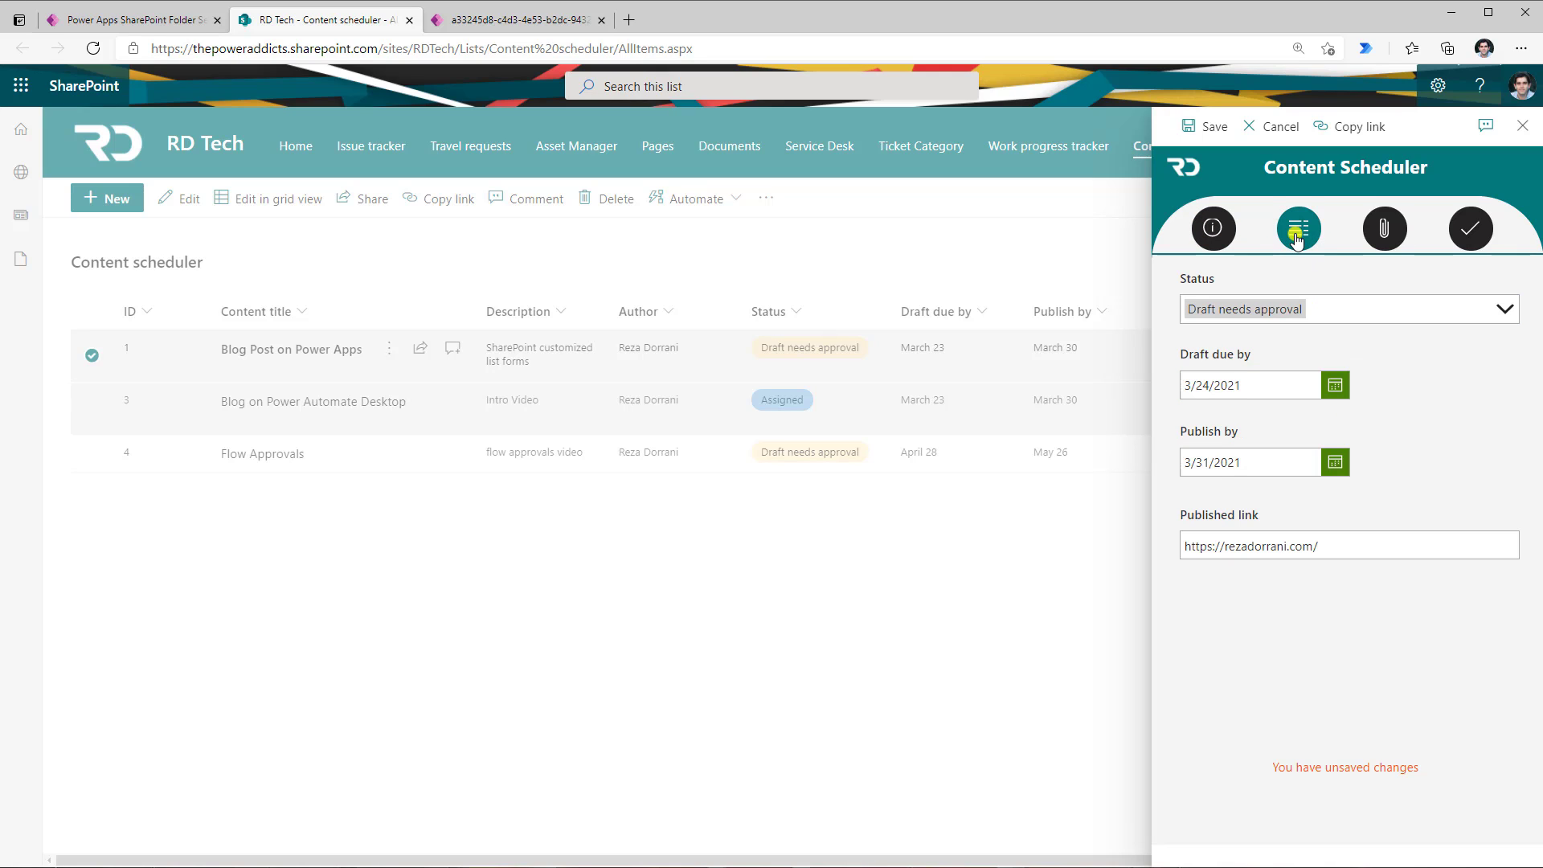
{"action": "mouse_move", "coordinate": [1350, 415]}
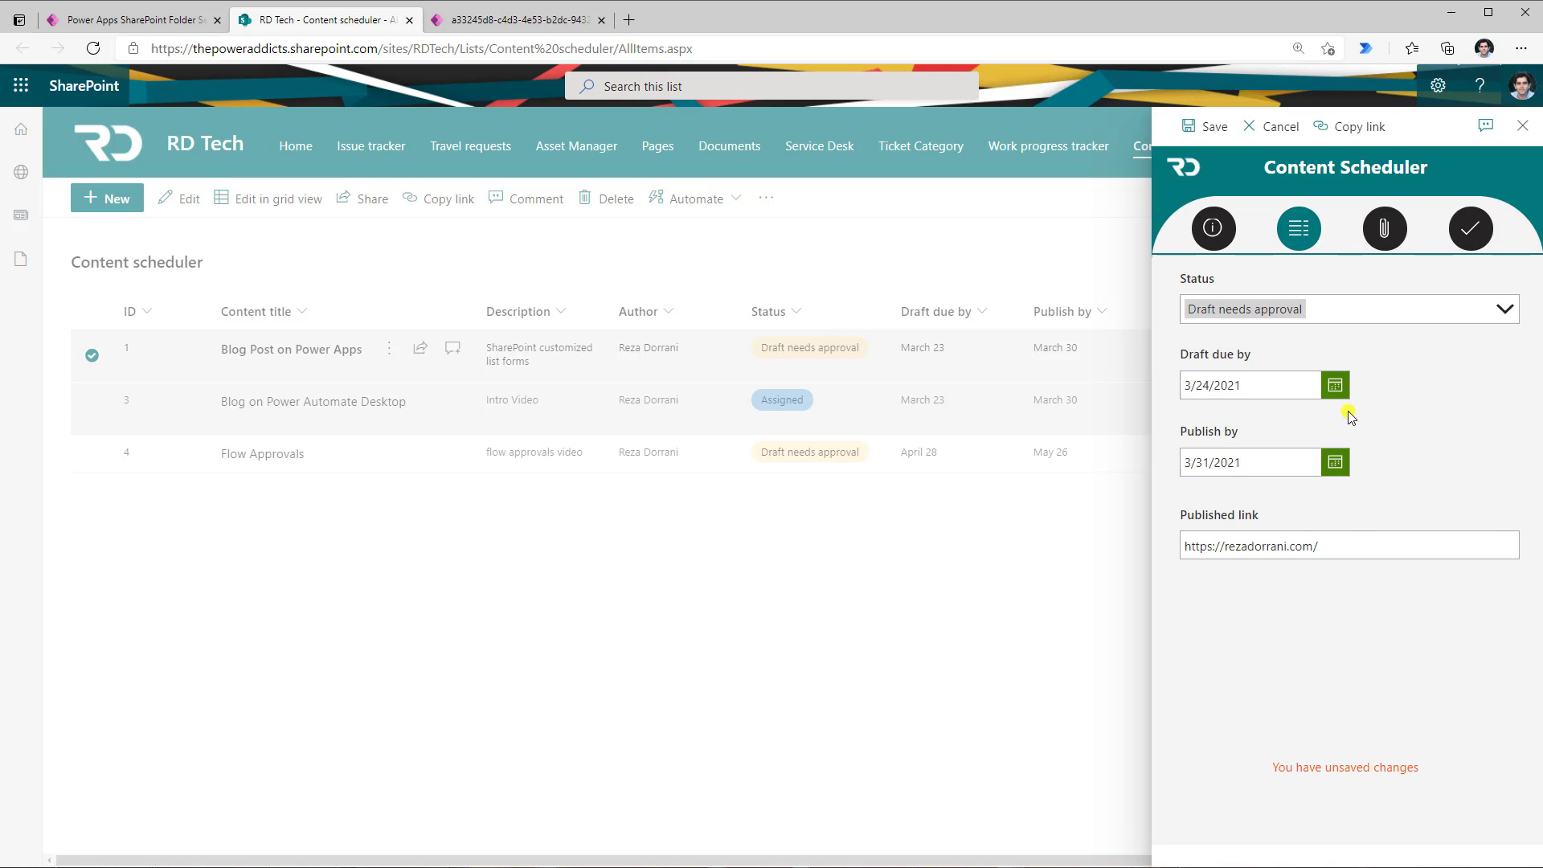
{"action": "left_click", "coordinate": [1336, 385]}
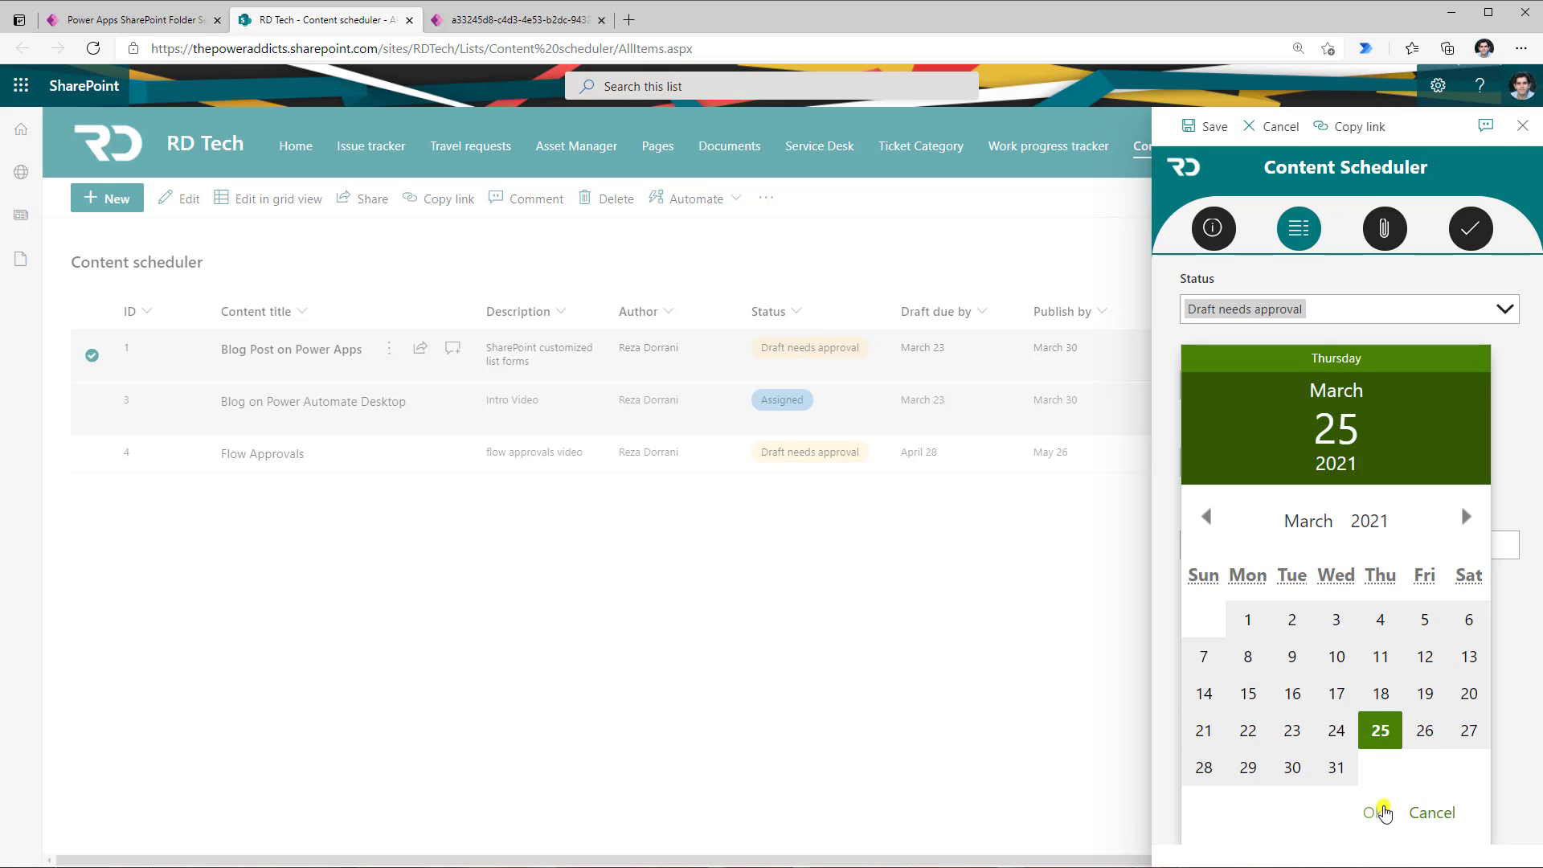
Set Draft due by to 3/31/2021 and Publish by to 5/27/2021, then review attachments and confirmation.
{"action": "left_click", "coordinate": [1371, 811]}
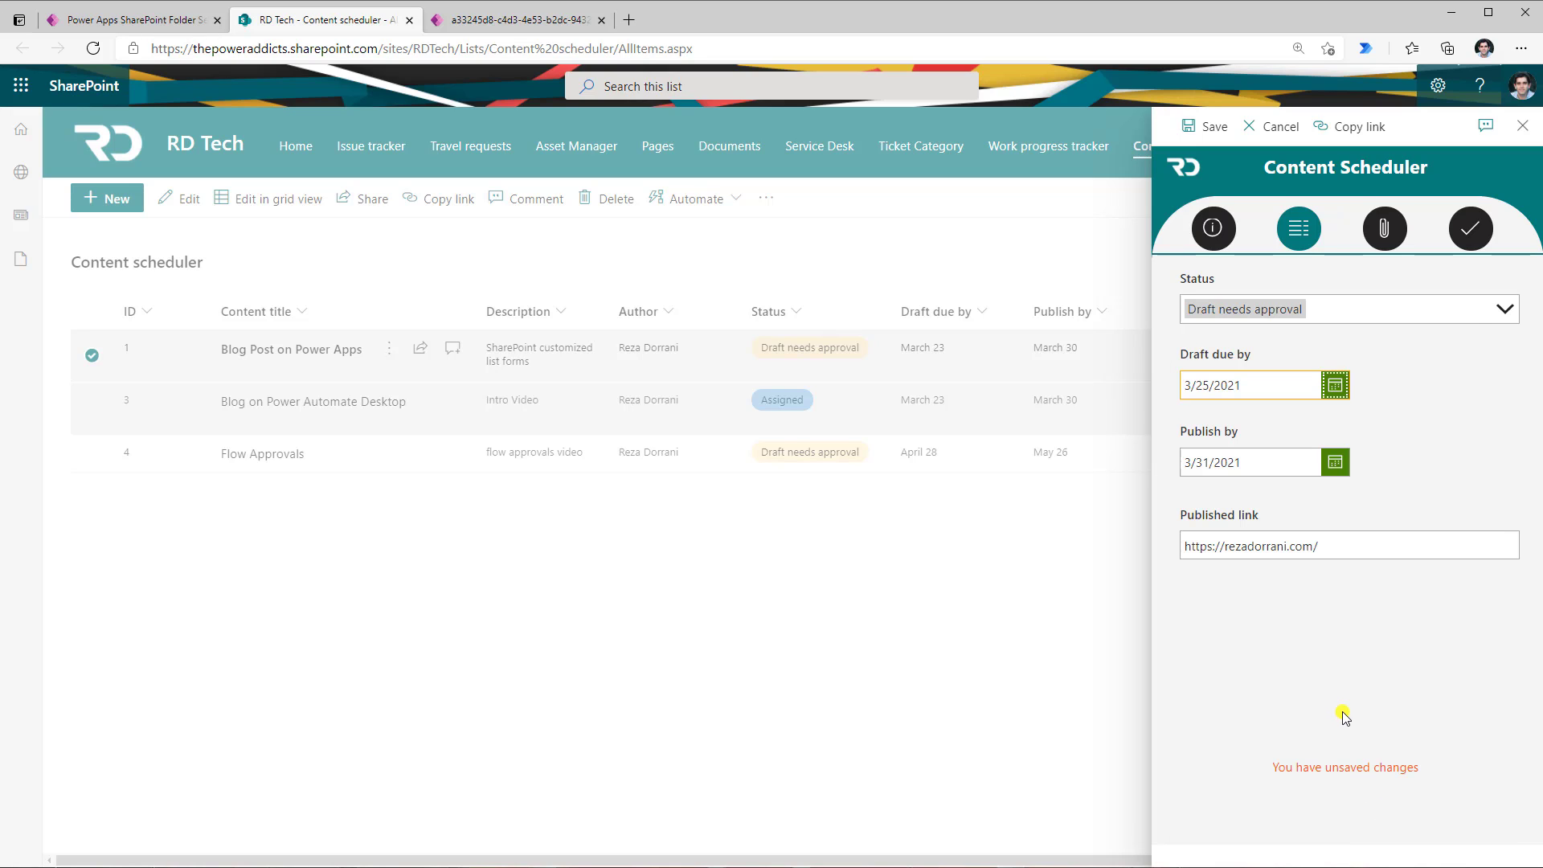
{"action": "left_click", "coordinate": [1213, 227]}
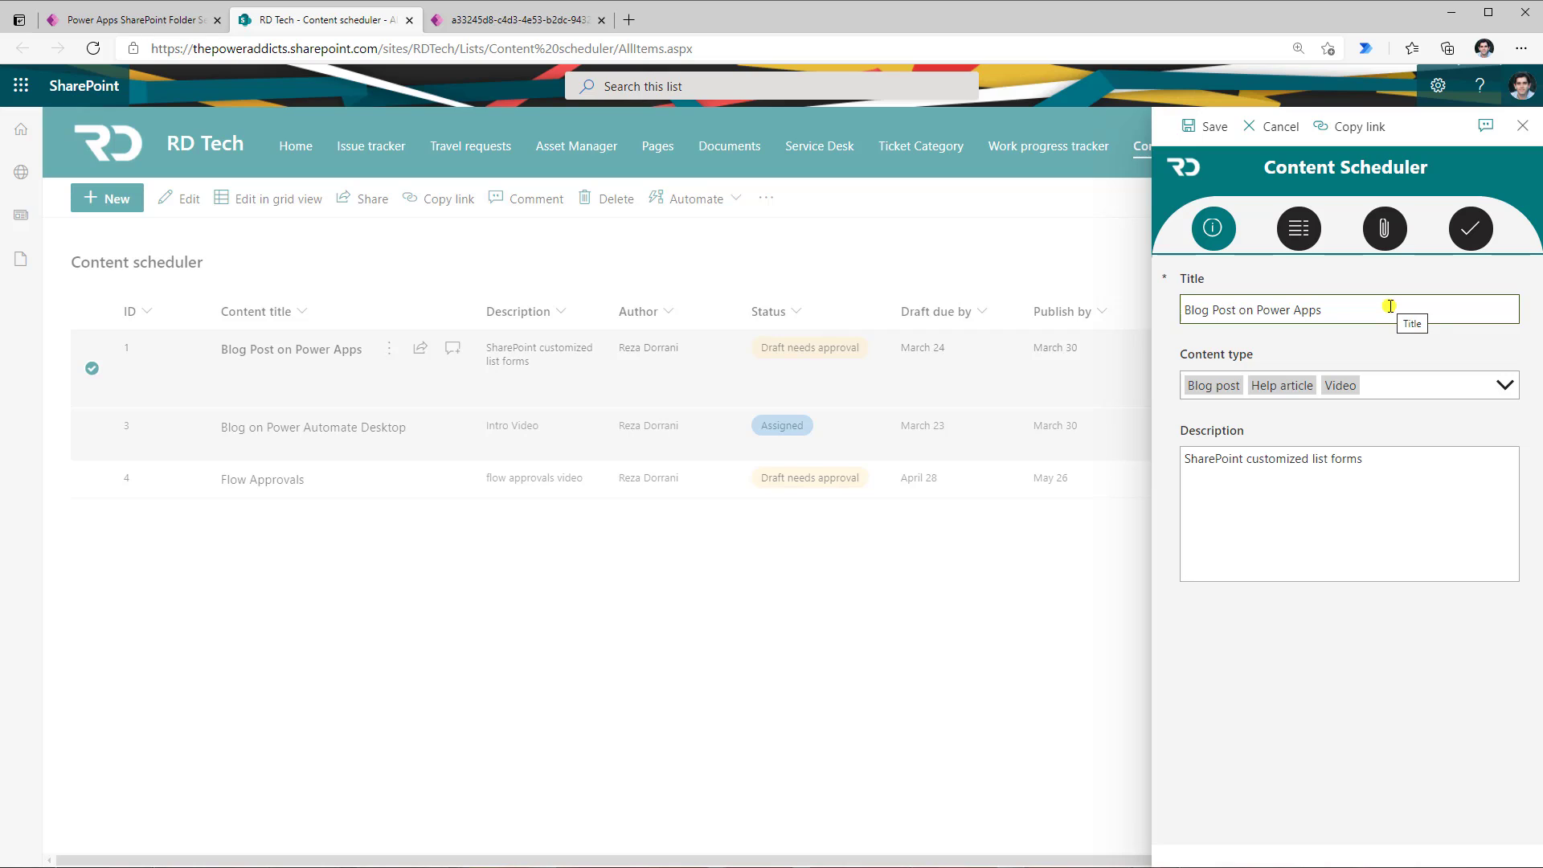
{"action": "mouse_move", "coordinate": [1402, 385]}
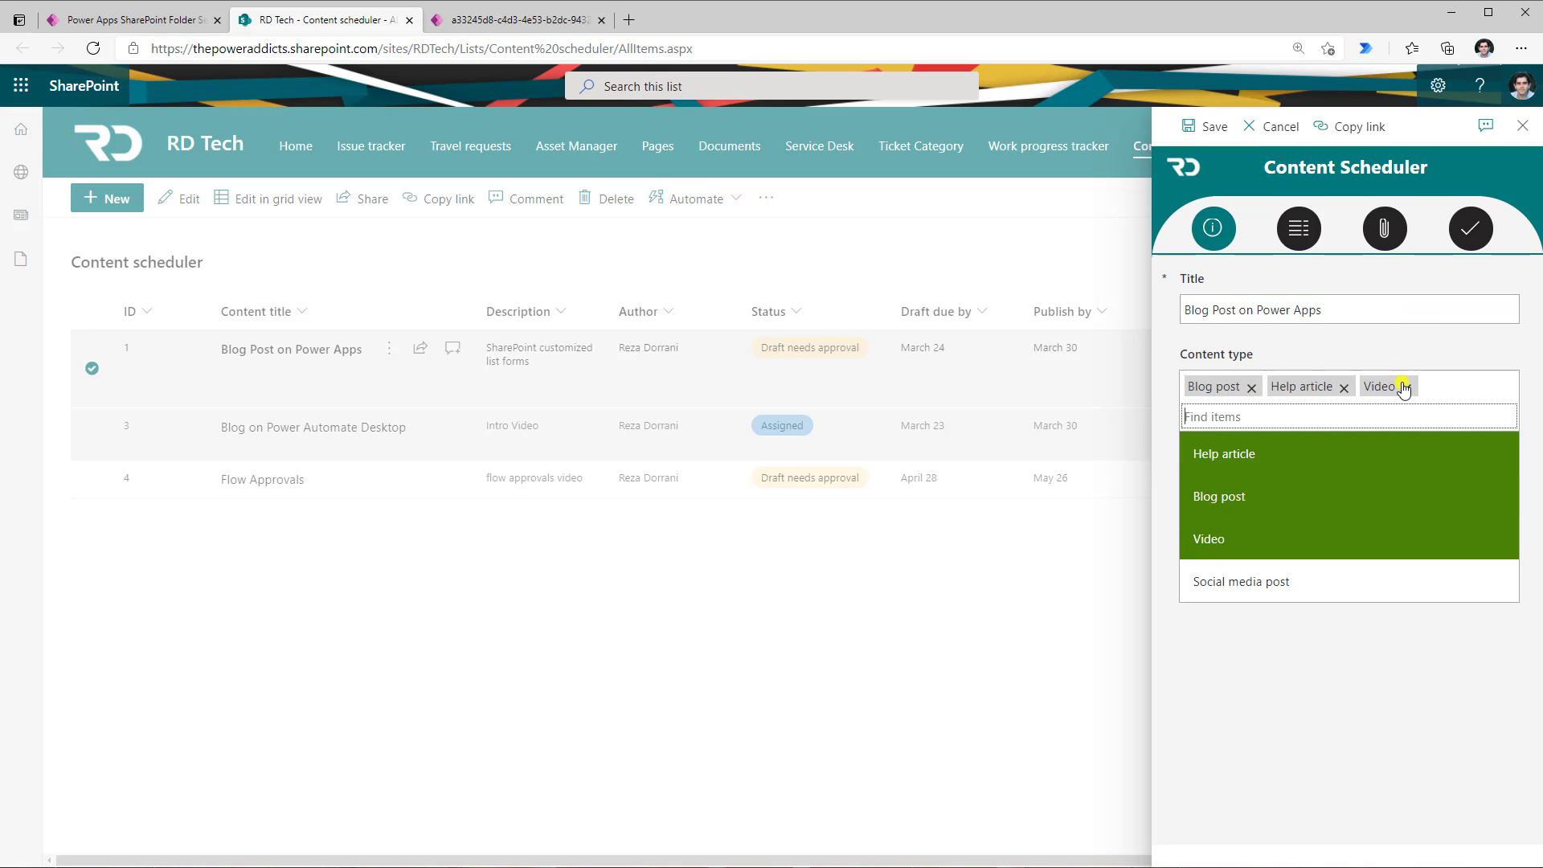
{"action": "left_click", "coordinate": [1403, 385]}
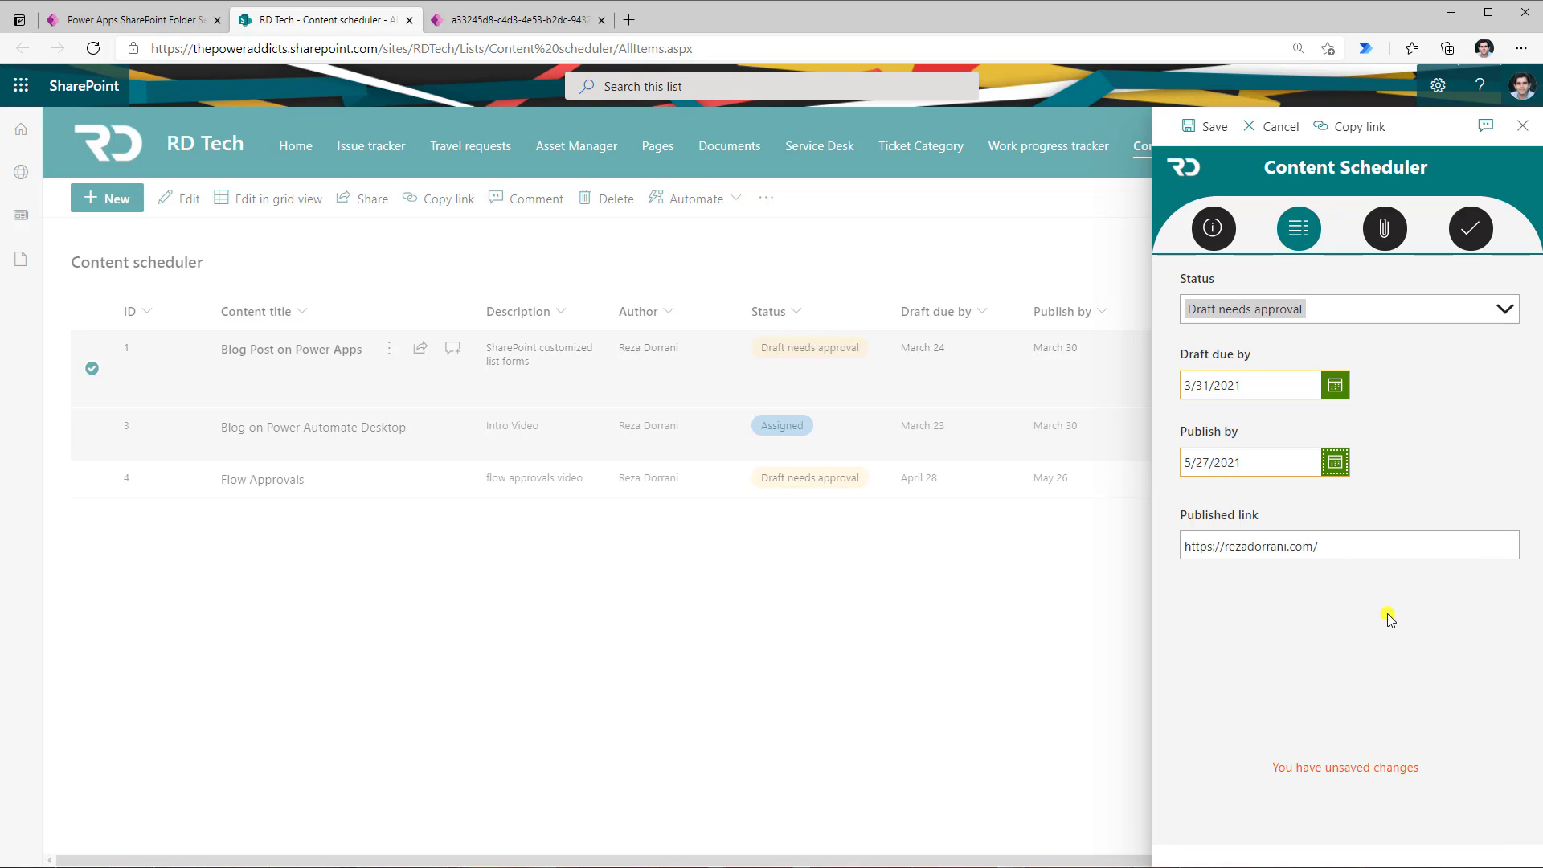
{"action": "left_click", "coordinate": [1385, 228]}
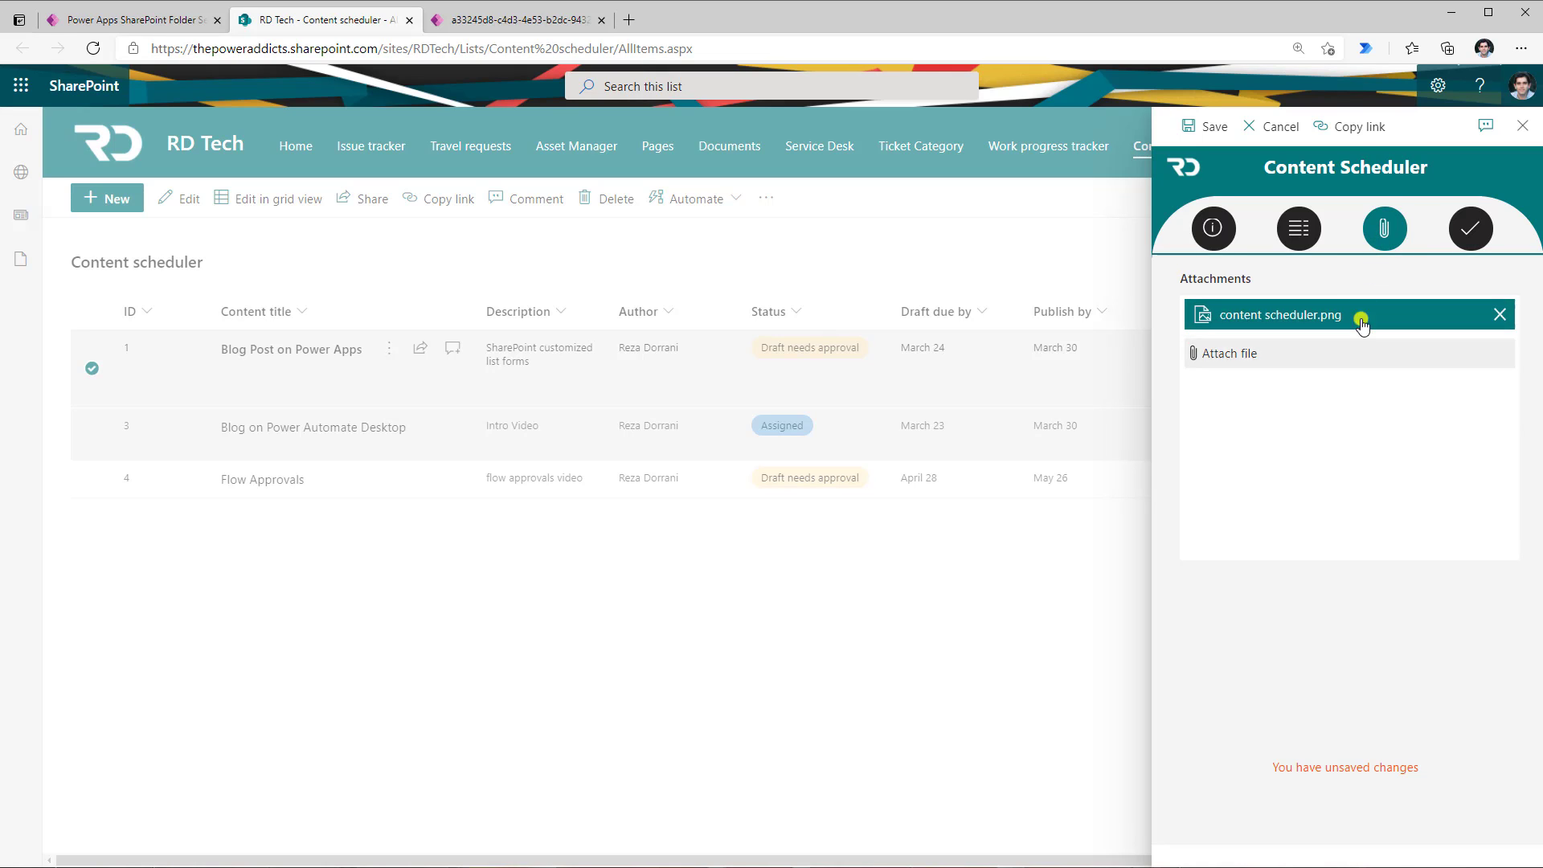
{"action": "left_click", "coordinate": [1470, 229]}
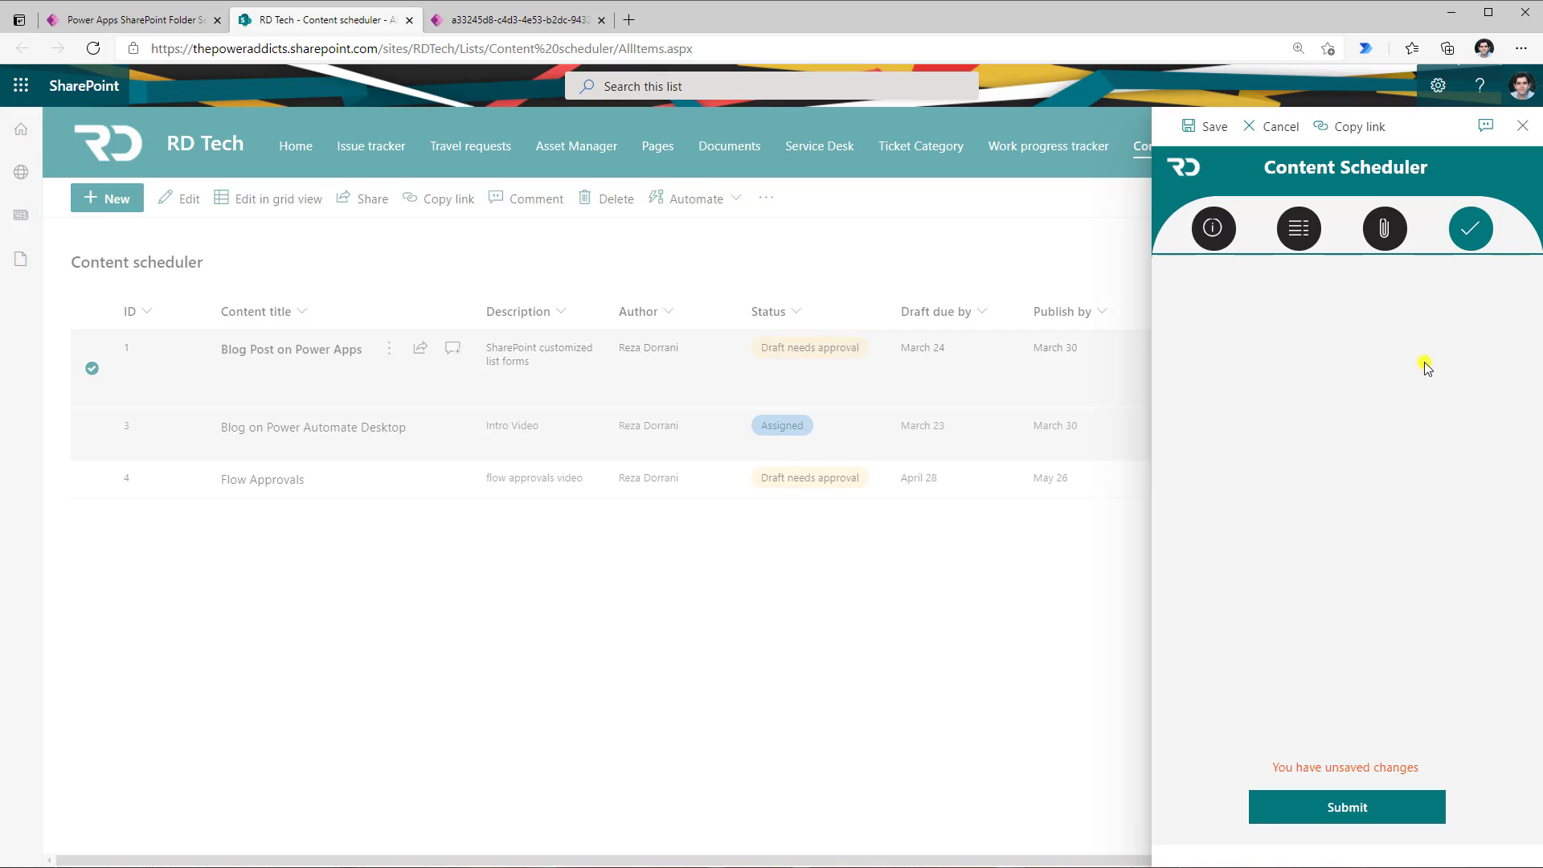
{"action": "mouse_move", "coordinate": [1180, 289]}
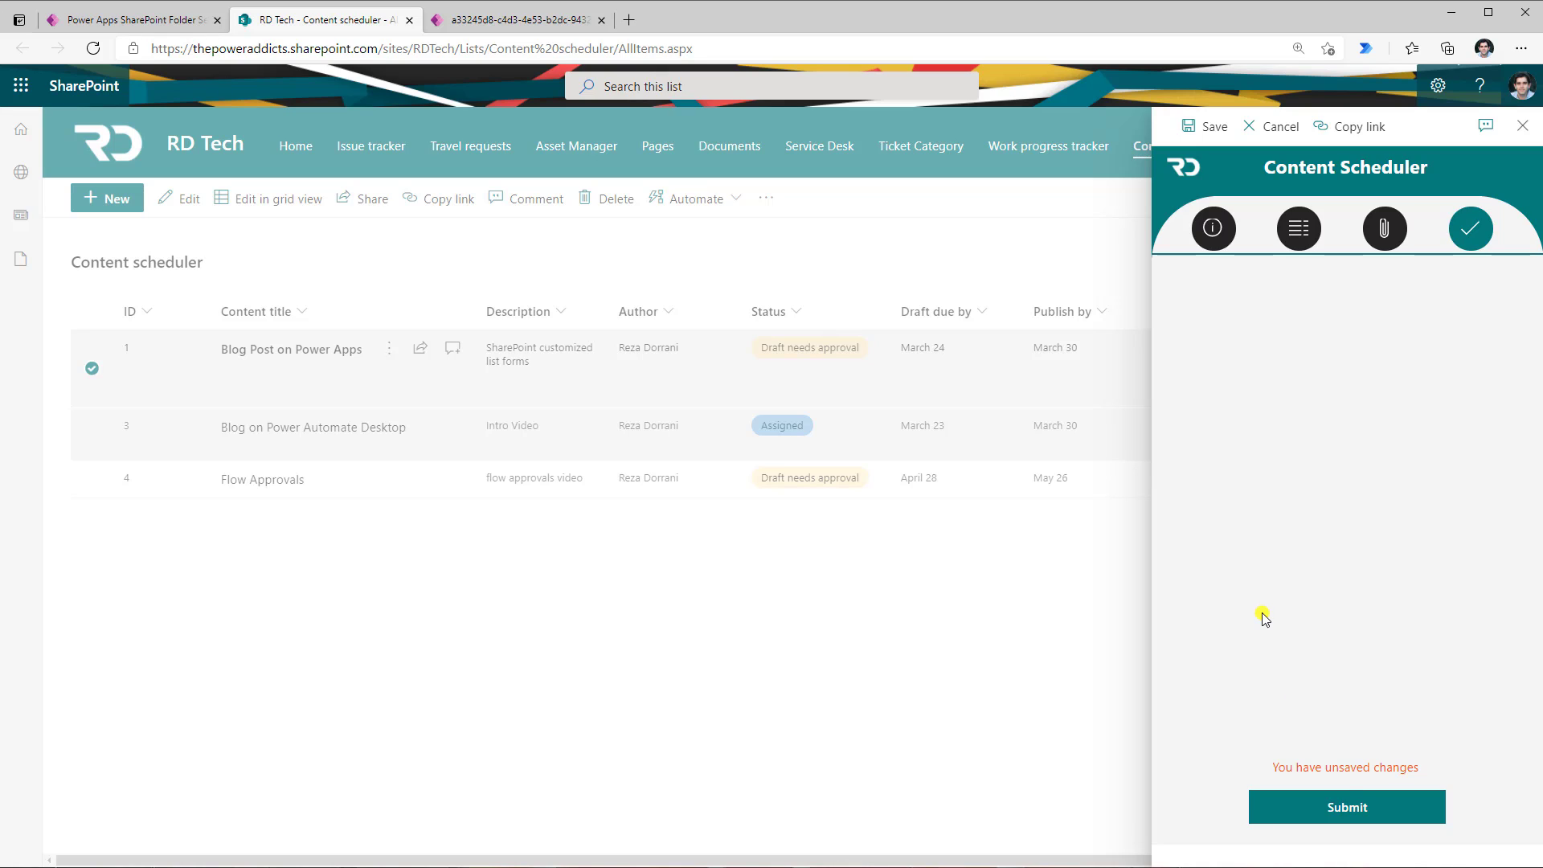
{"action": "mouse_move", "coordinate": [1361, 661]}
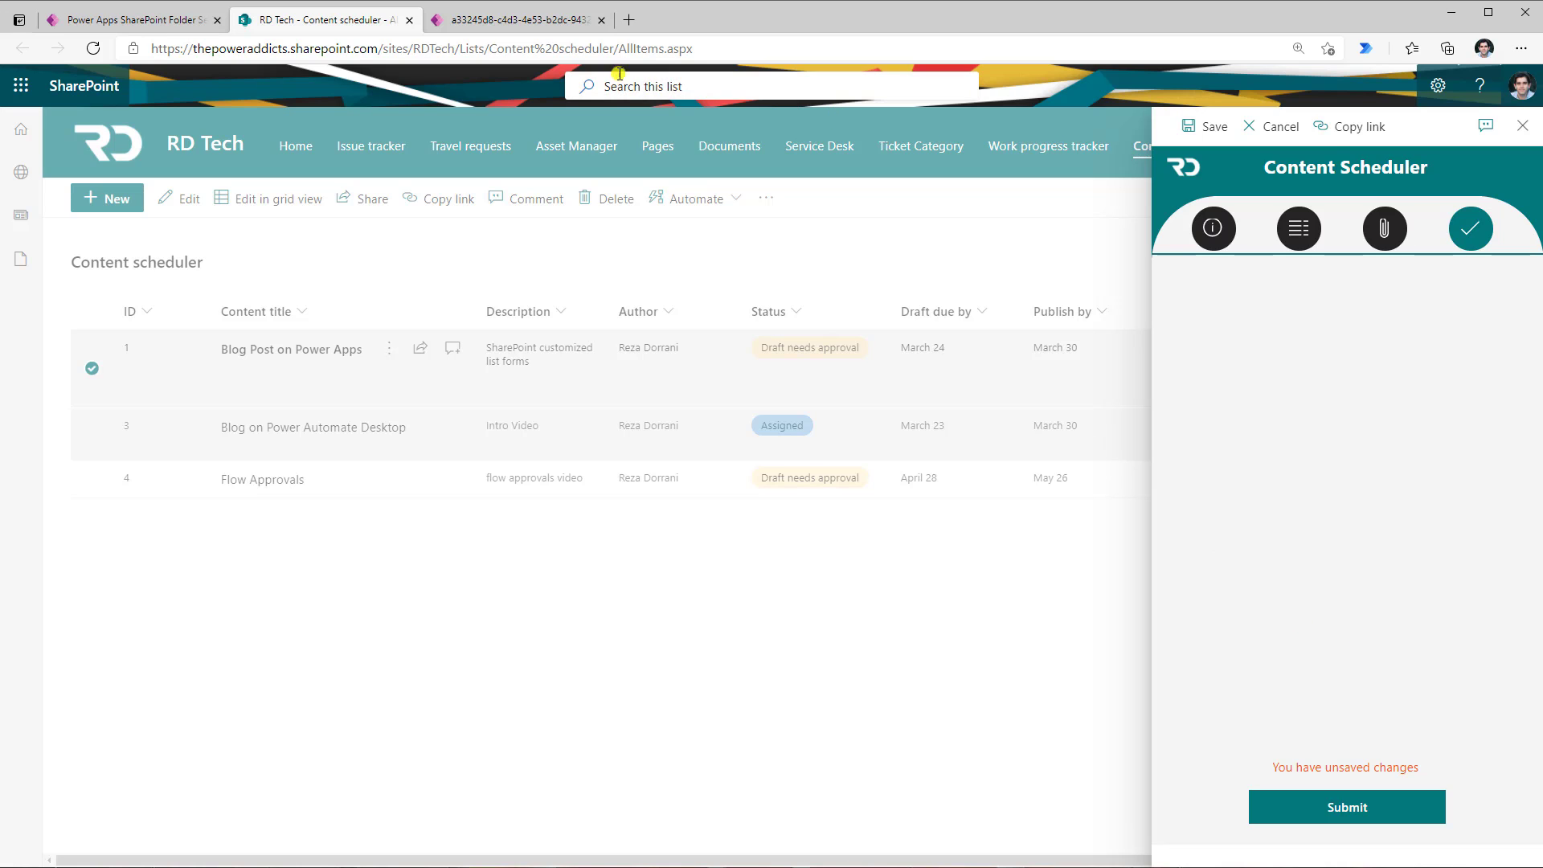
Insert a read-only display form onto the confirmation tab.
{"action": "left_click", "coordinate": [512, 19]}
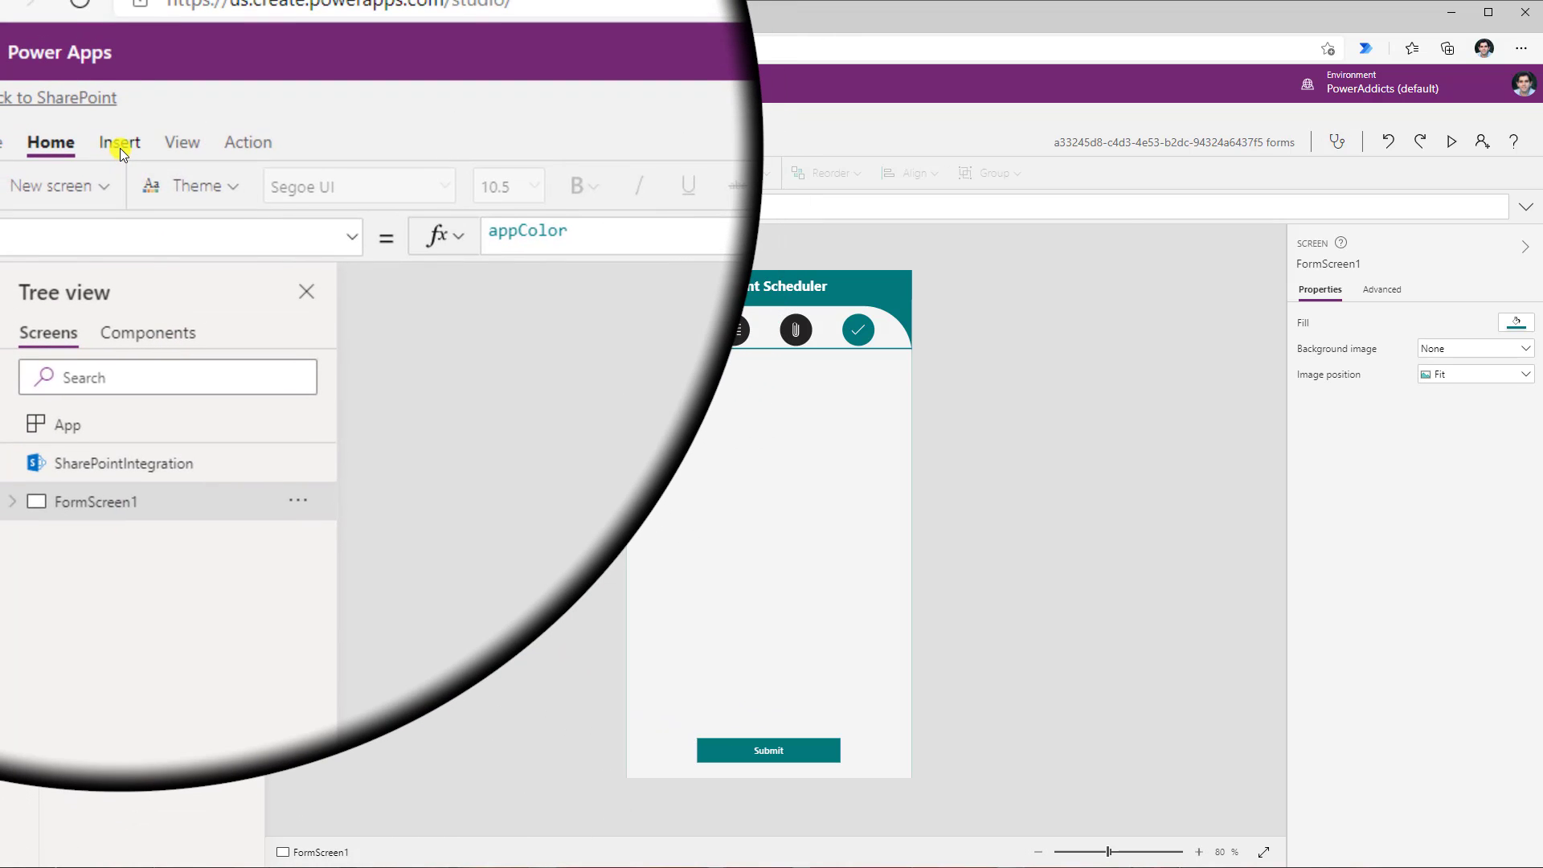
{"action": "left_click", "coordinate": [120, 142]}
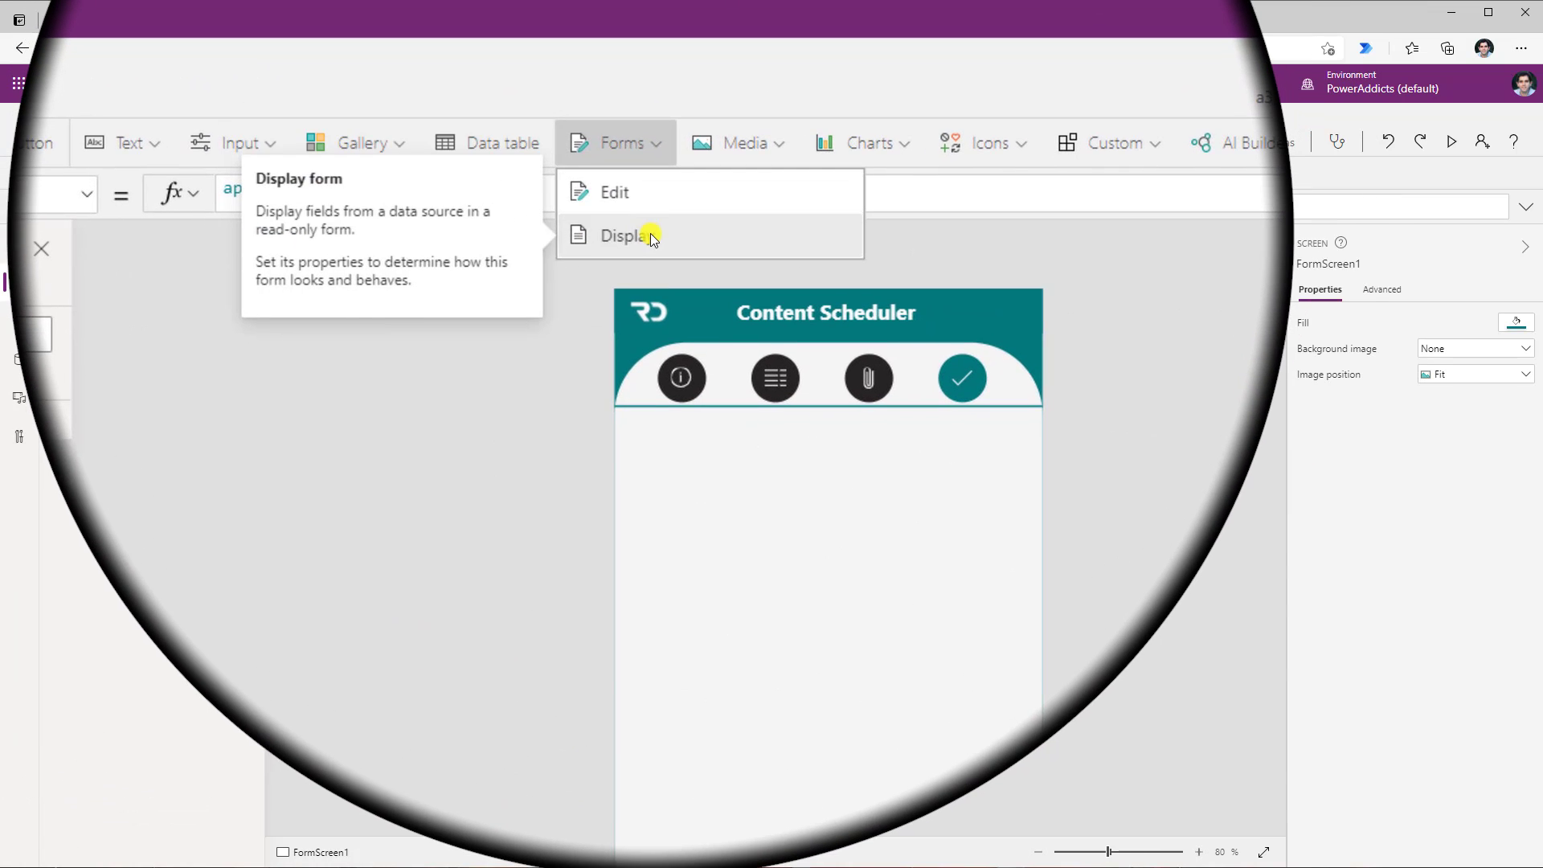
{"action": "left_click", "coordinate": [628, 236]}
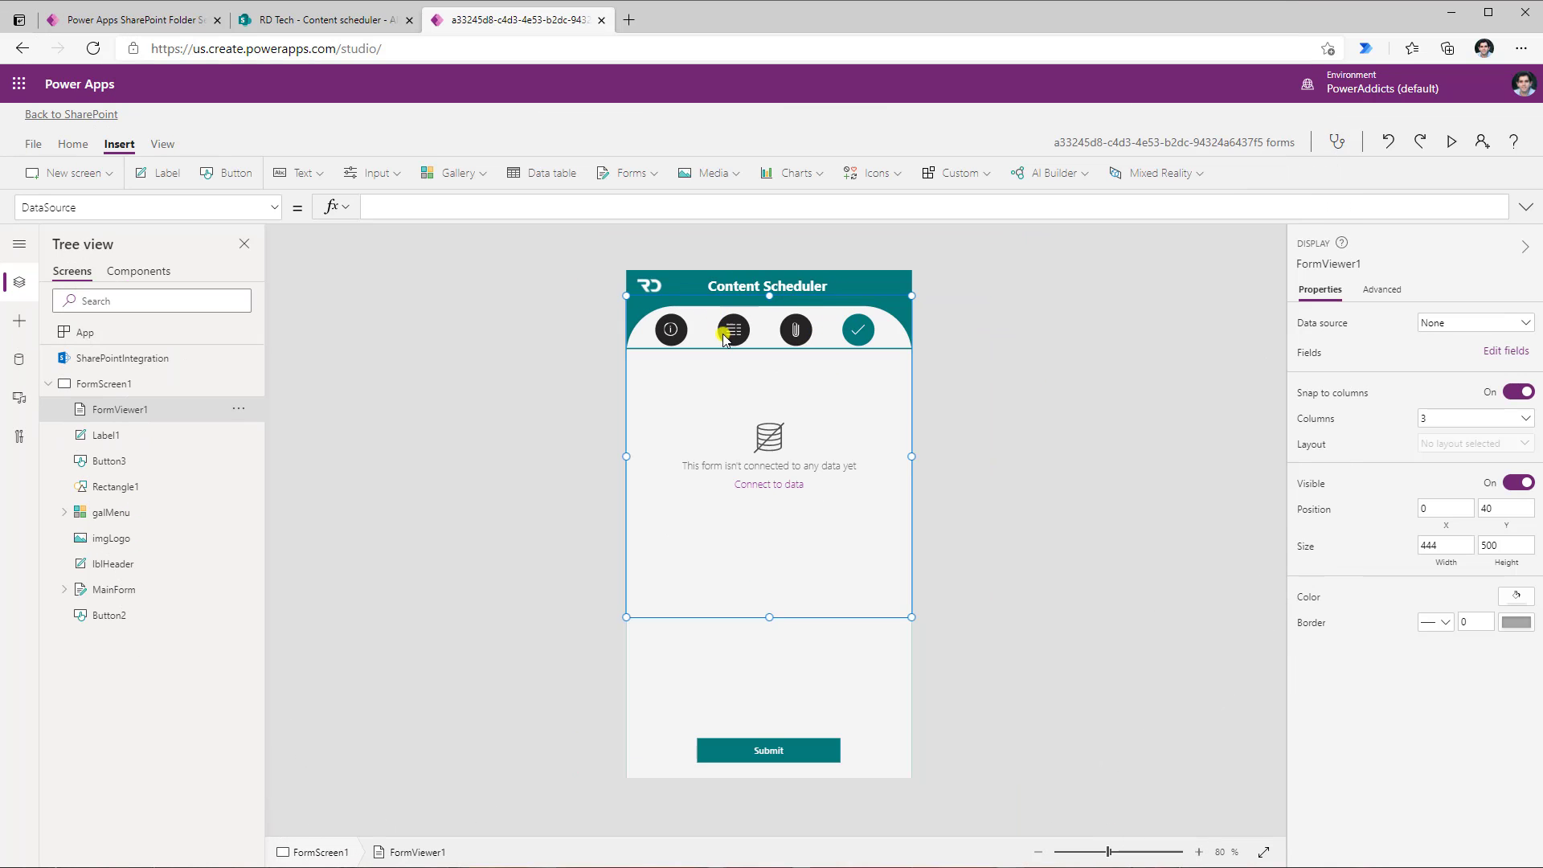
Connect the display form to Content scheduler and lay out its fields in one column.
{"action": "left_click", "coordinate": [1474, 321]}
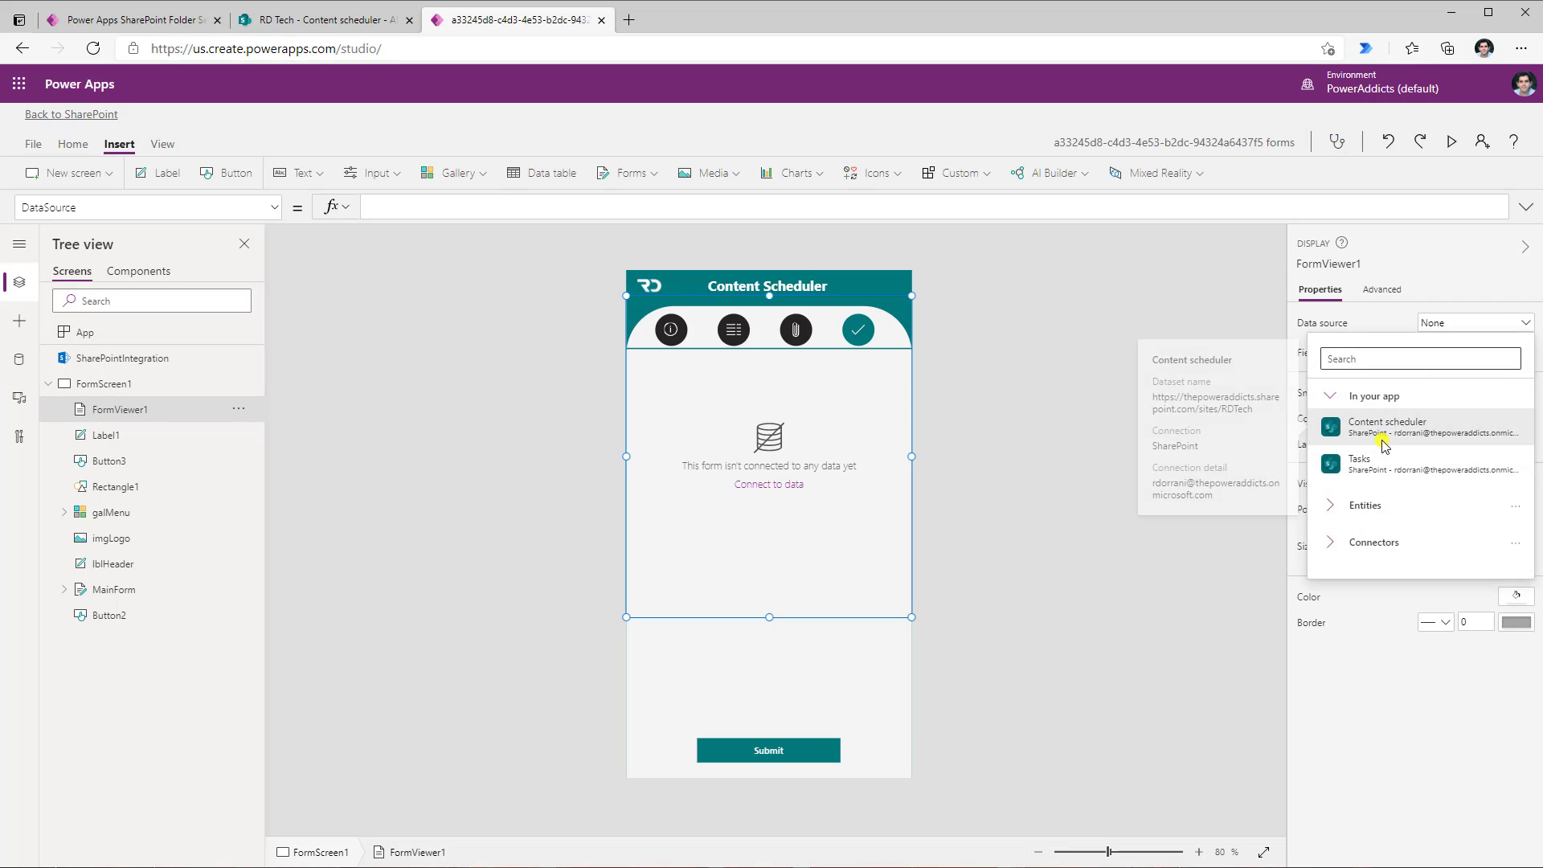
{"action": "left_click", "coordinate": [1388, 427]}
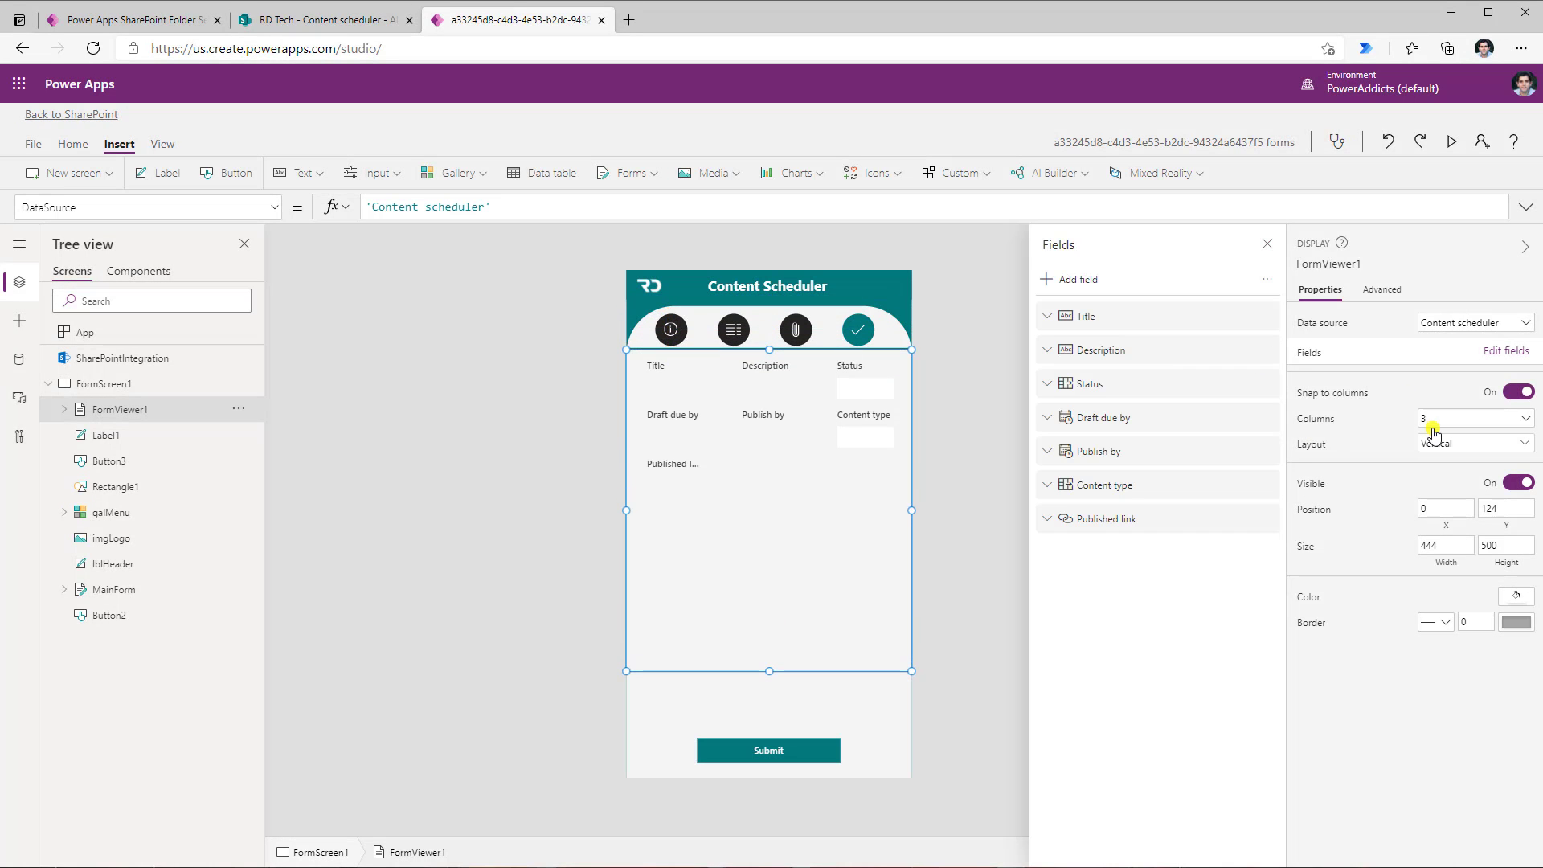
{"action": "left_click", "coordinate": [1474, 418]}
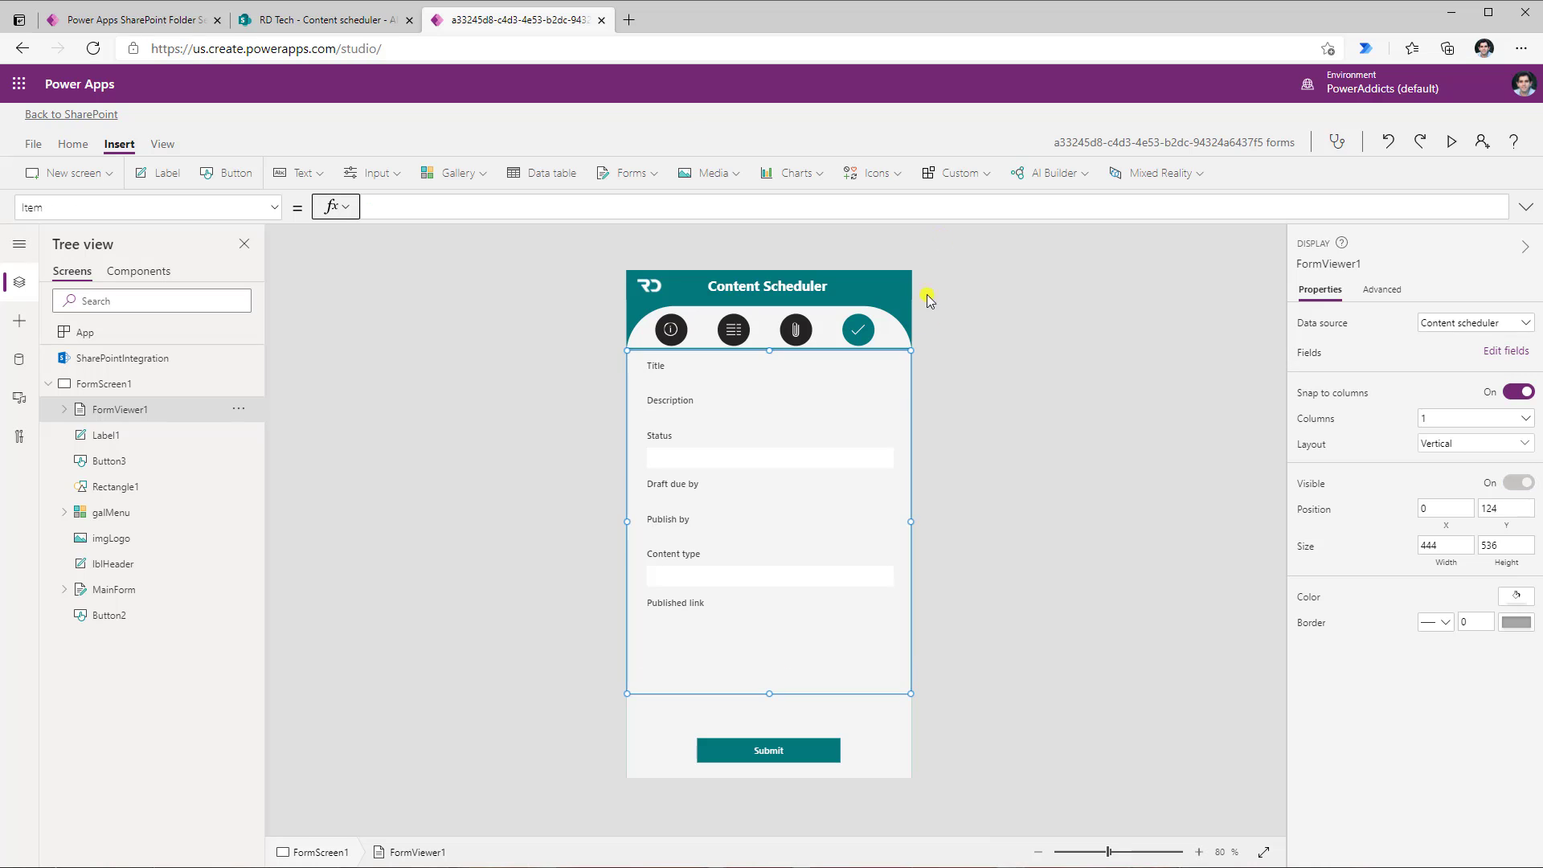
{"action": "mouse_move", "coordinate": [793, 511]}
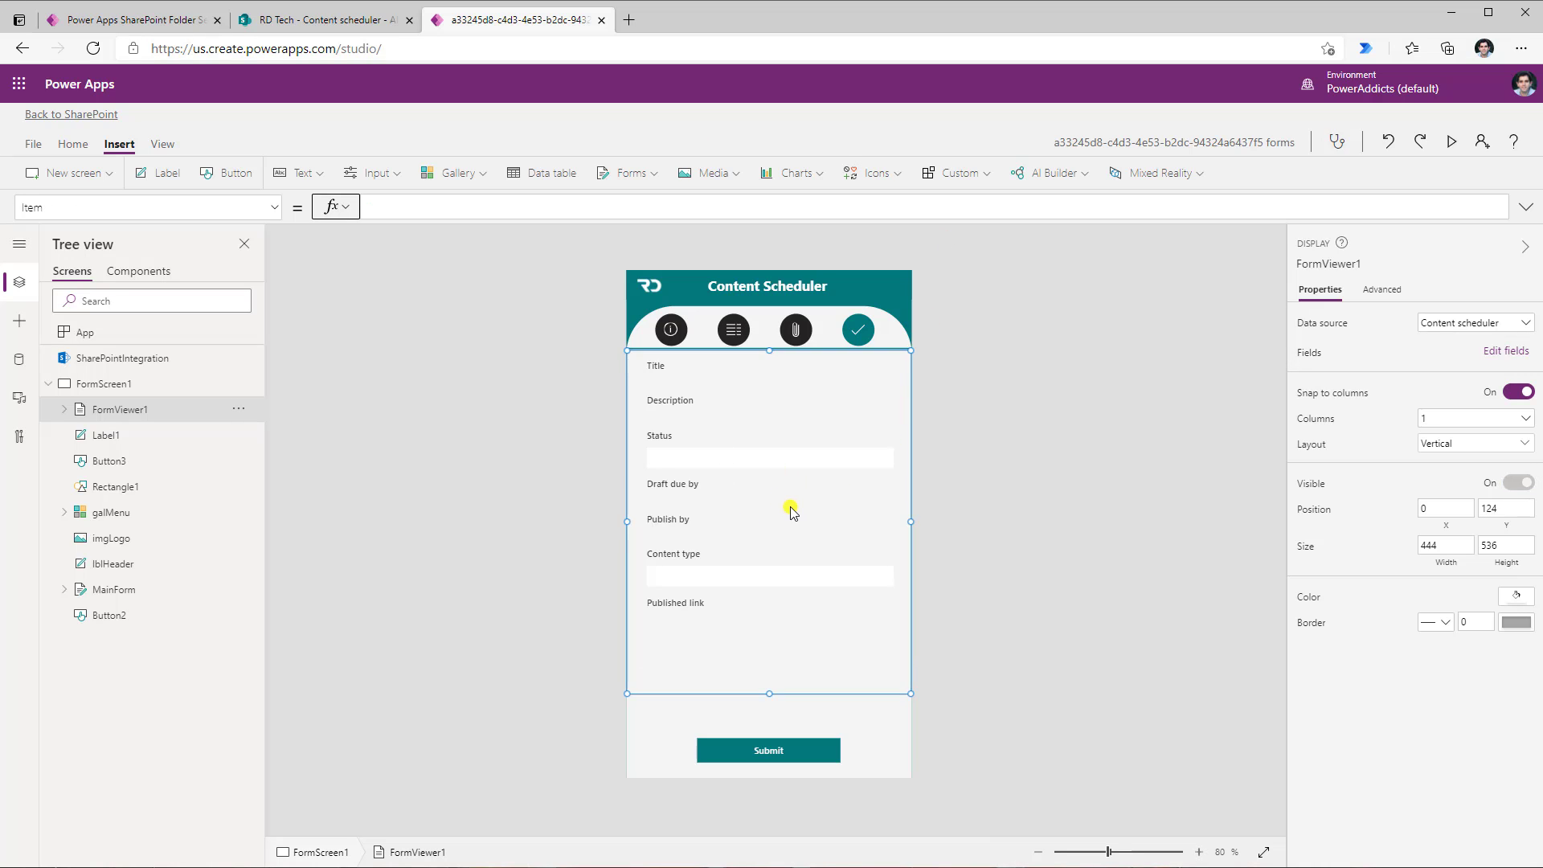
{"action": "mouse_move", "coordinate": [290, 497]}
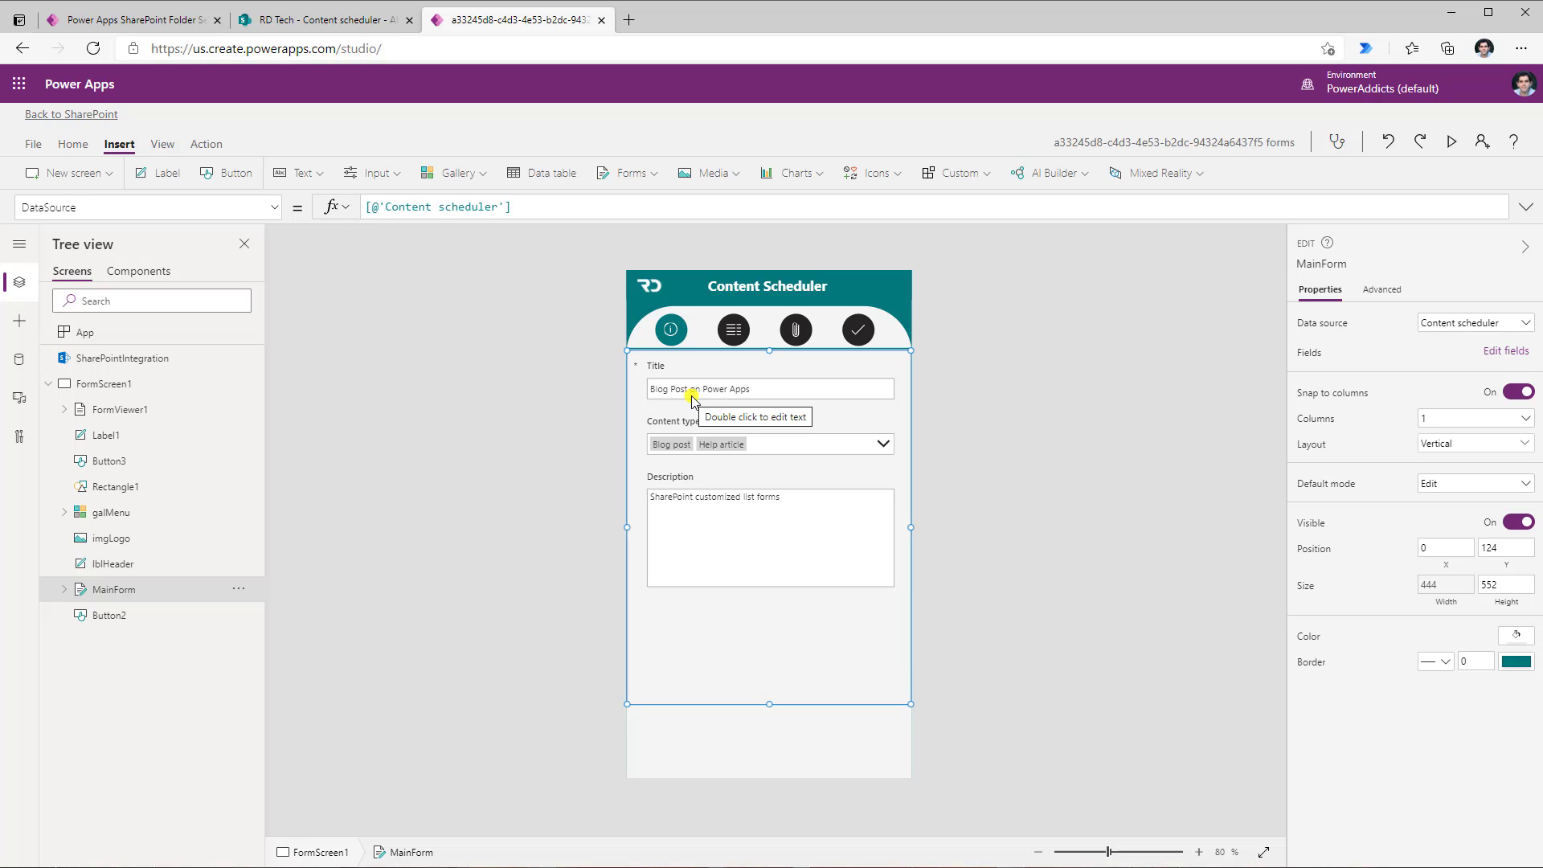
{"action": "mouse_move", "coordinate": [825, 472]}
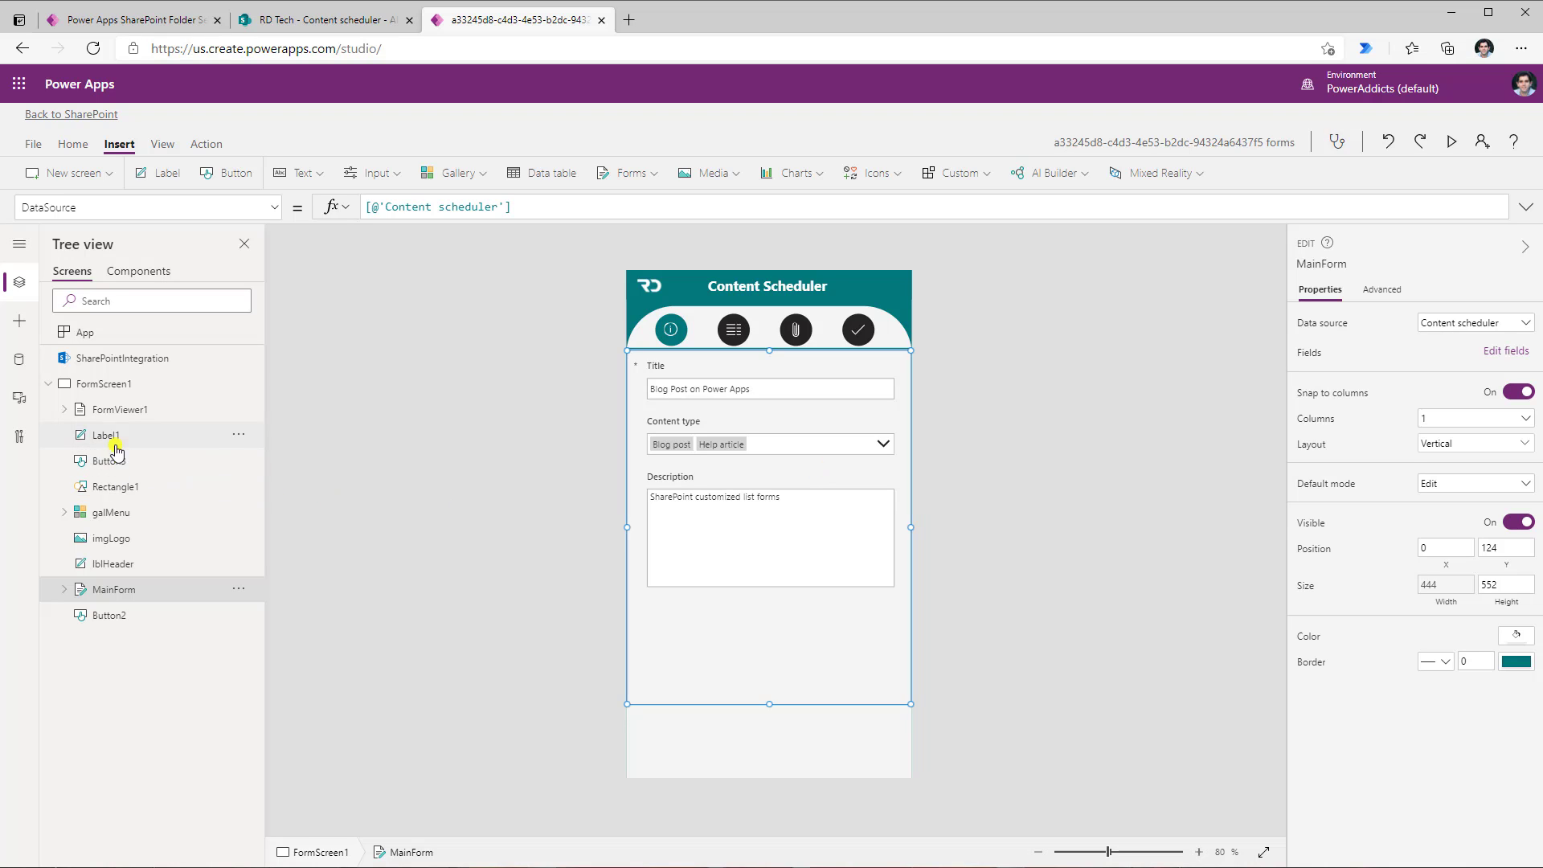
Set FormViewer1's Item property to MainForm.Updates.
{"action": "left_click", "coordinate": [118, 409]}
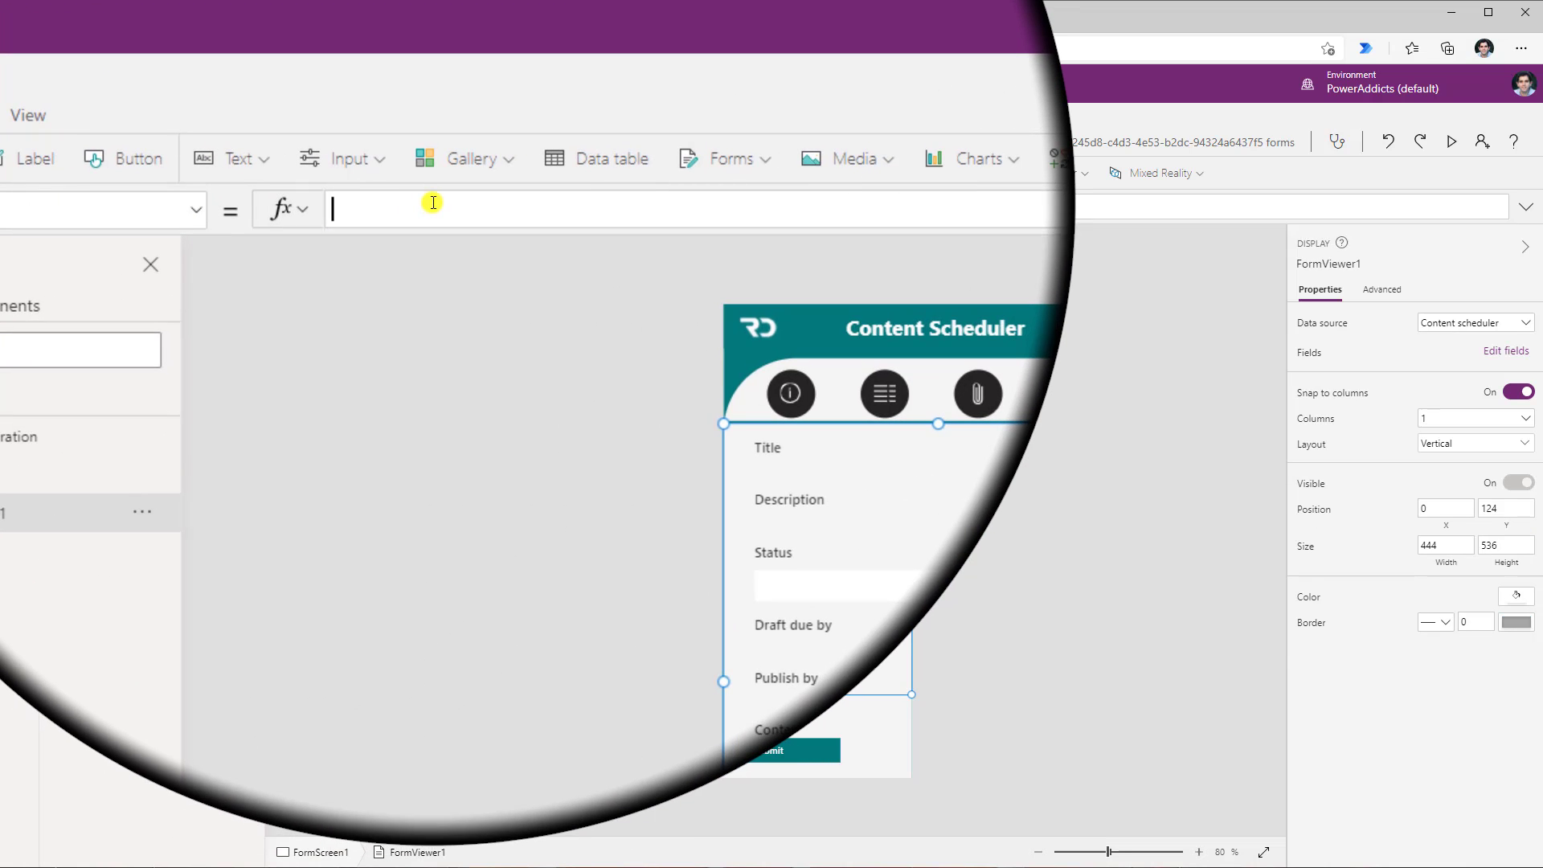
{"action": "type", "text": "mainfo"}
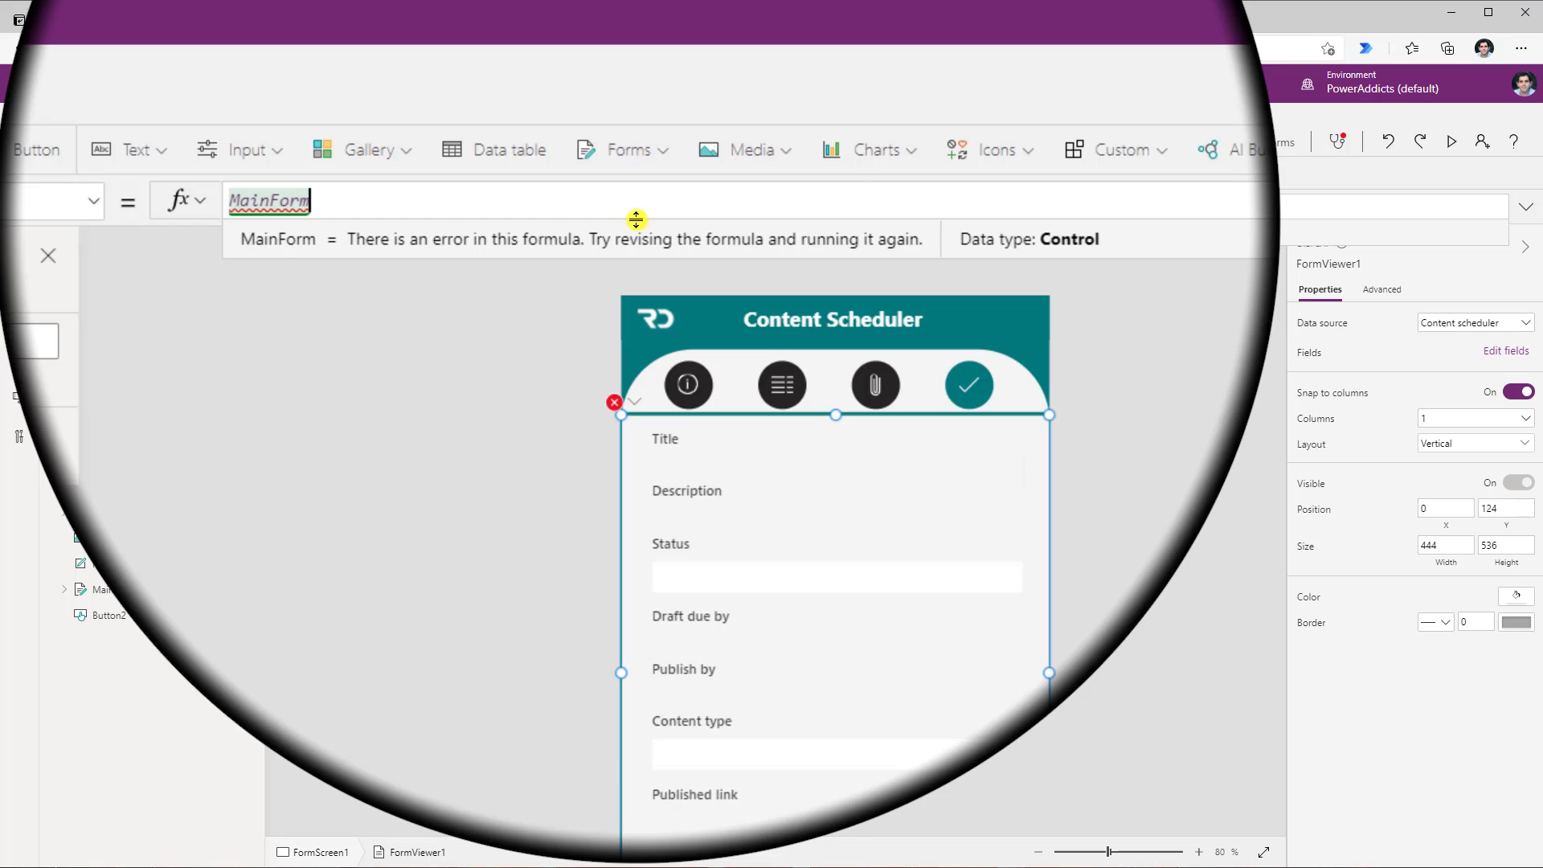
{"action": "type", "text": "."}
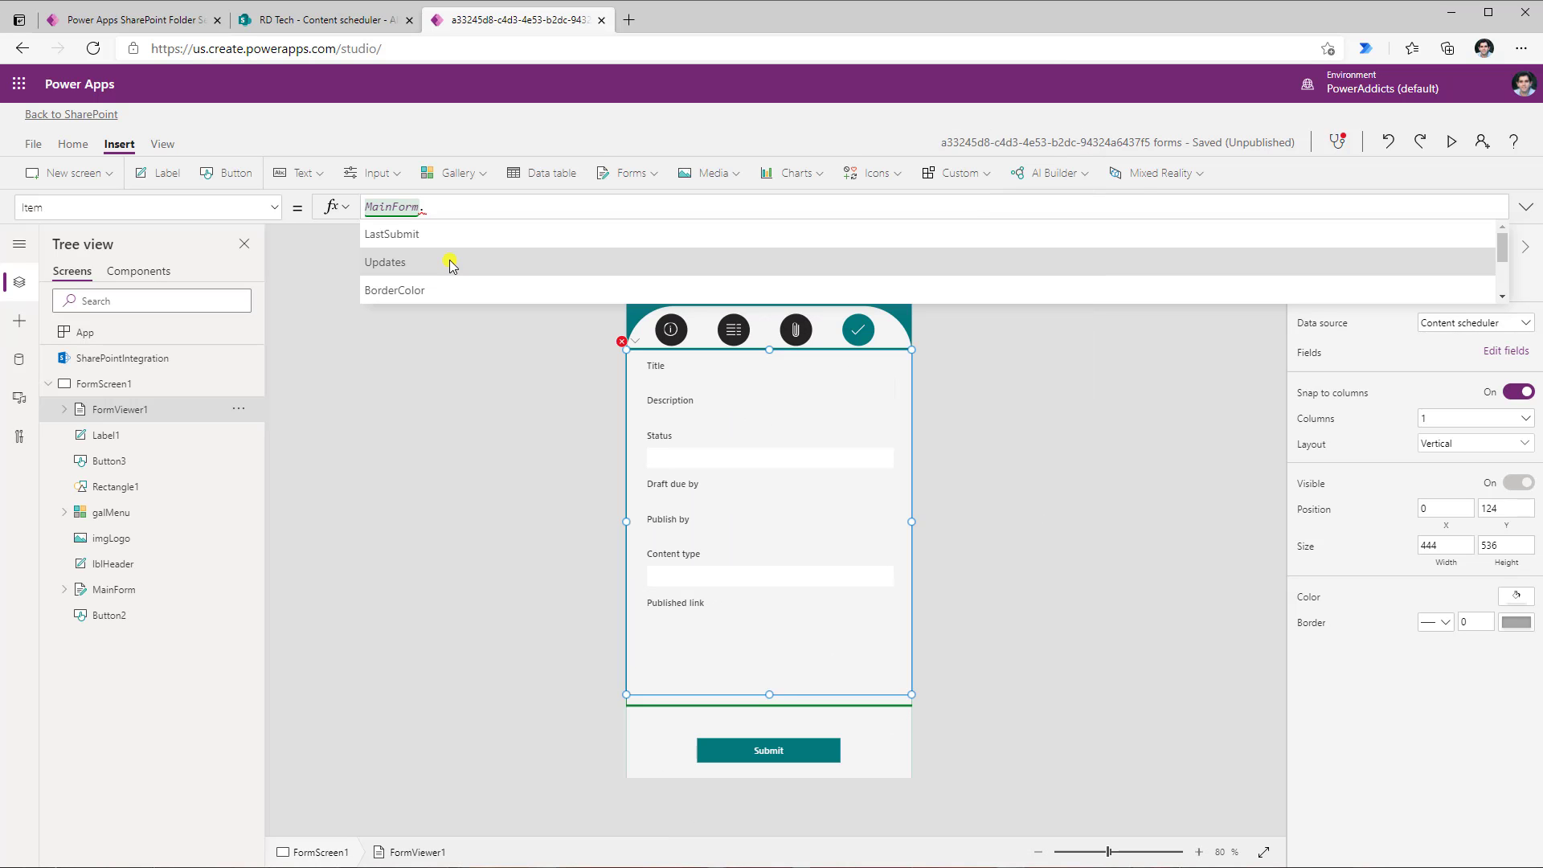
{"action": "left_click", "coordinate": [385, 262]}
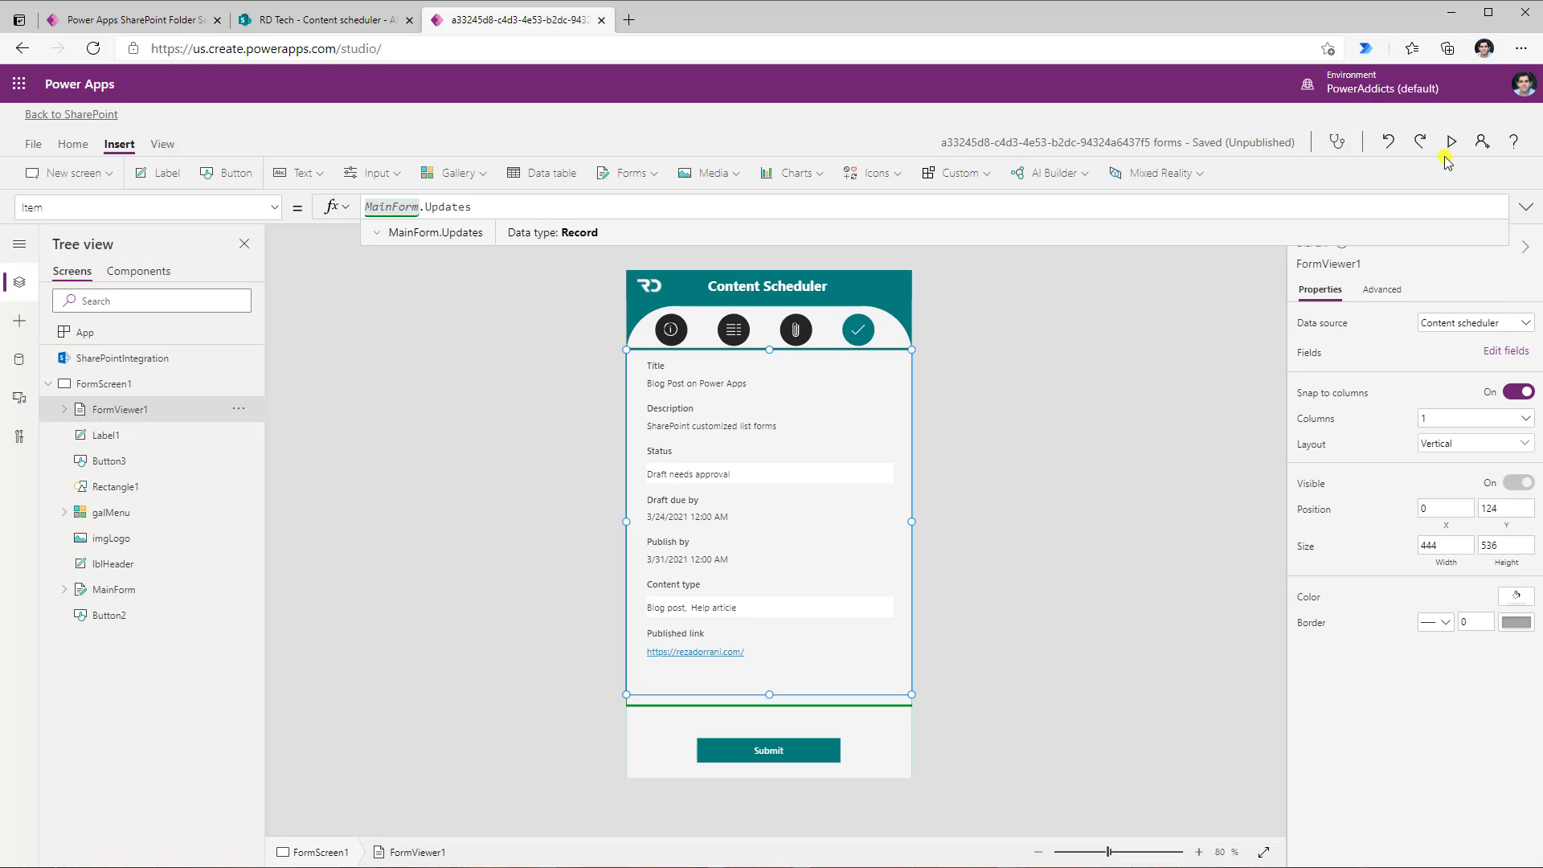
{"action": "left_click", "coordinate": [1450, 142]}
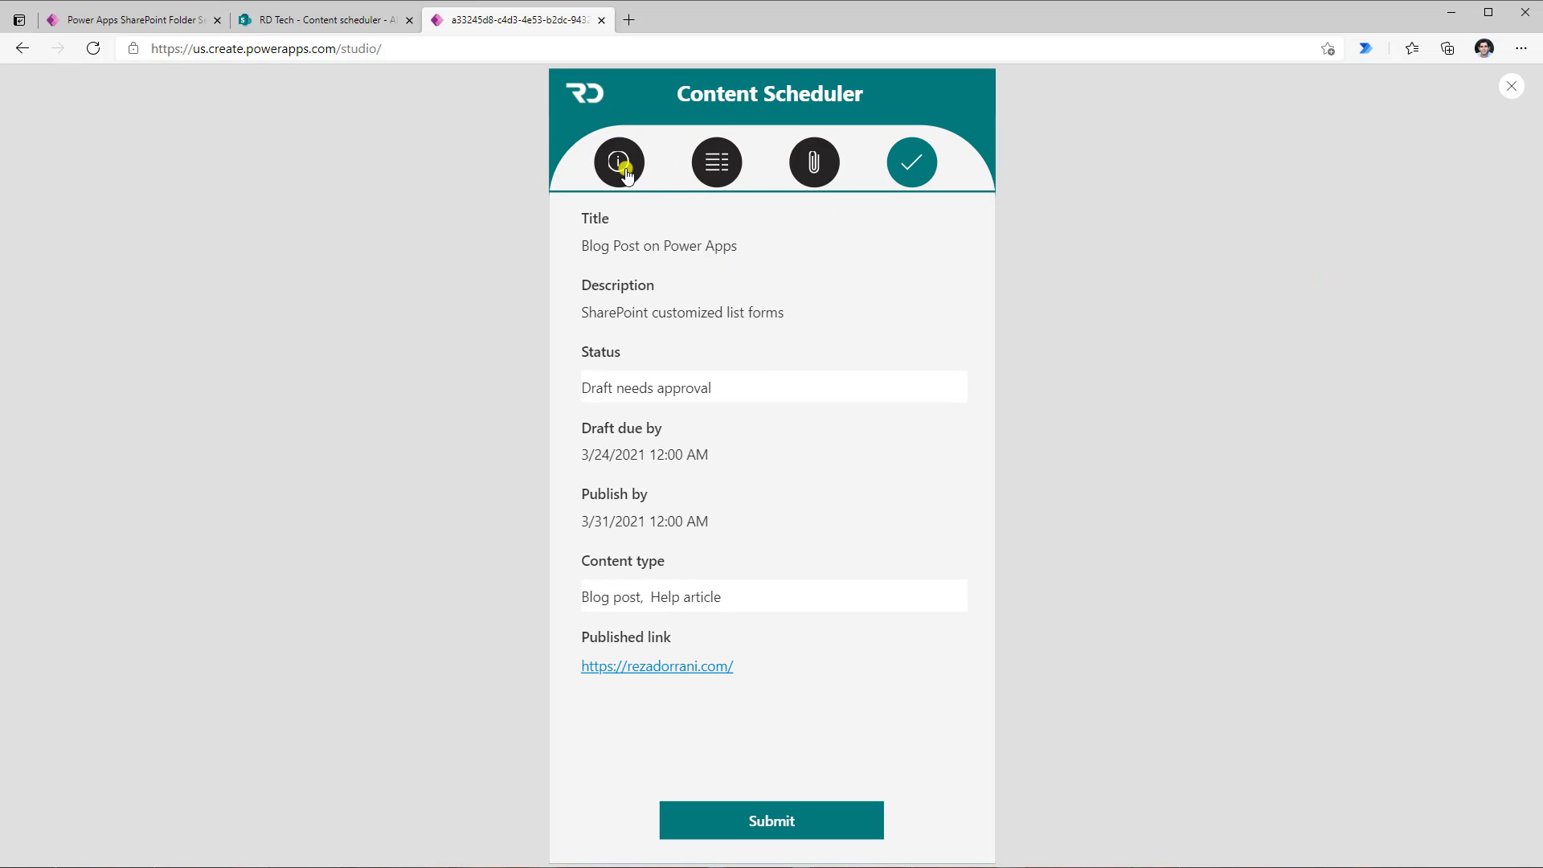
{"action": "left_click", "coordinate": [618, 162]}
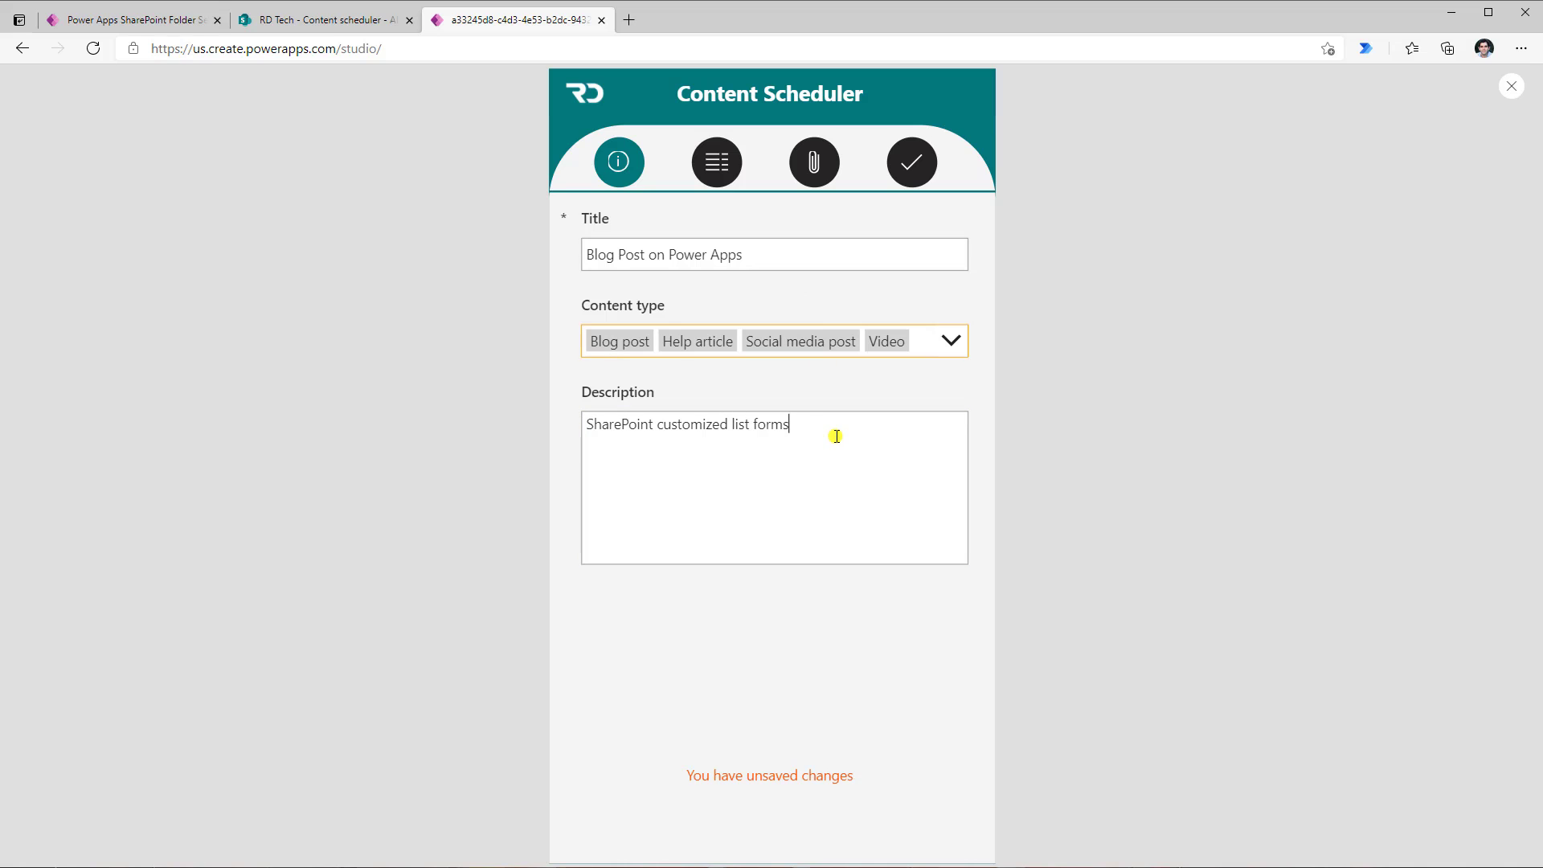
{"action": "left_click", "coordinate": [717, 161]}
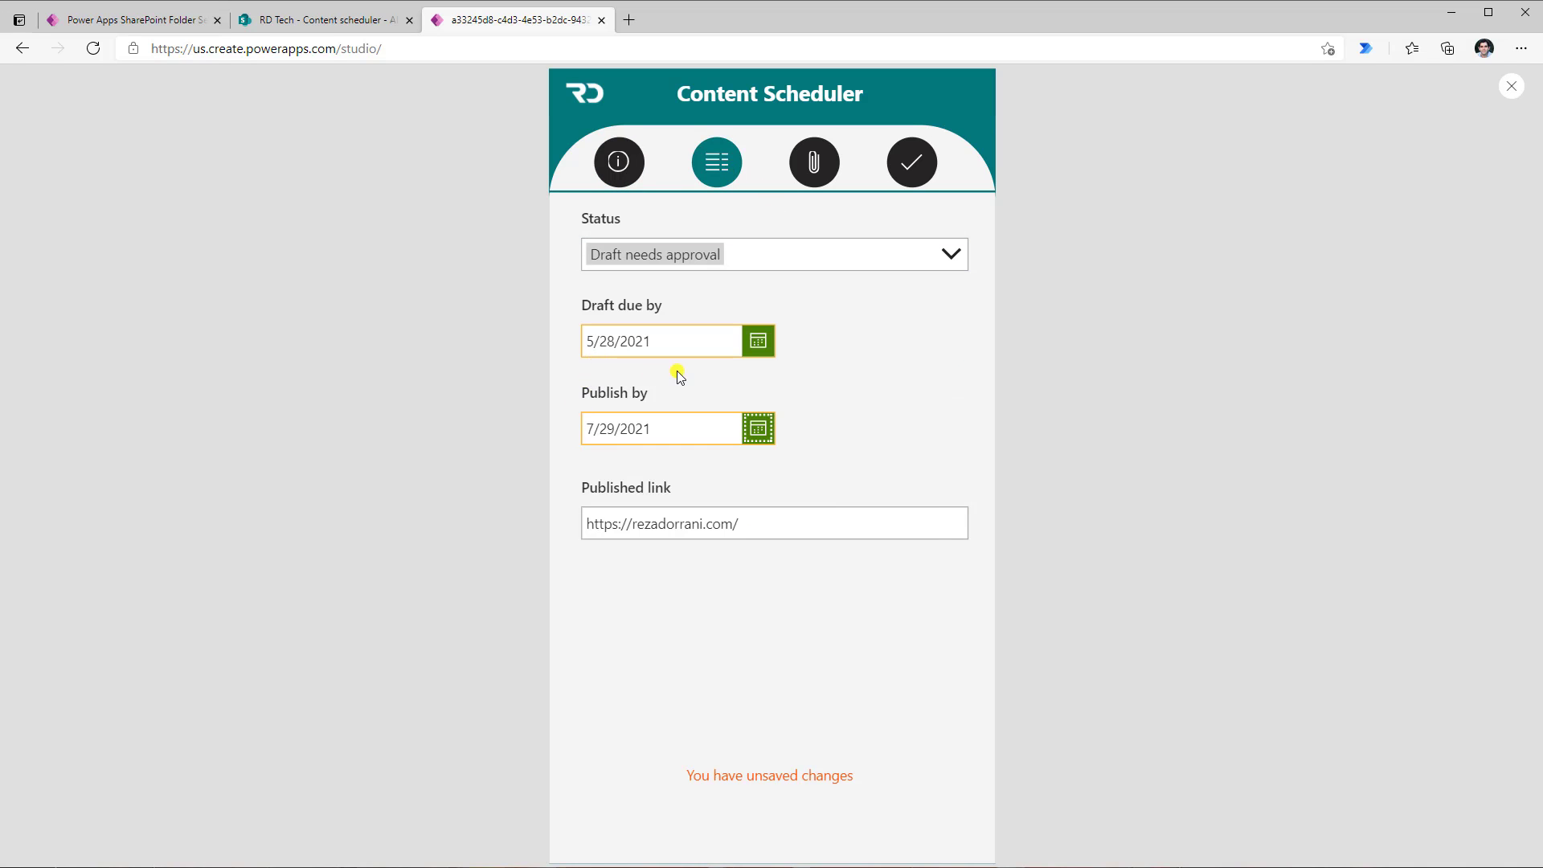
{"action": "mouse_move", "coordinate": [677, 381]}
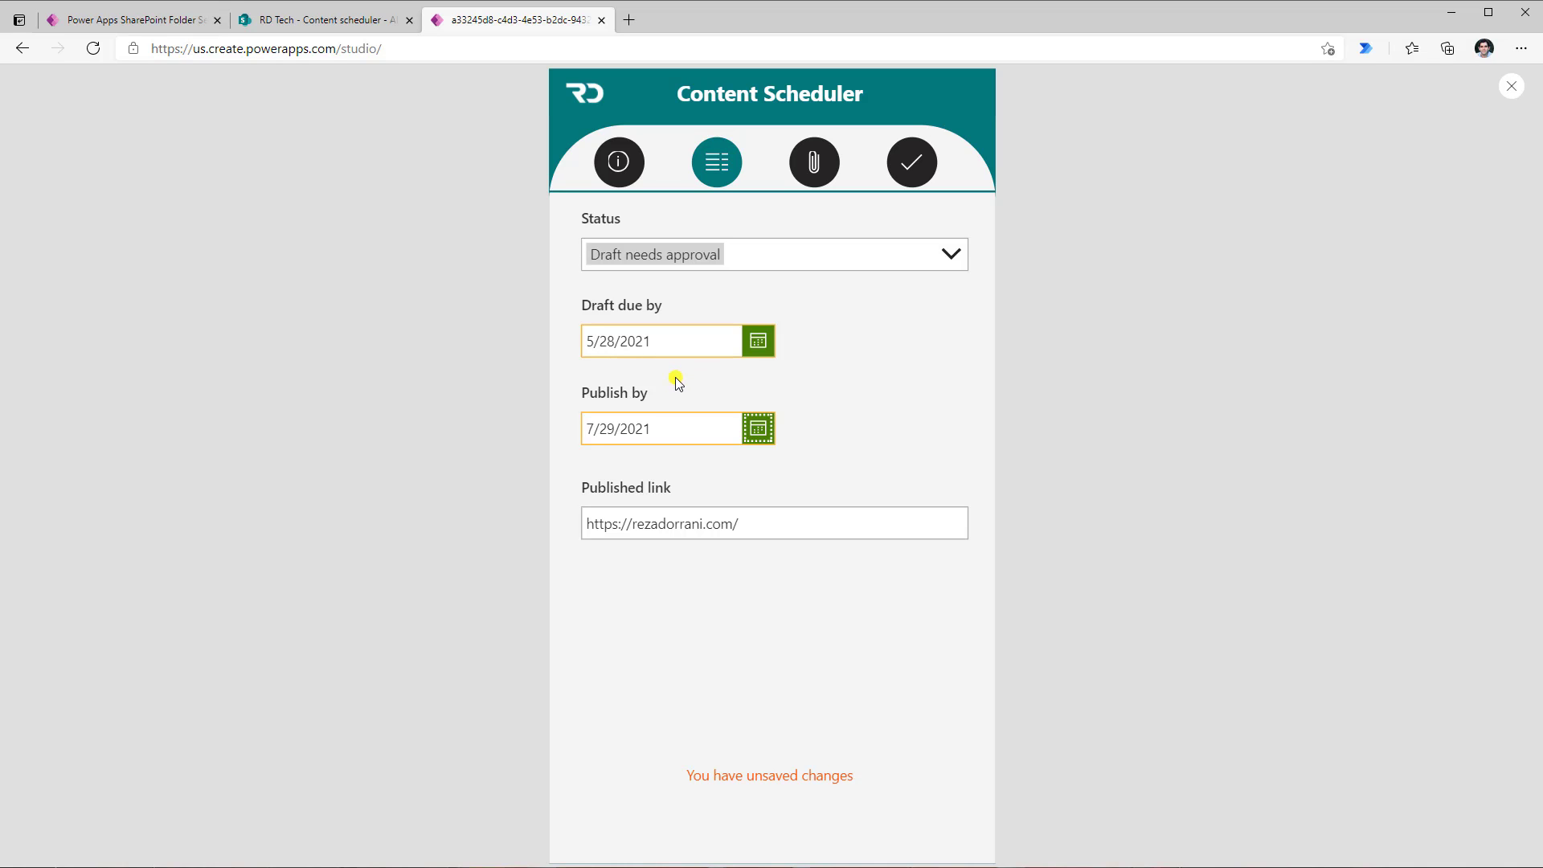
{"action": "type", "text": "https://youtube.com/rezadorrani"}
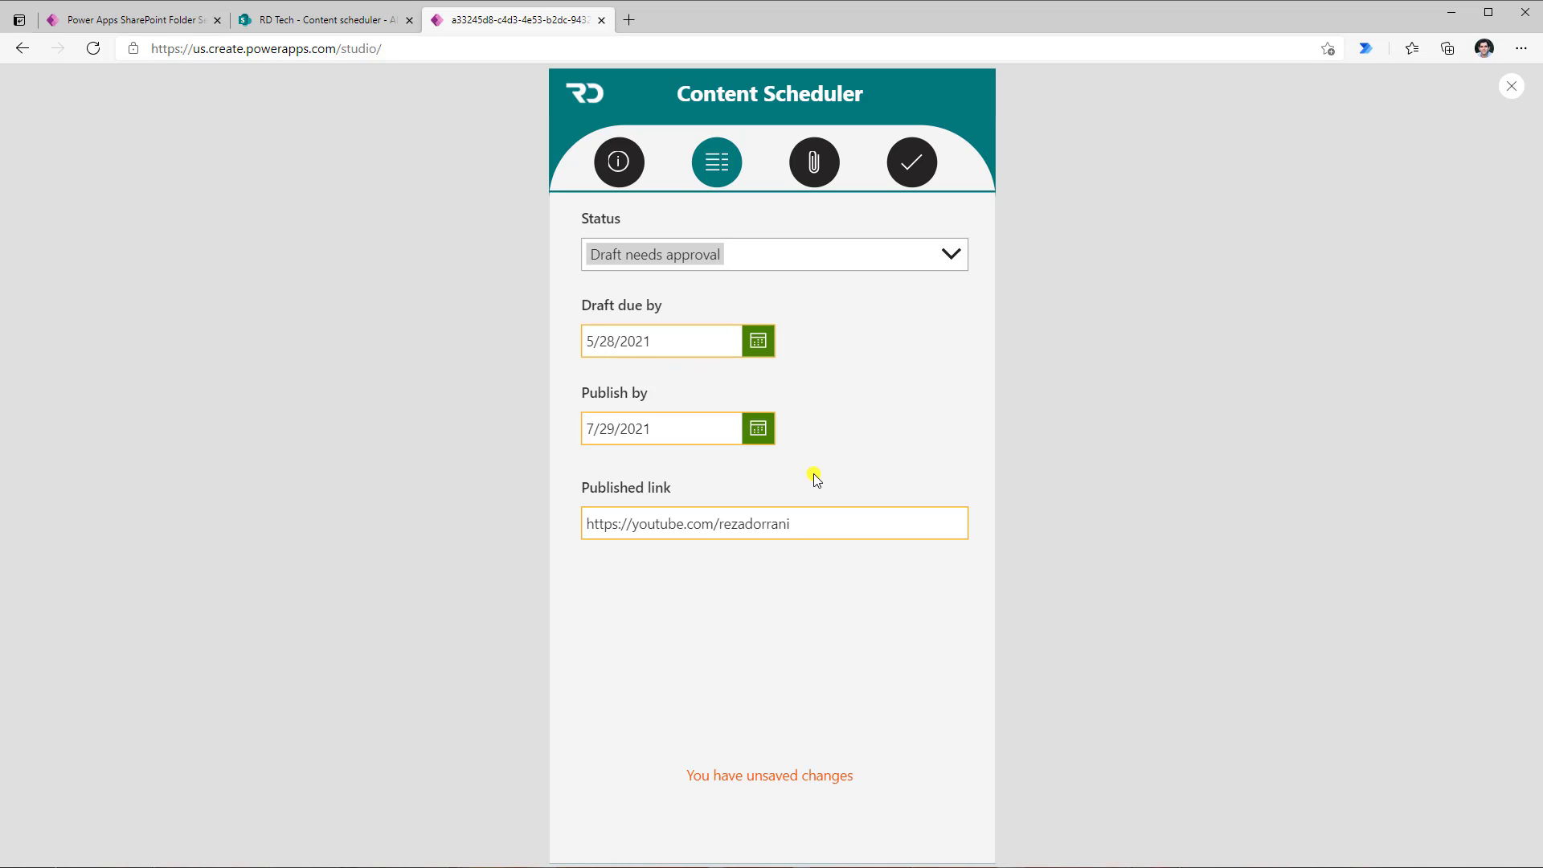
{"action": "left_click", "coordinate": [812, 161]}
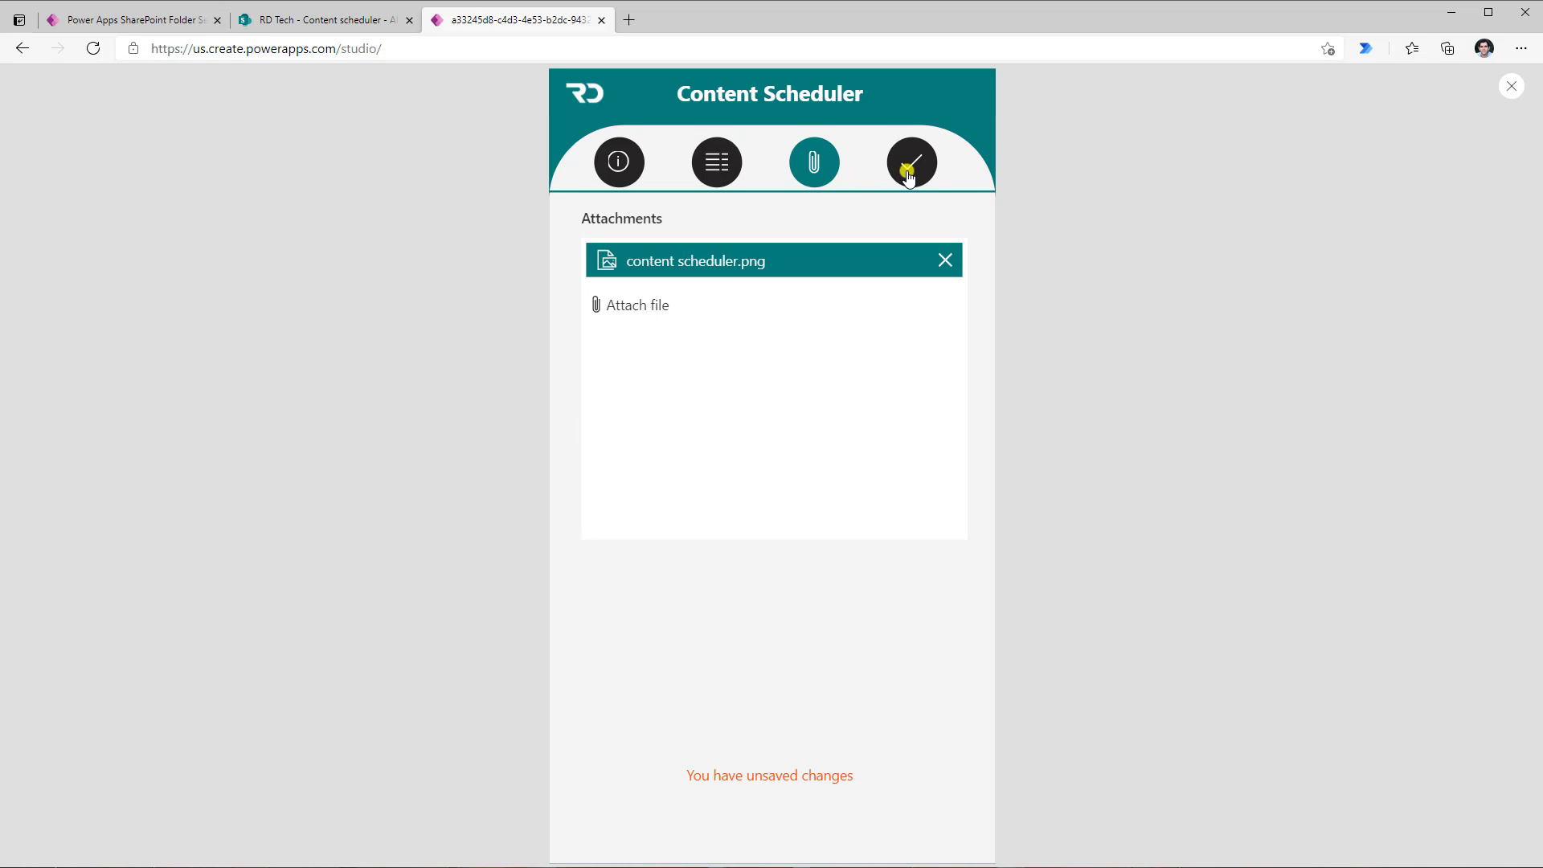
{"action": "left_click", "coordinate": [909, 162]}
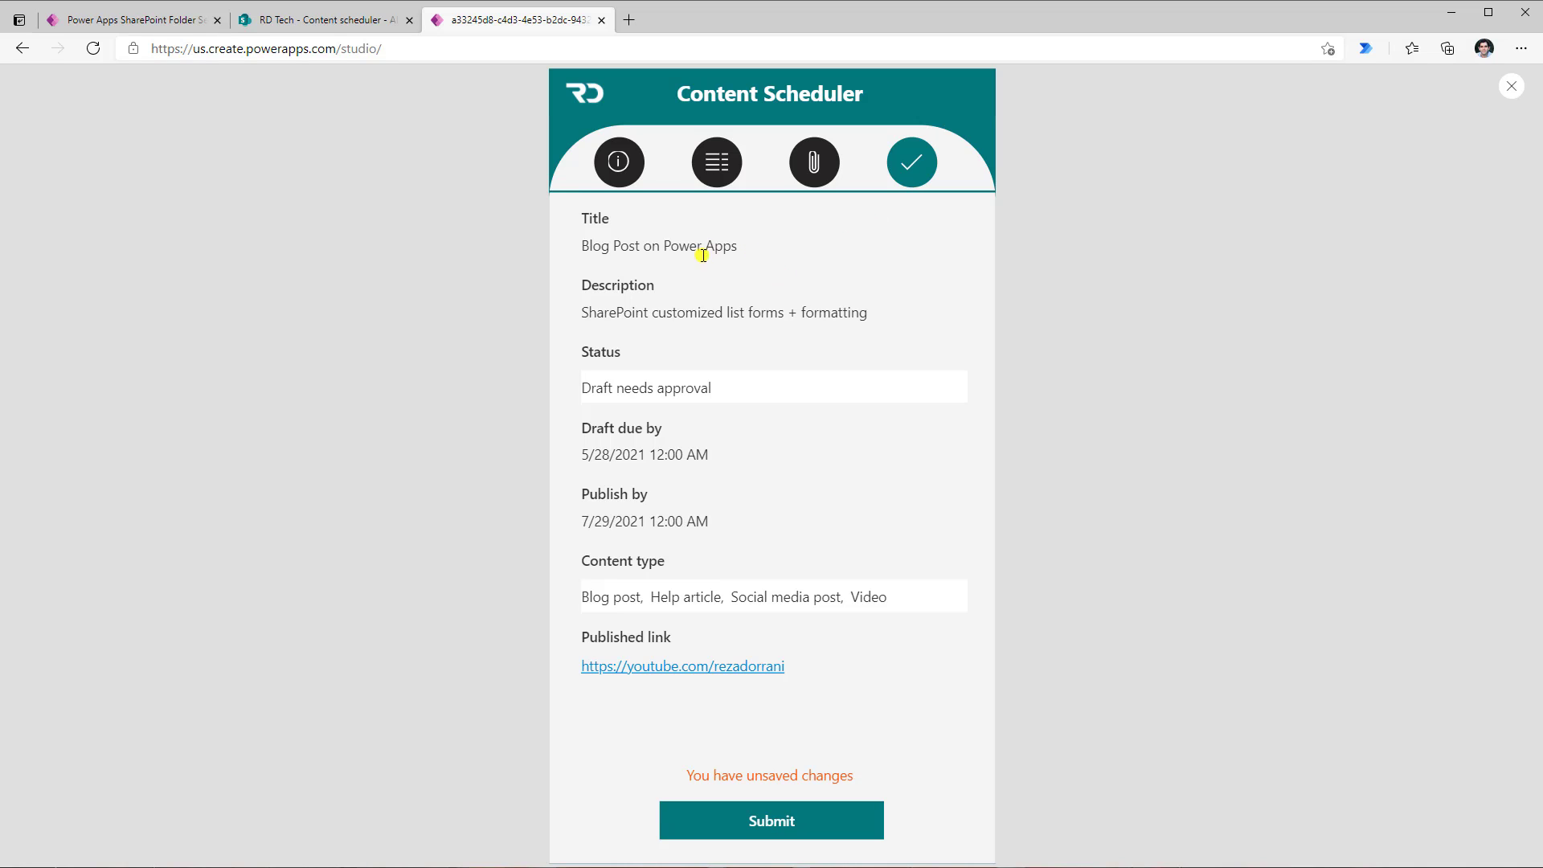
{"action": "mouse_move", "coordinate": [716, 544]}
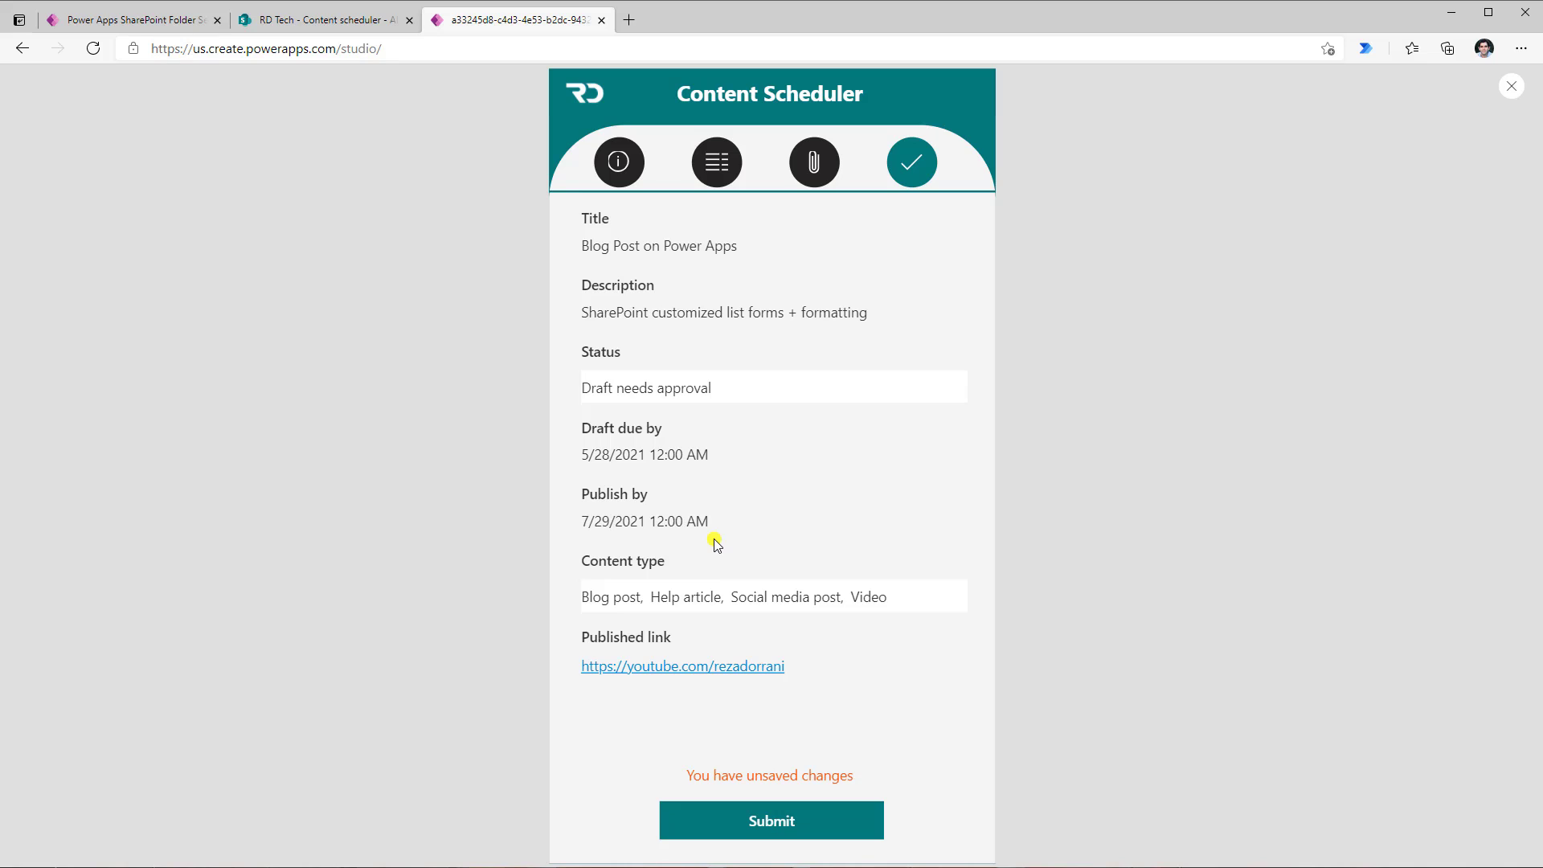
{"action": "mouse_move", "coordinate": [745, 780]}
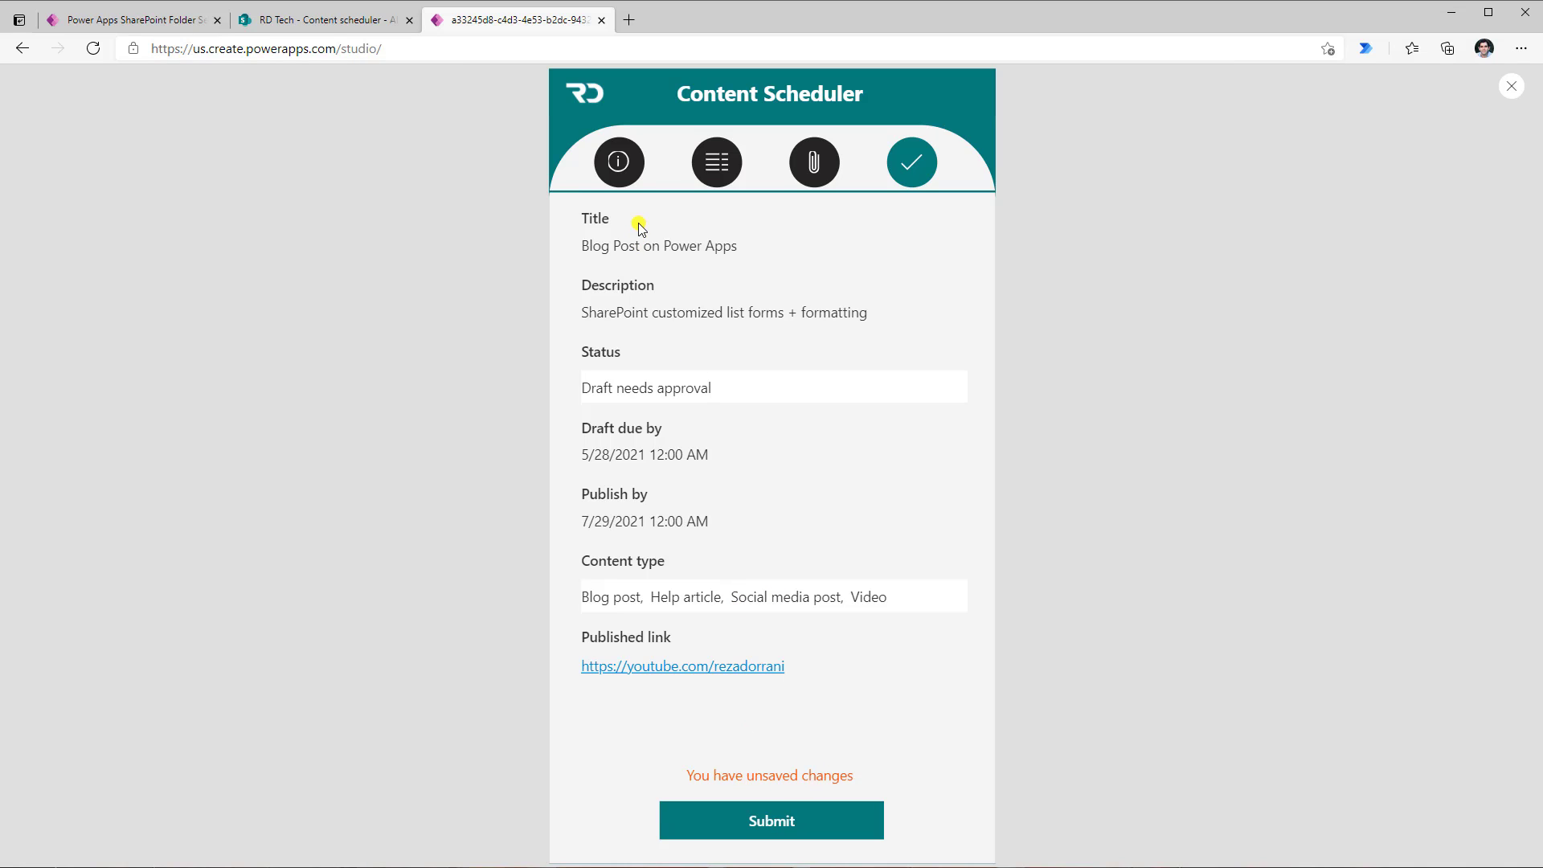
{"action": "mouse_move", "coordinate": [666, 492]}
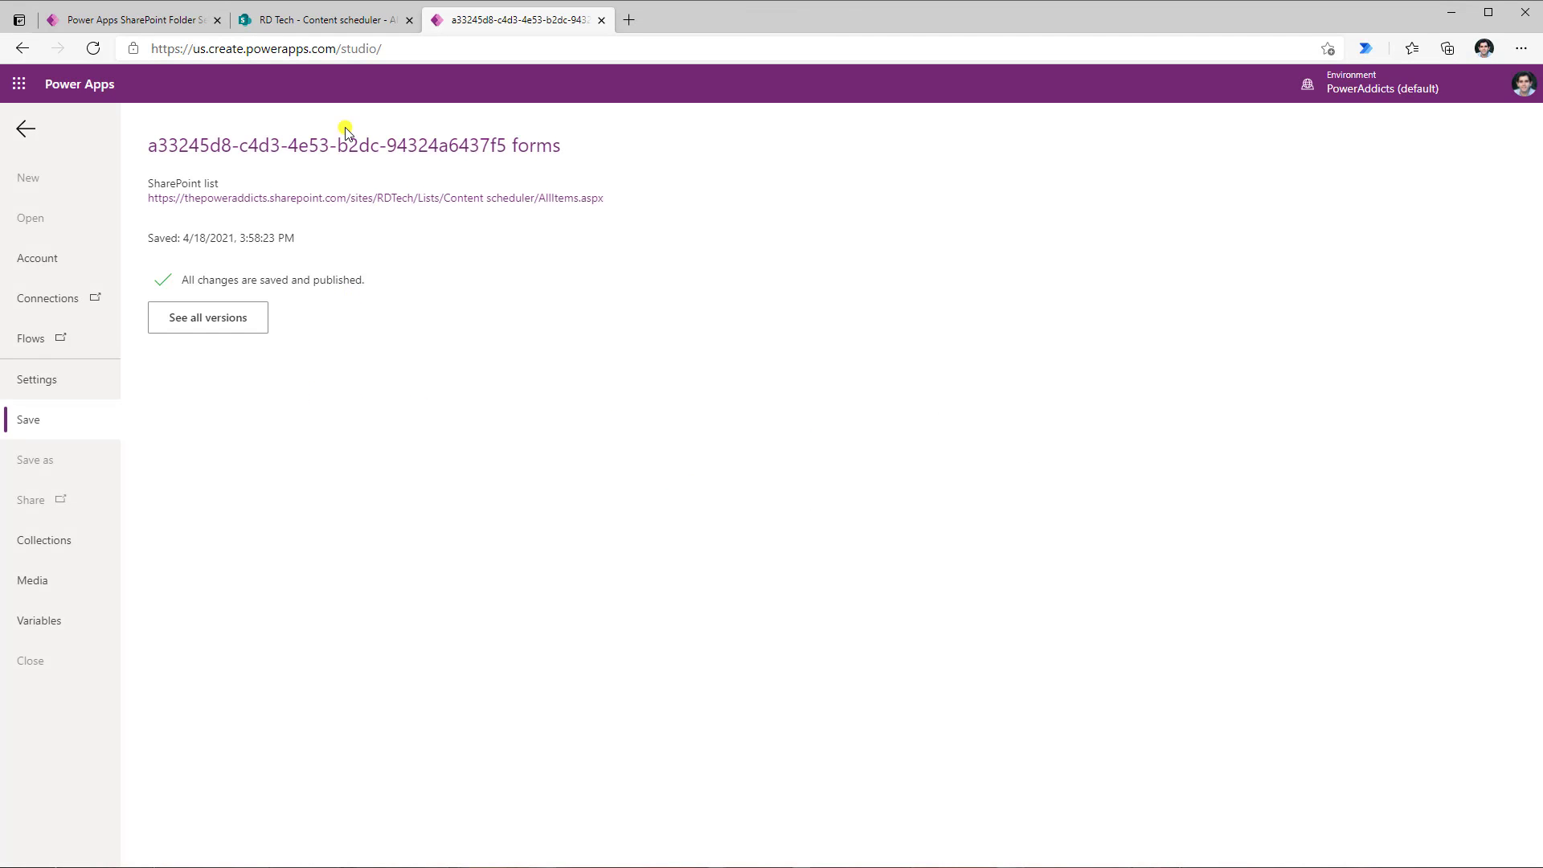
Open Blog Post on Power Apps, delete 'forms' from its description, and preview the confirmation tab.
{"action": "left_click", "coordinate": [323, 19]}
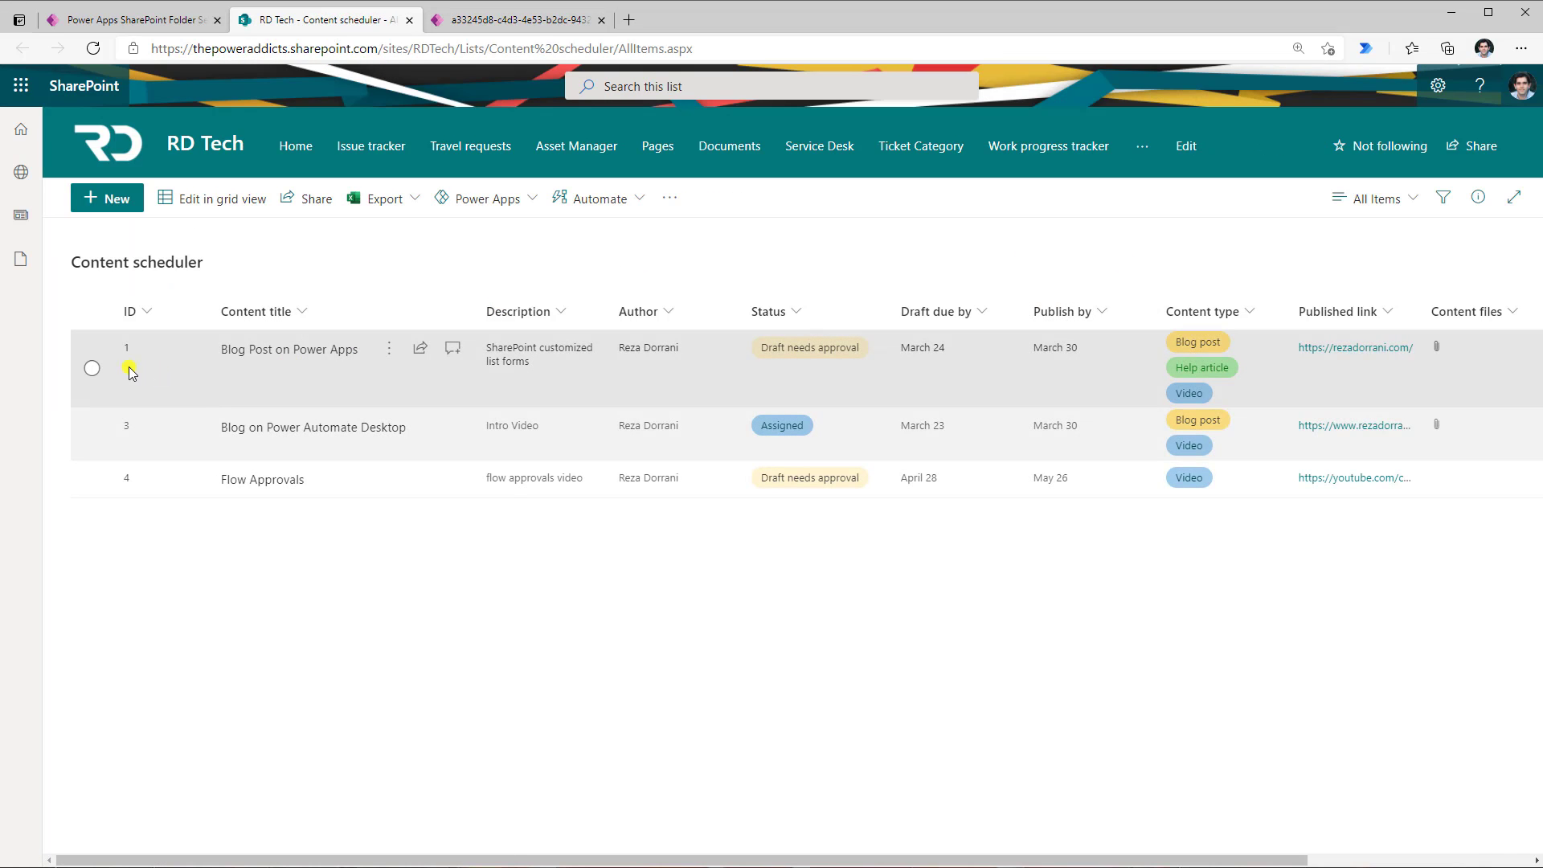
{"action": "left_click", "coordinate": [93, 368]}
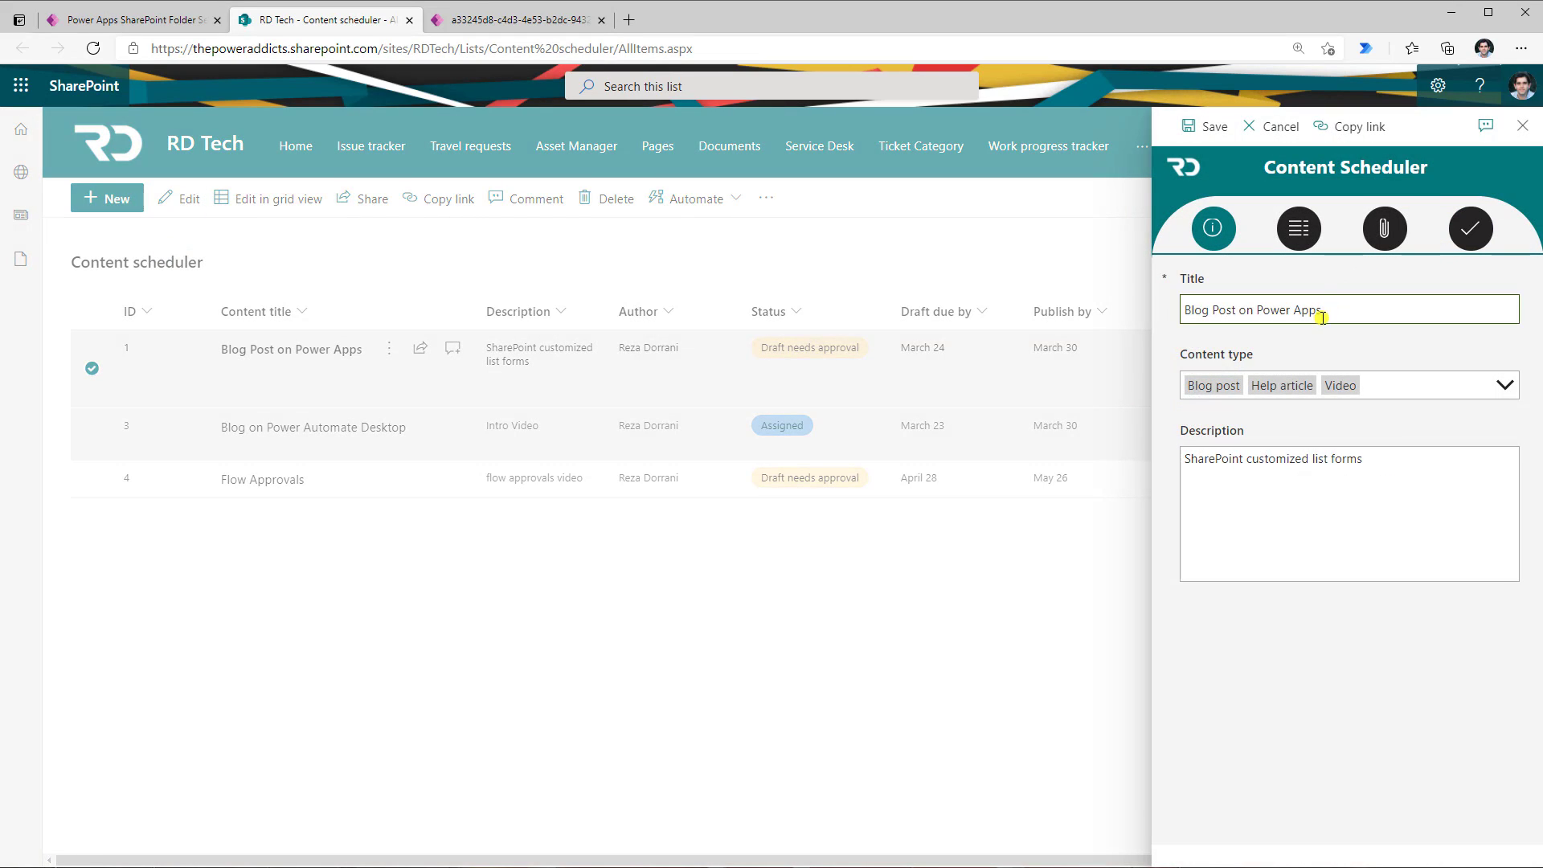
{"action": "double_click", "coordinate": [1351, 459]}
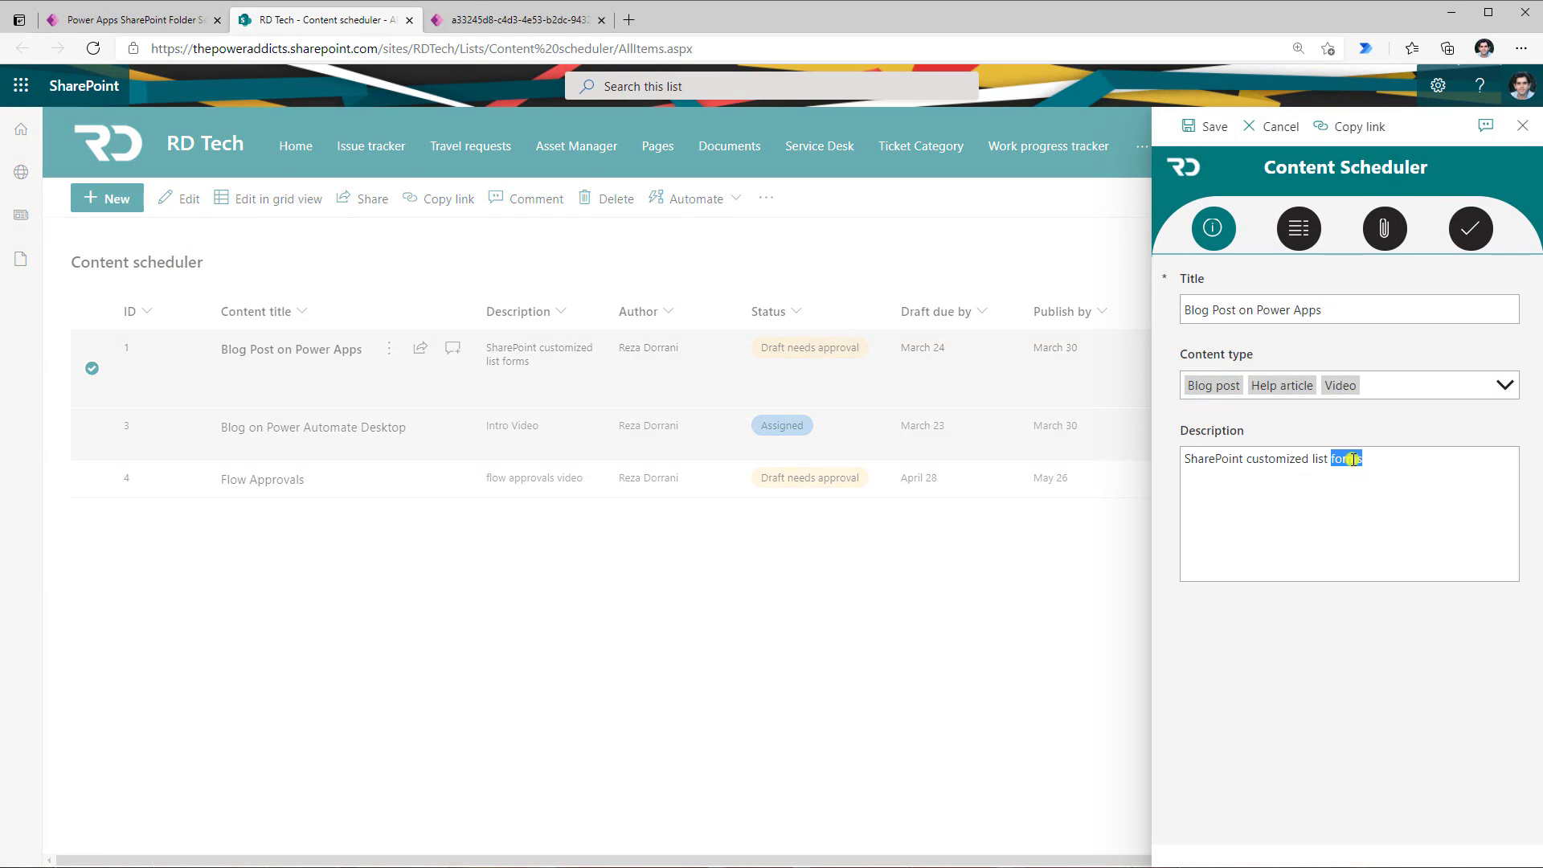
{"action": "key", "text": "Delete"}
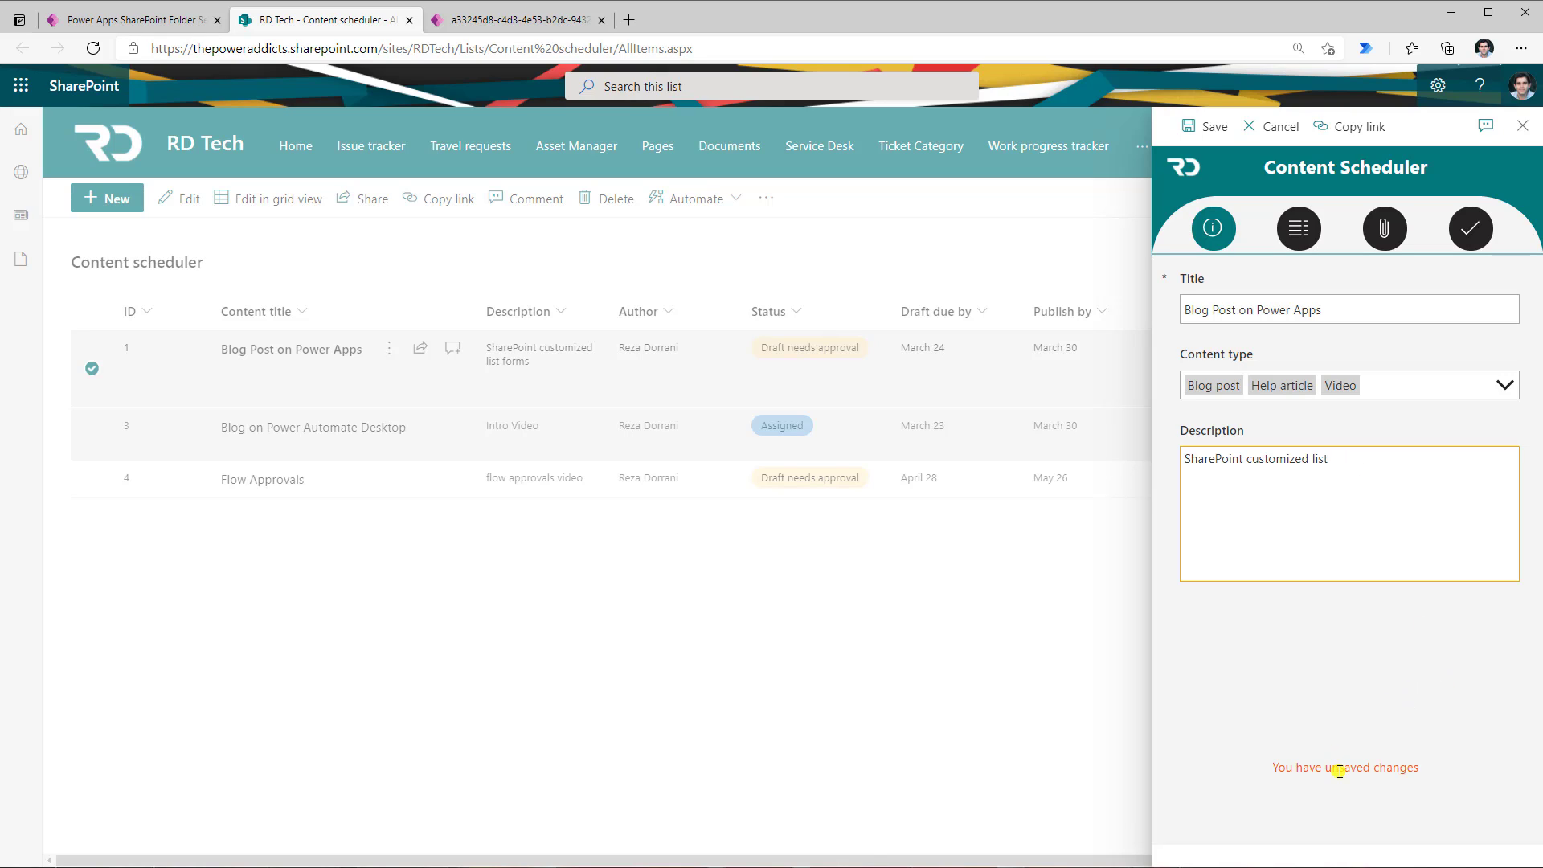
{"action": "left_click", "coordinate": [1297, 228]}
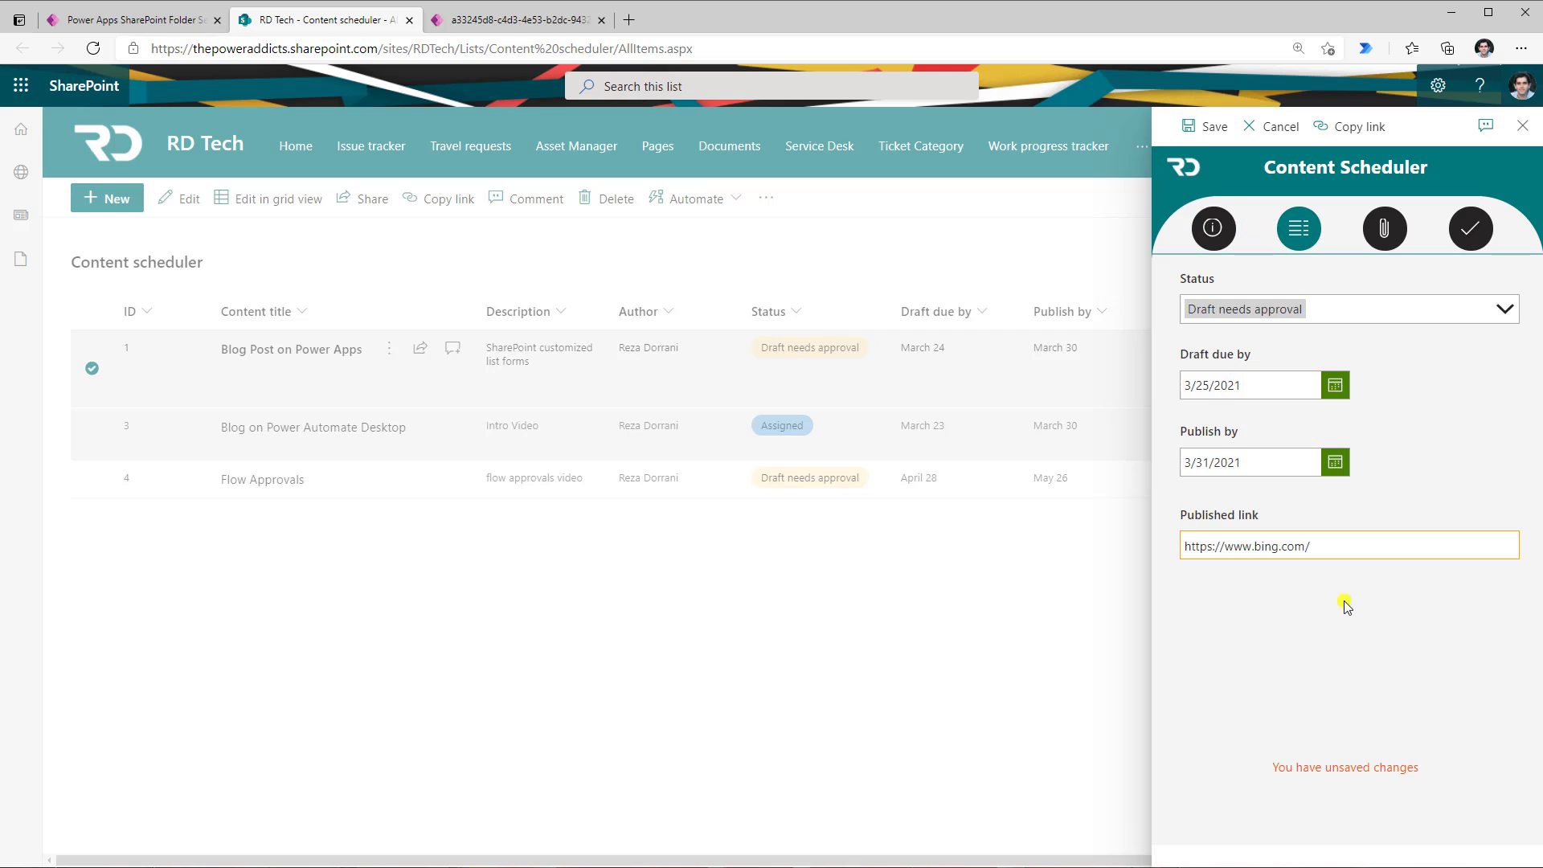
{"action": "mouse_move", "coordinate": [1418, 587]}
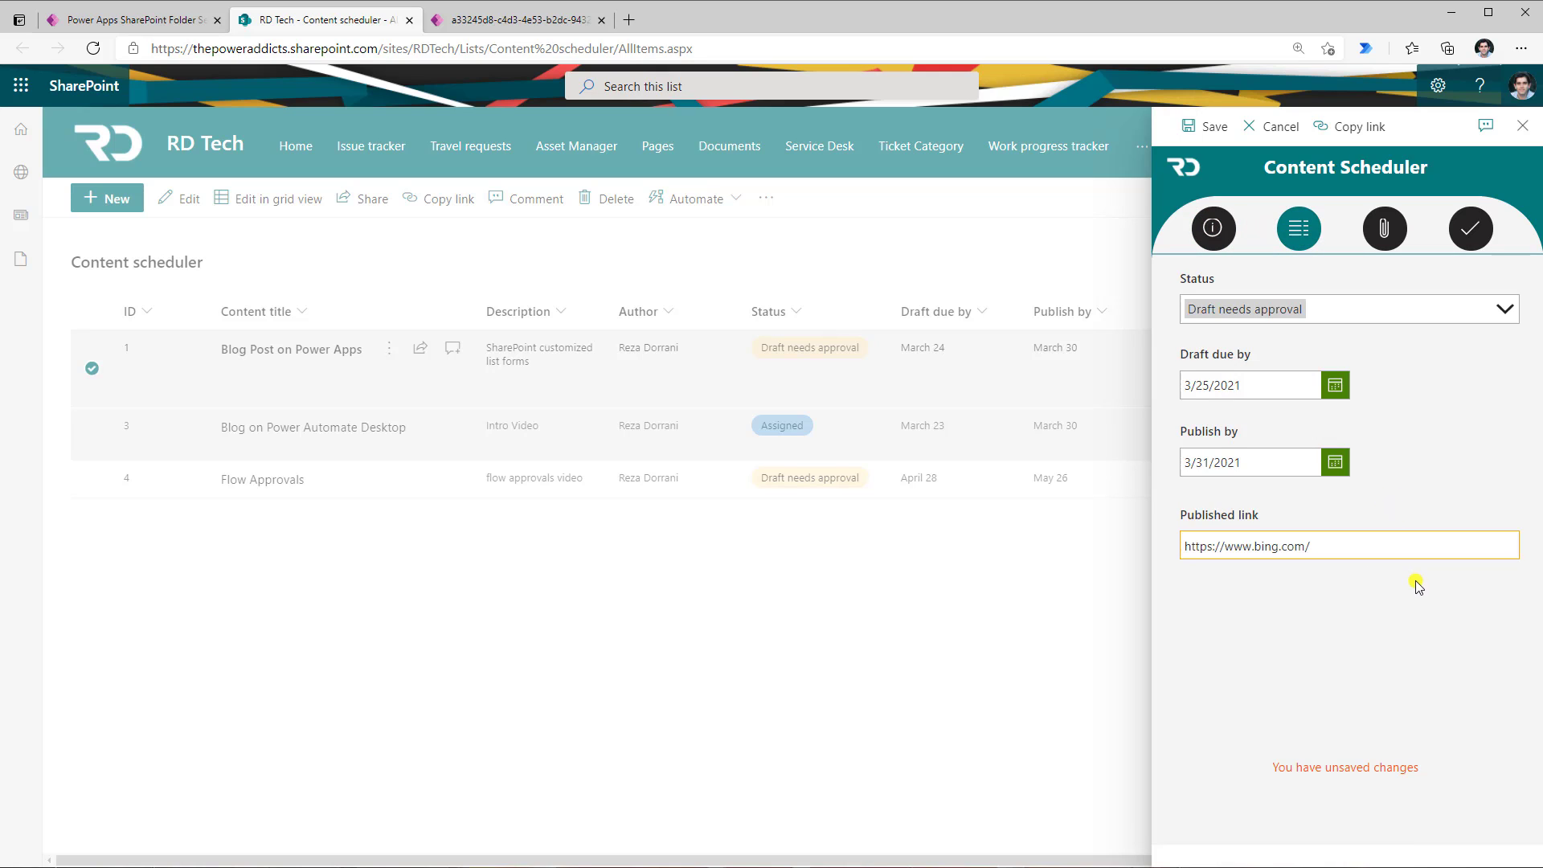
{"action": "left_click", "coordinate": [1469, 228]}
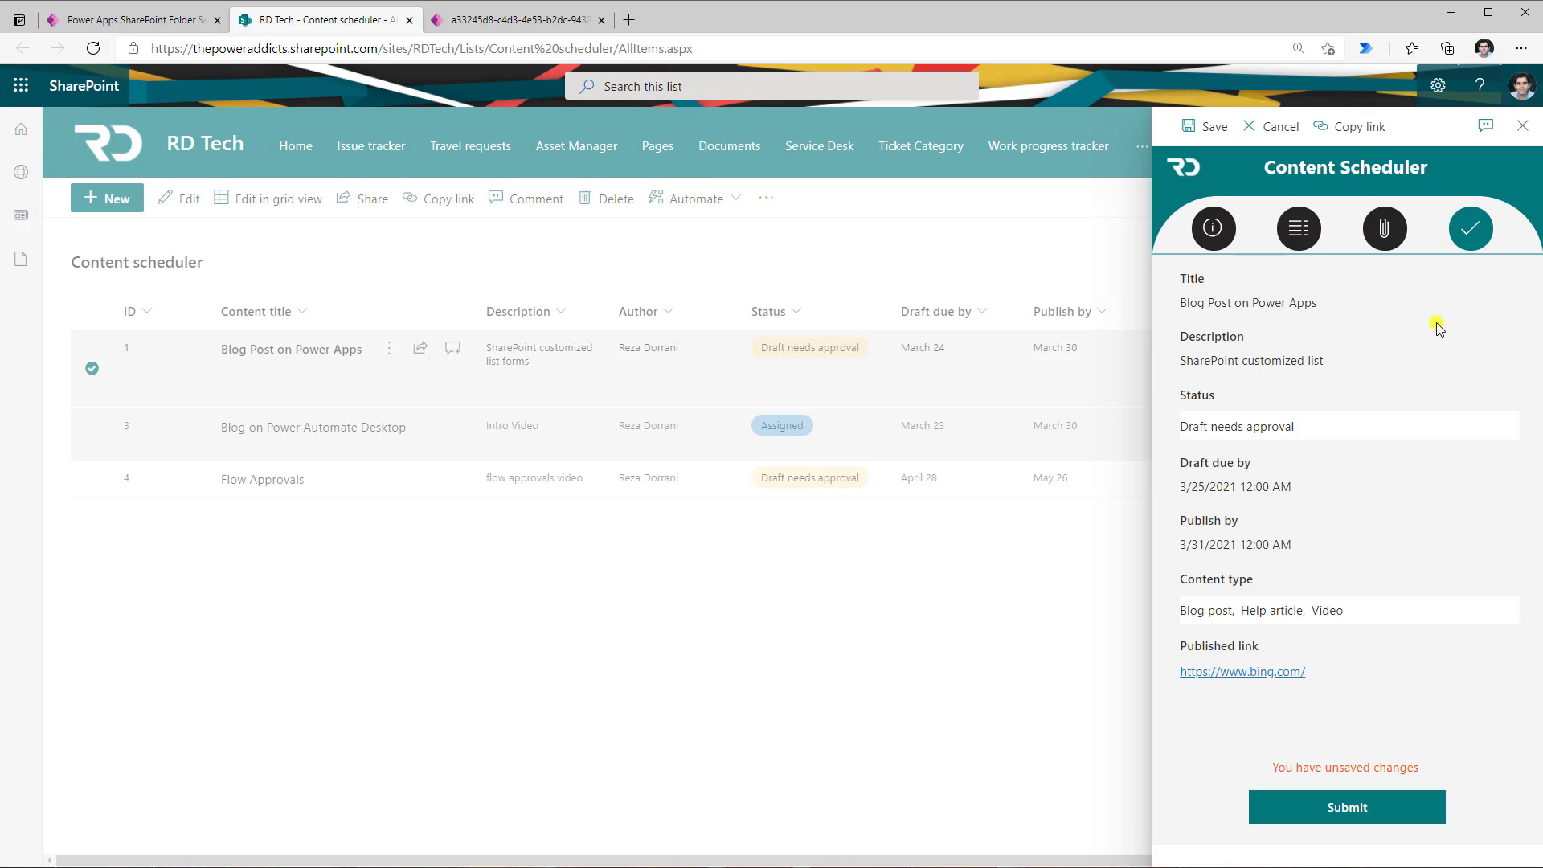
{"action": "mouse_move", "coordinate": [1381, 657]}
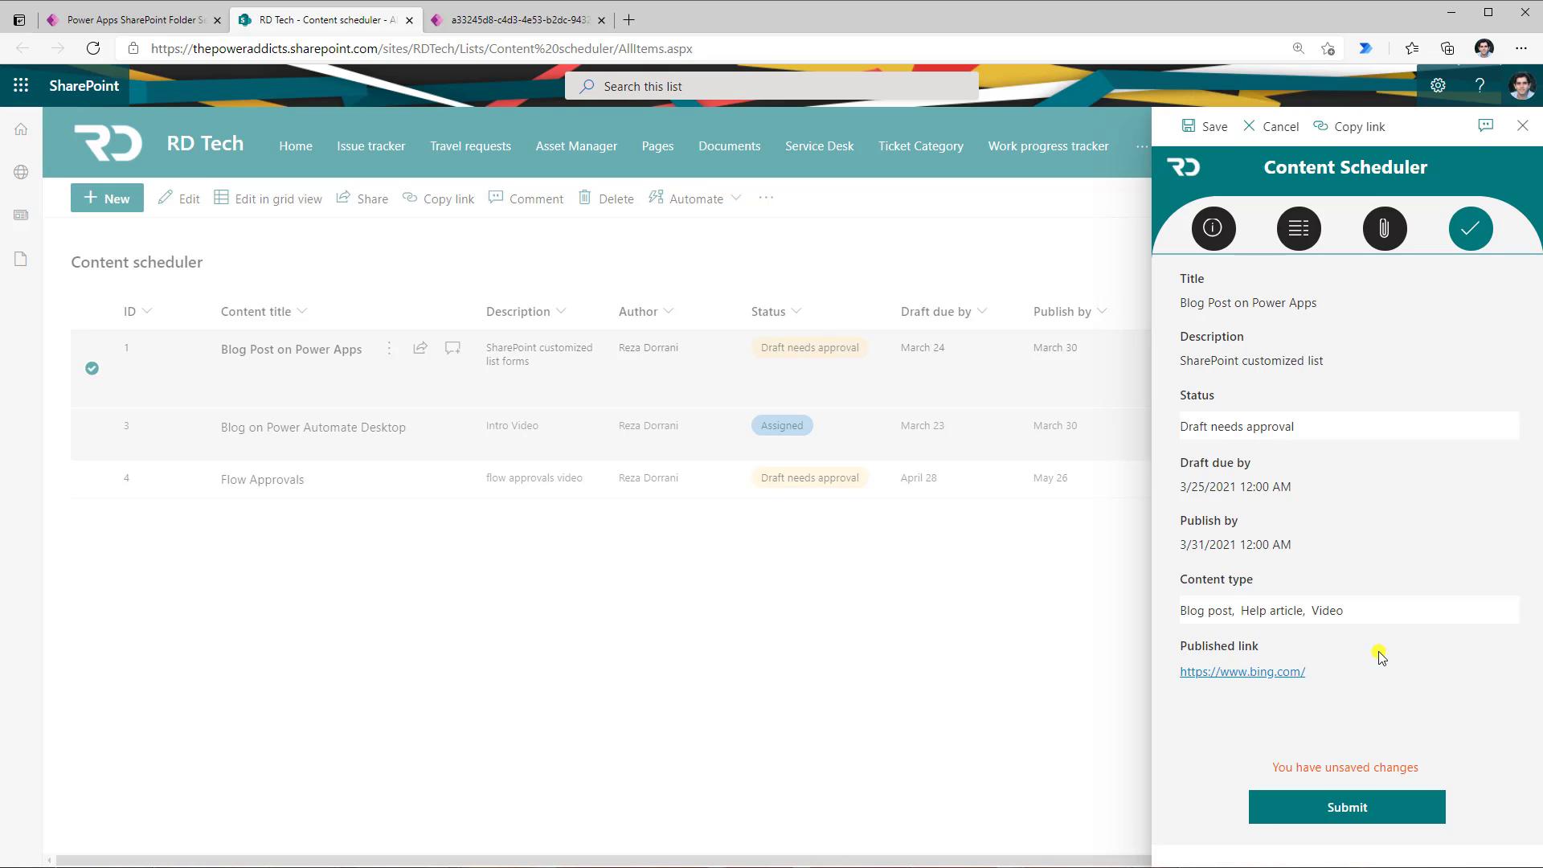
{"action": "mouse_move", "coordinate": [1334, 749]}
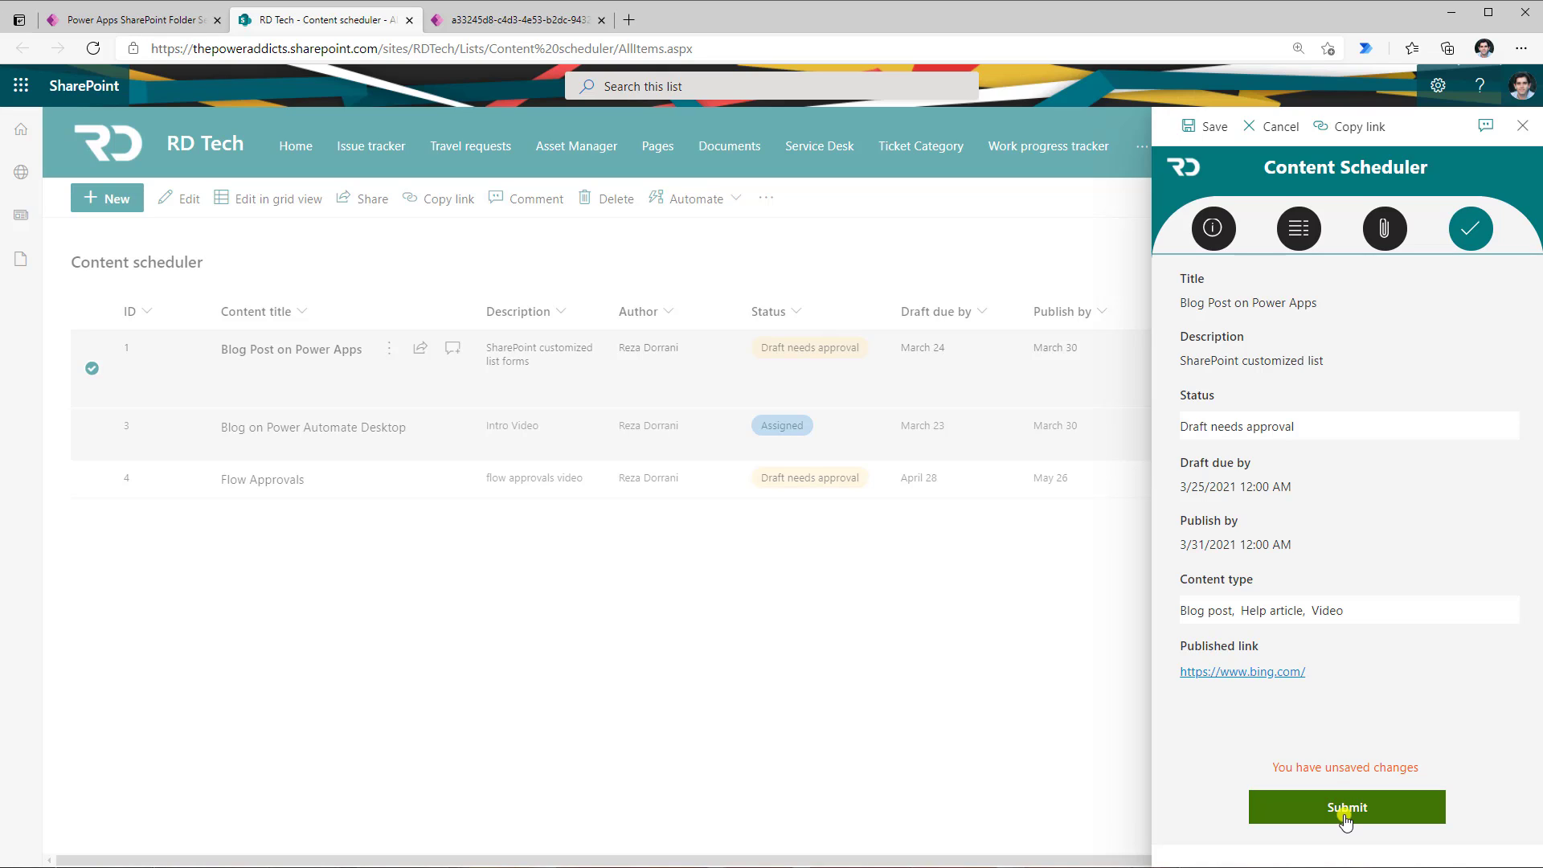
{"action": "mouse_move", "coordinate": [1014, 662]}
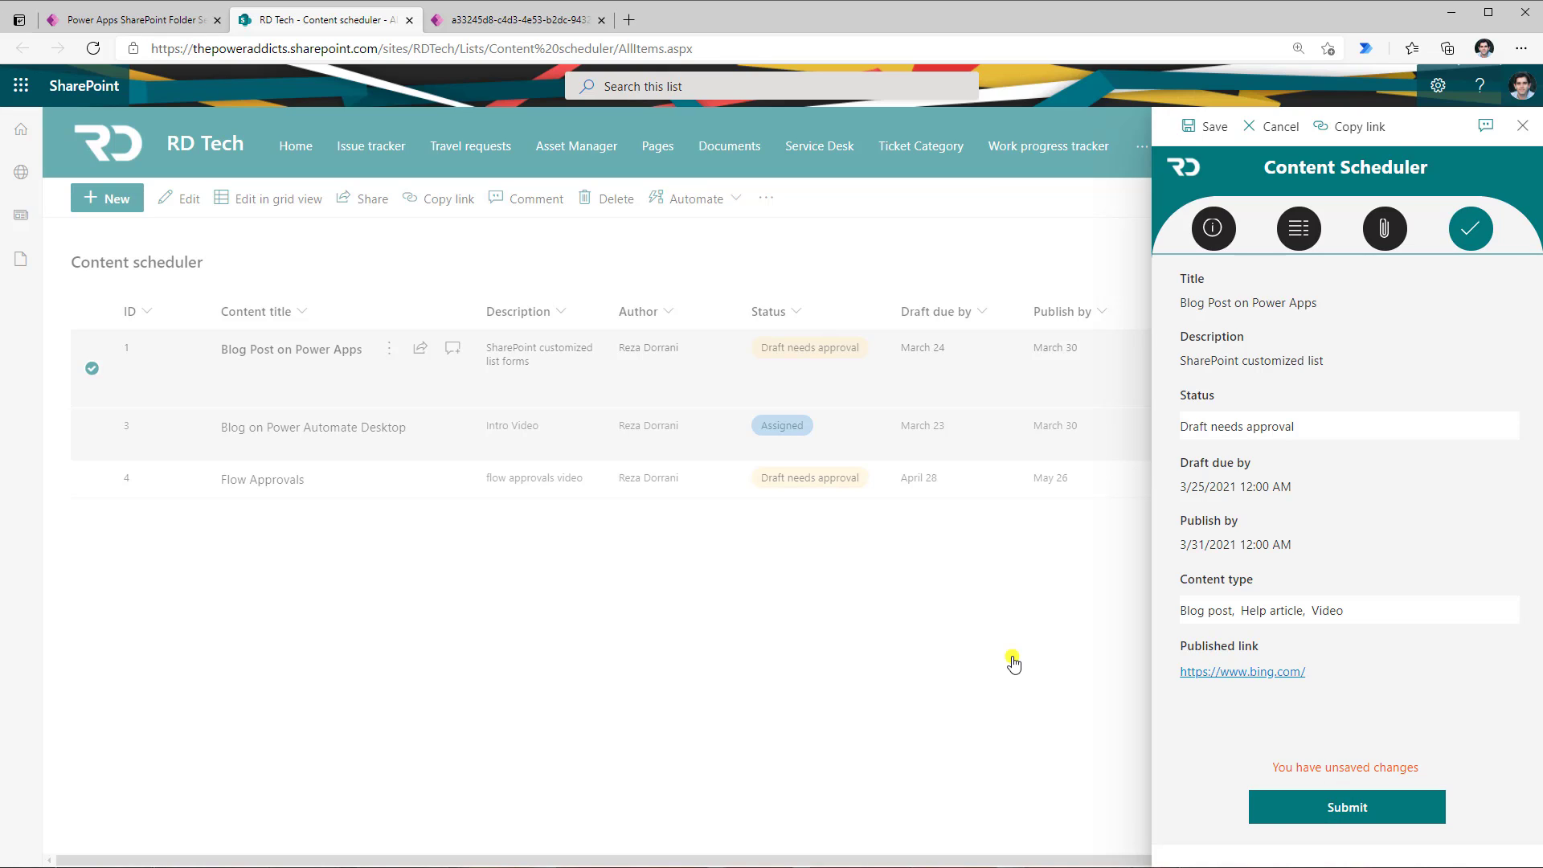